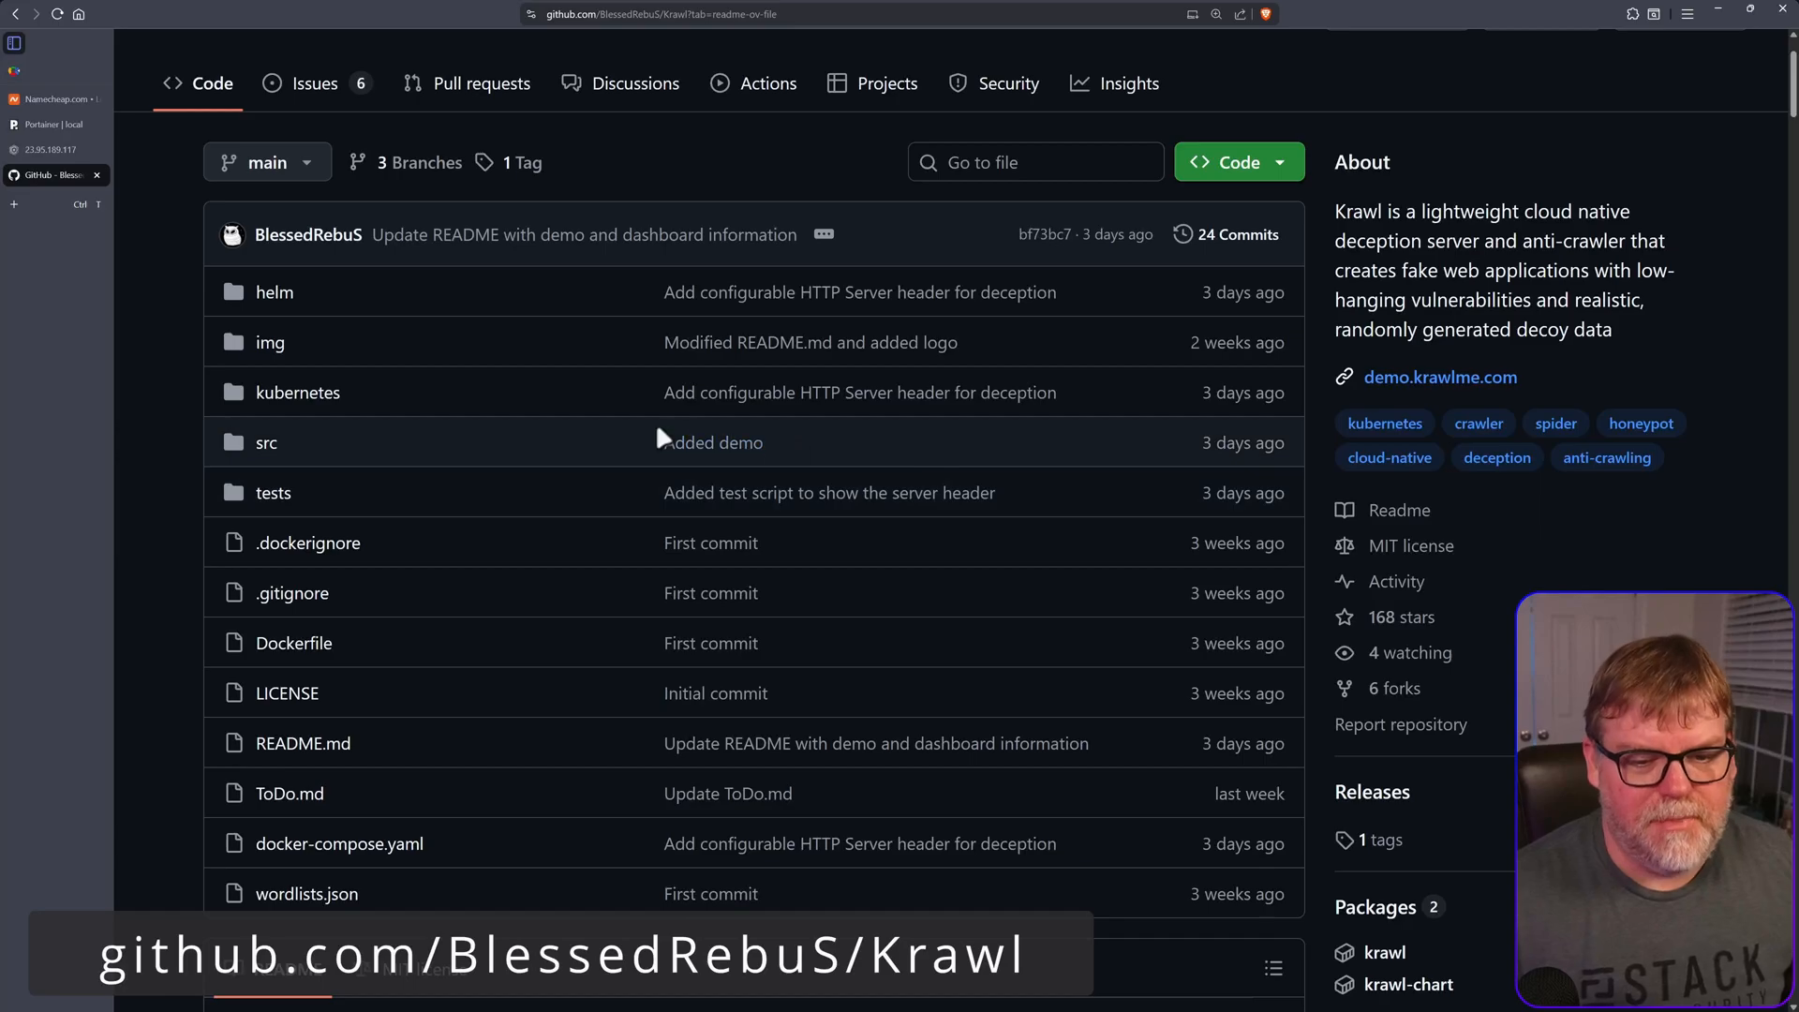
- Scroll the Krawl README to the Demo section and visit the live demo site
scroll(down, 3)
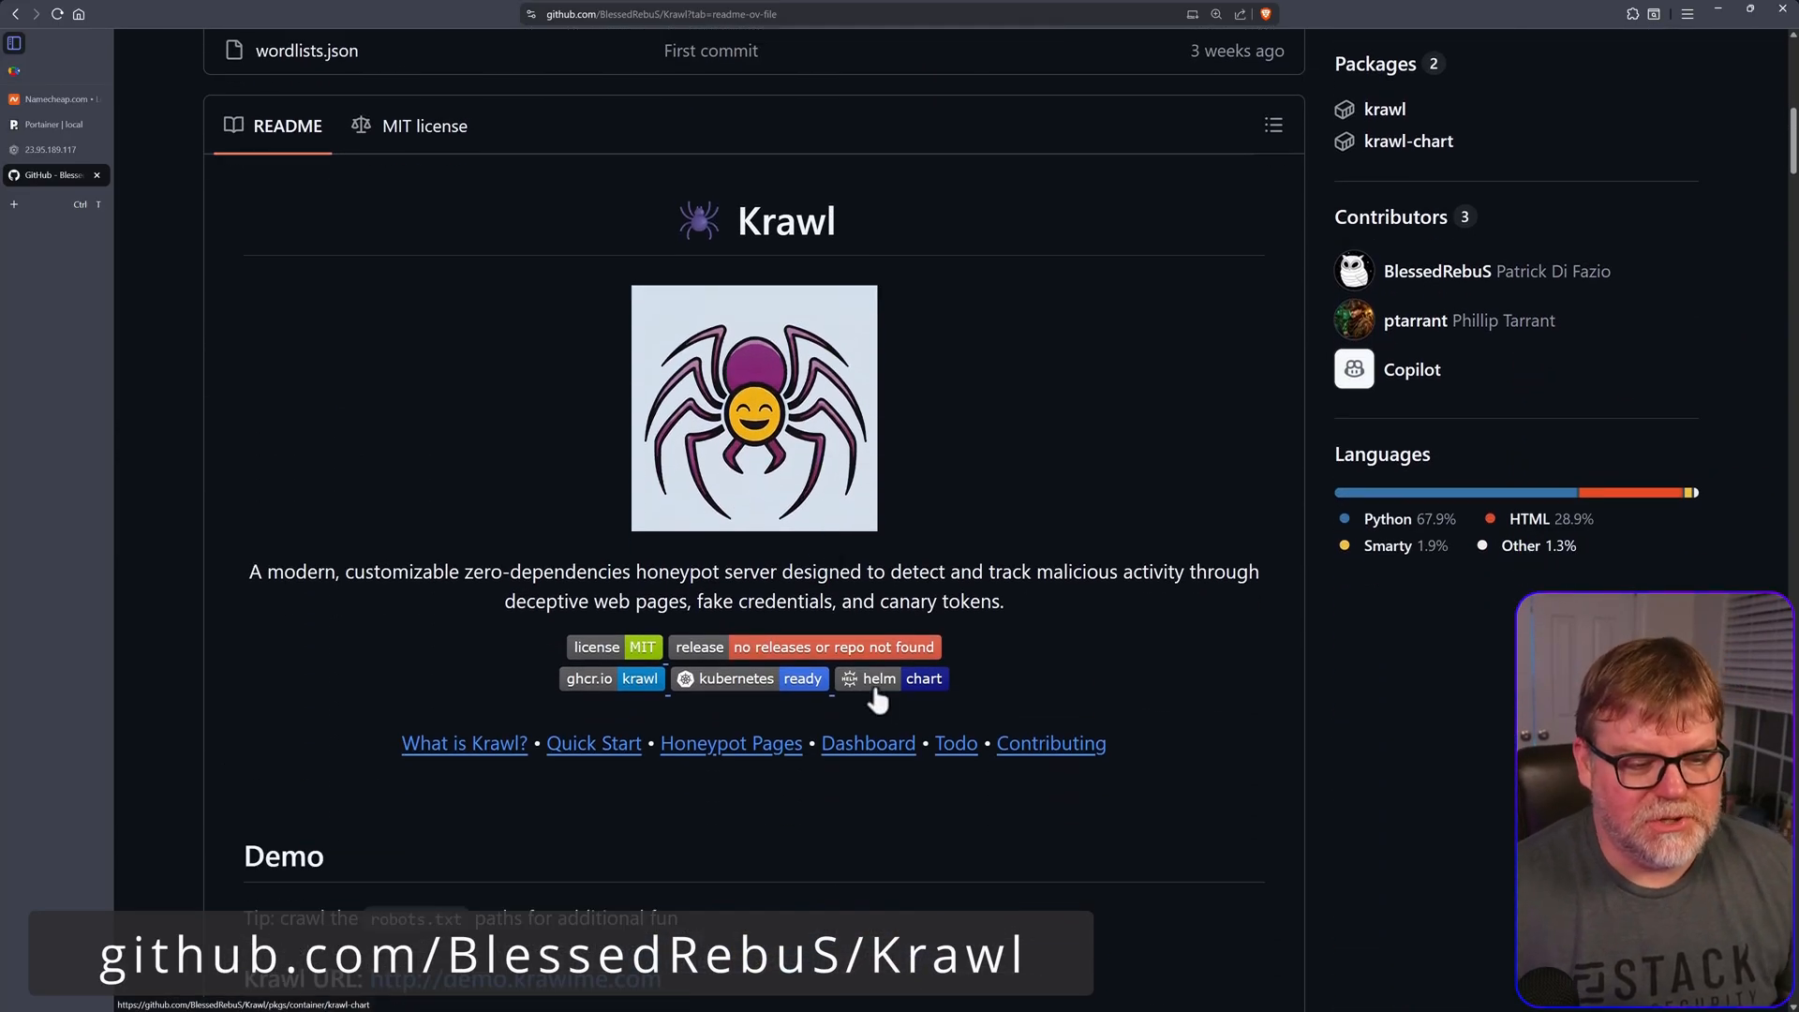
scroll(down, 3)
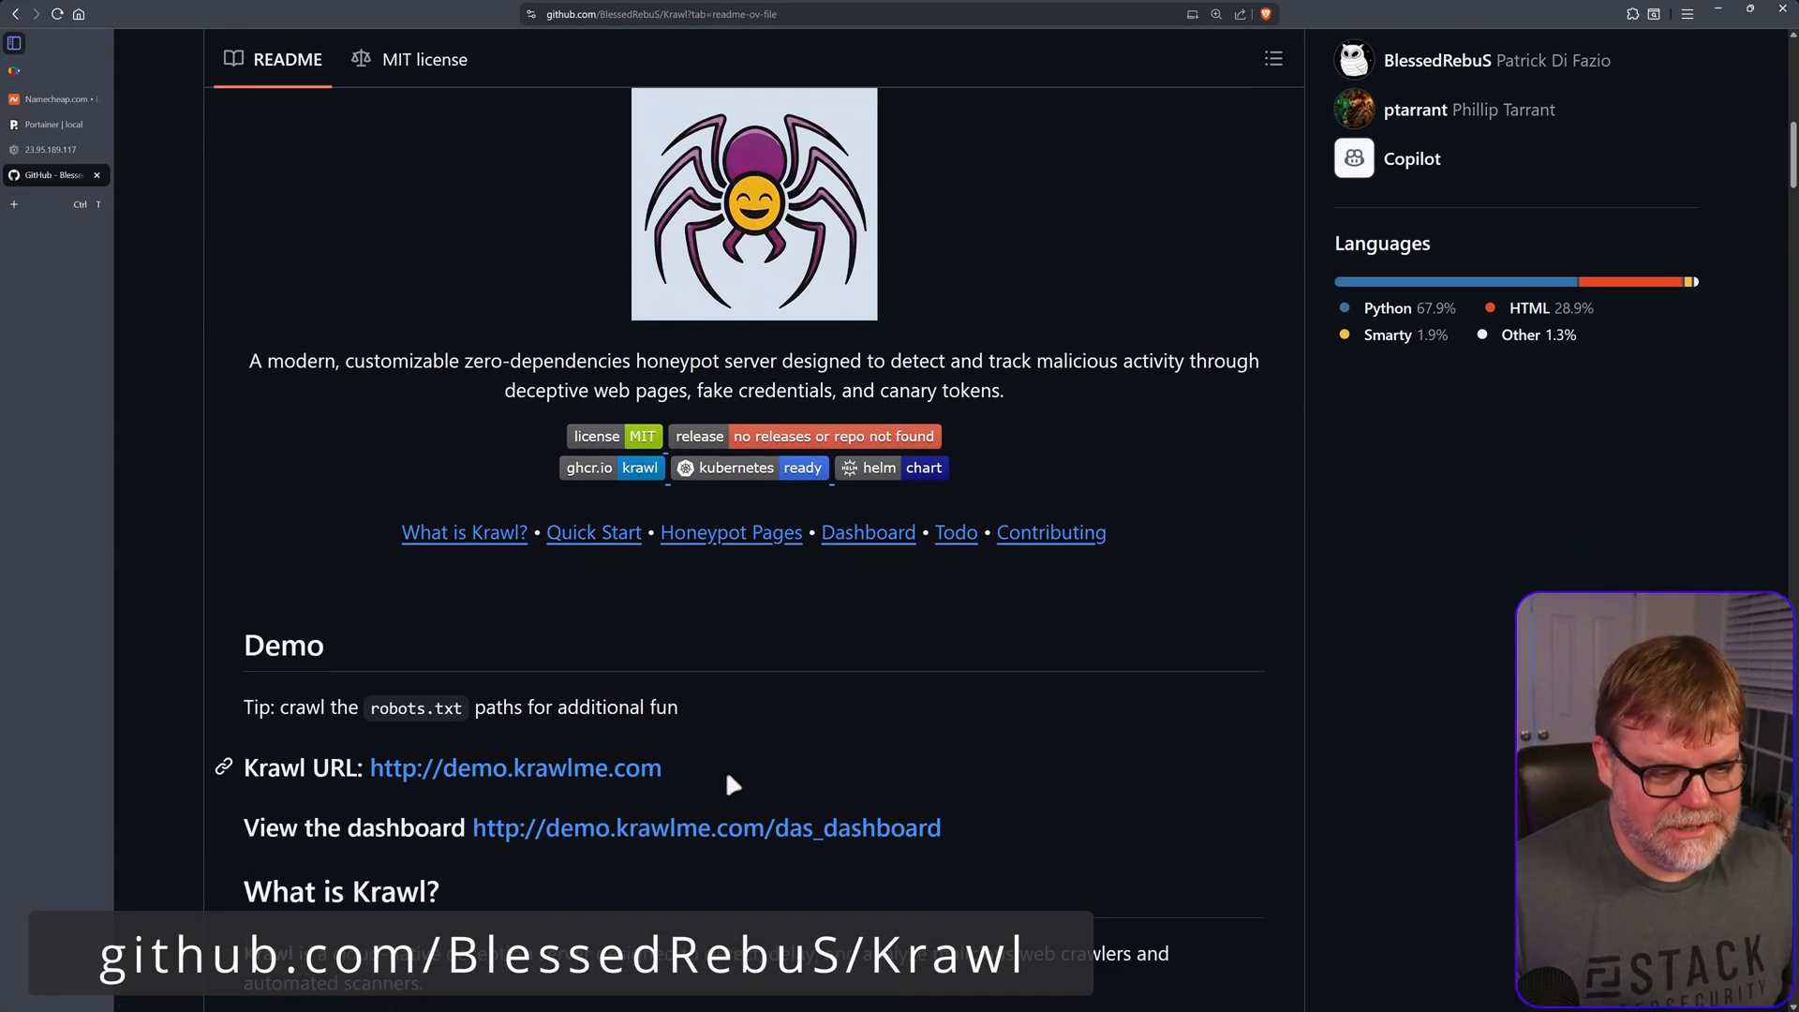
scroll(down, 3)
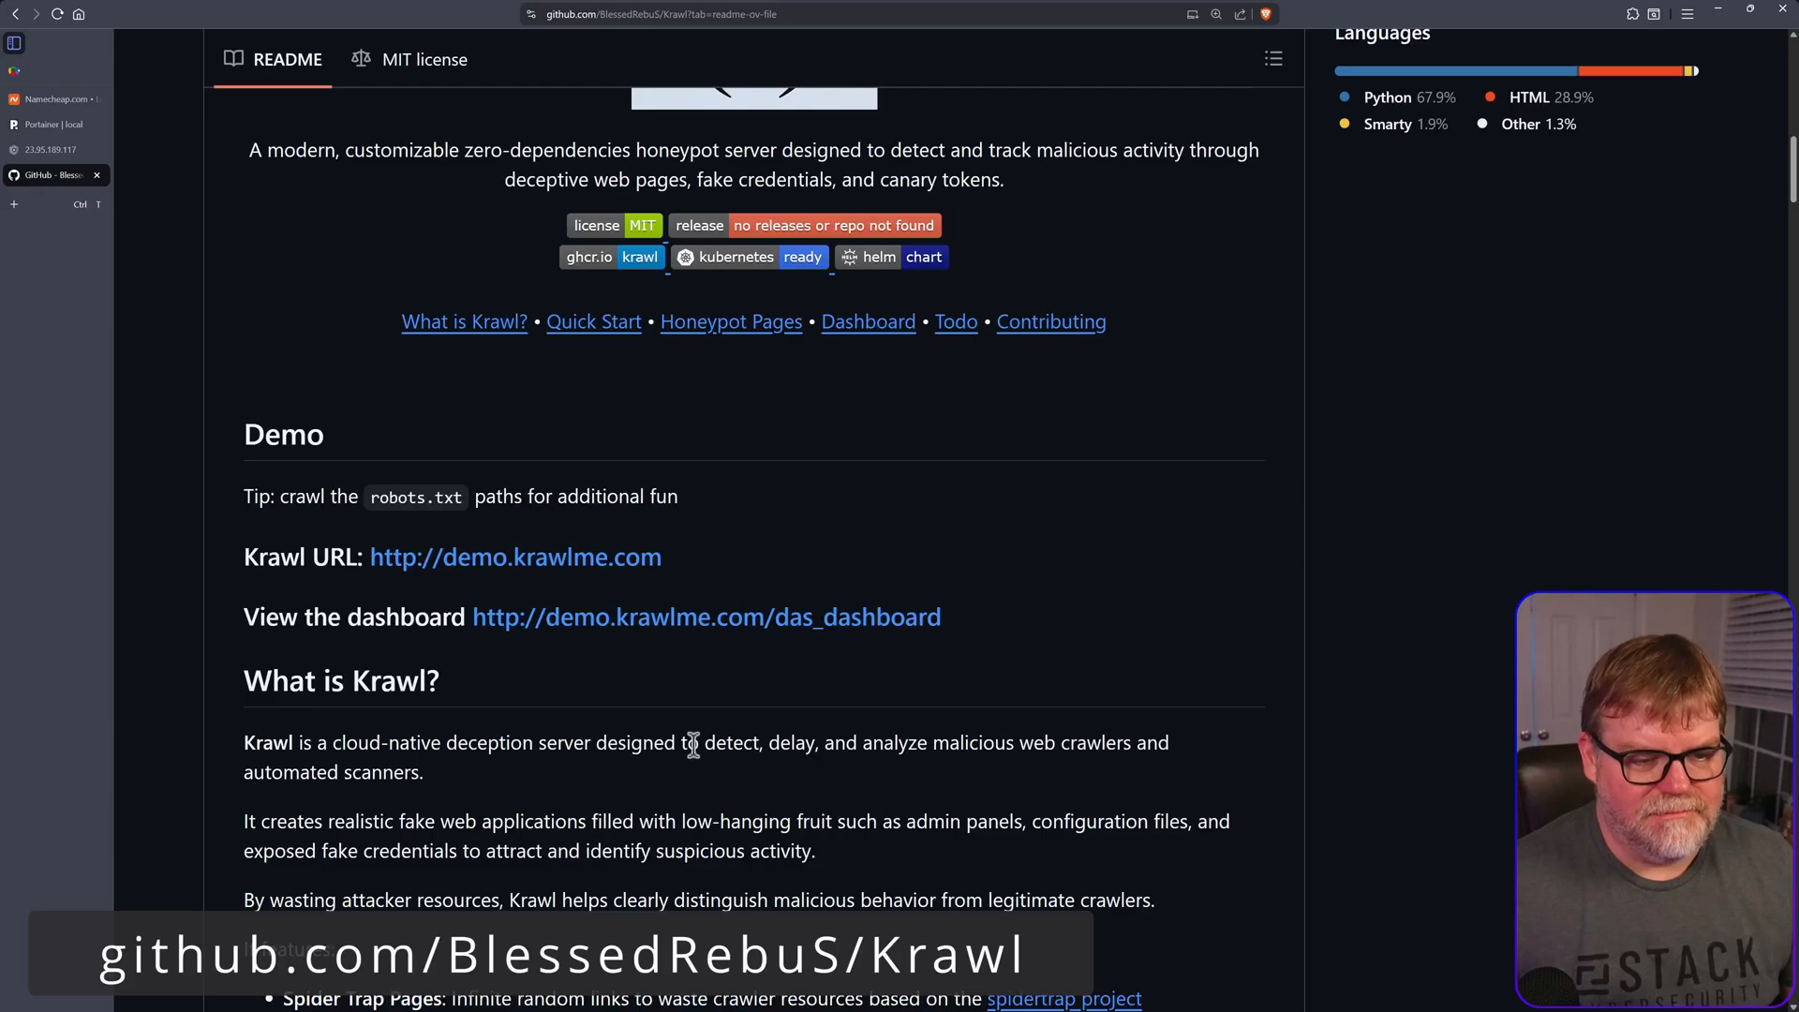
mouse_move(705, 735)
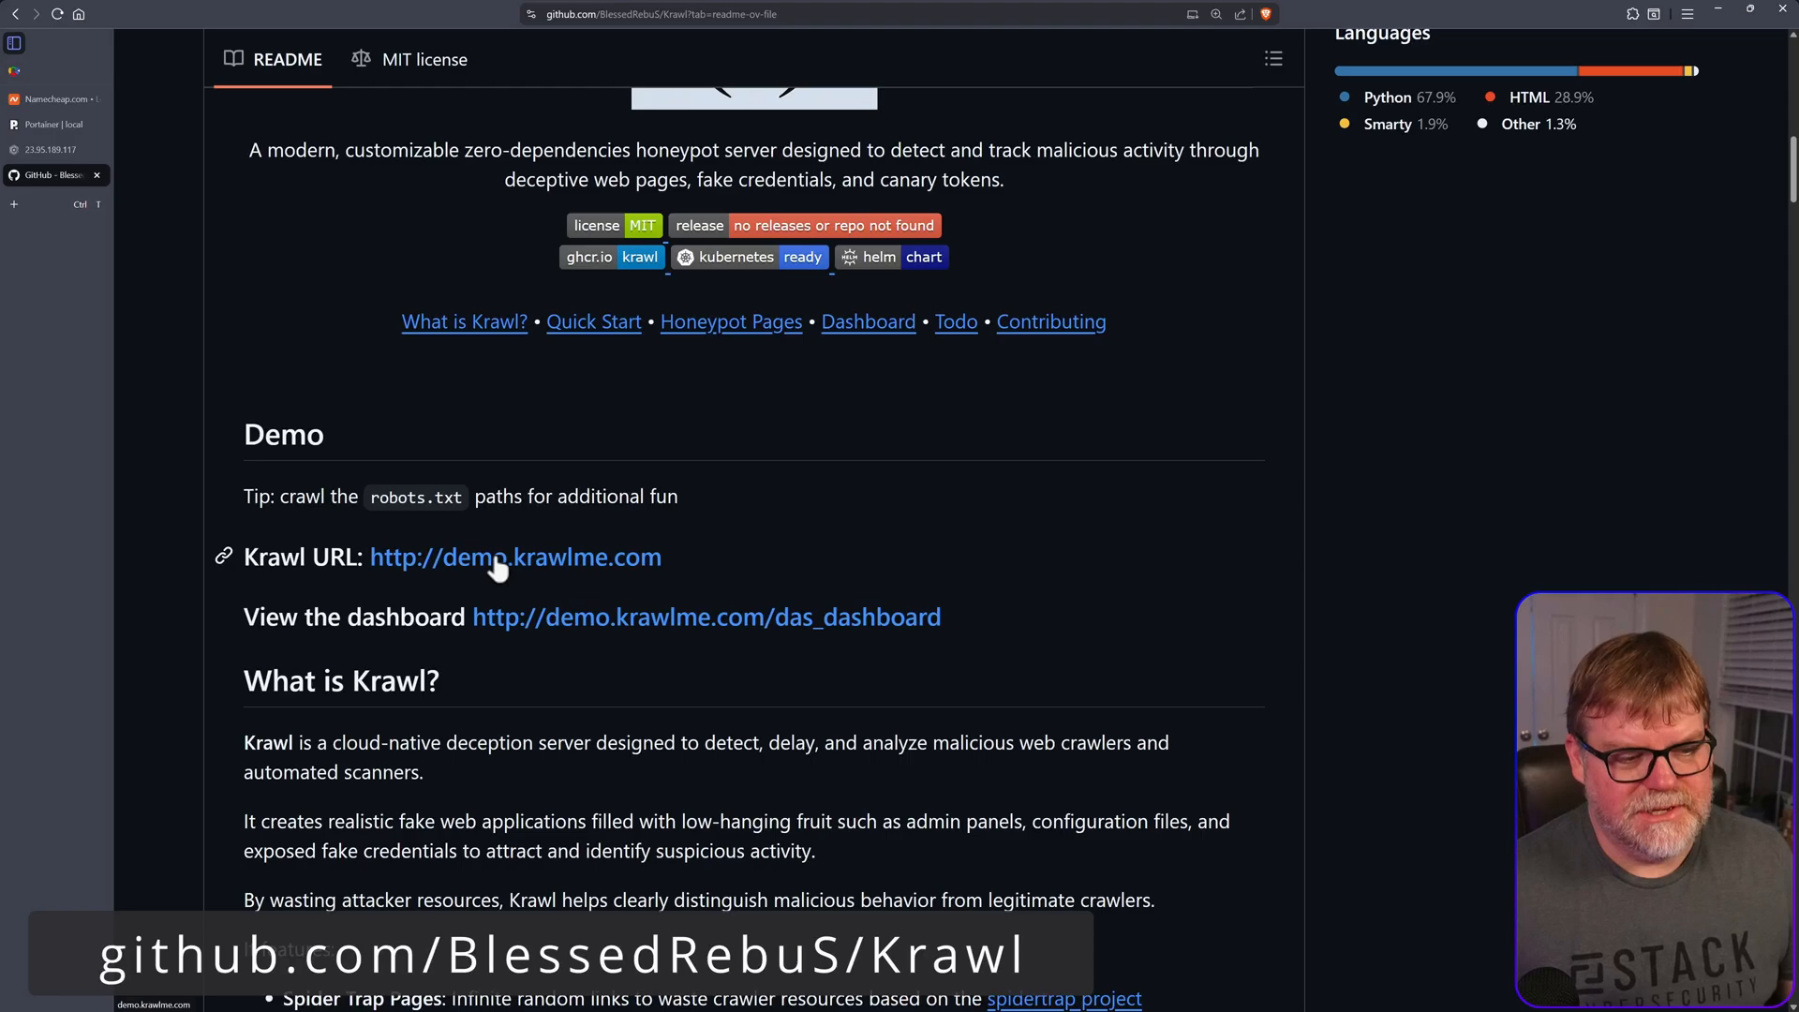
click(513, 556)
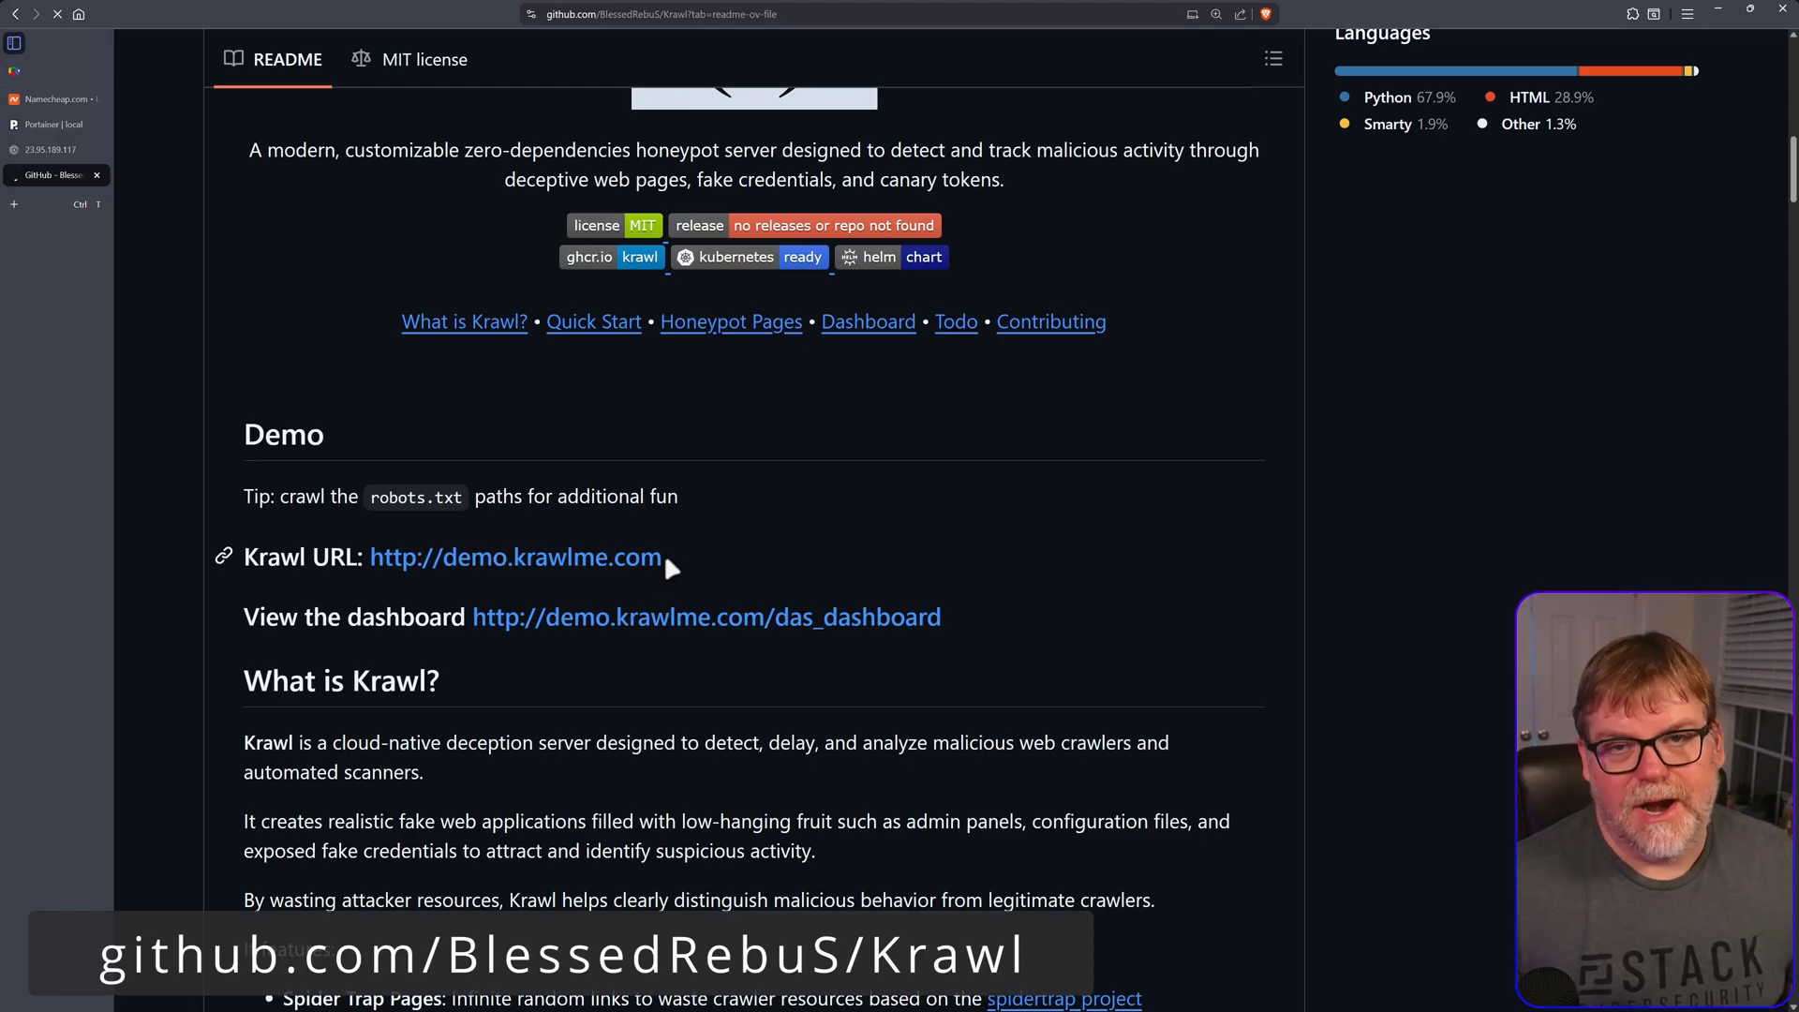
click(514, 557)
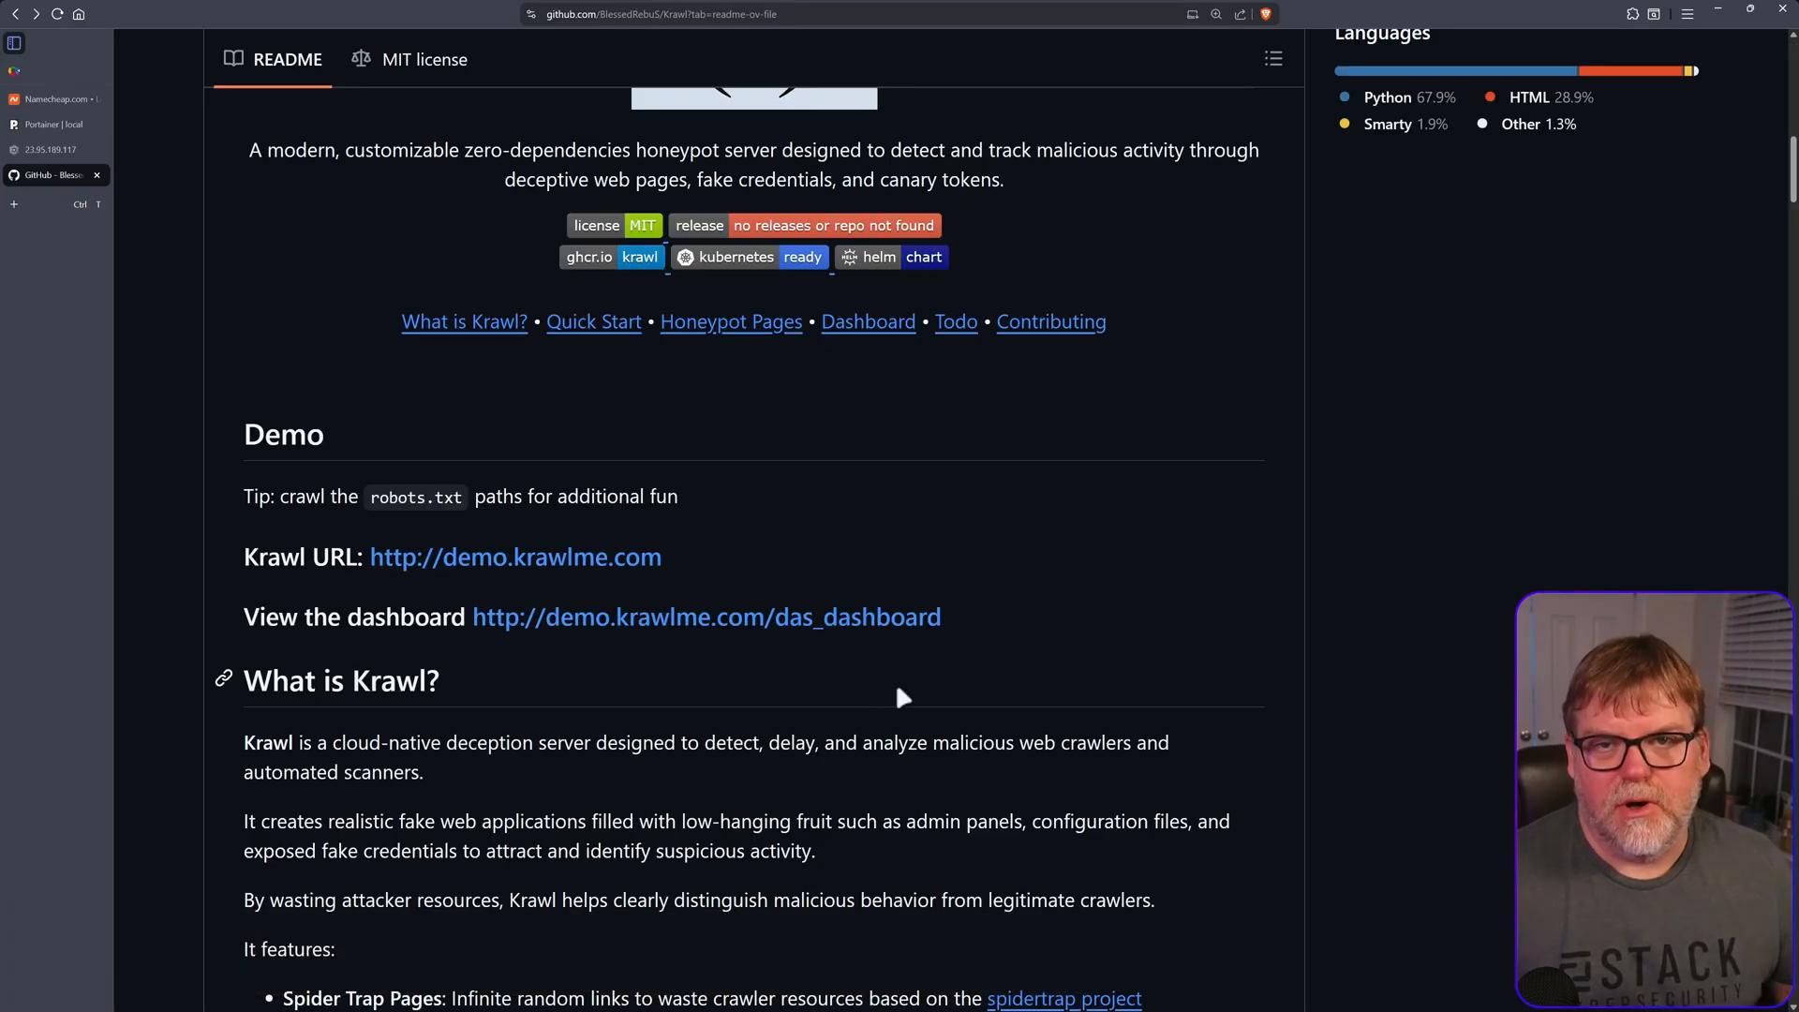
mouse_move(620, 631)
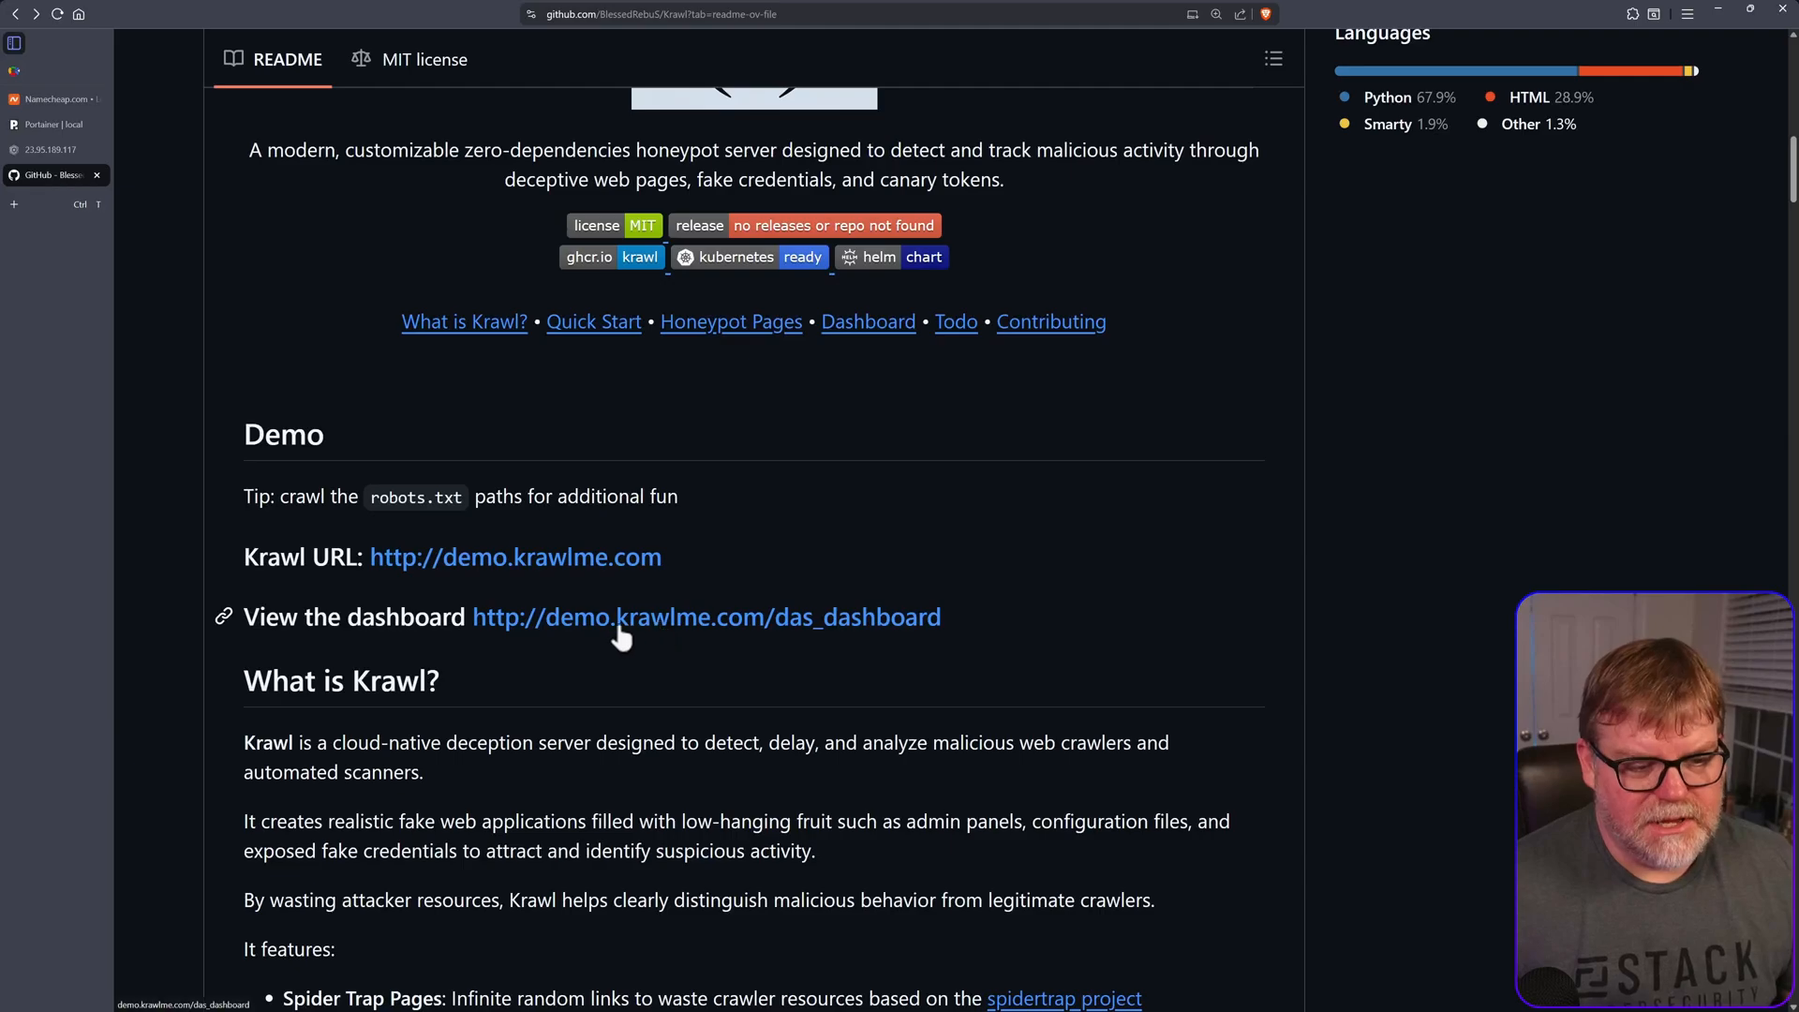
mouse_move(643, 630)
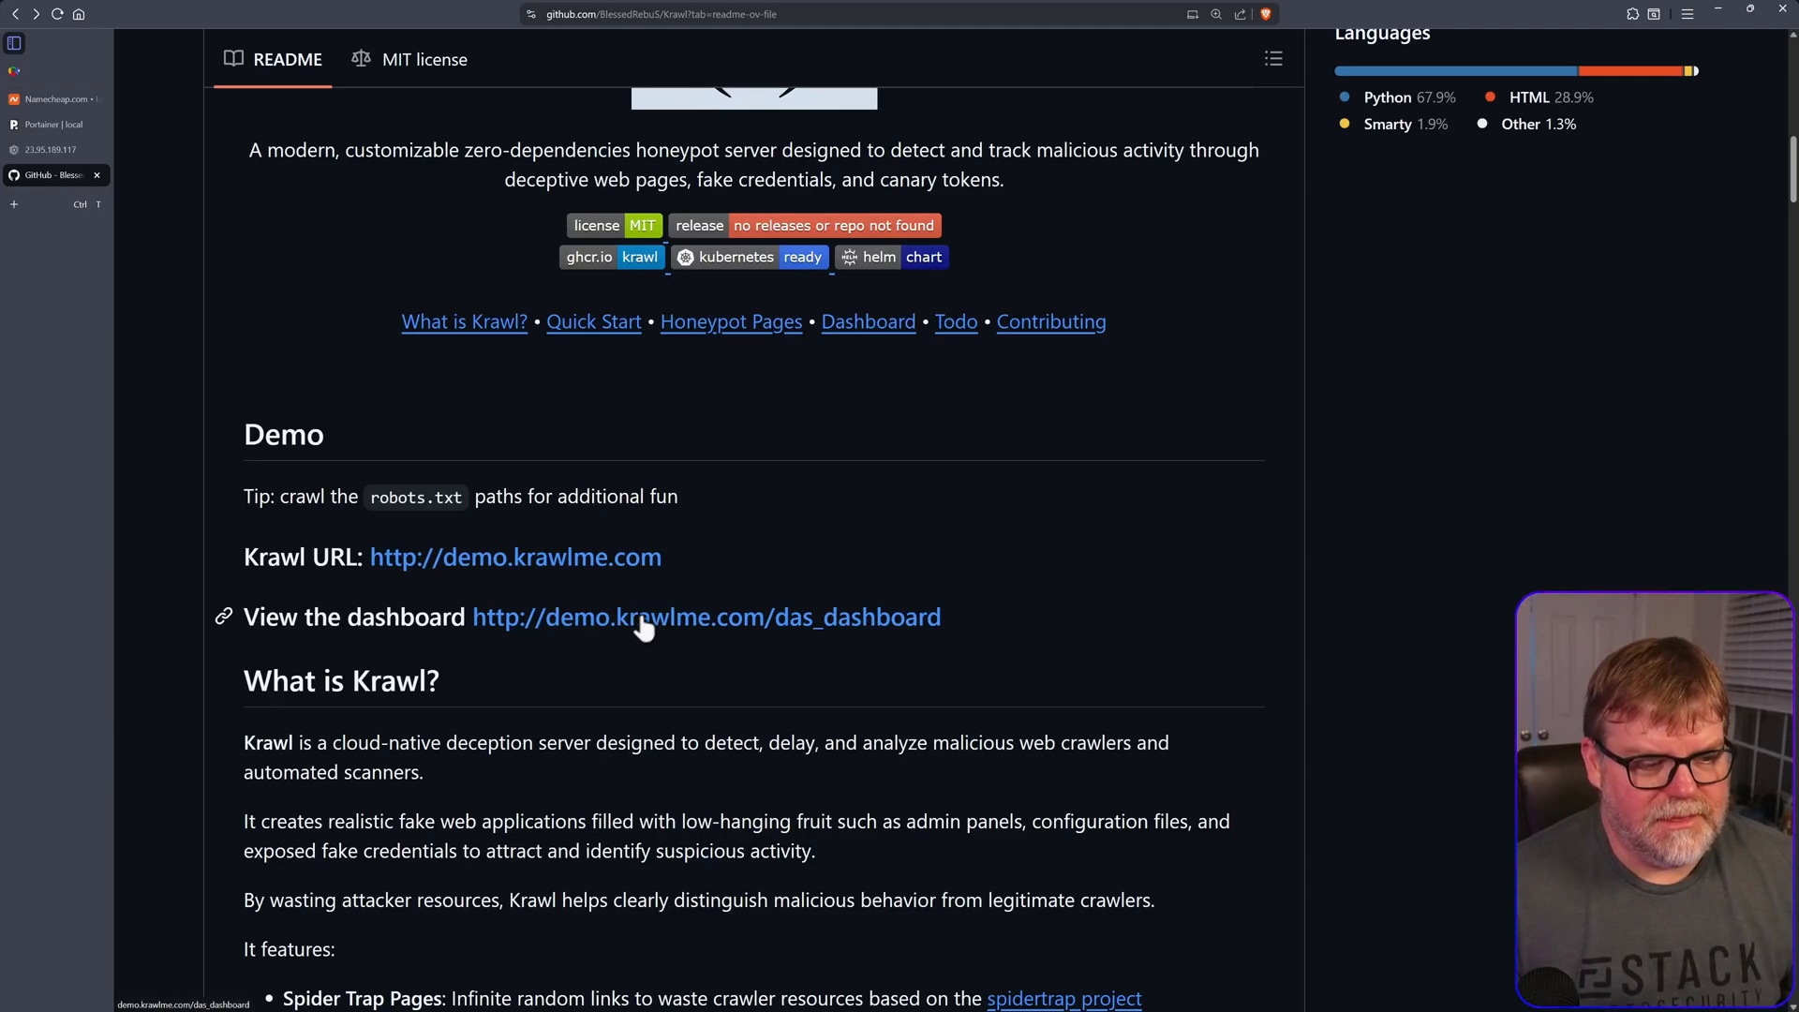
- Follow the demo's 'View the dashboard' link to the Krawl dashboard
click(706, 616)
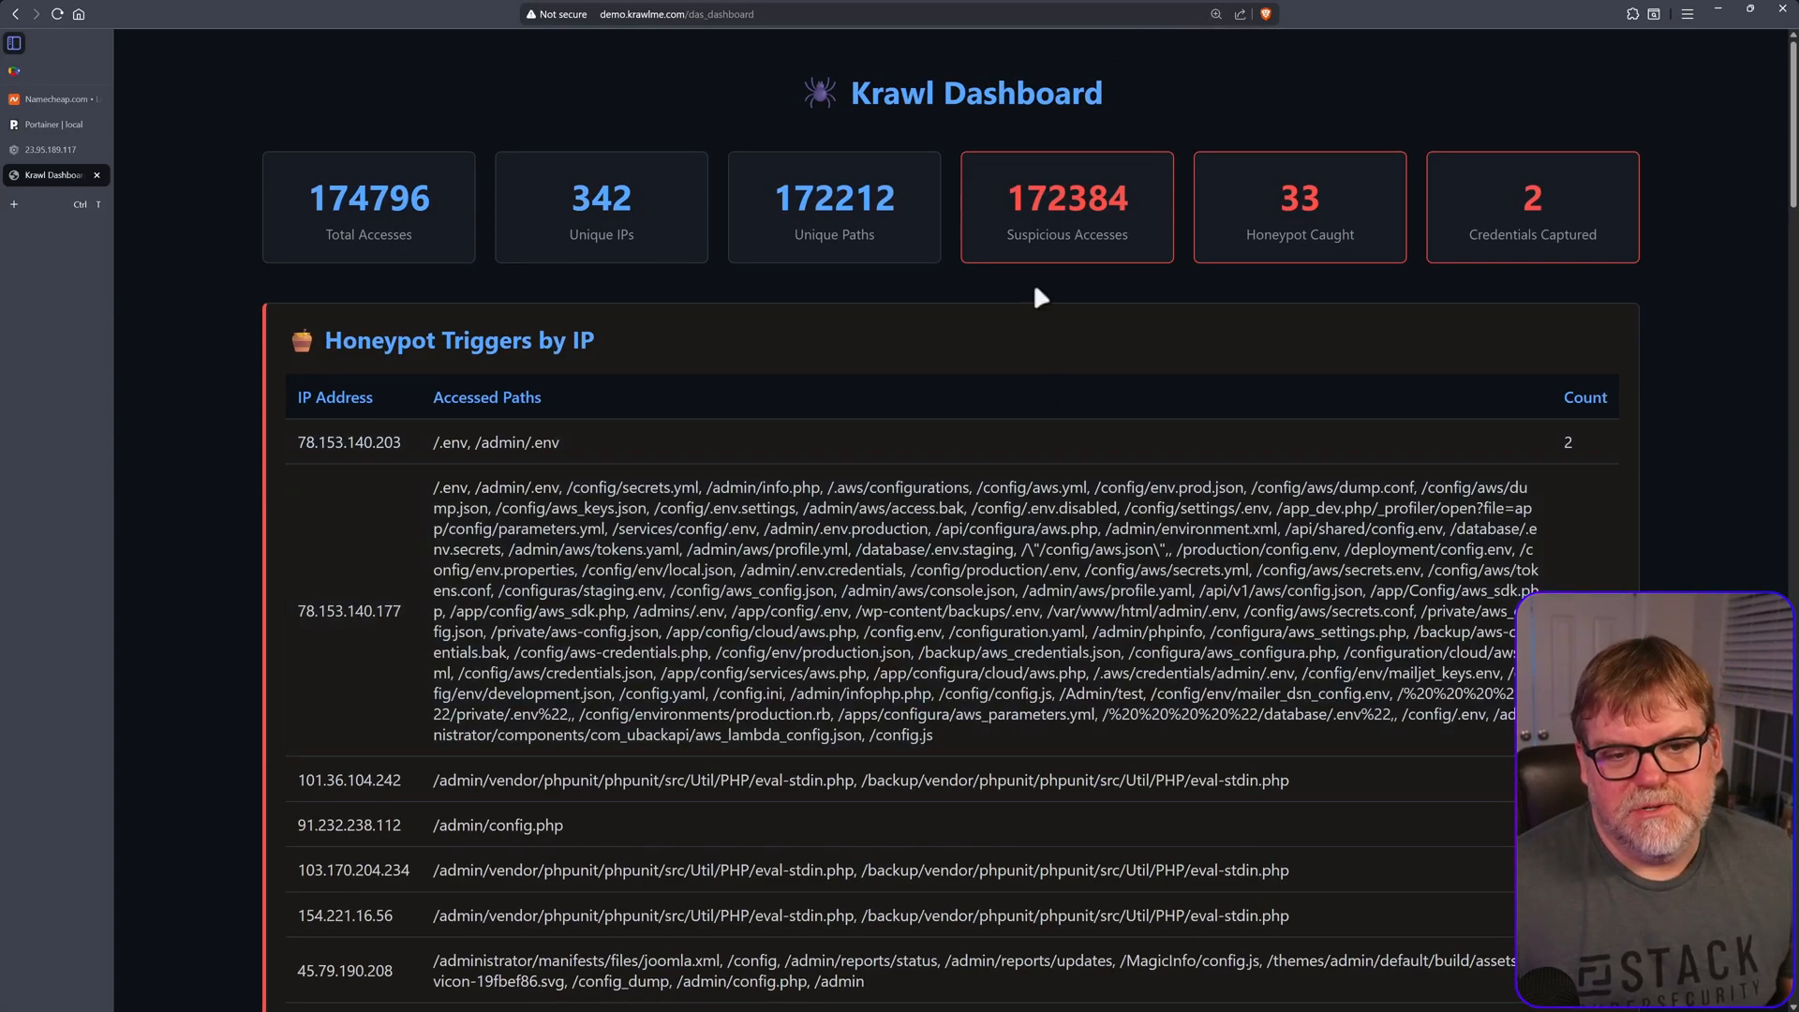
mouse_move(1044, 367)
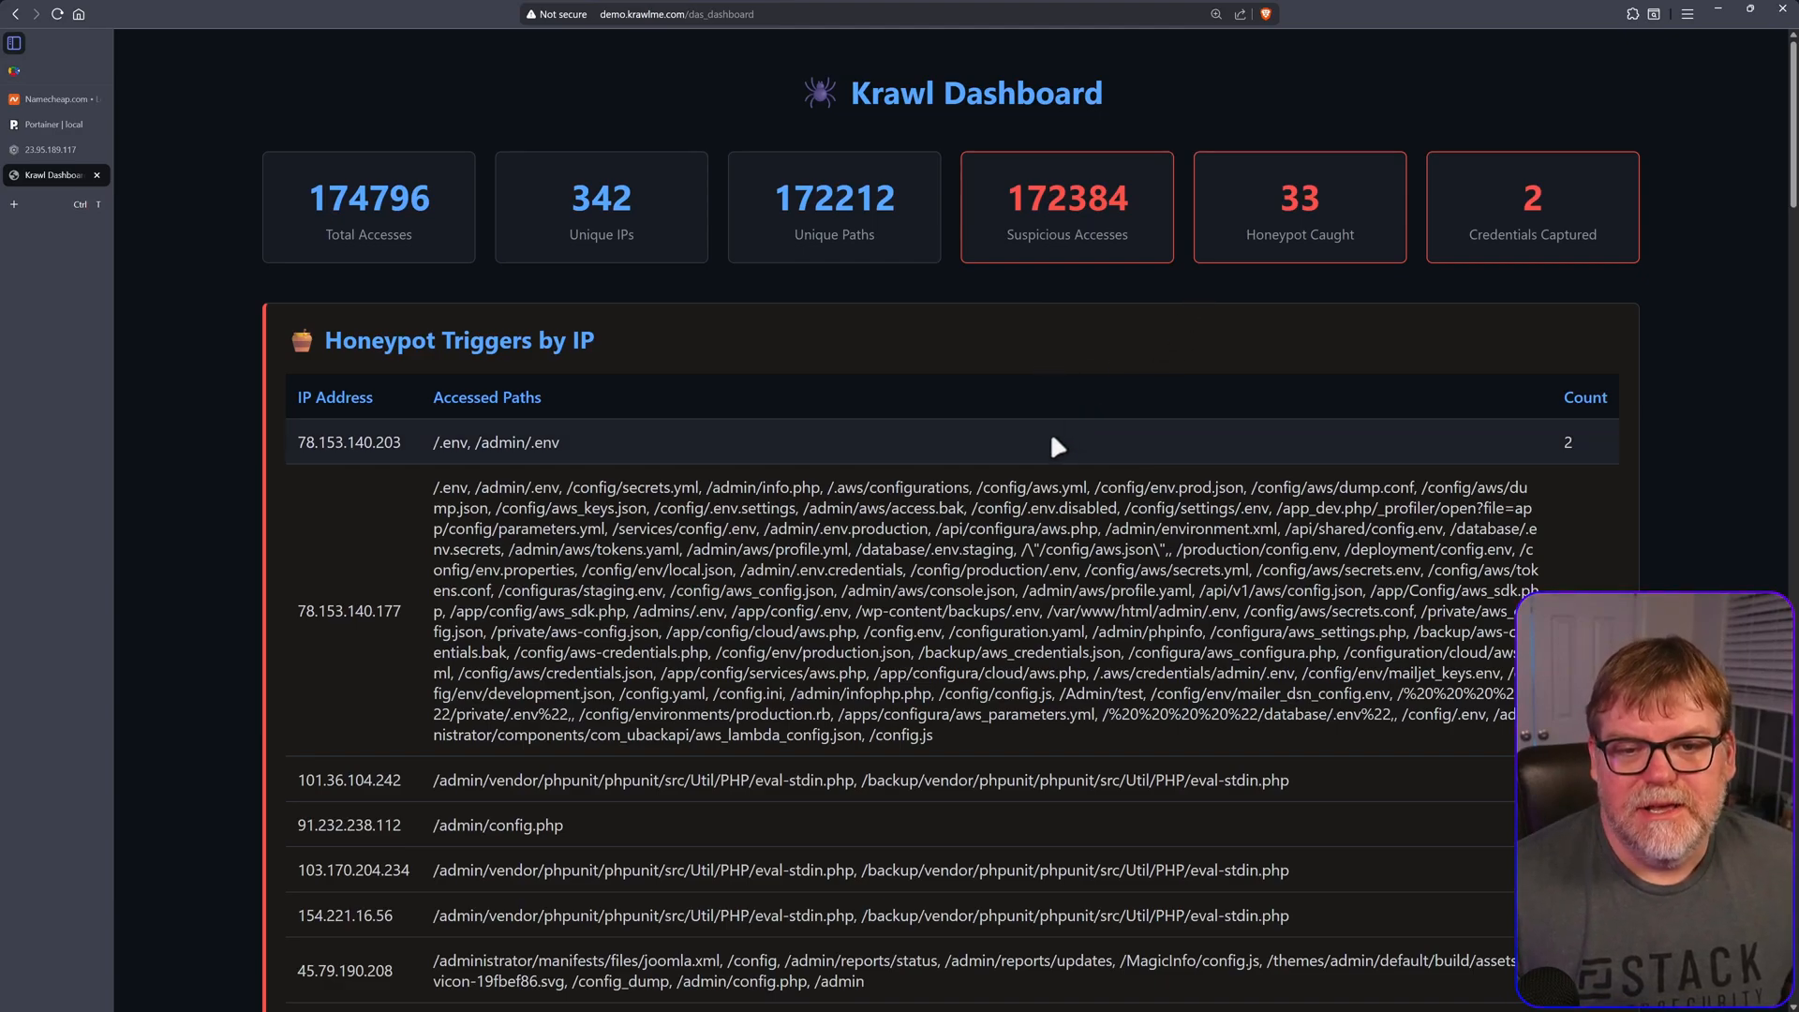
mouse_move(994, 442)
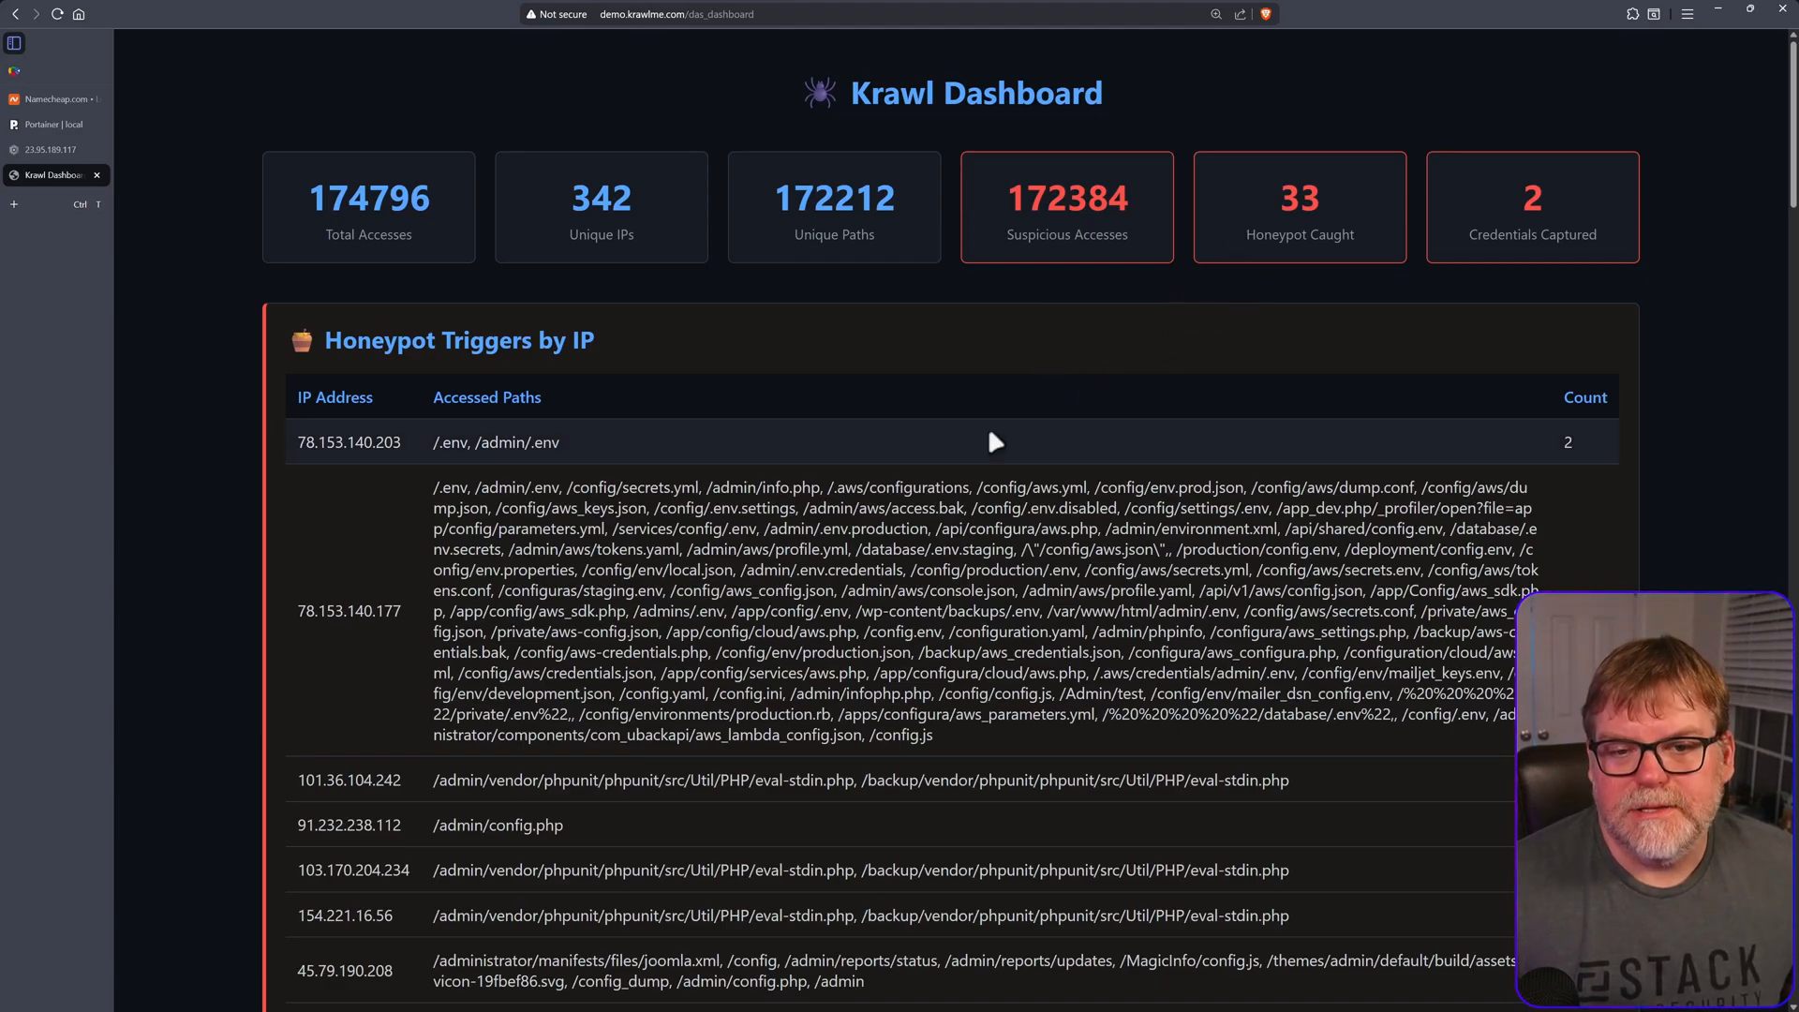
mouse_move(1147, 362)
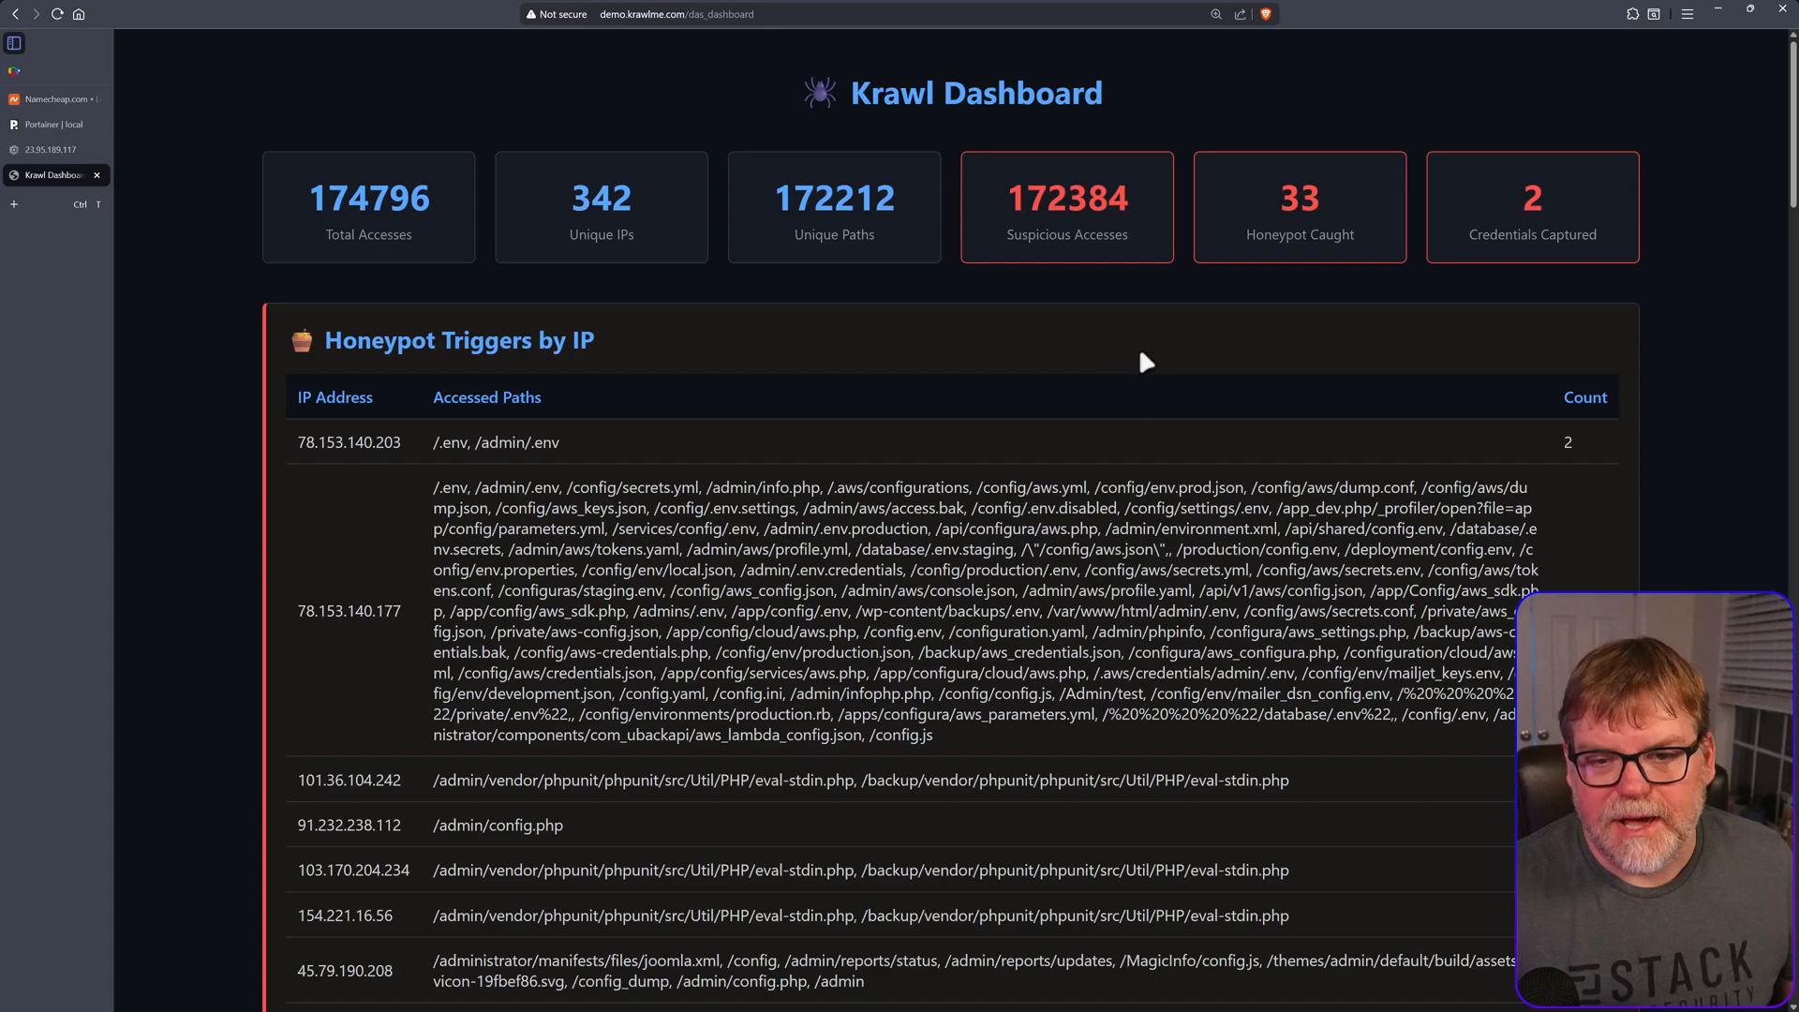
mouse_move(1393, 338)
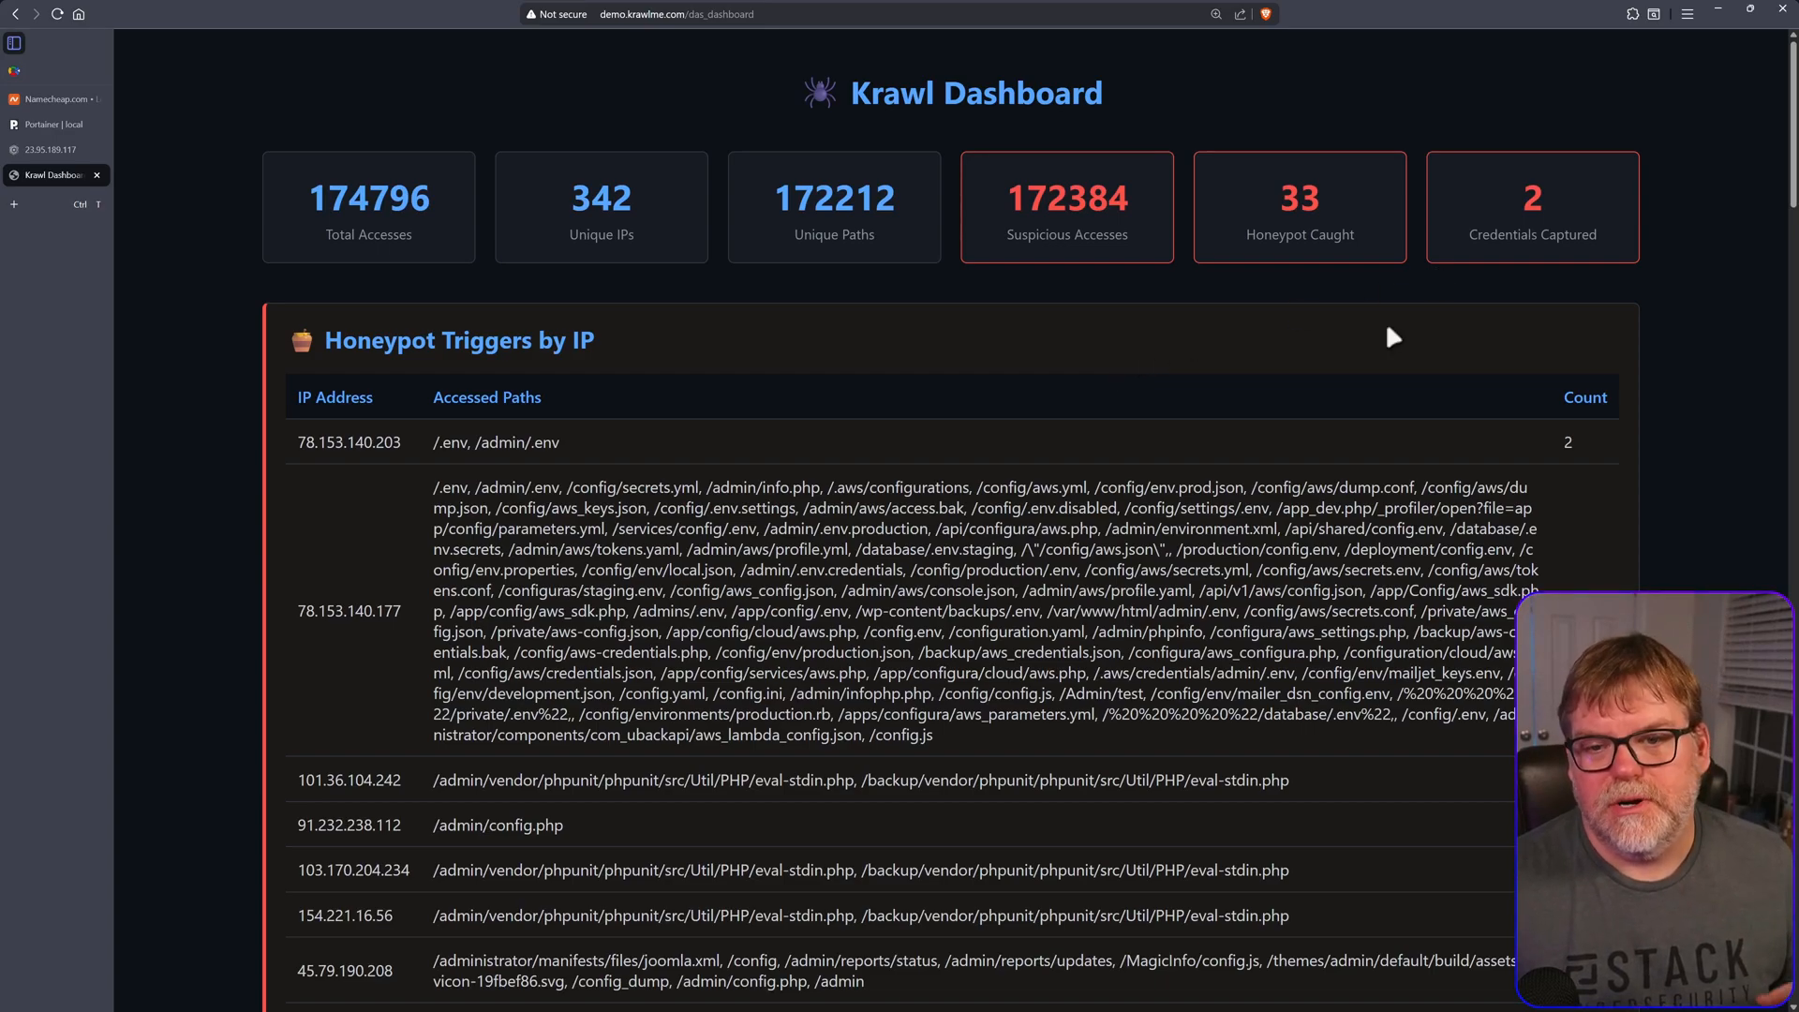
scroll(down, 3)
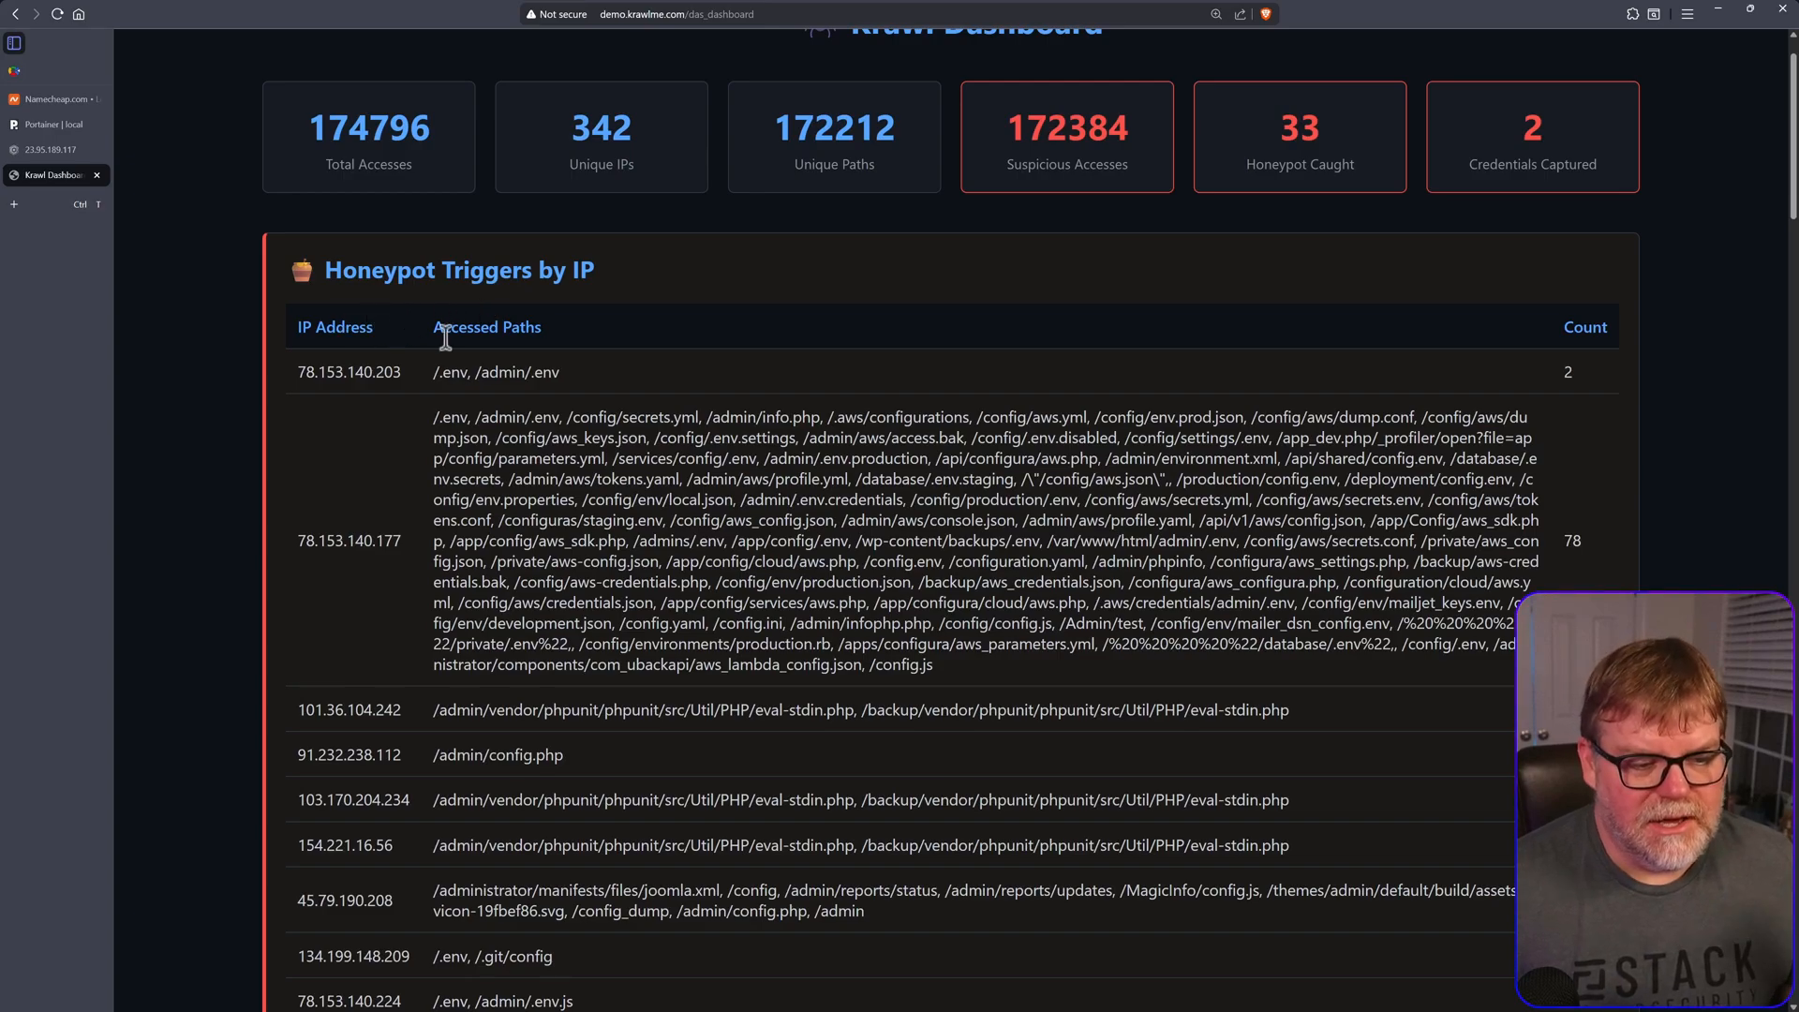
scroll(down, 3)
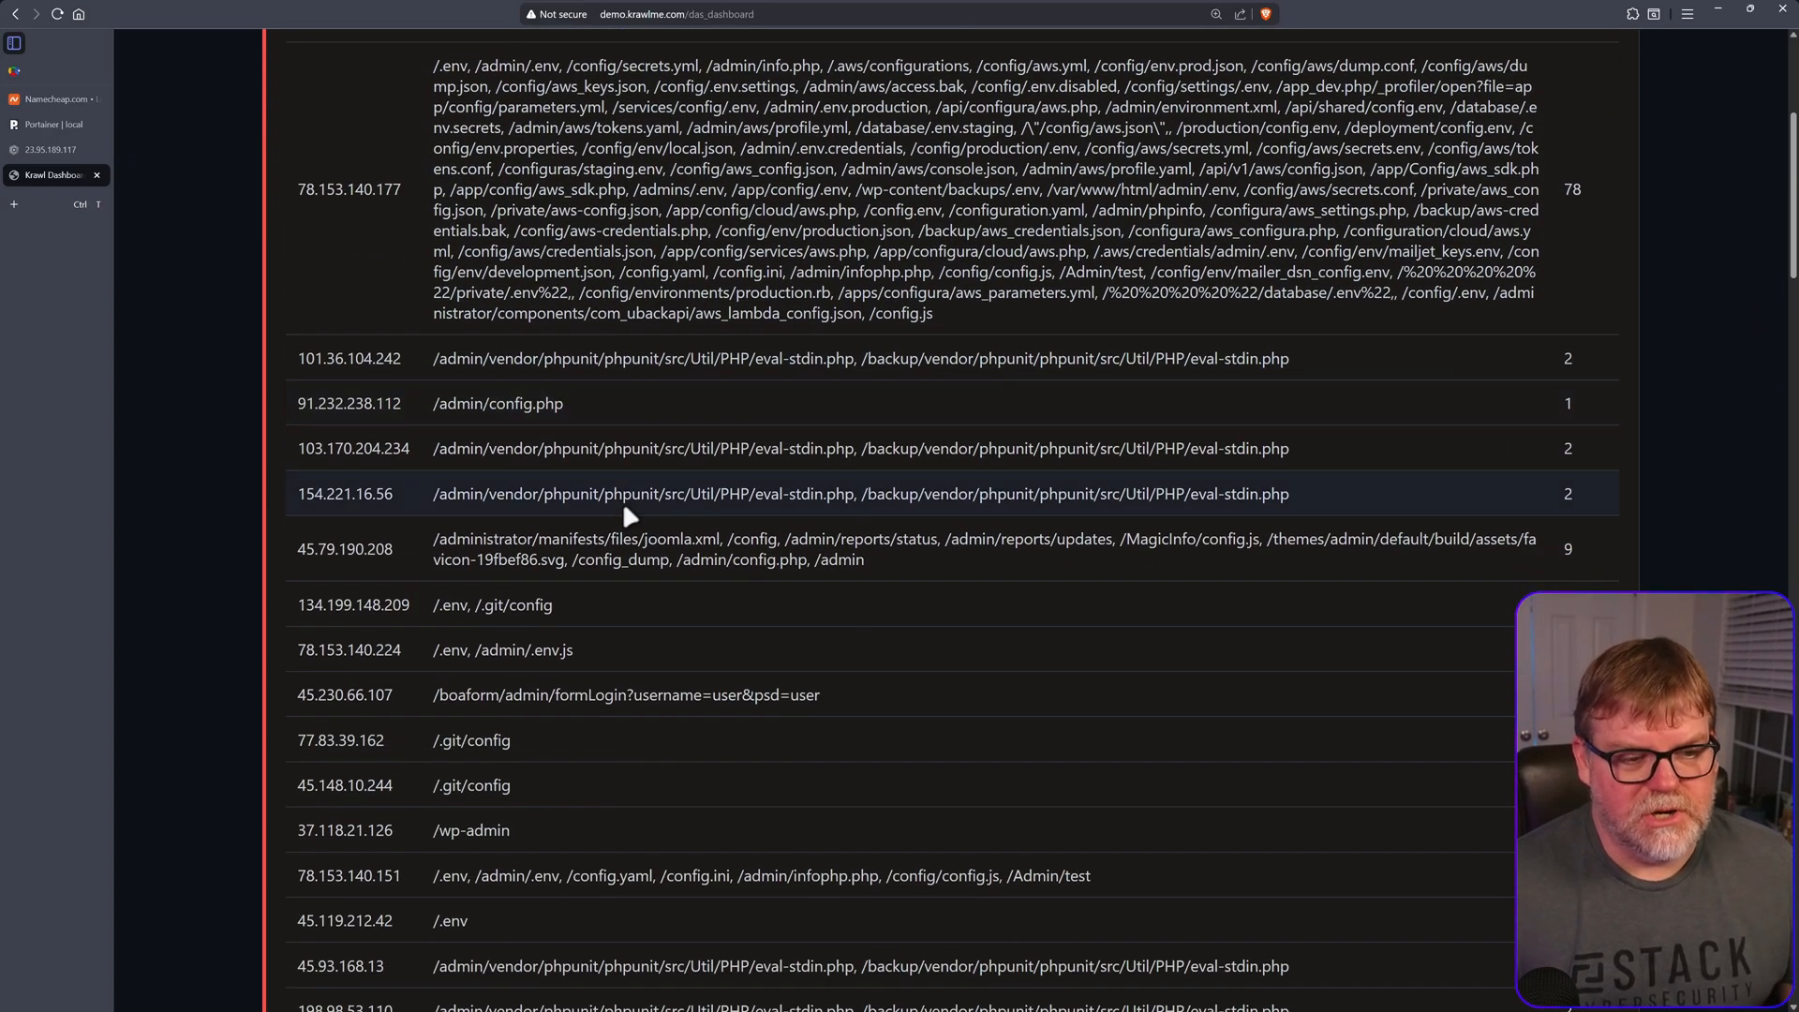
scroll(down, 3)
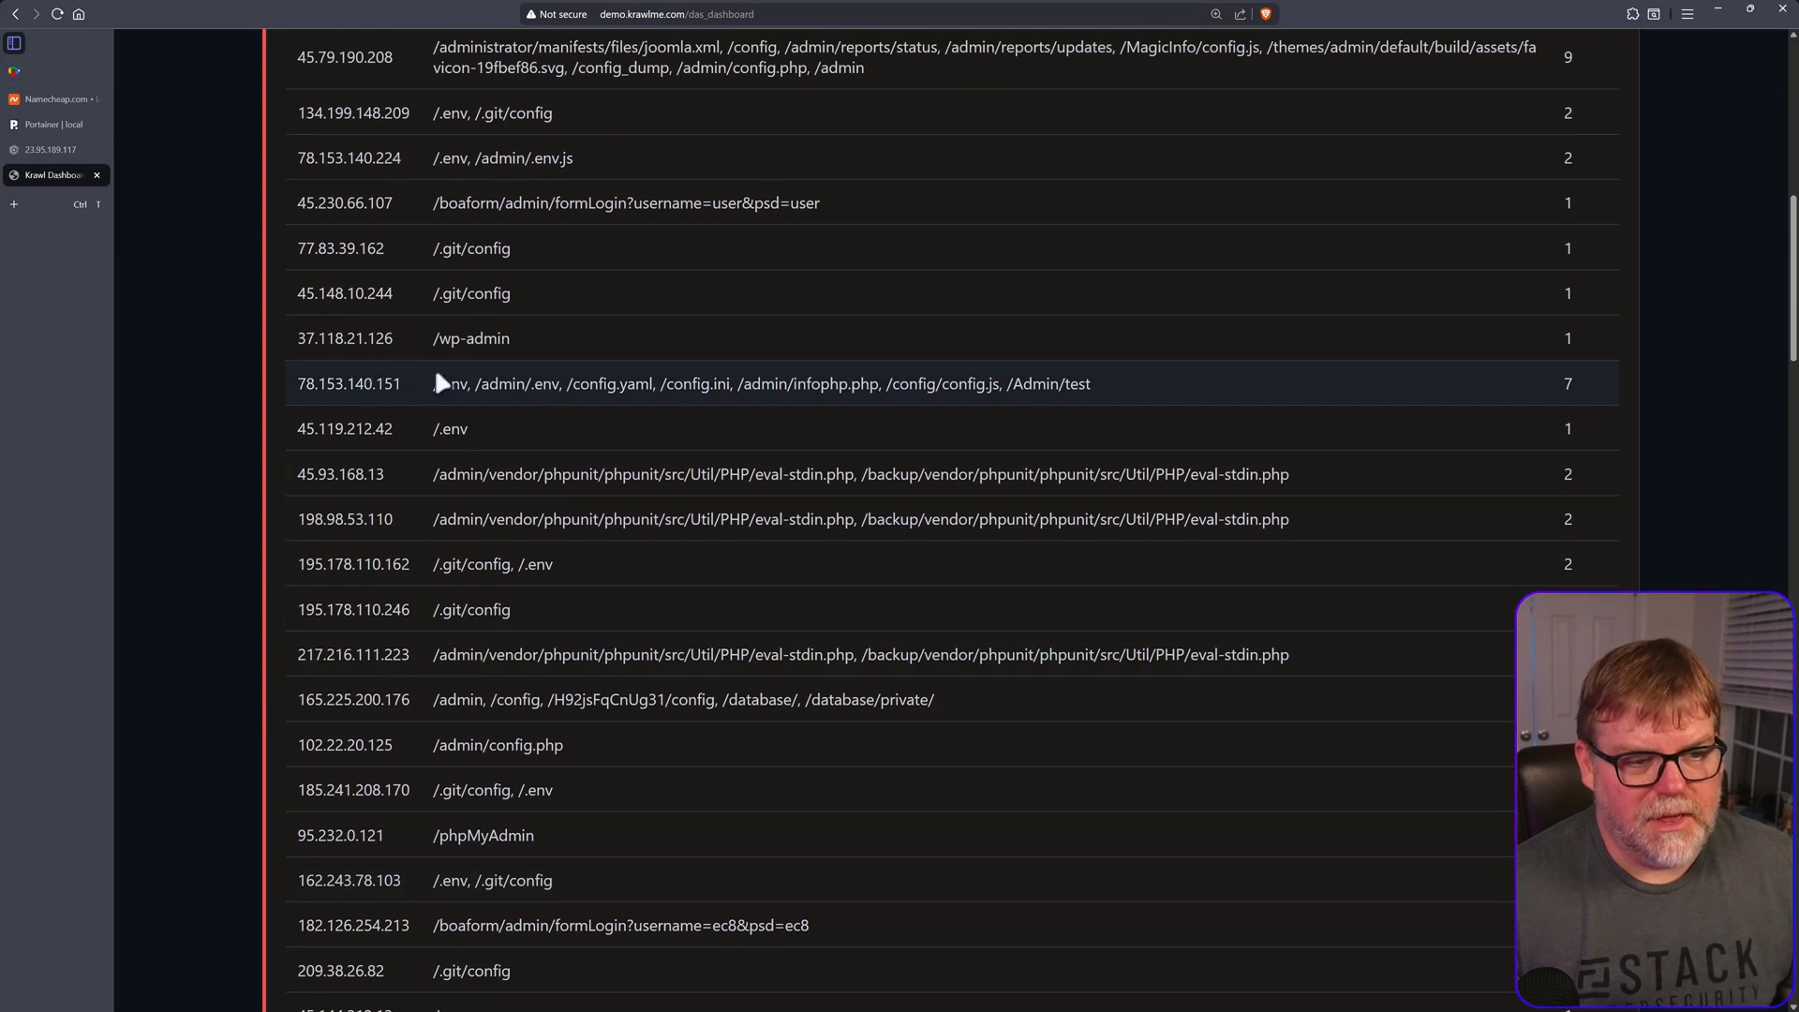
scroll(down, 3)
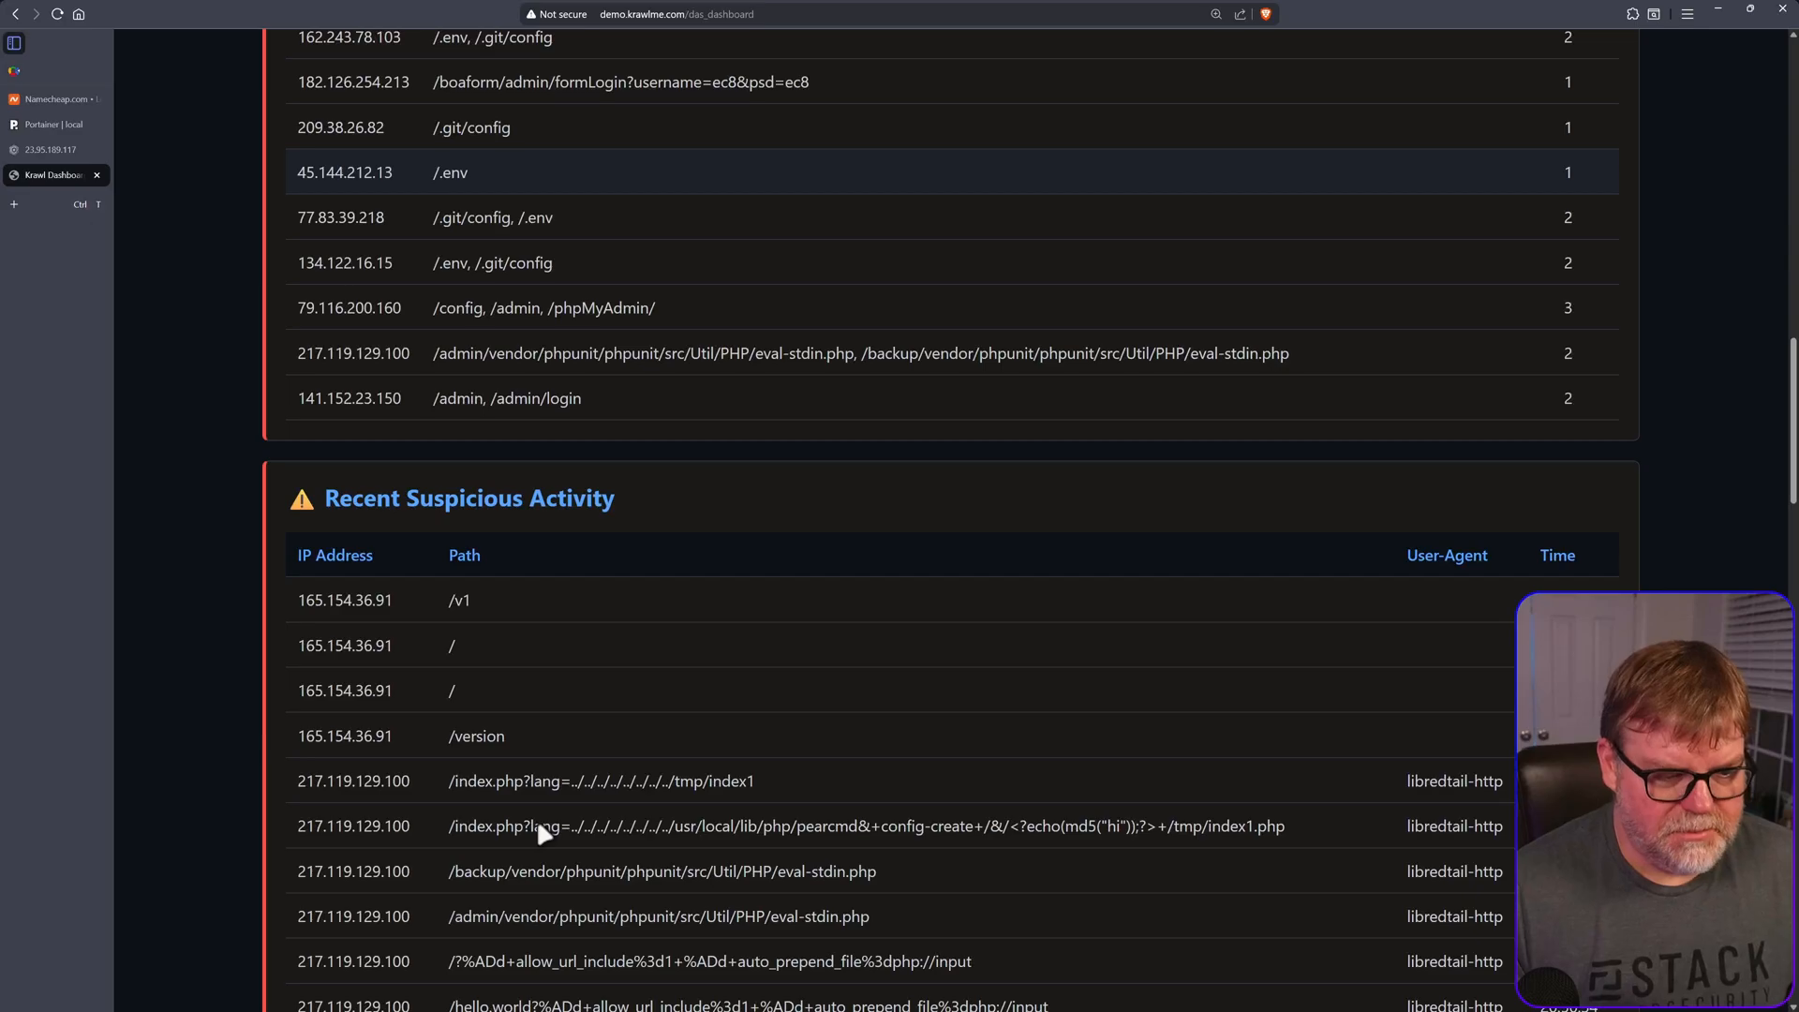
scroll(down, 3)
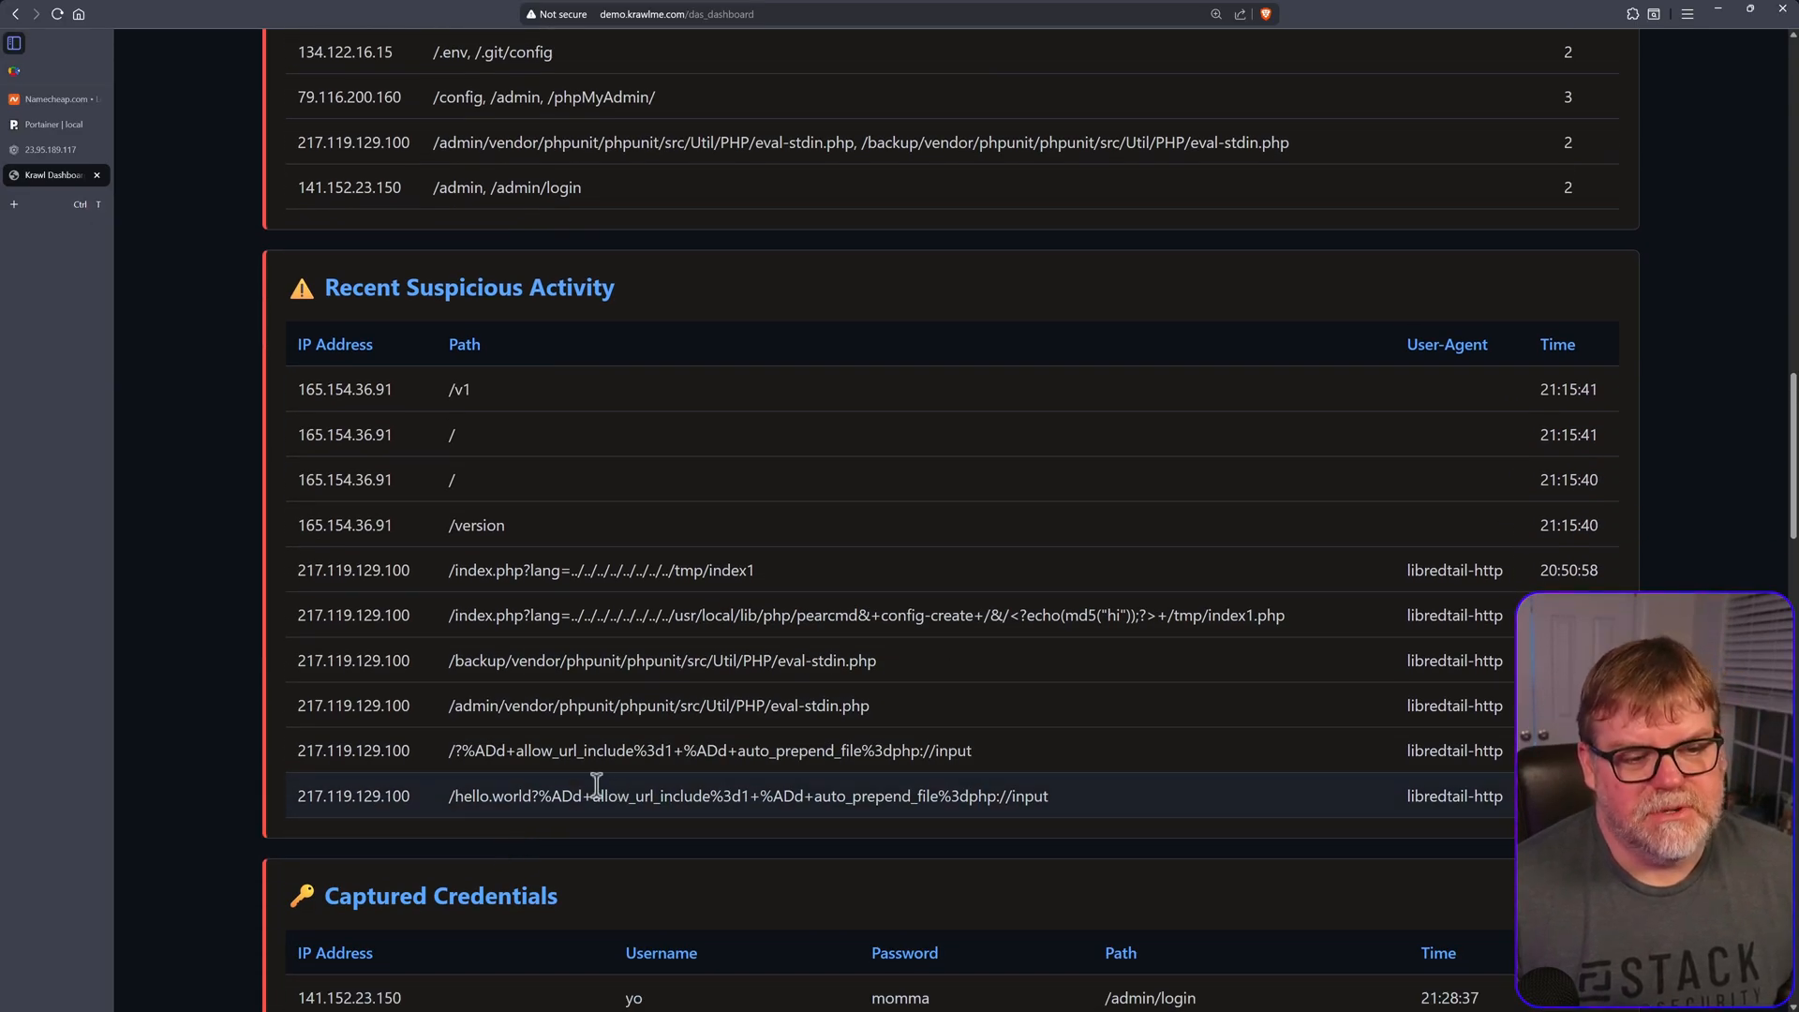
scroll(down, 3)
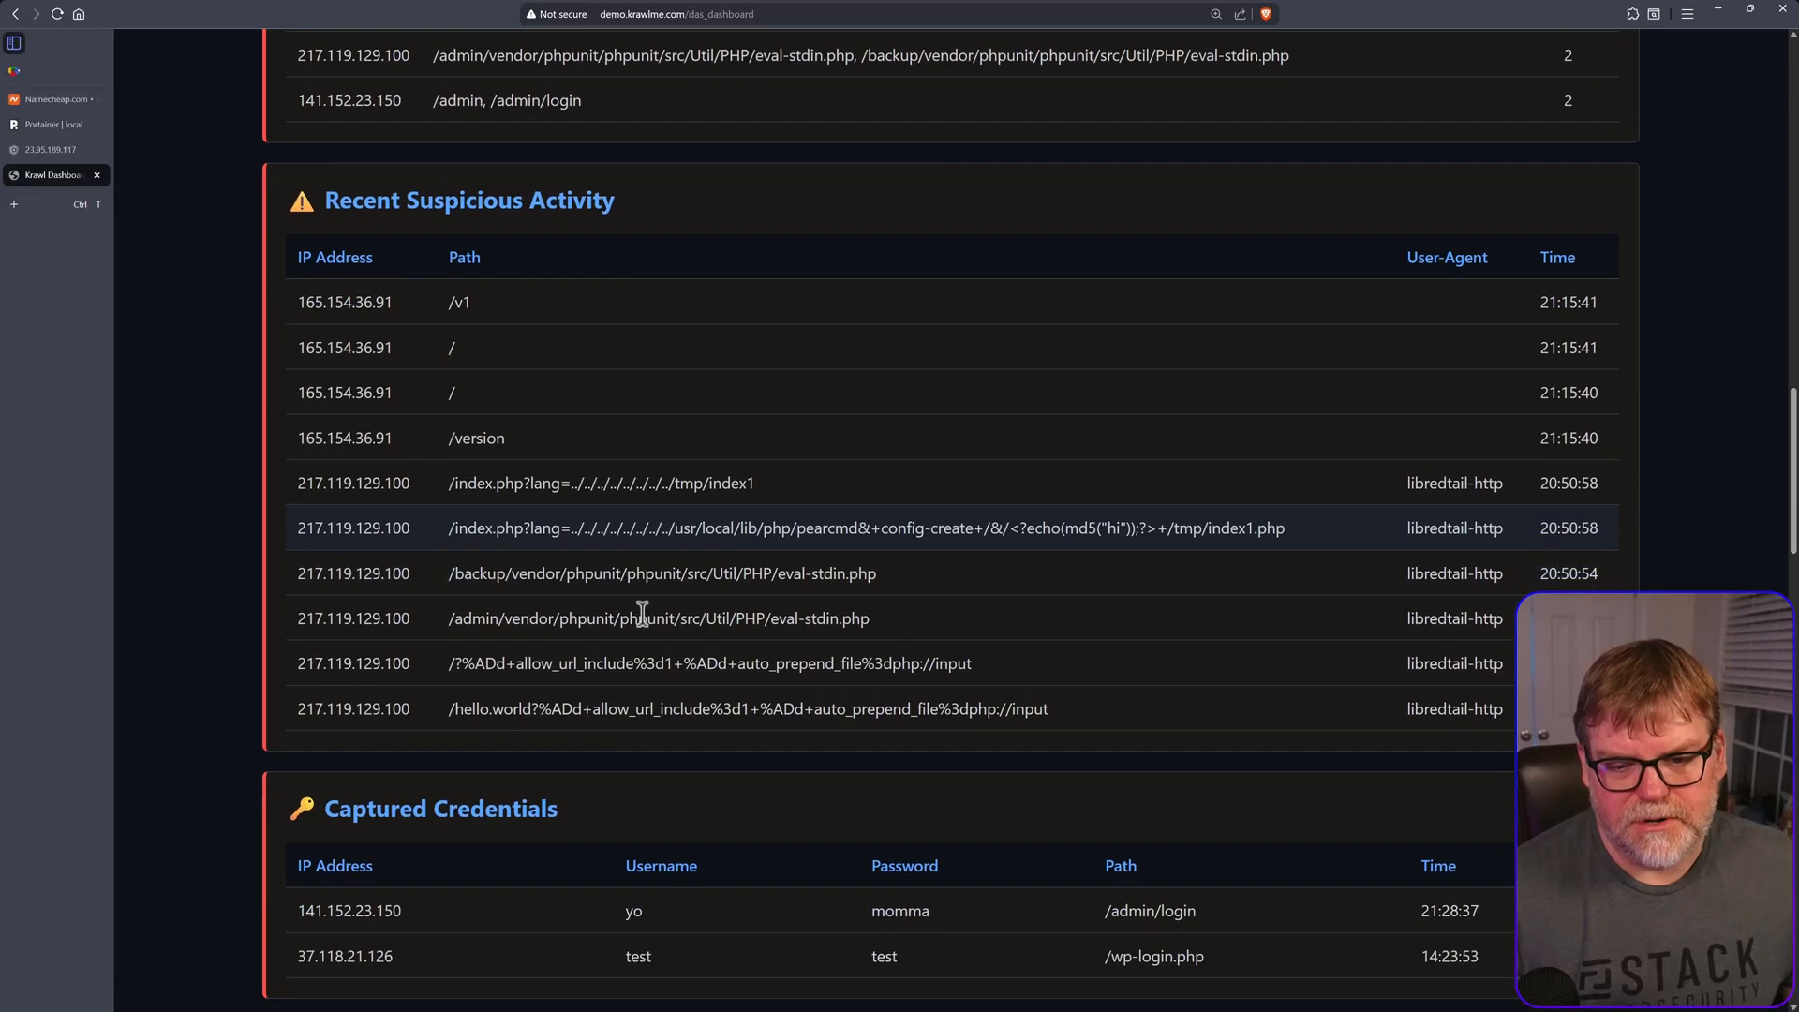
scroll(down, 3)
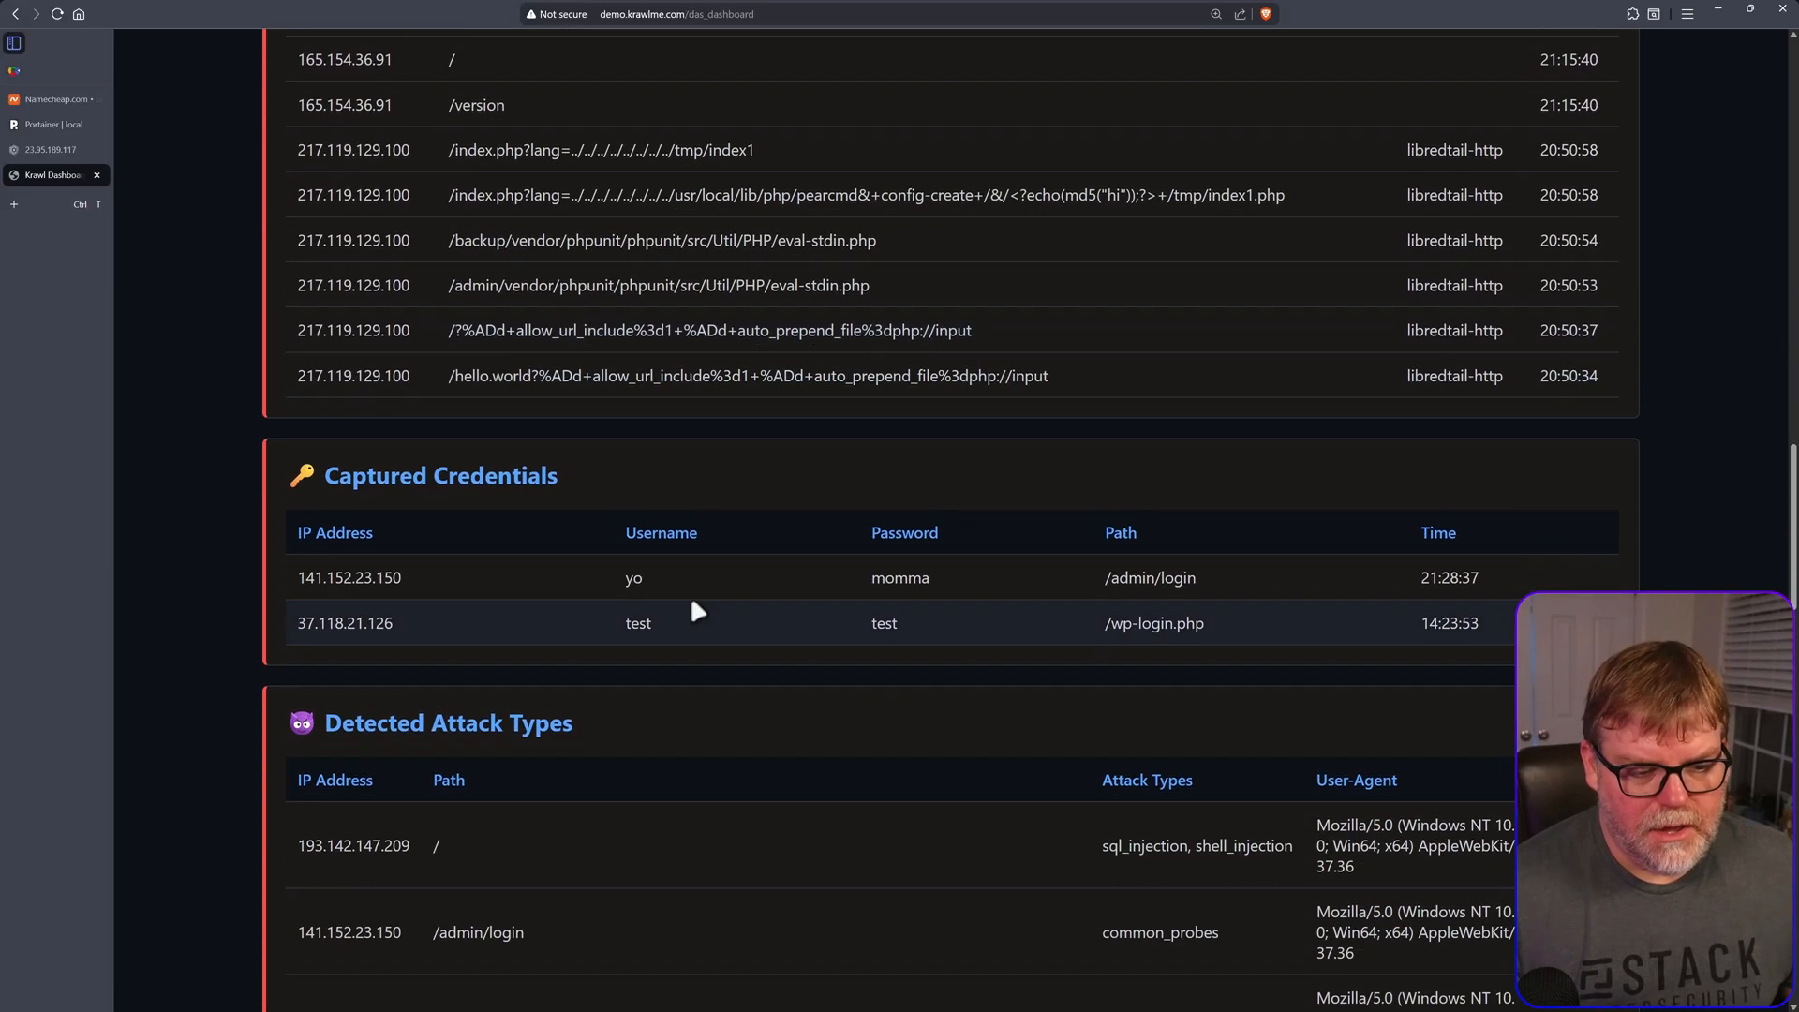
scroll(down, 3)
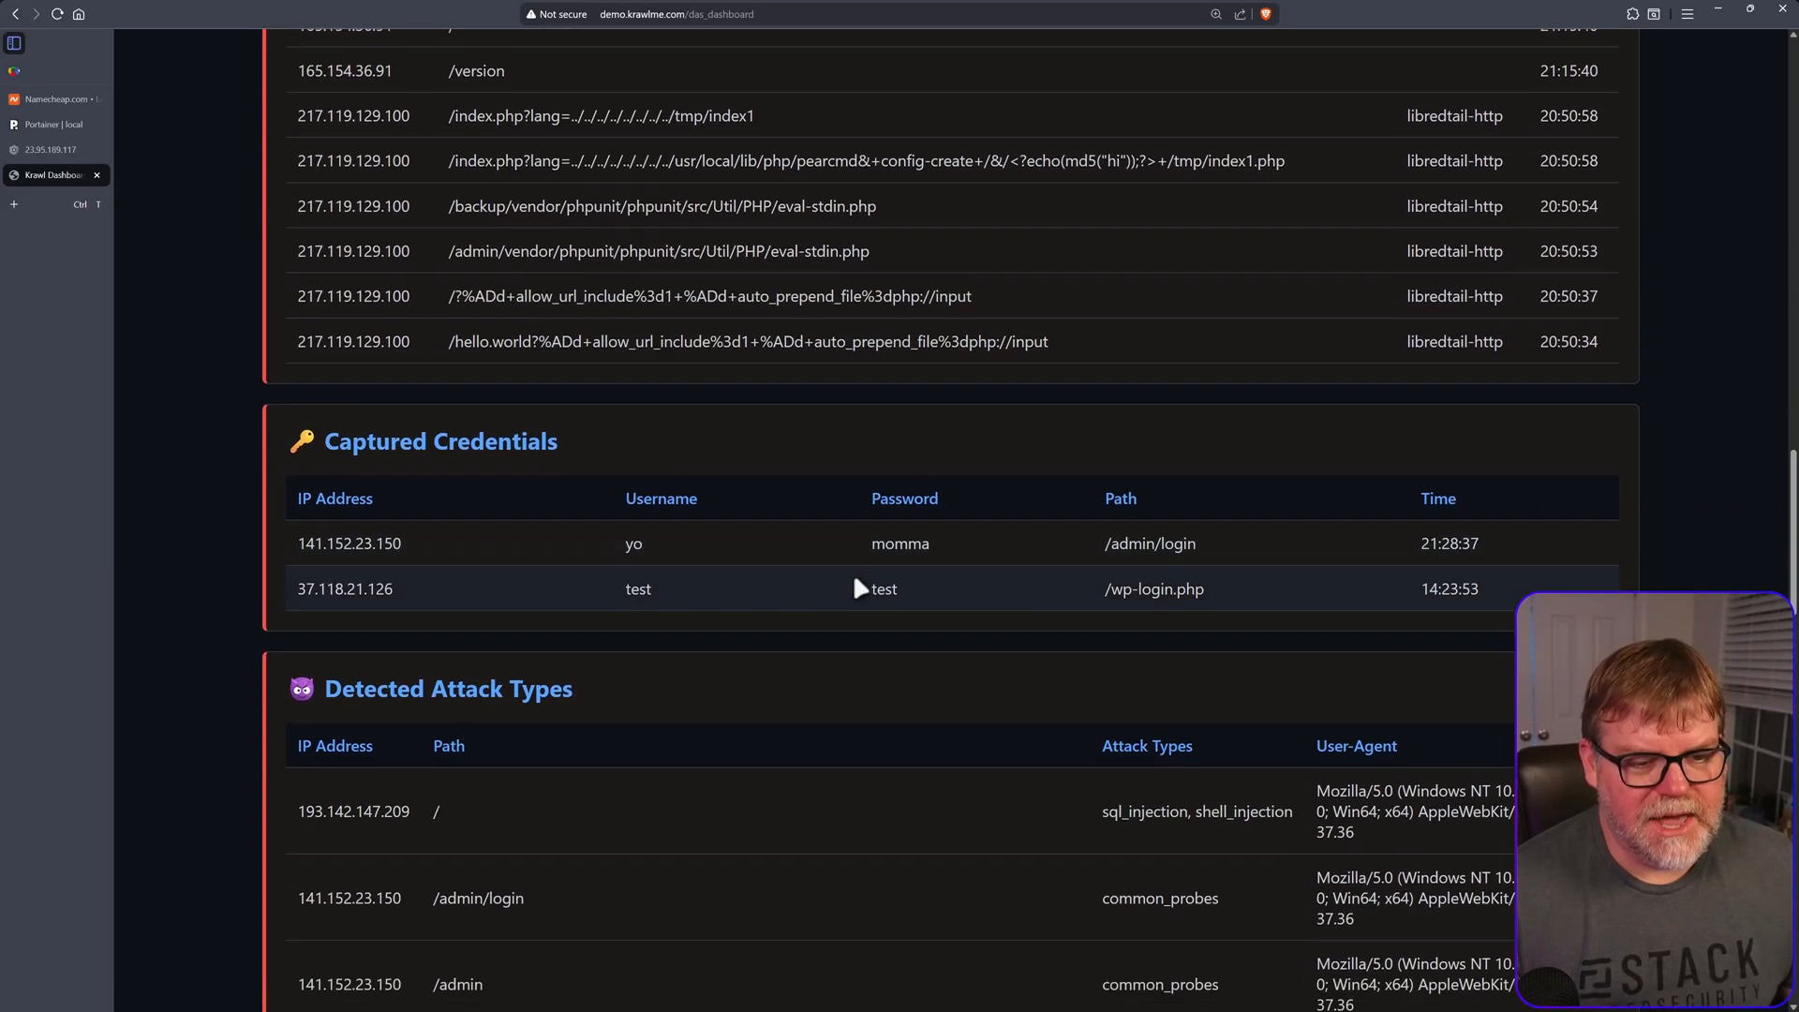
scroll(down, 3)
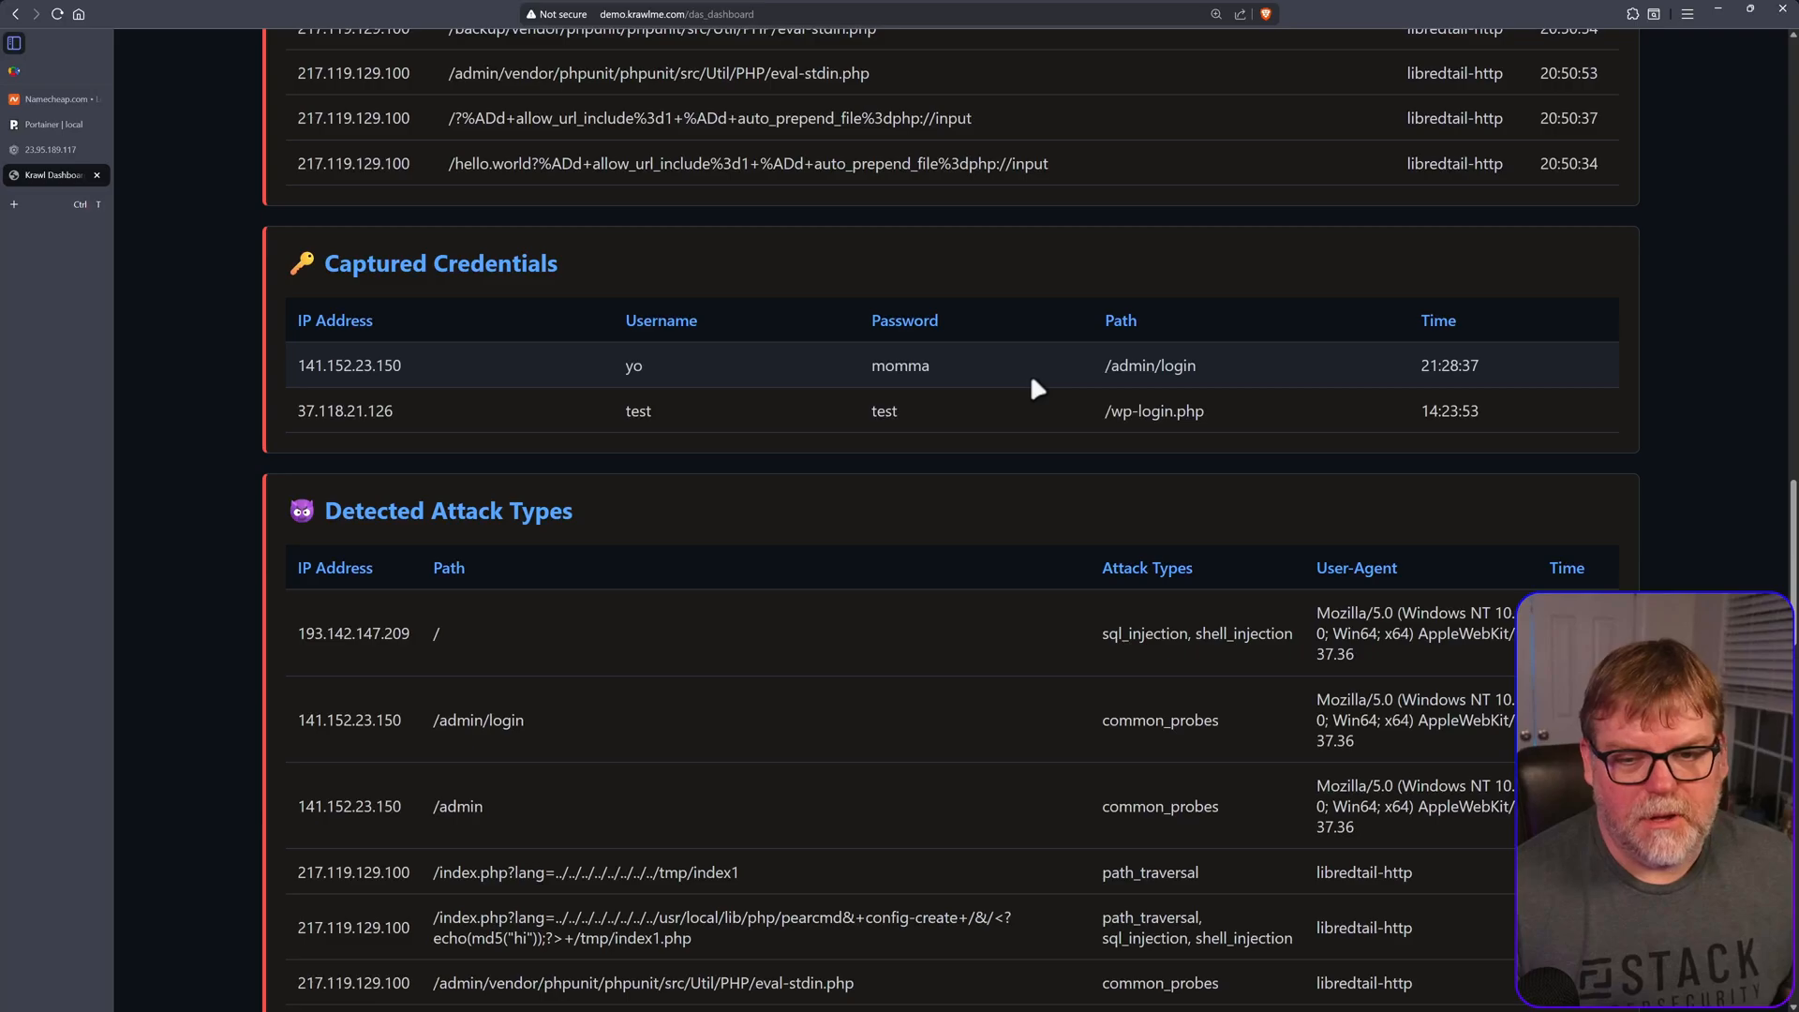
scroll(down, 3)
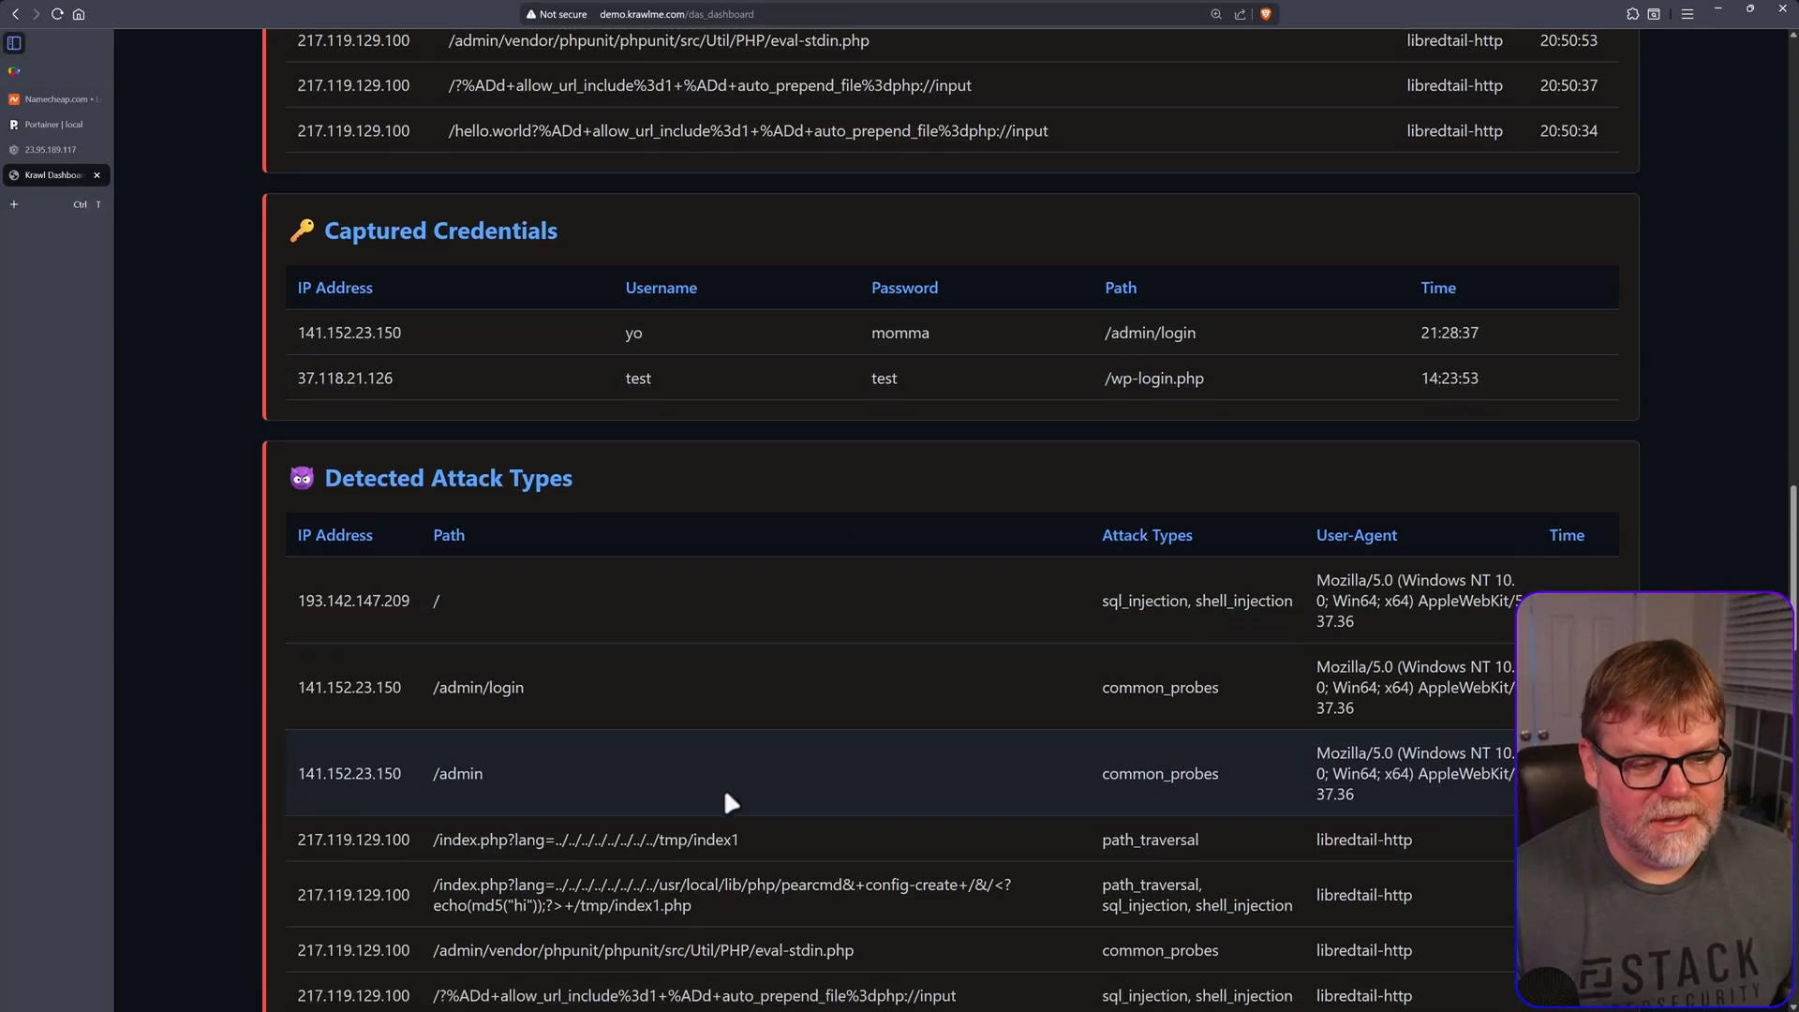
scroll(down, 3)
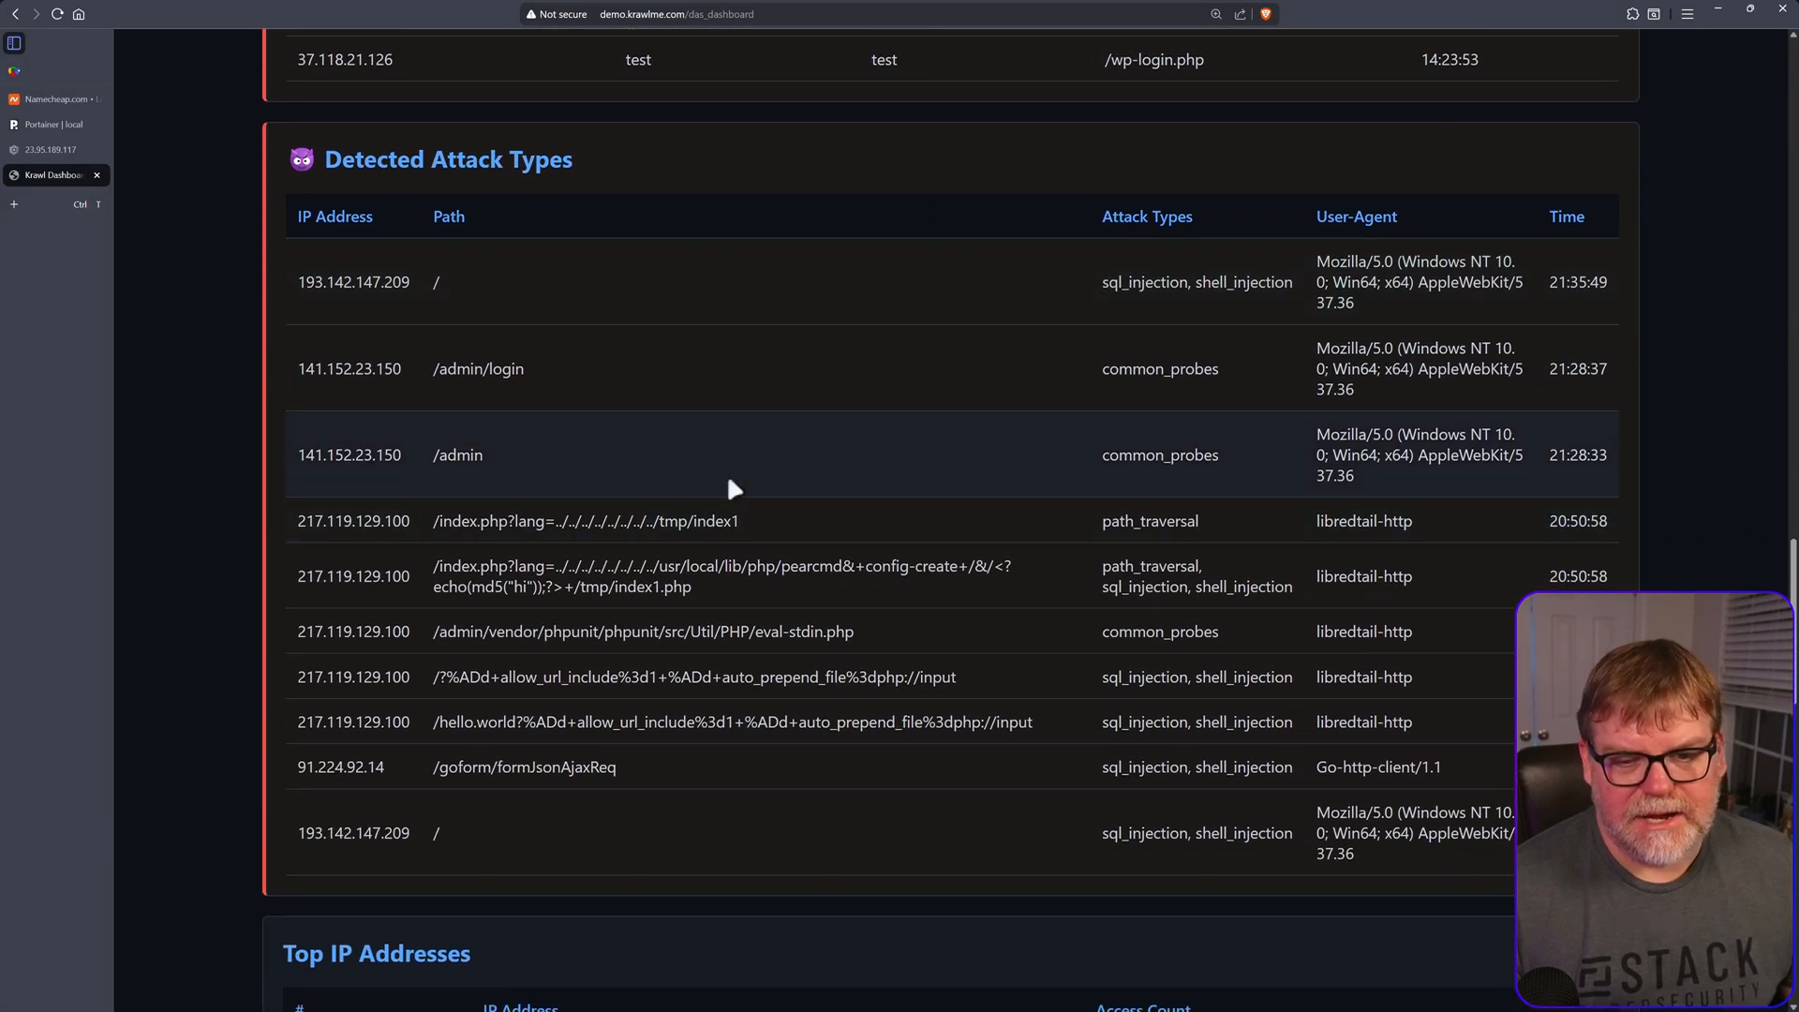
scroll(down, 3)
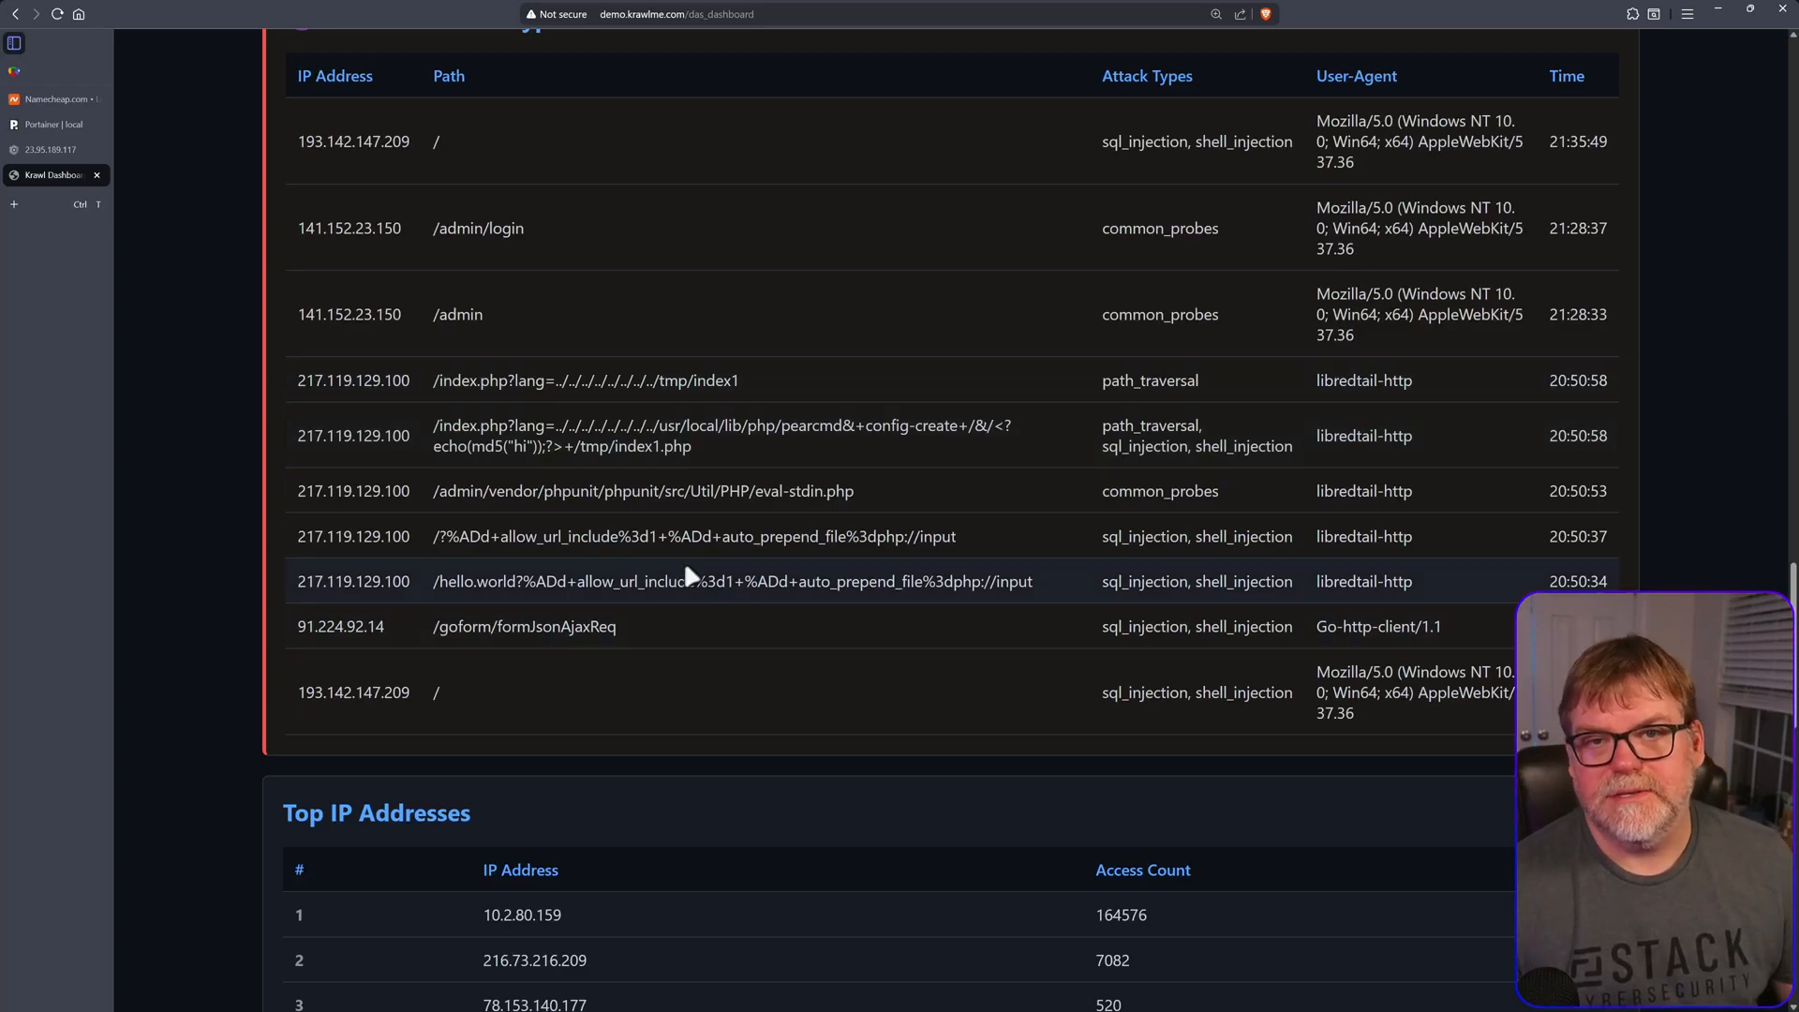
scroll(down, 3)
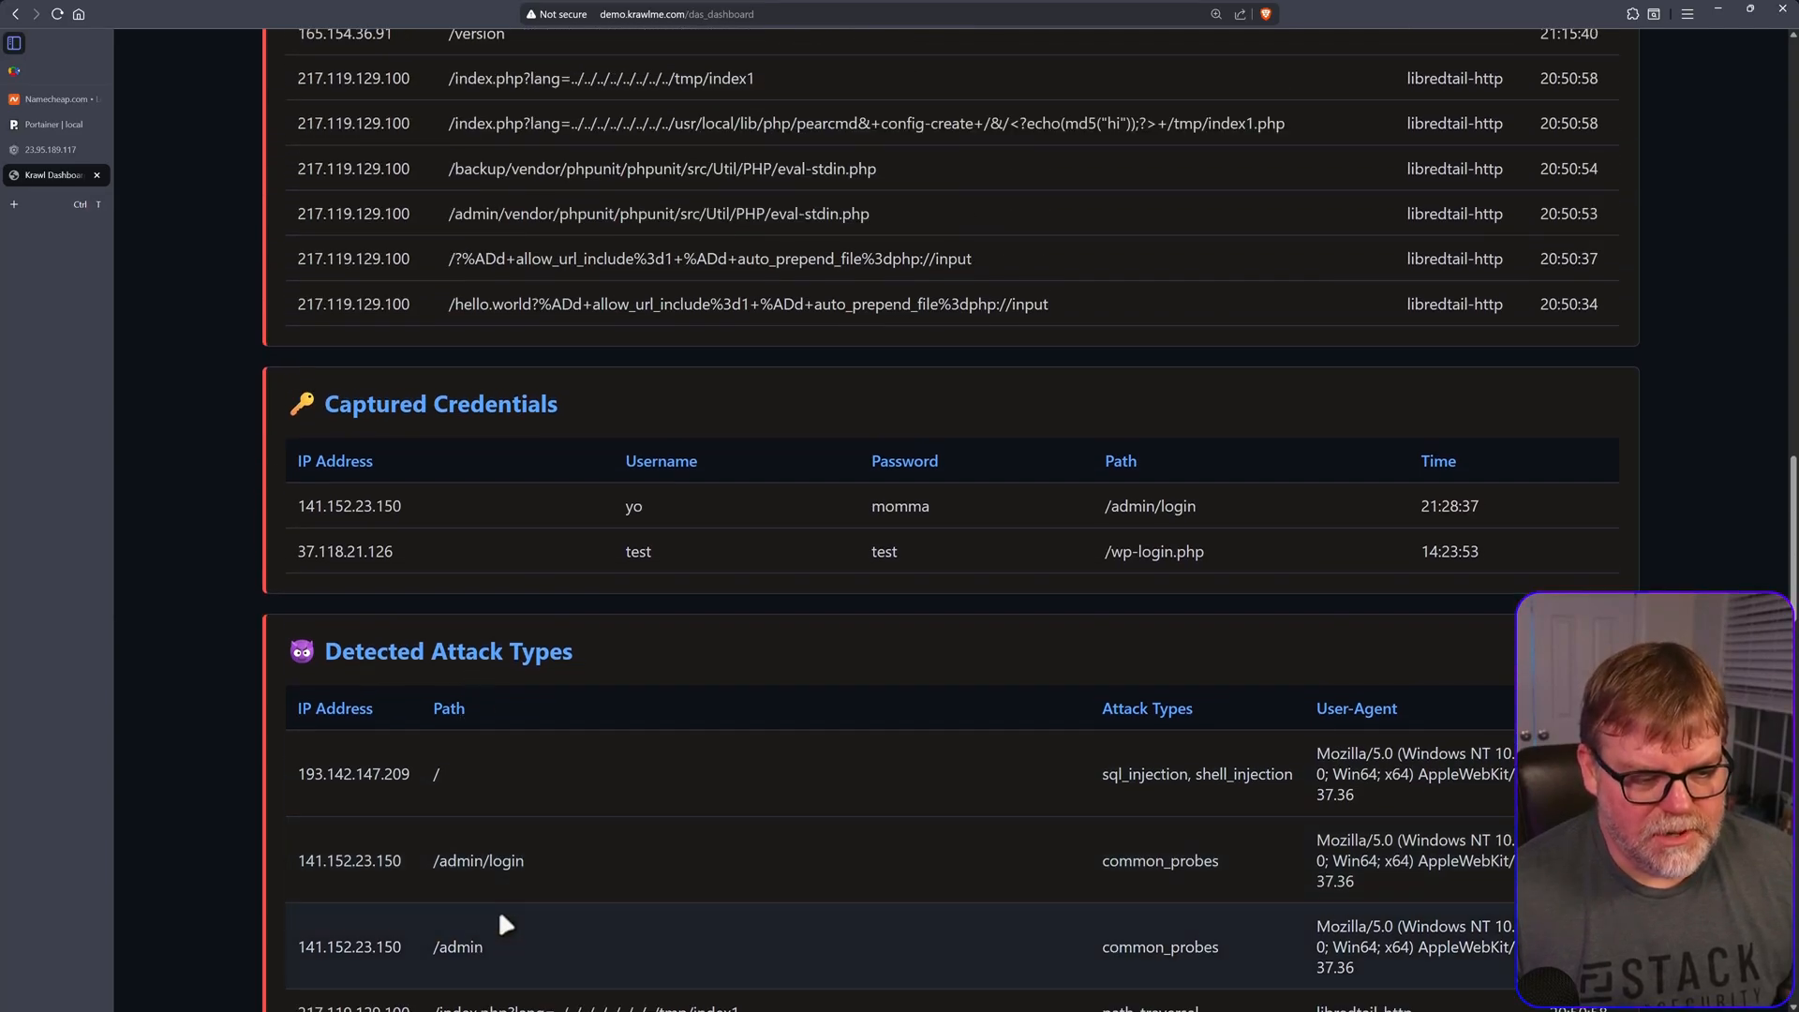
- Submit a bogus 'user' login on the decoy admin page, then try 'Forgot password?' from the Login Failed page
double_click(458, 946)
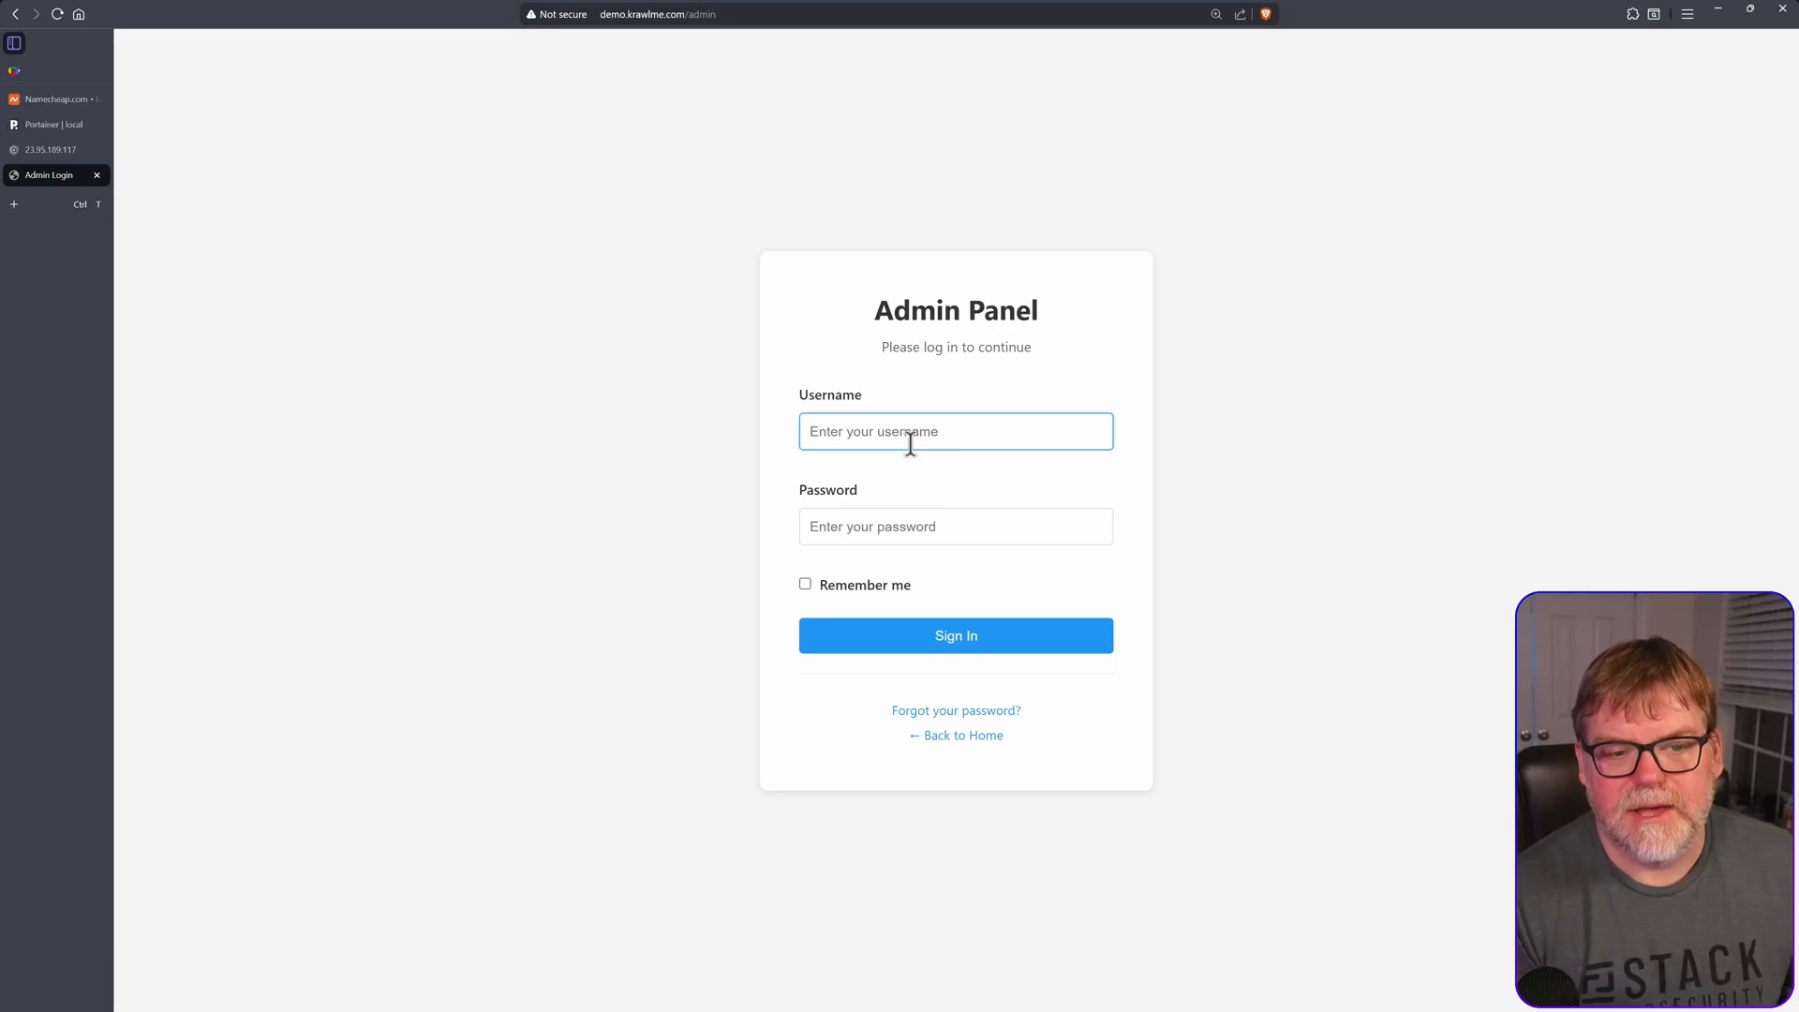
text(user)
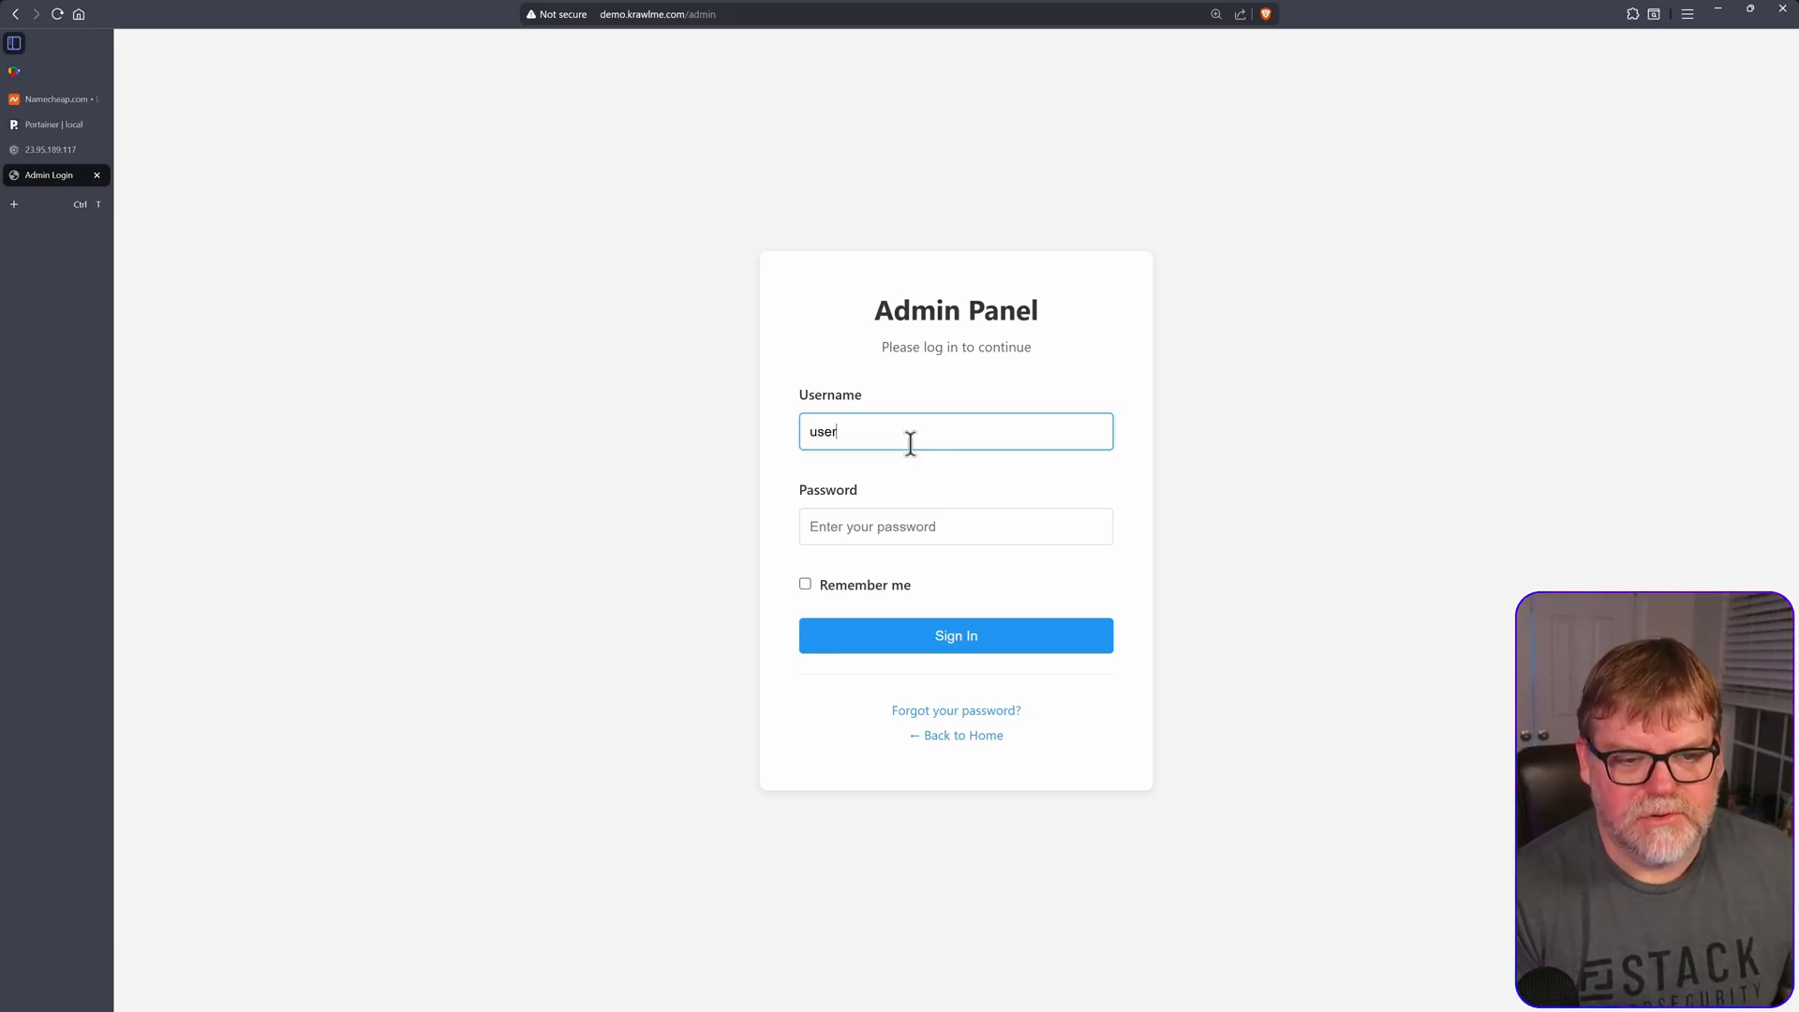
key(Backspace)
text(bob)
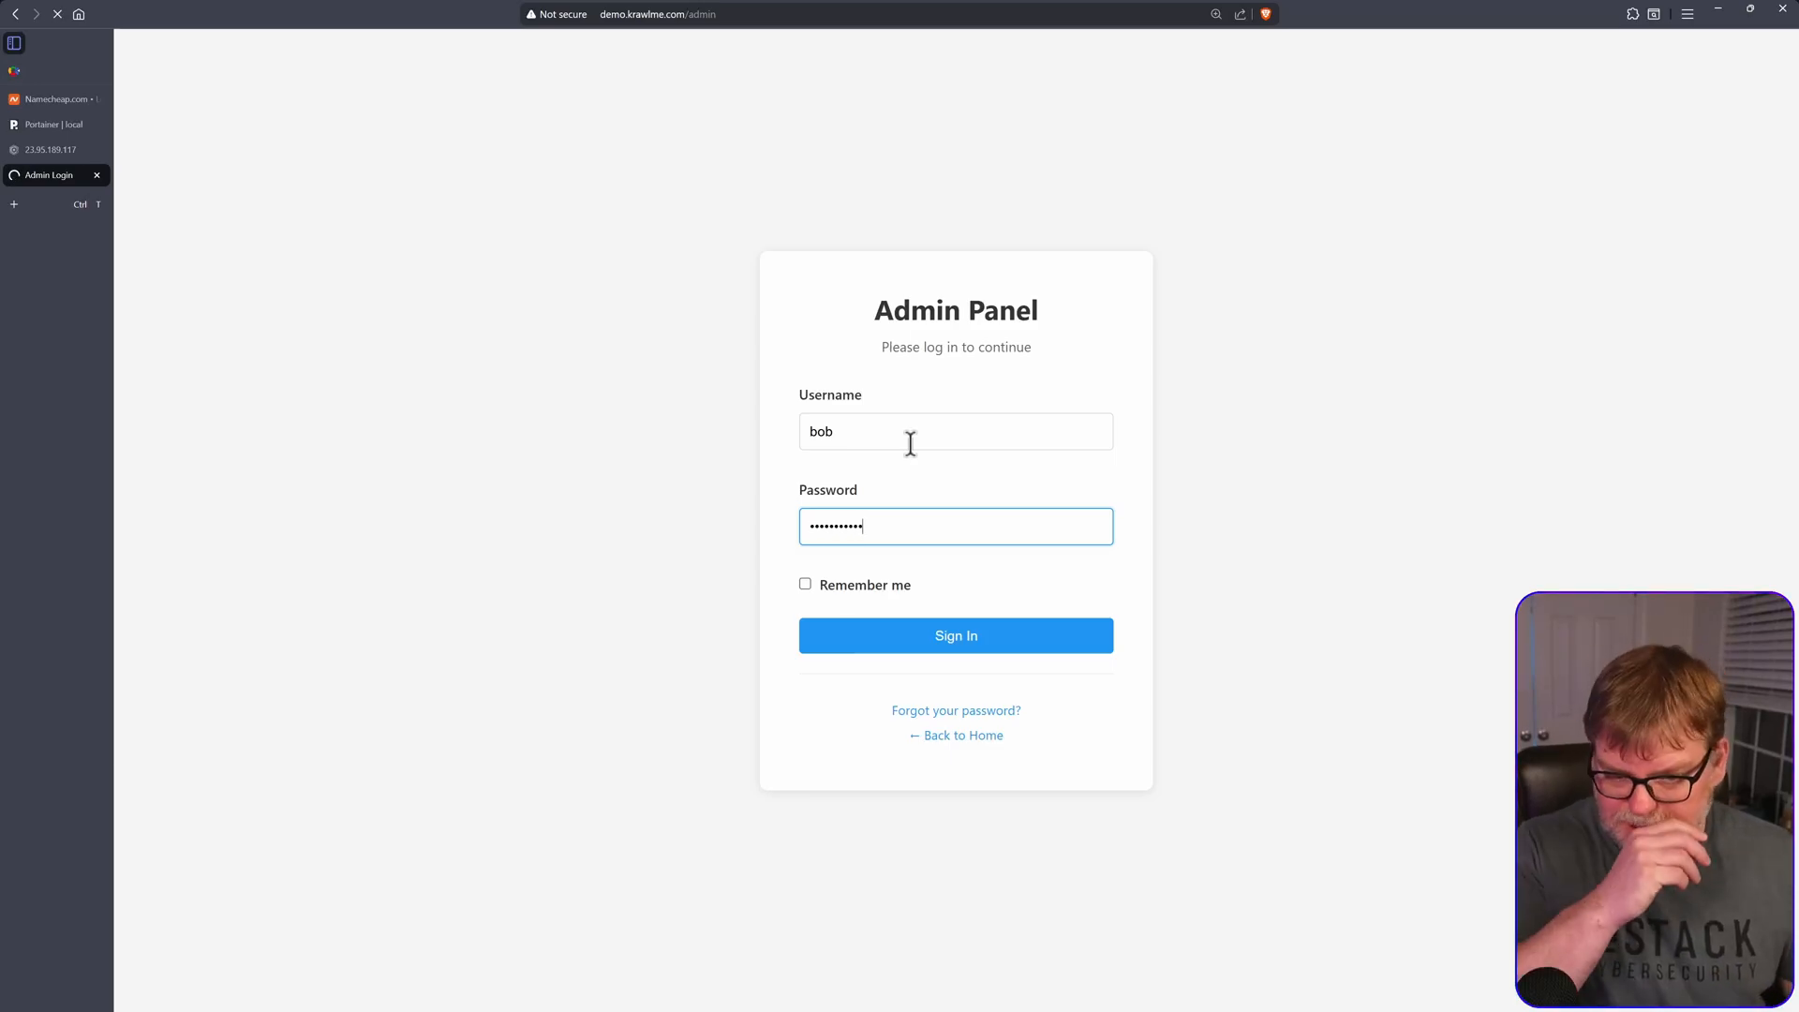
click(954, 635)
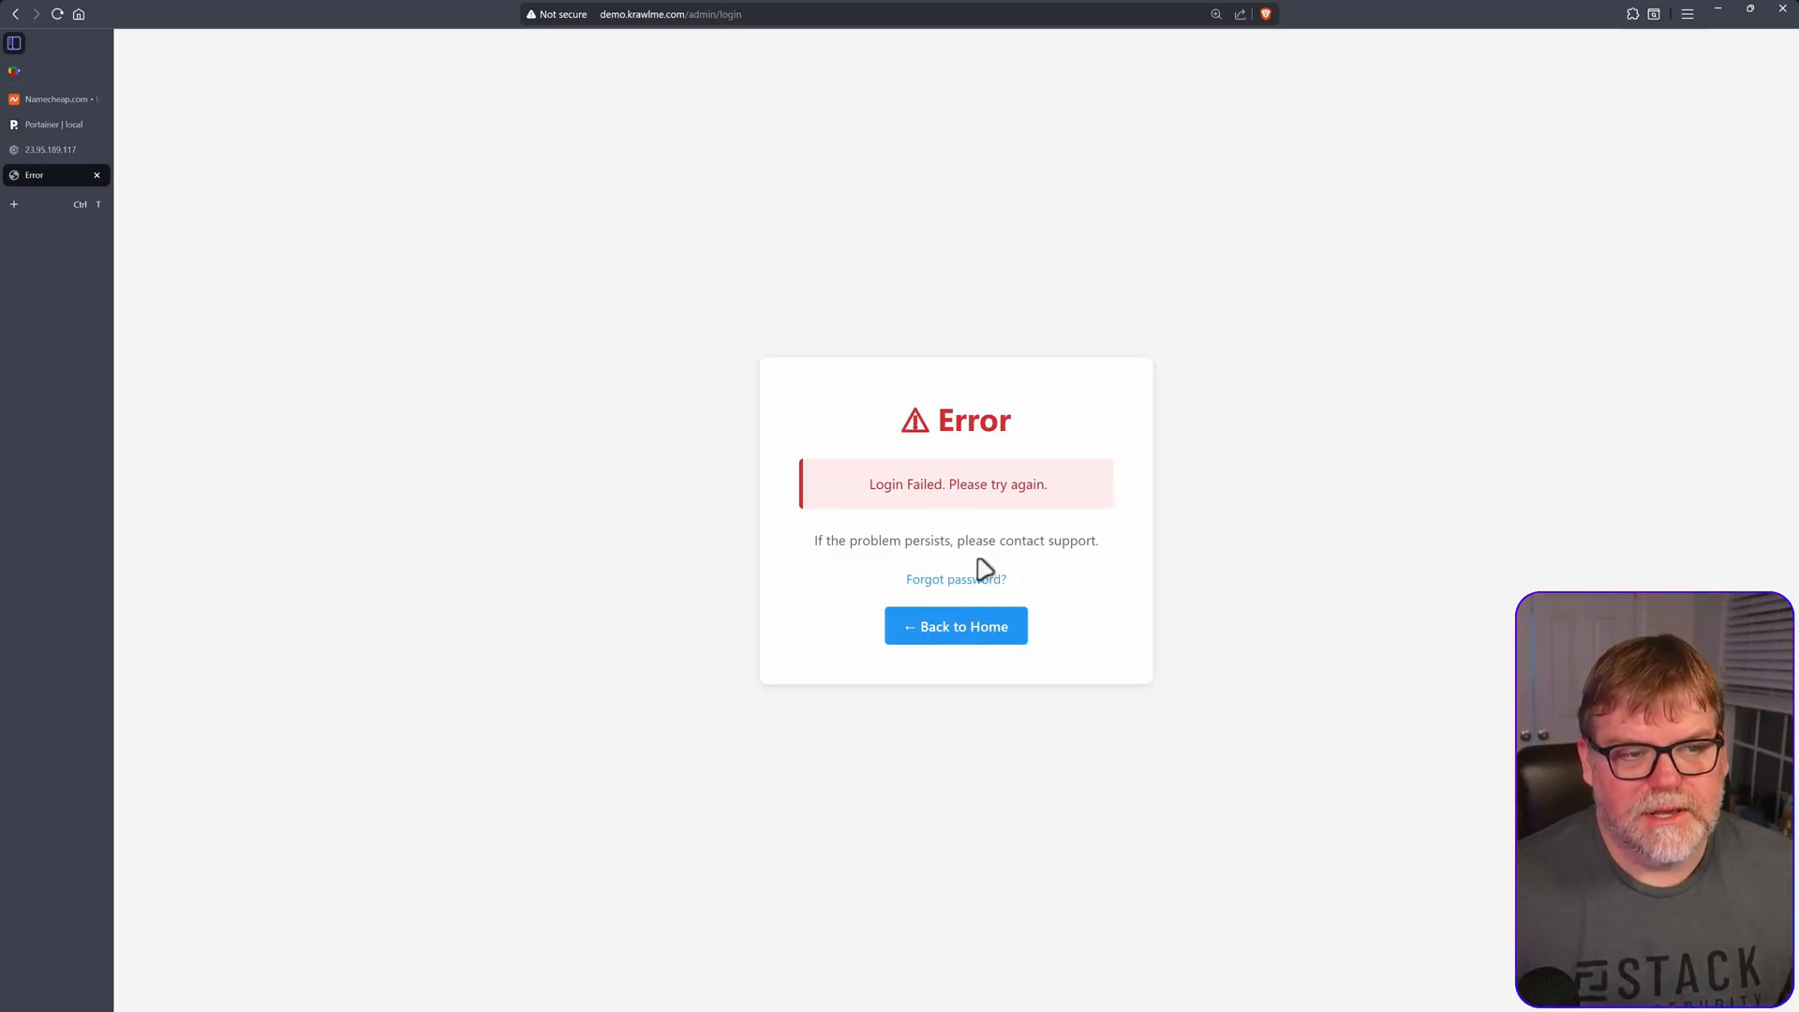
mouse_move(954, 579)
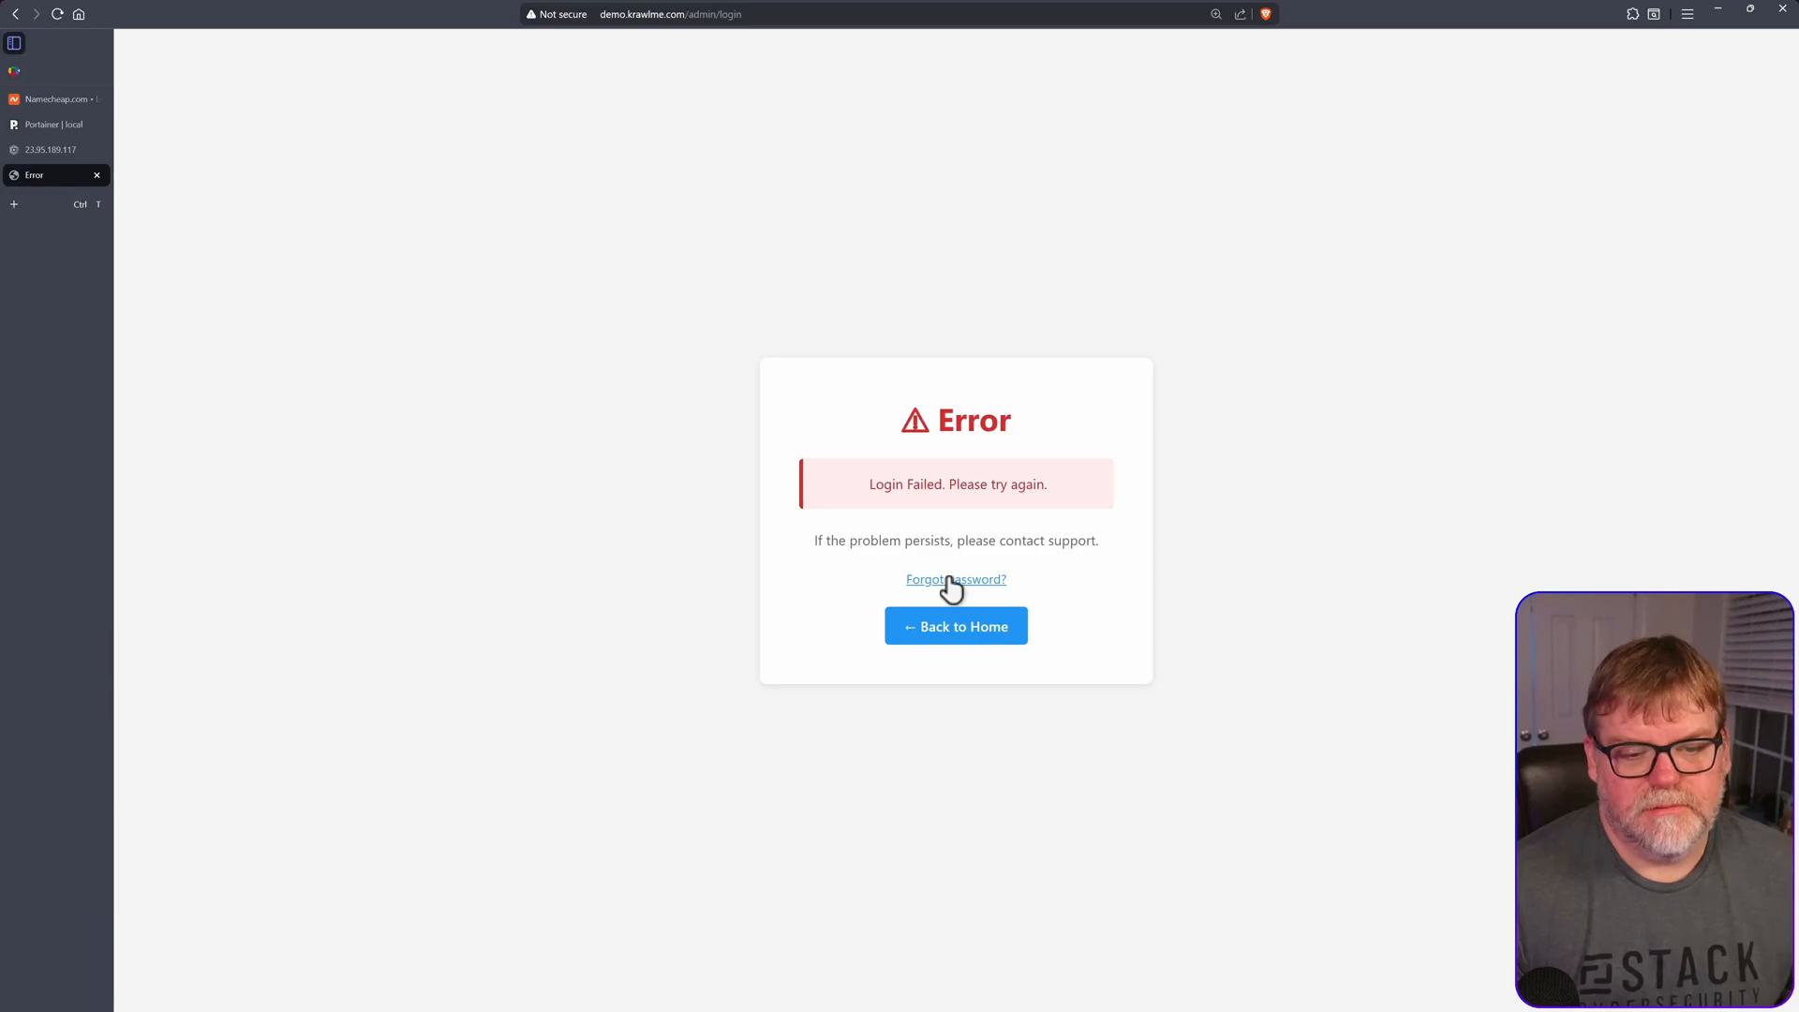
click(954, 579)
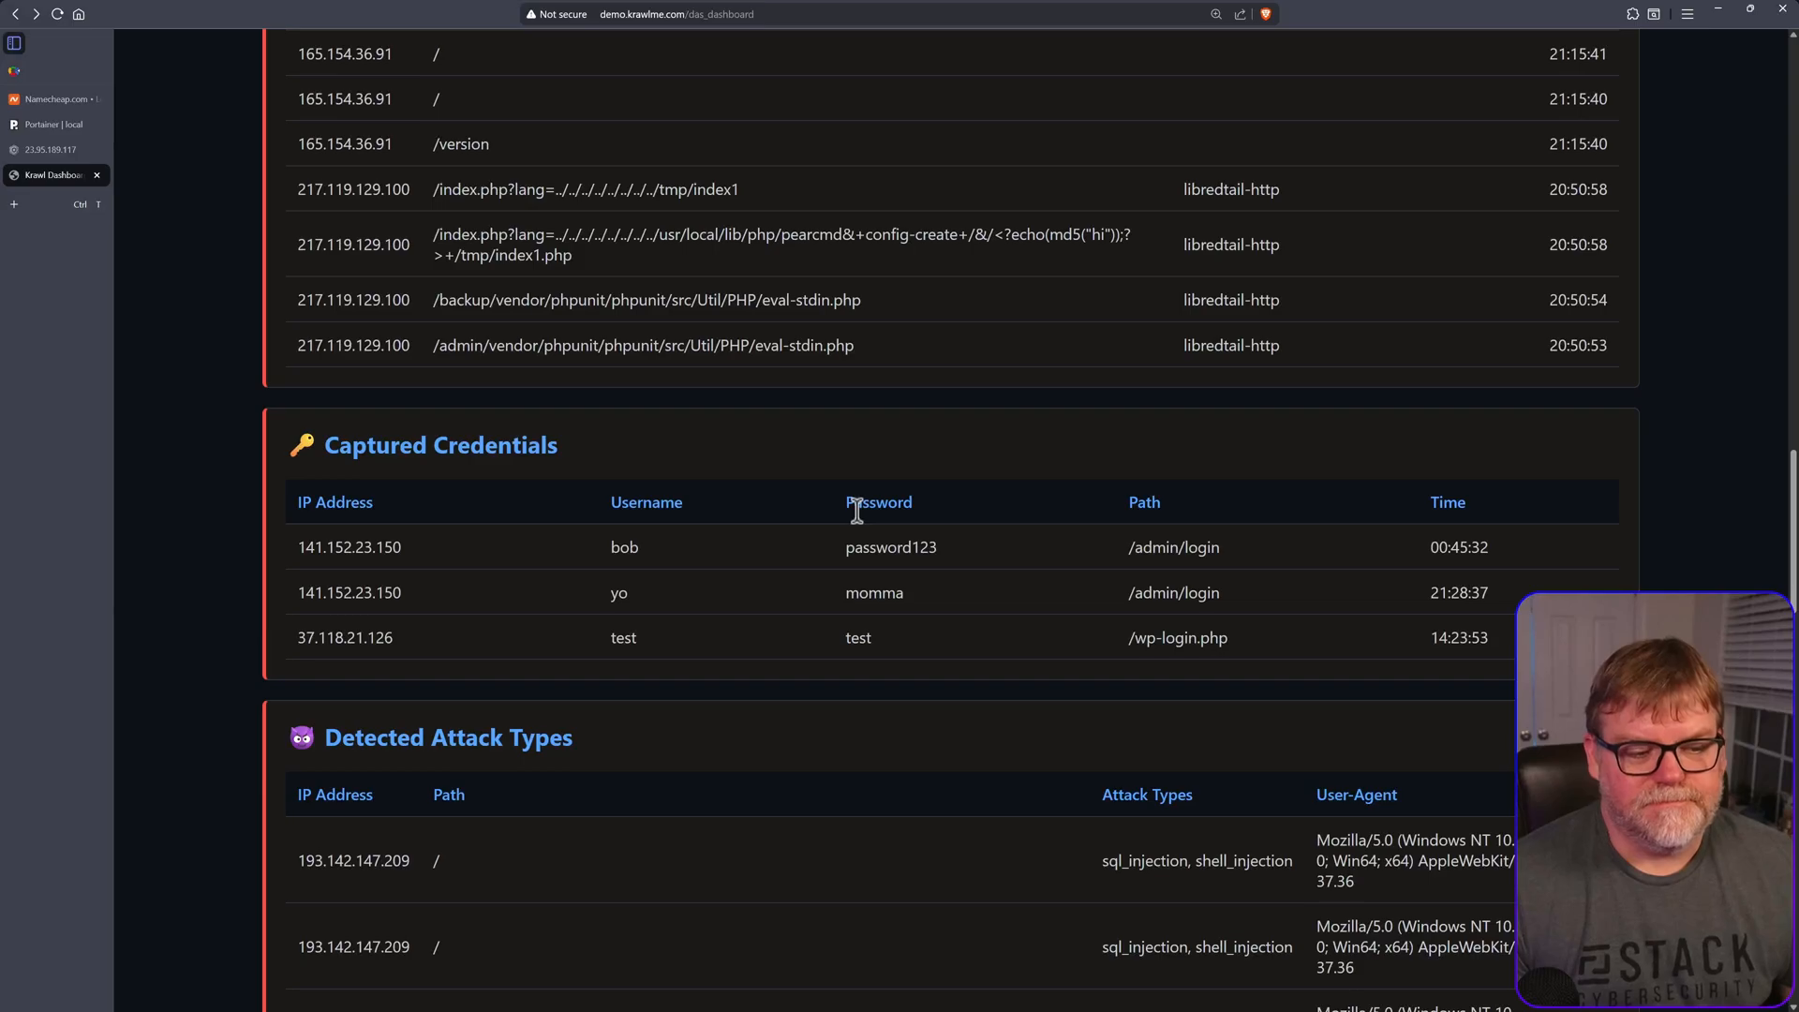
mouse_move(836, 529)
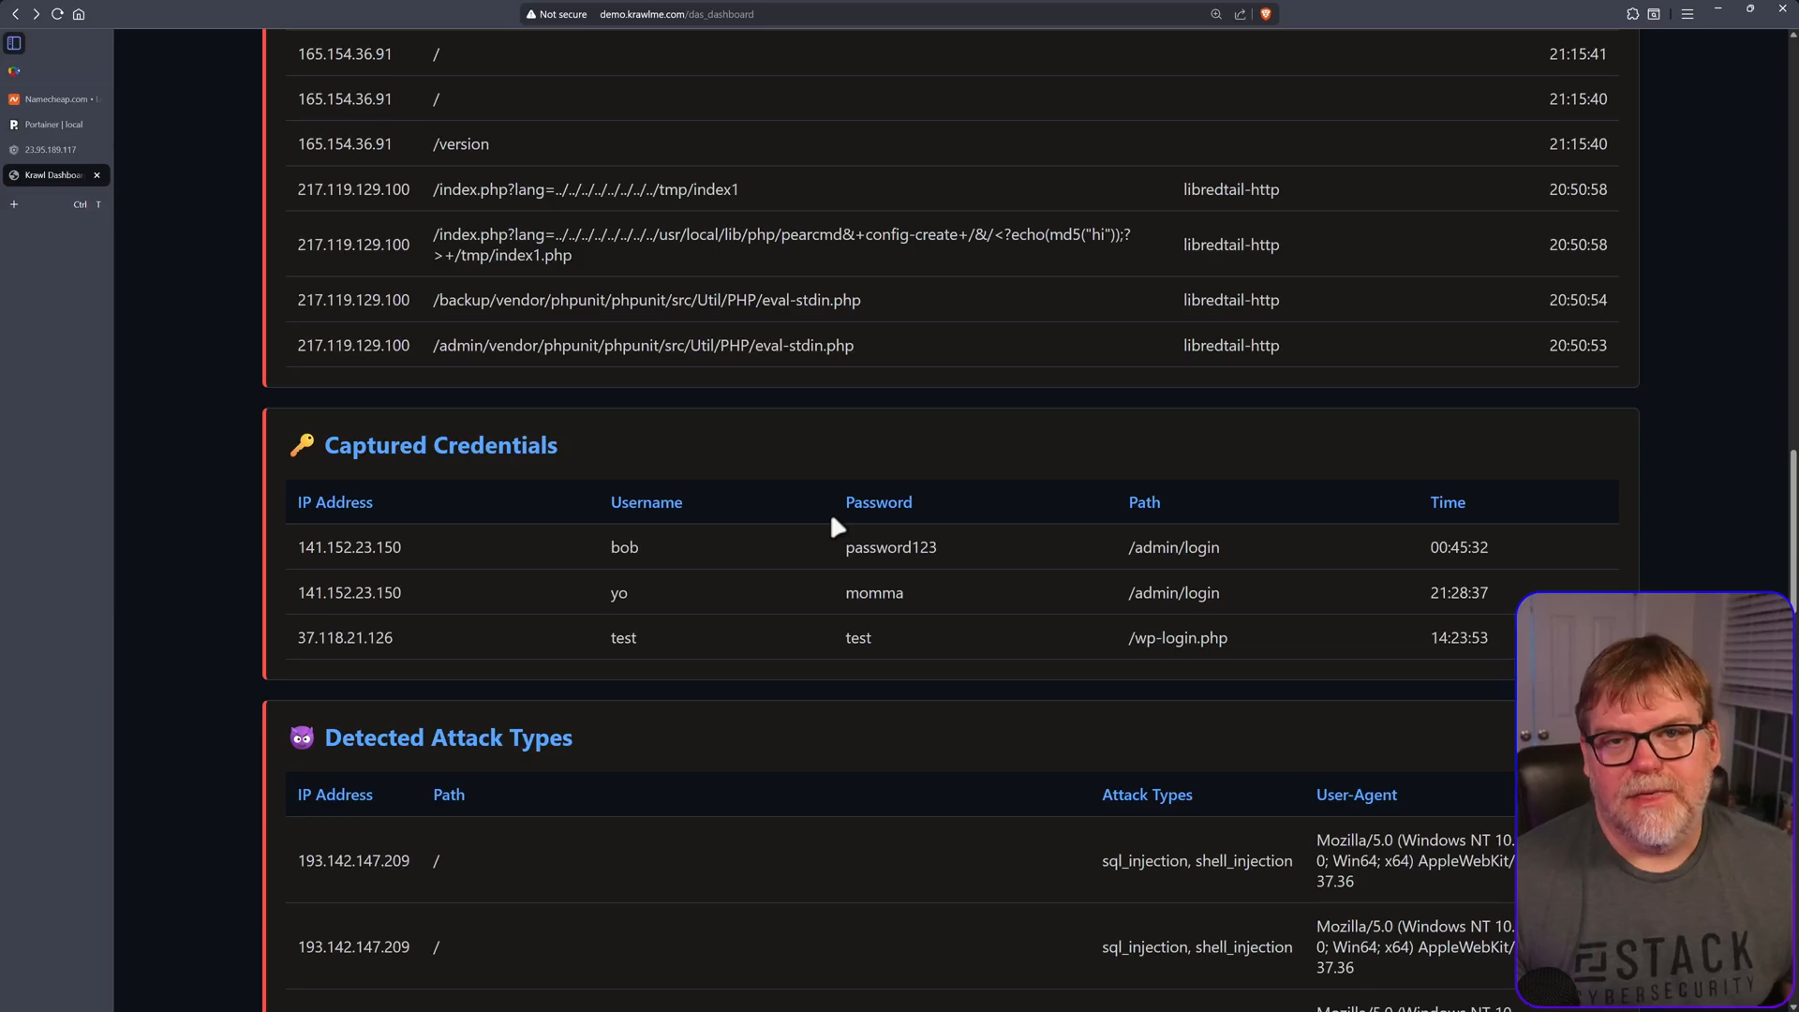
- Scroll through the dashboard's captured credentials and accessed paths, then focus the address bar for the server's dashboard
scroll(down, 3)
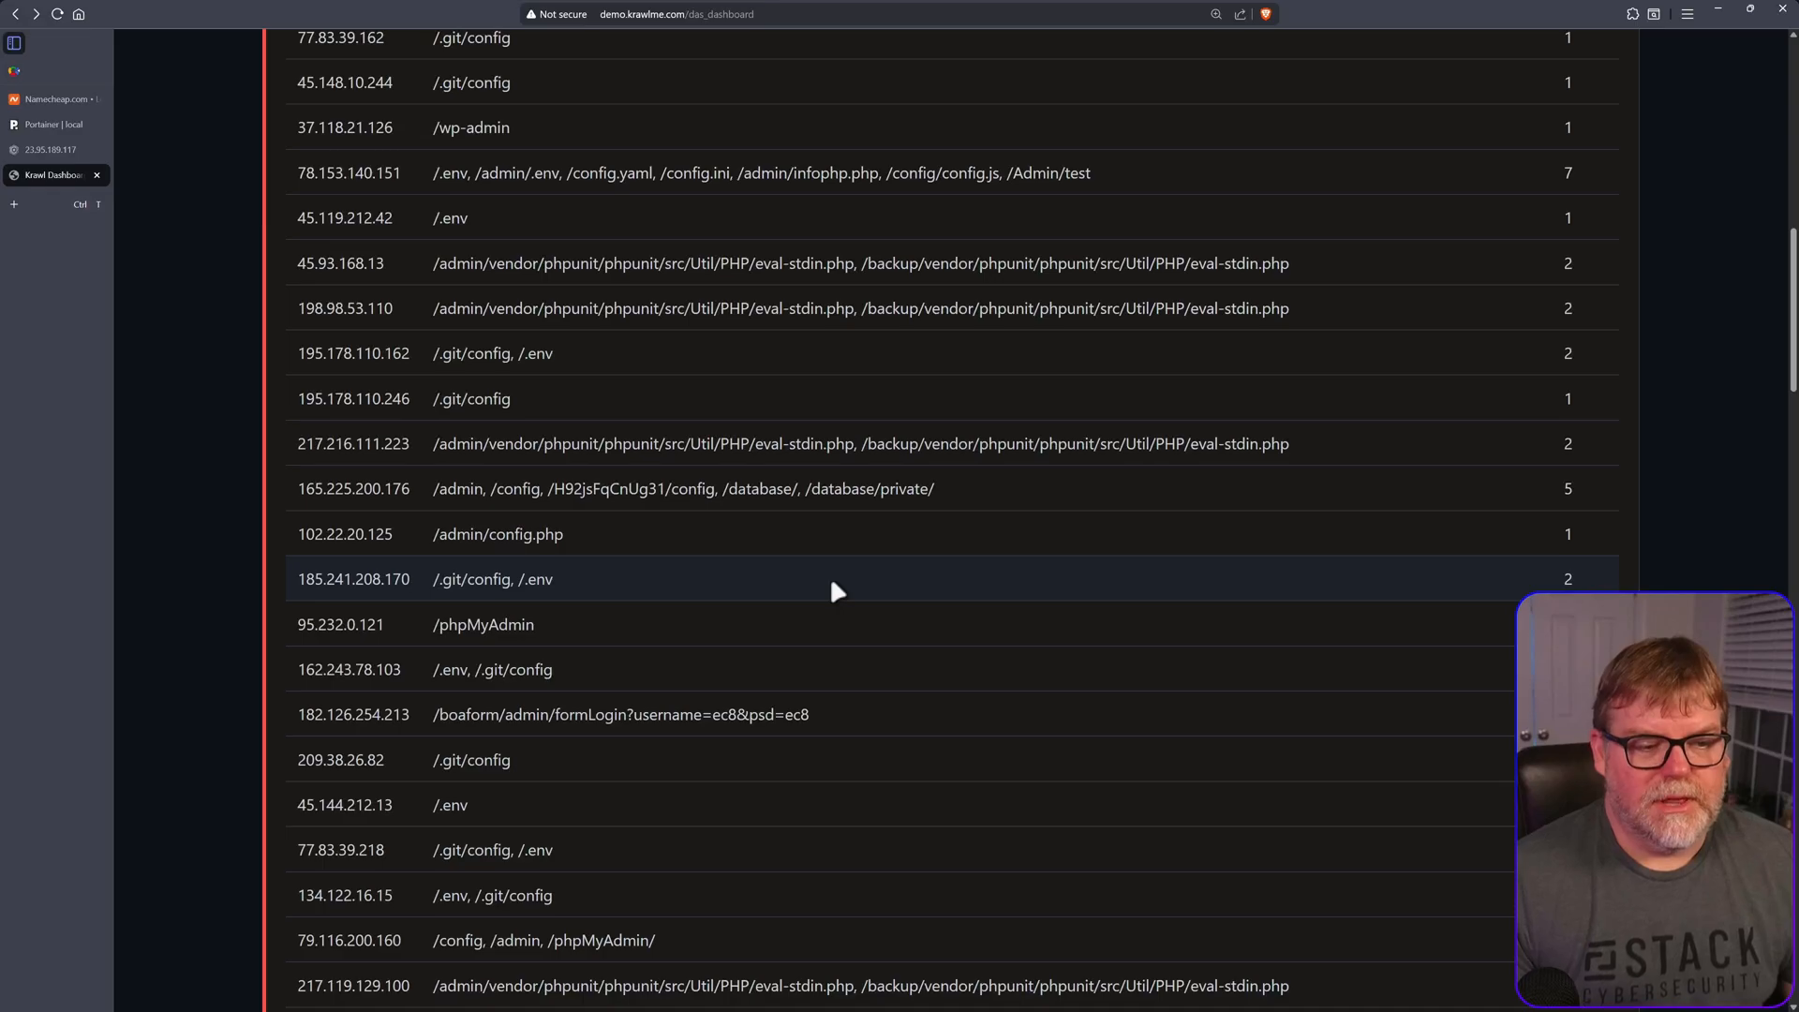
mouse_move(858, 662)
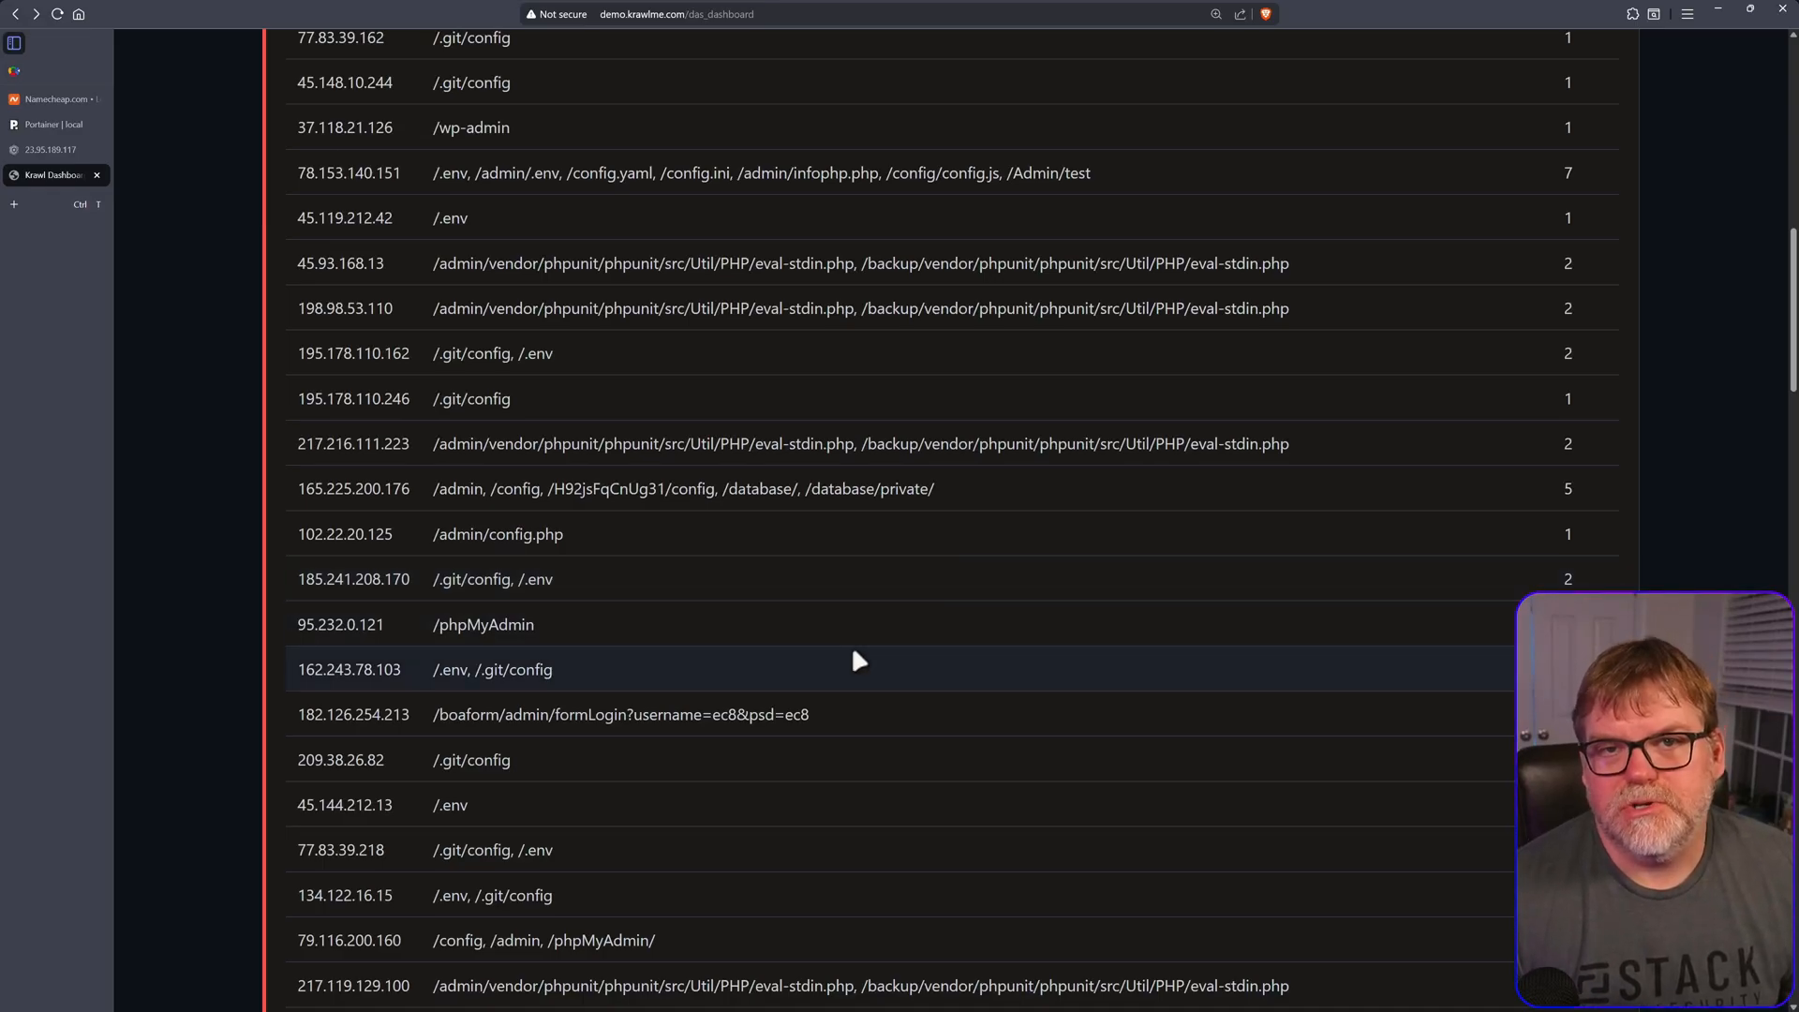
mouse_move(753, 579)
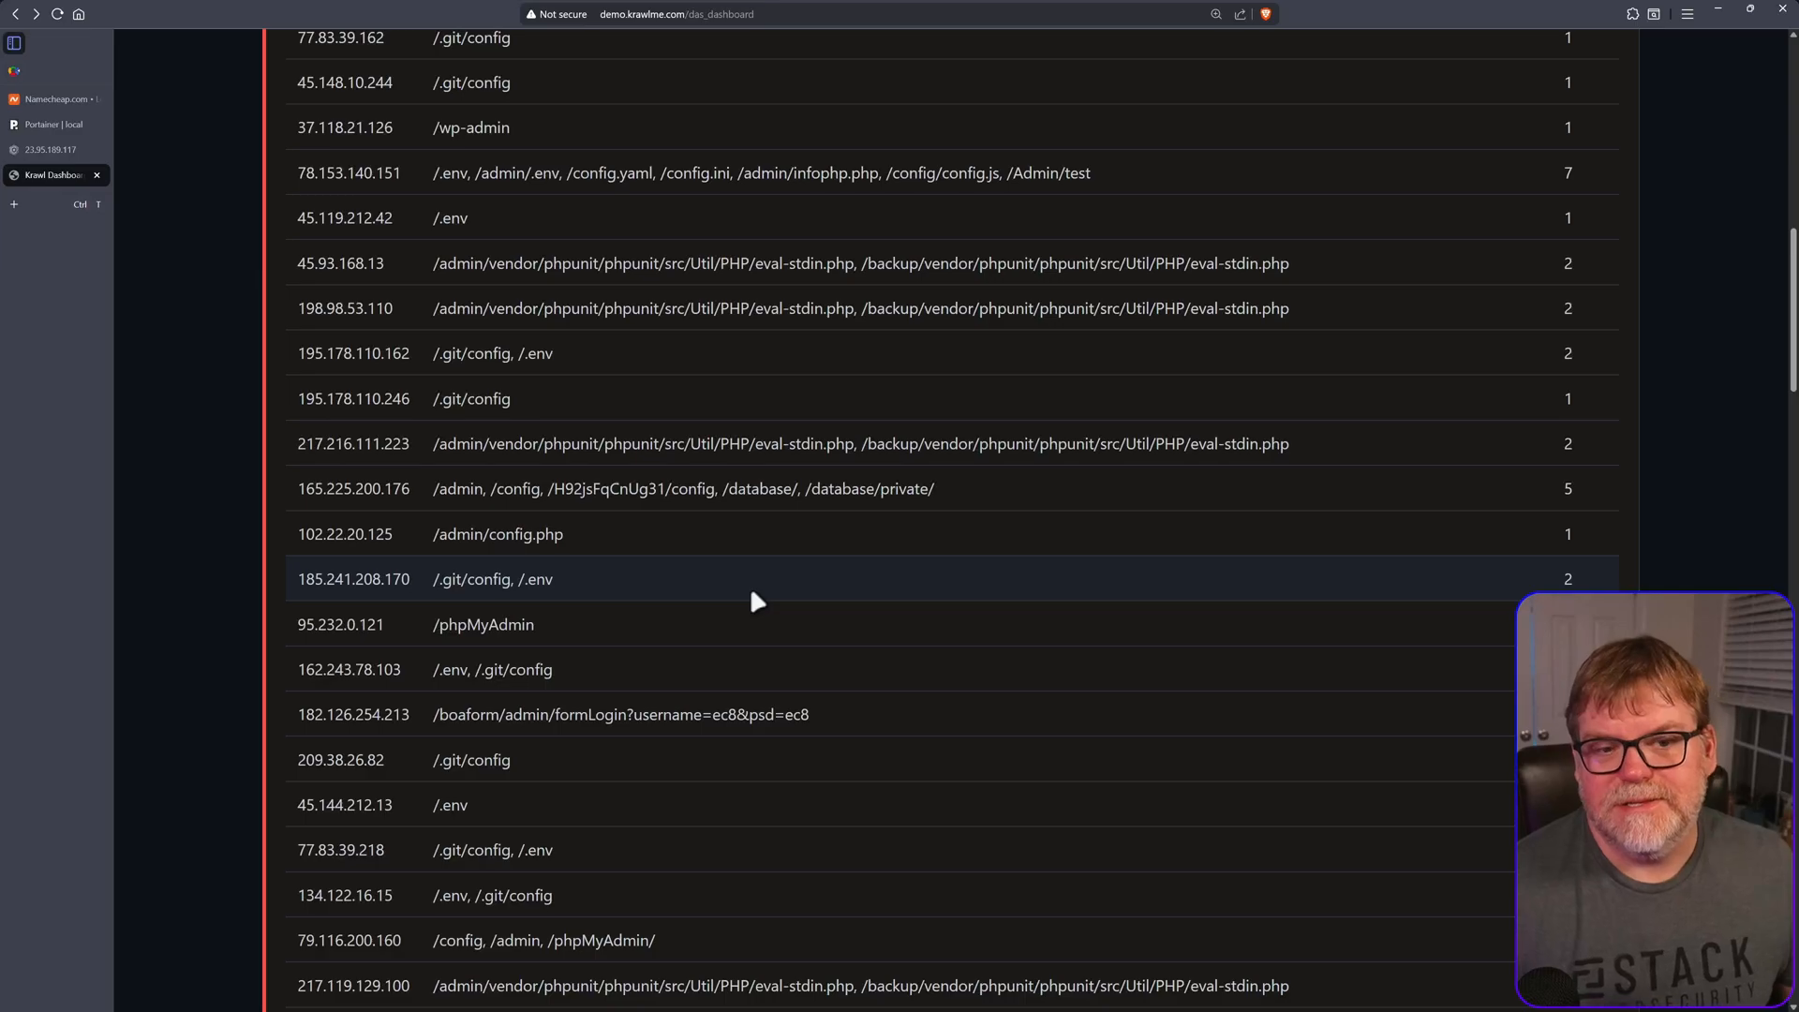
mouse_move(740, 585)
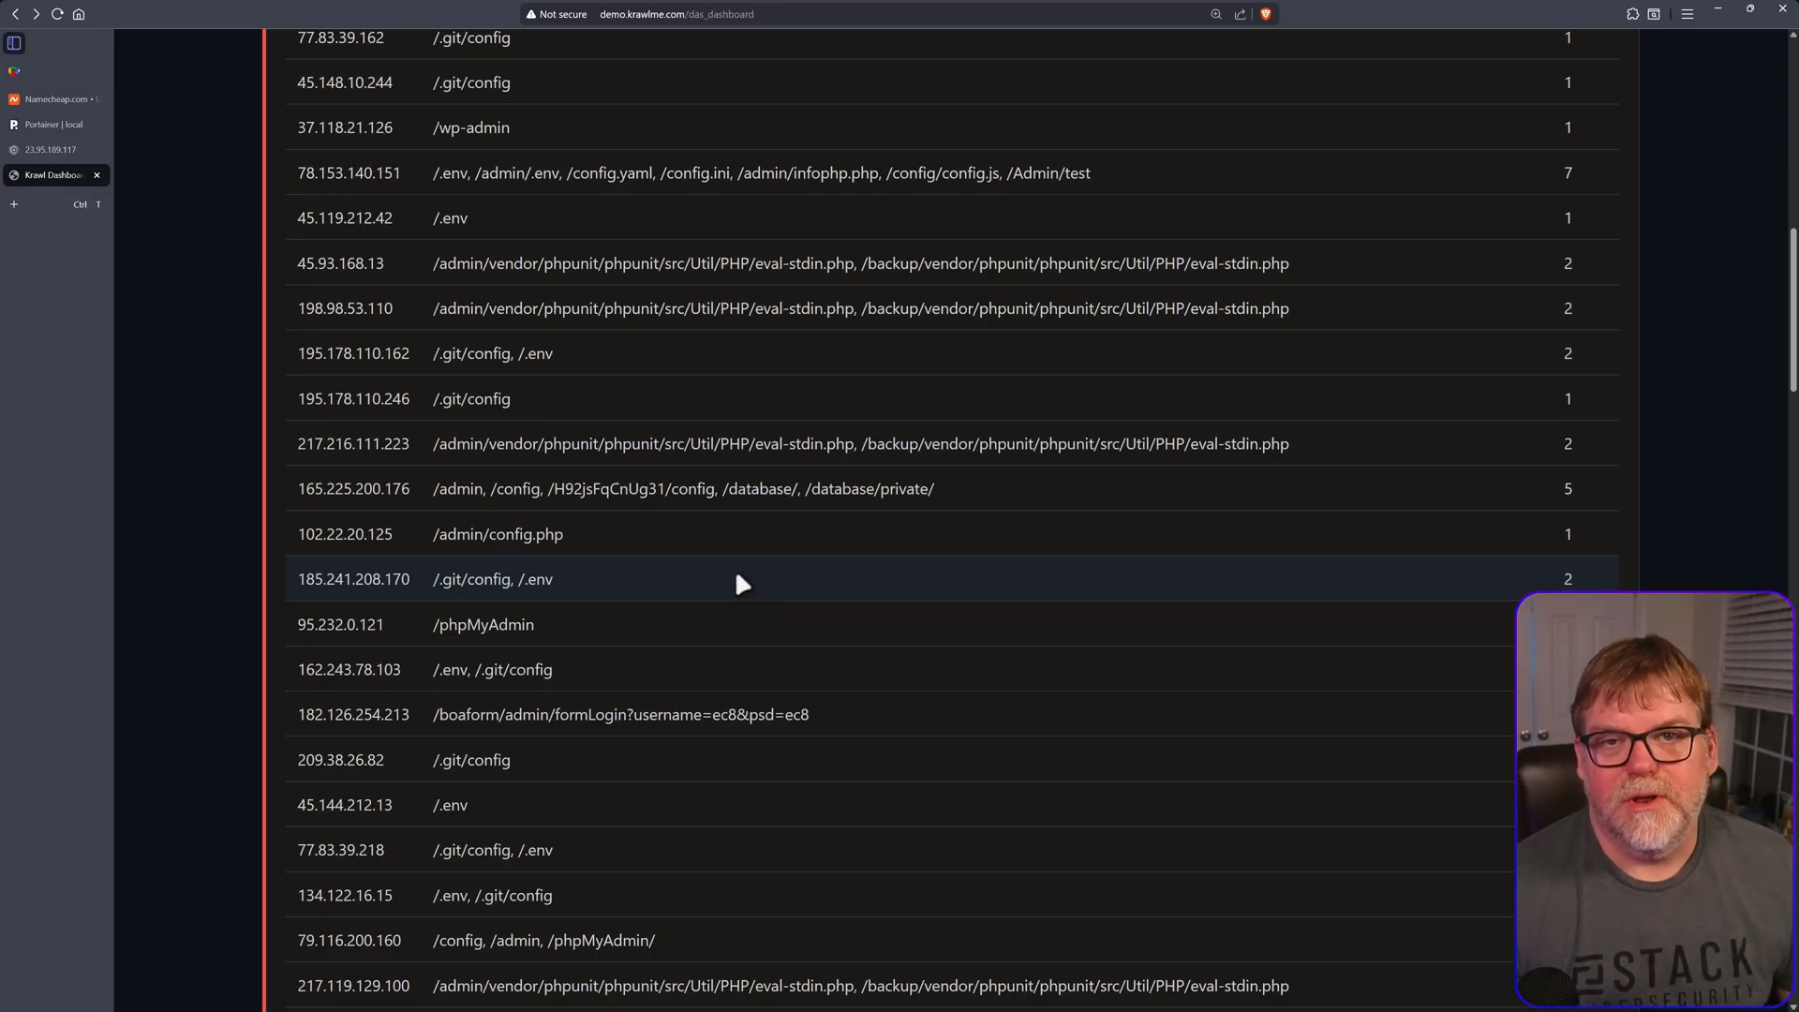
mouse_move(879, 521)
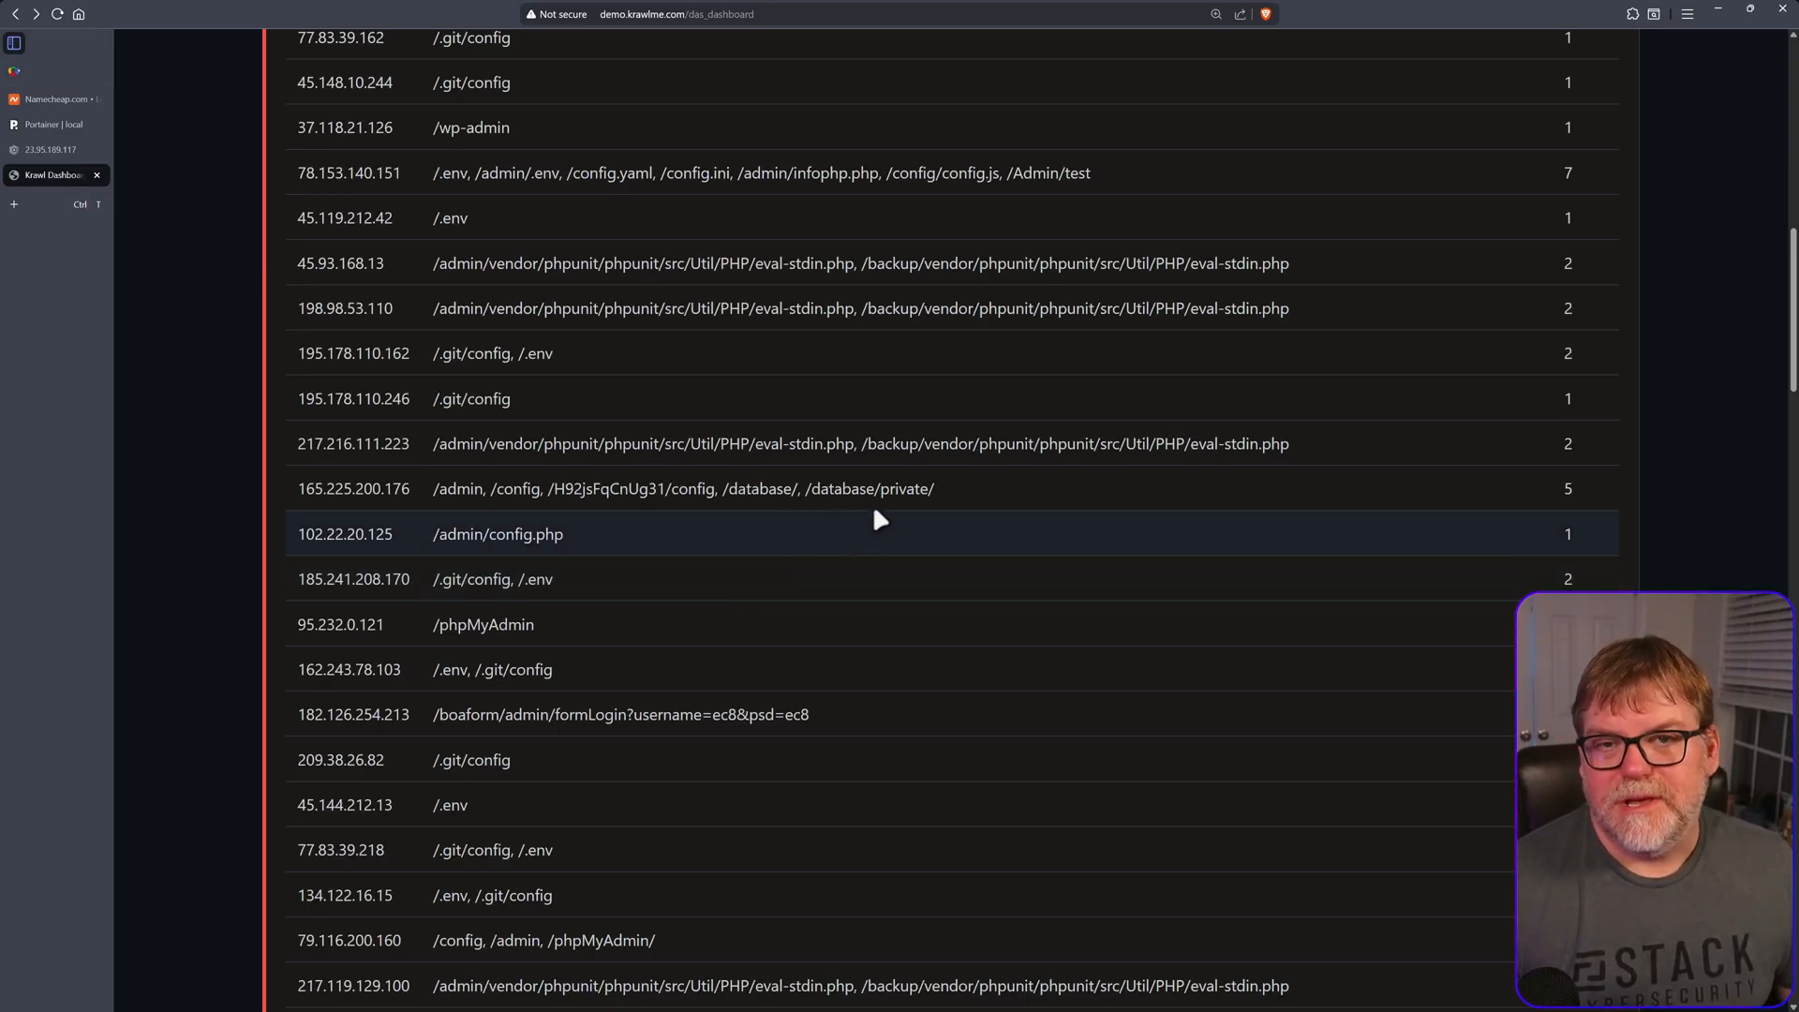
mouse_move(1398, 369)
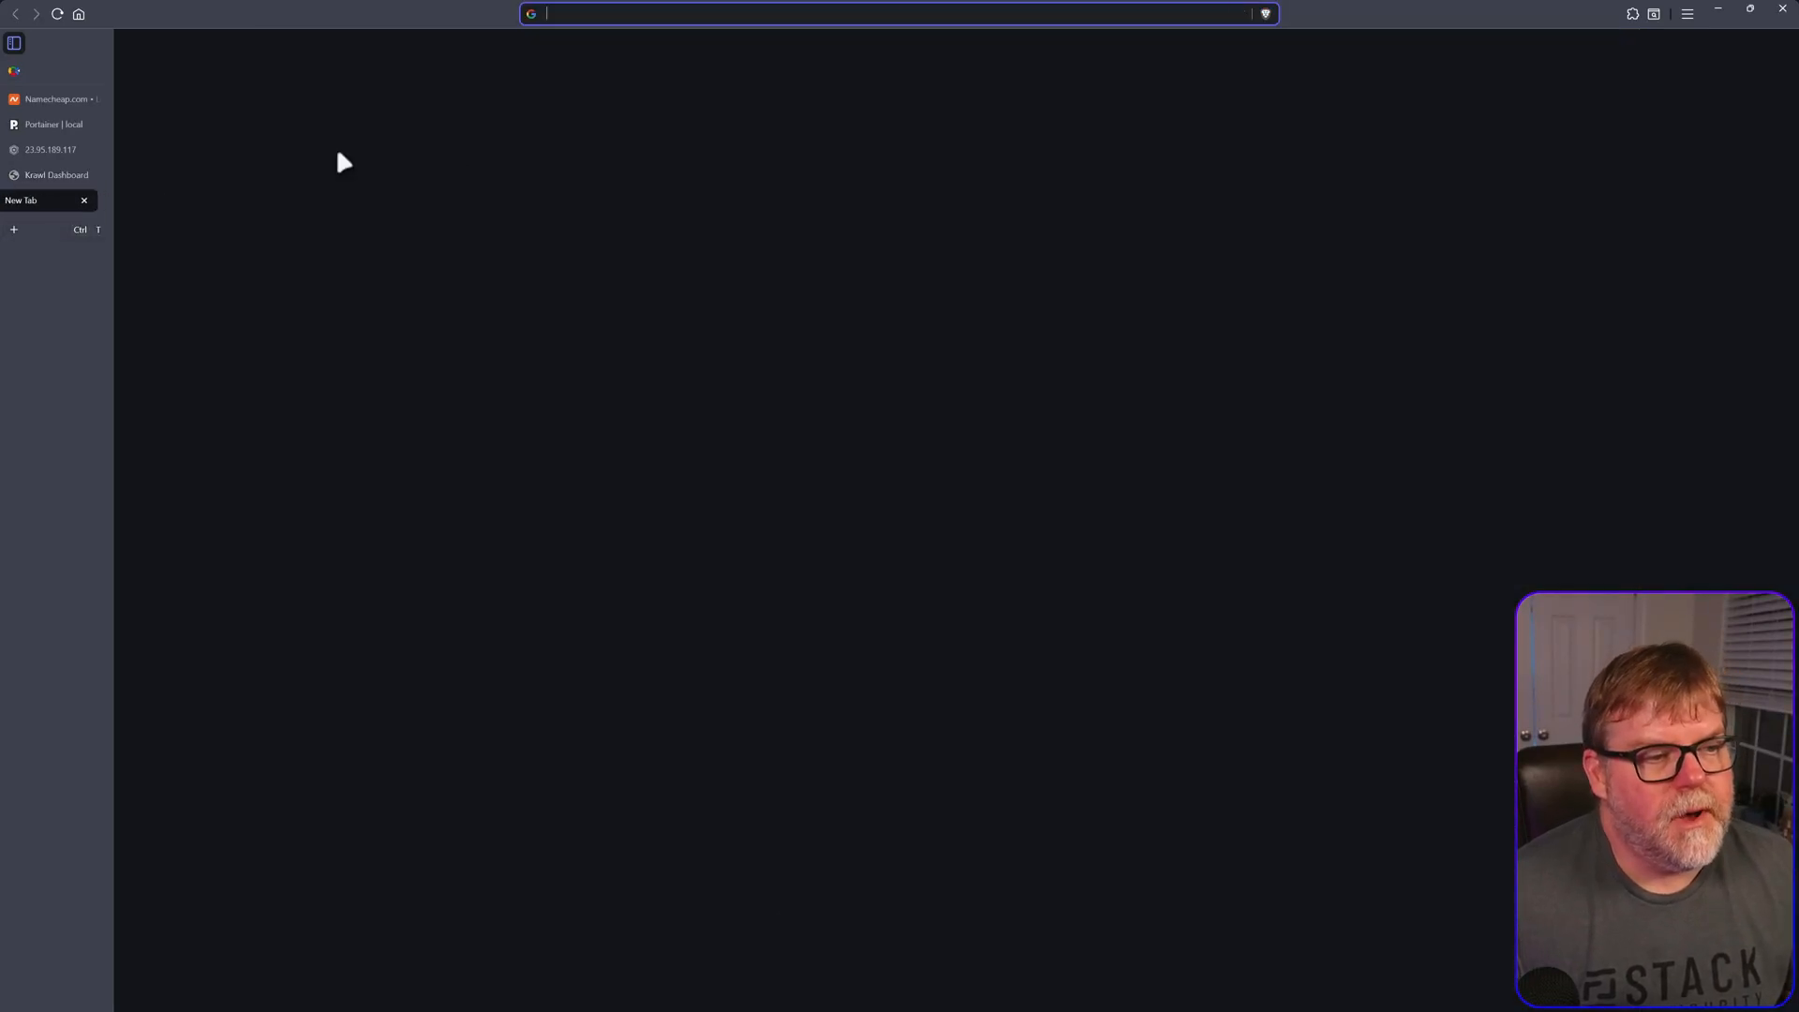
click(54, 174)
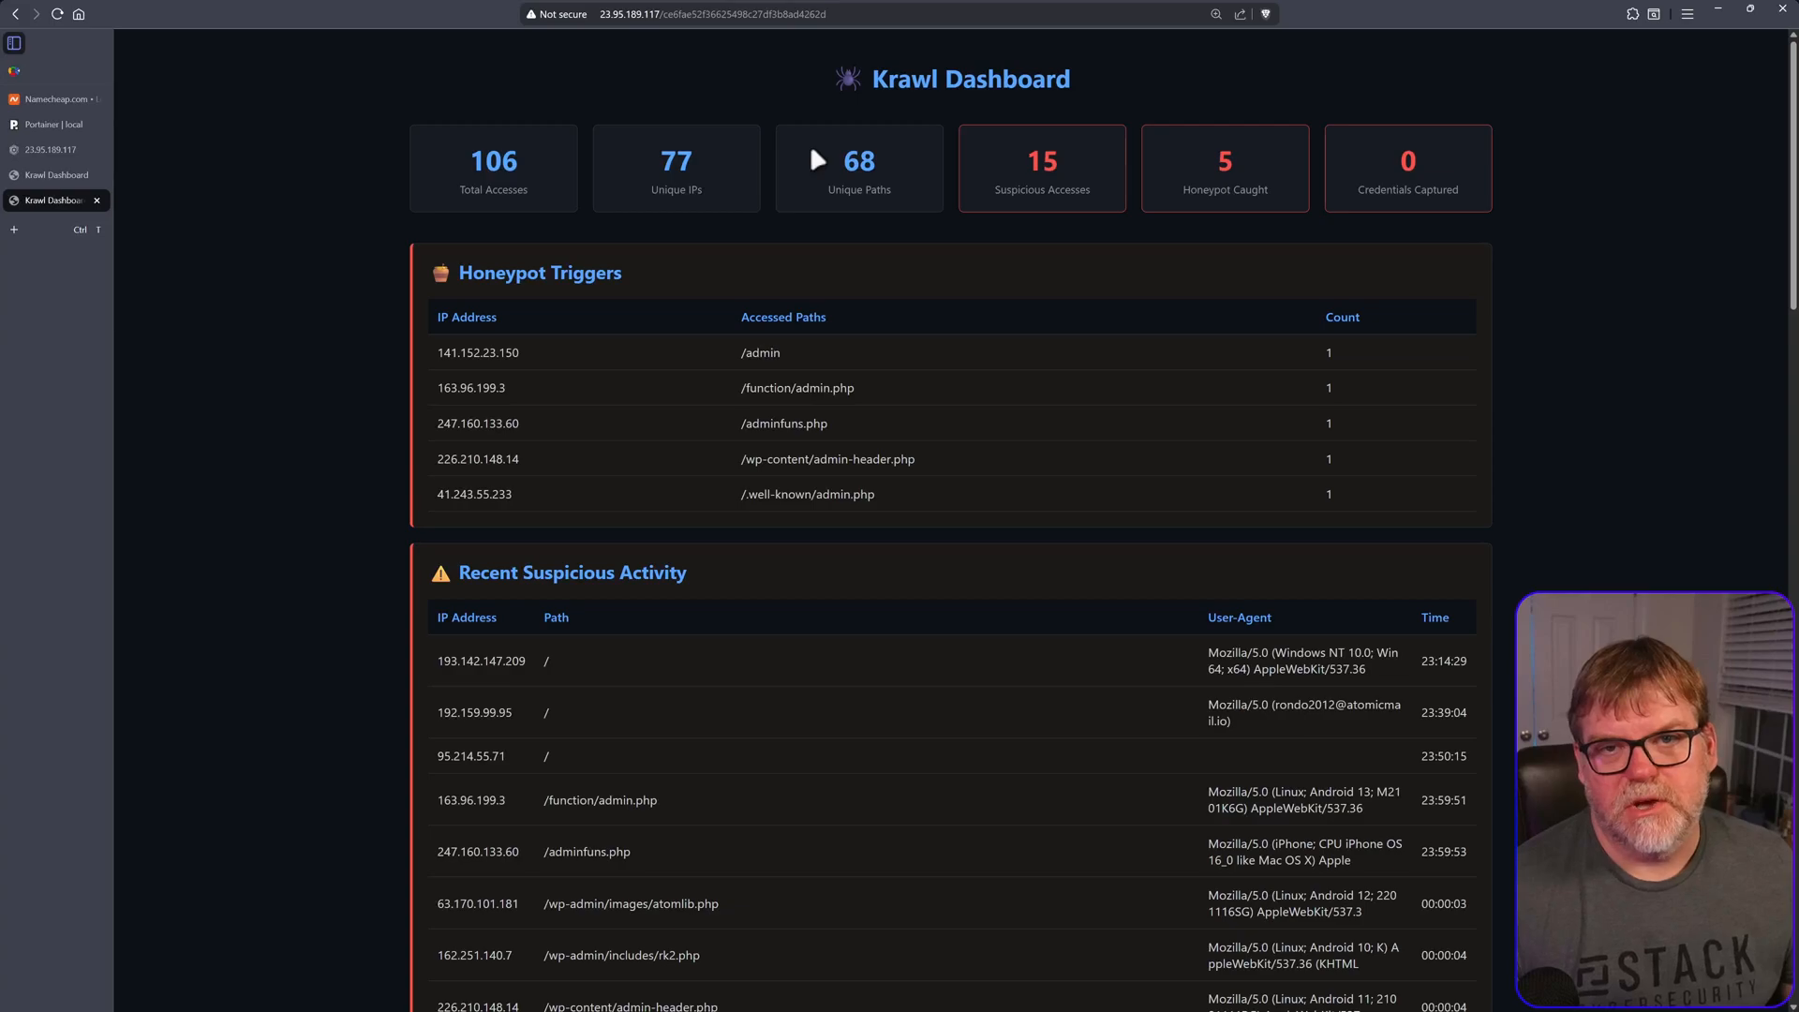
mouse_move(796, 51)
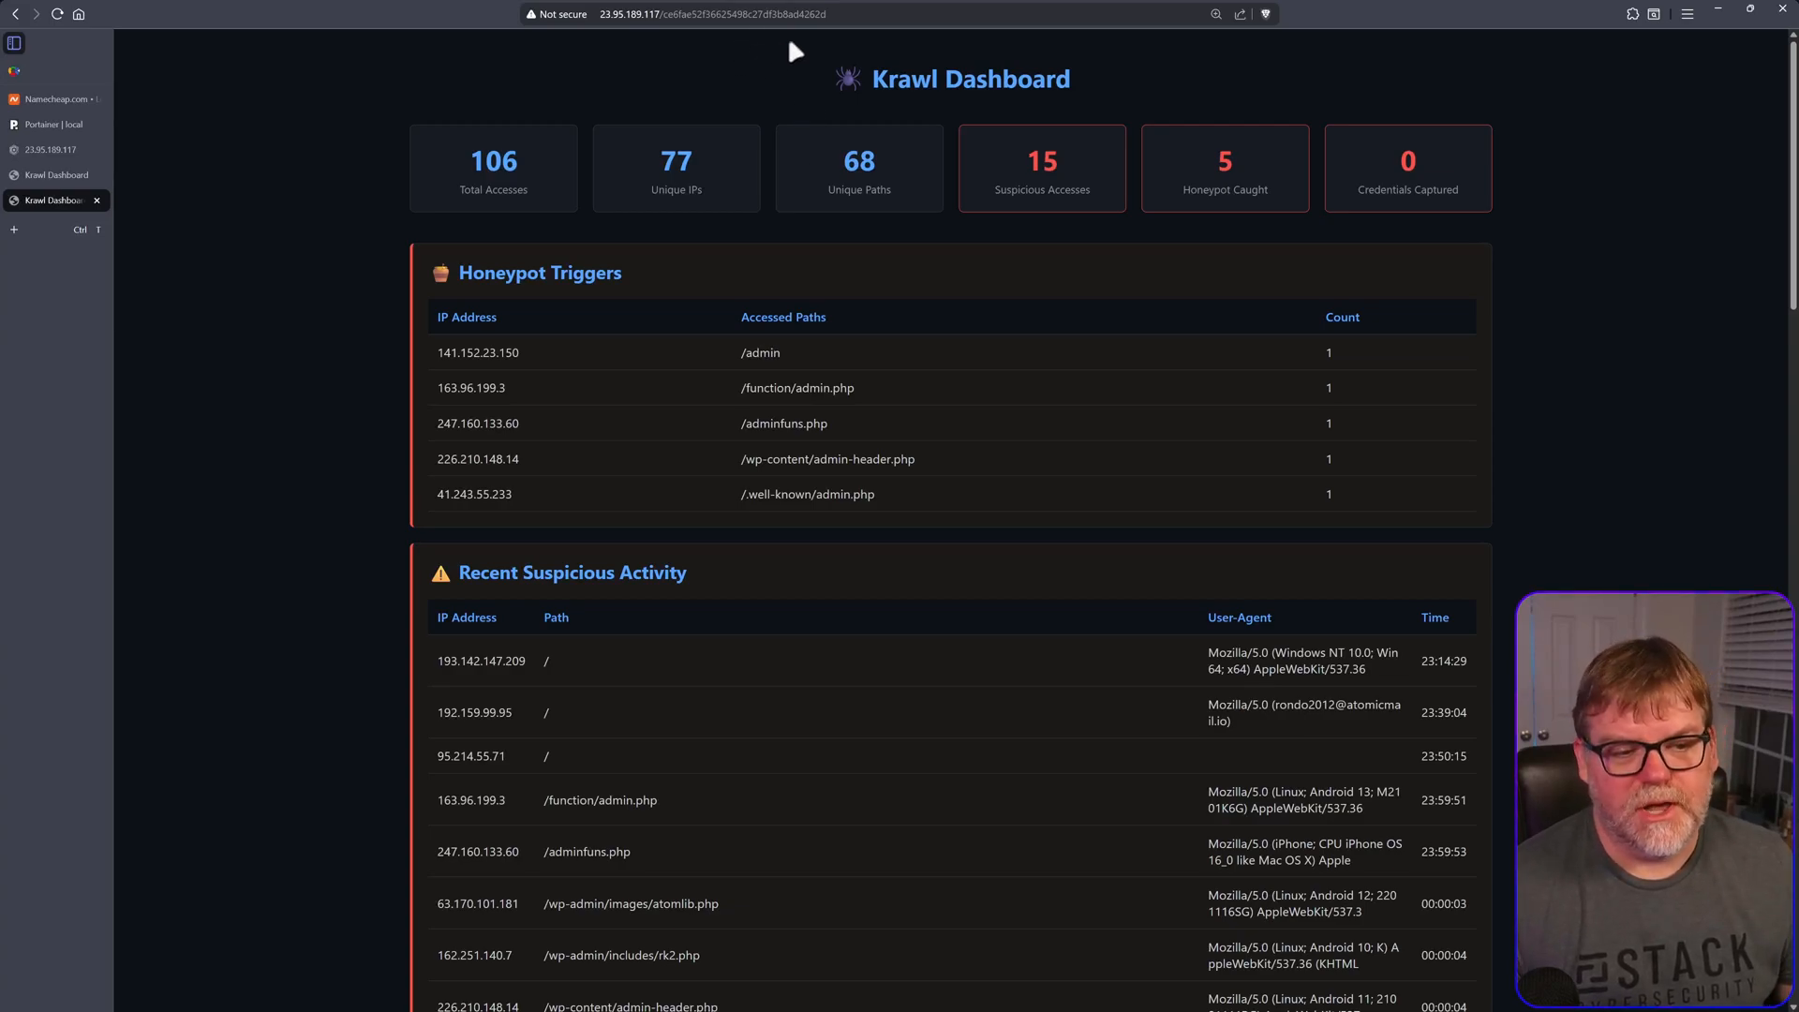
mouse_move(804, 236)
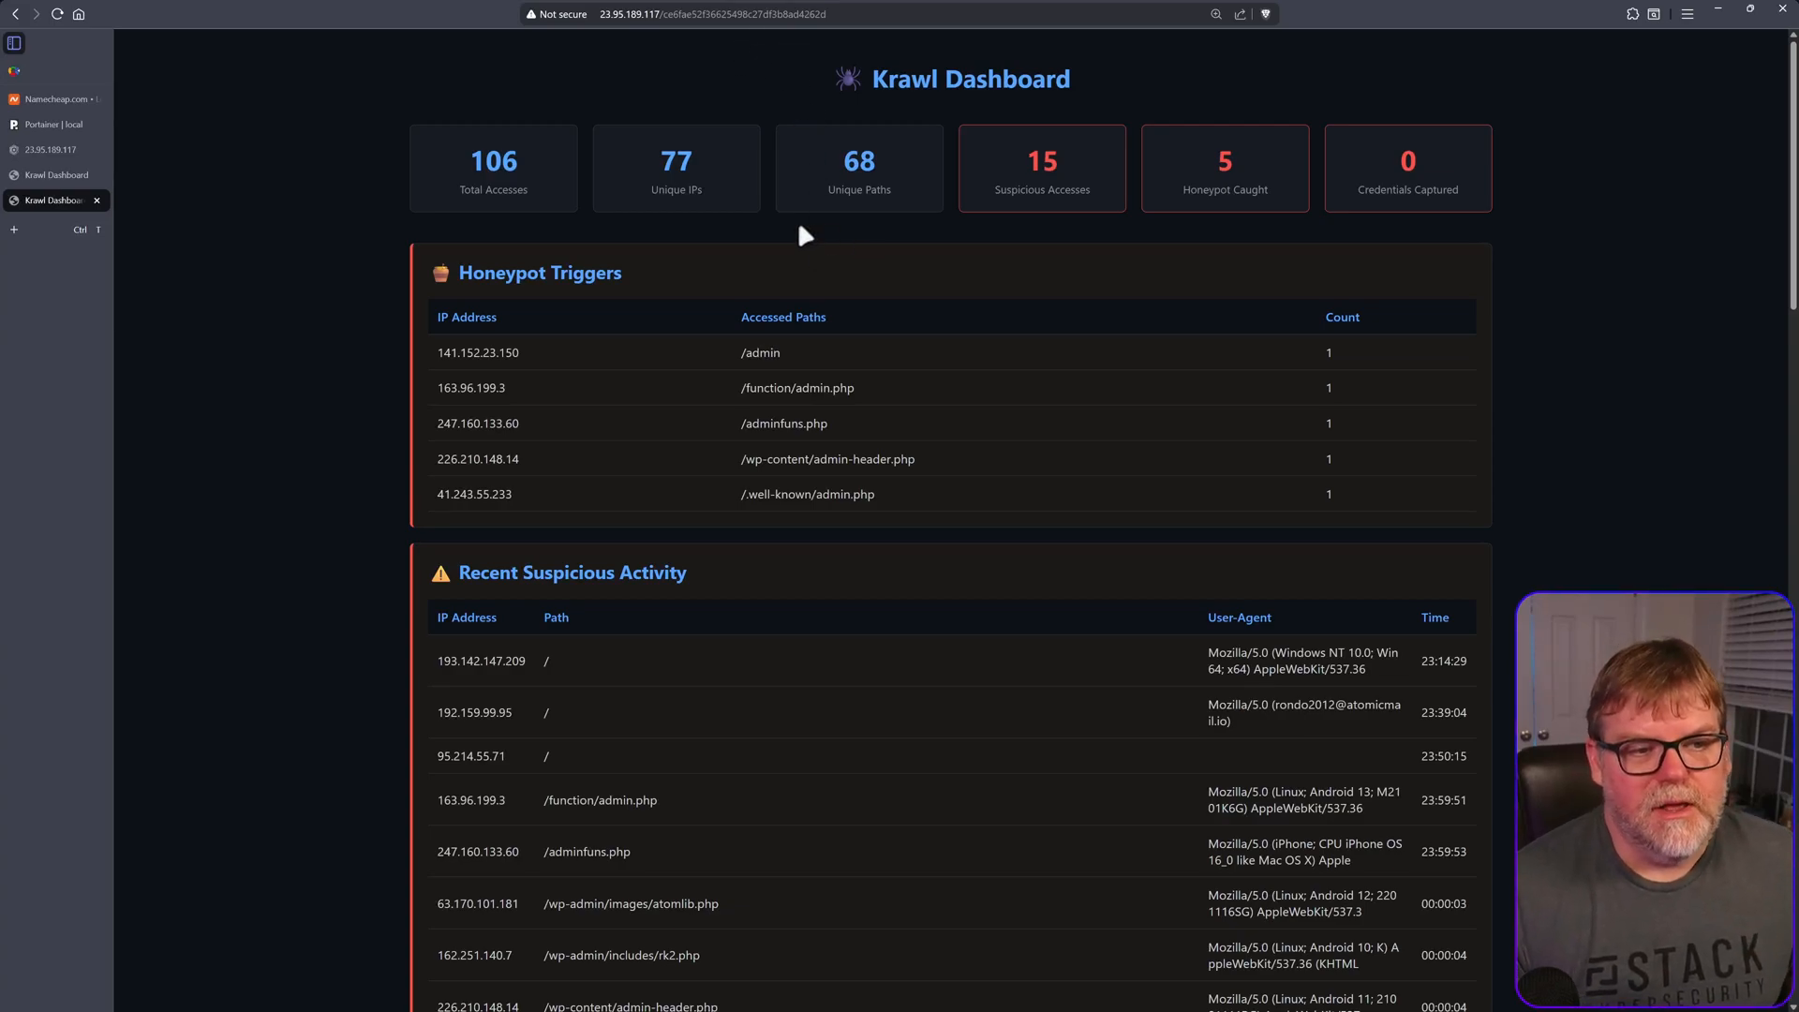
mouse_move(703, 295)
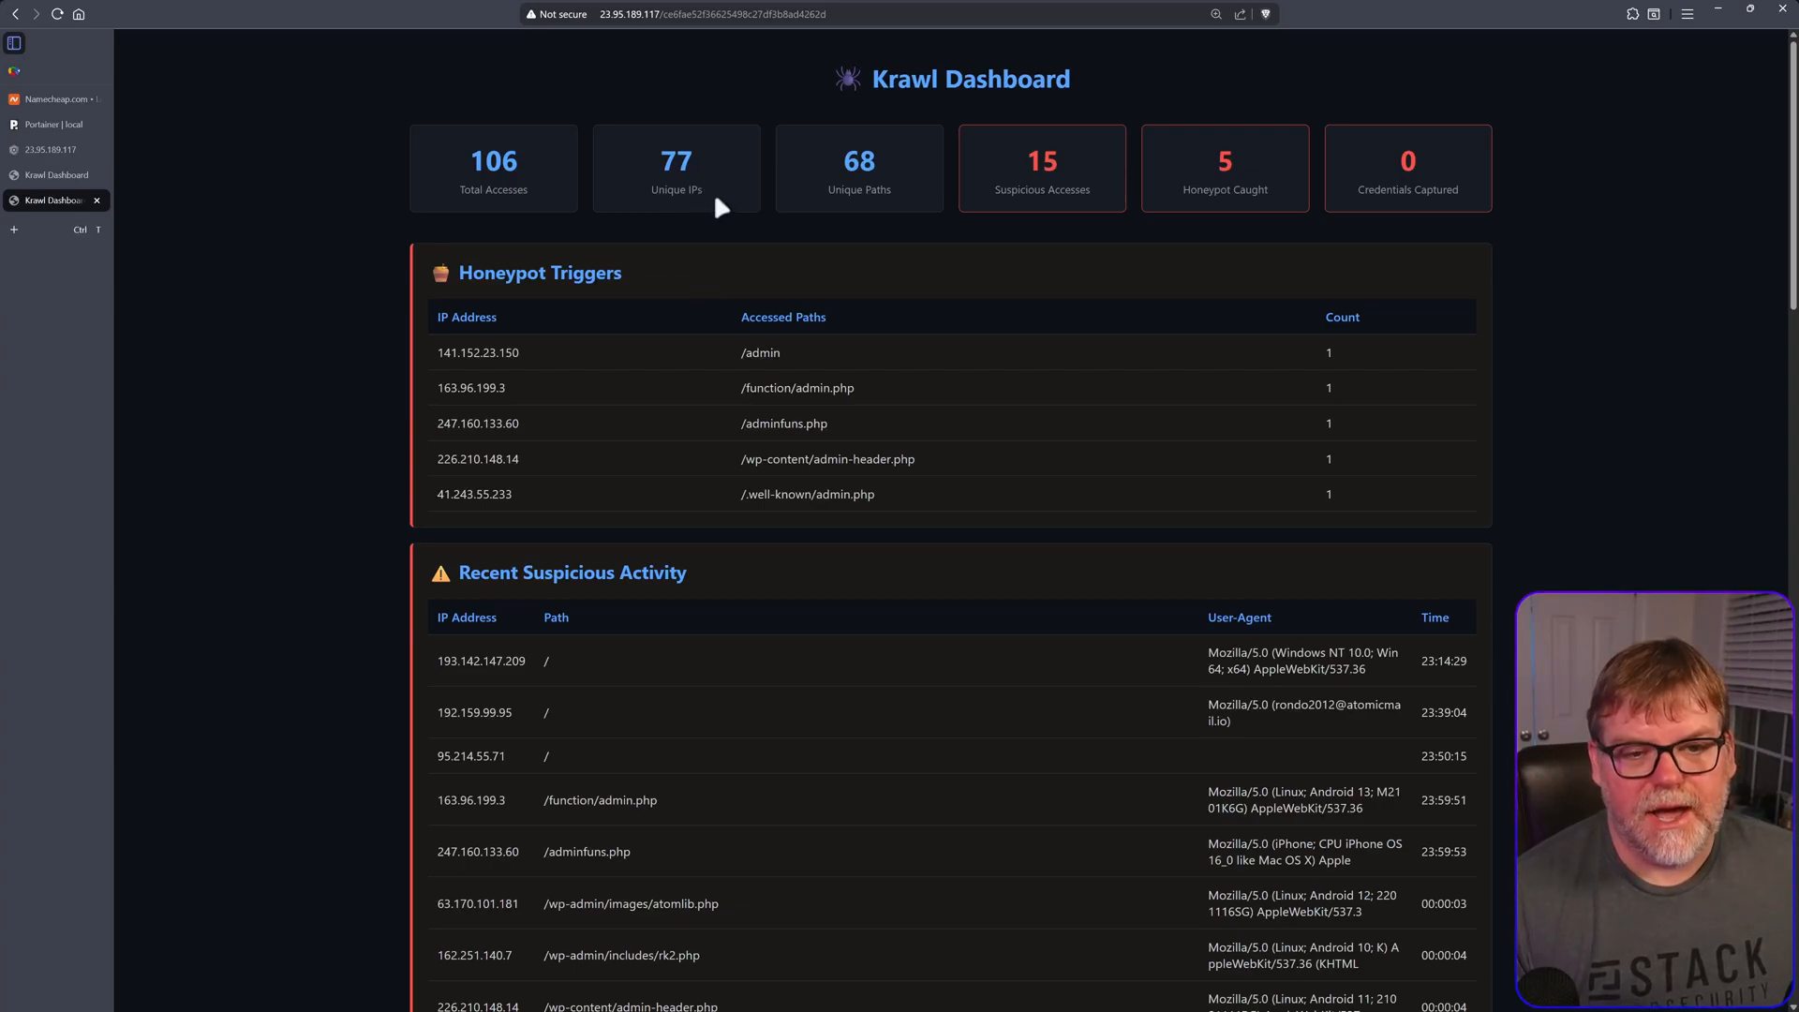
mouse_move(1019, 283)
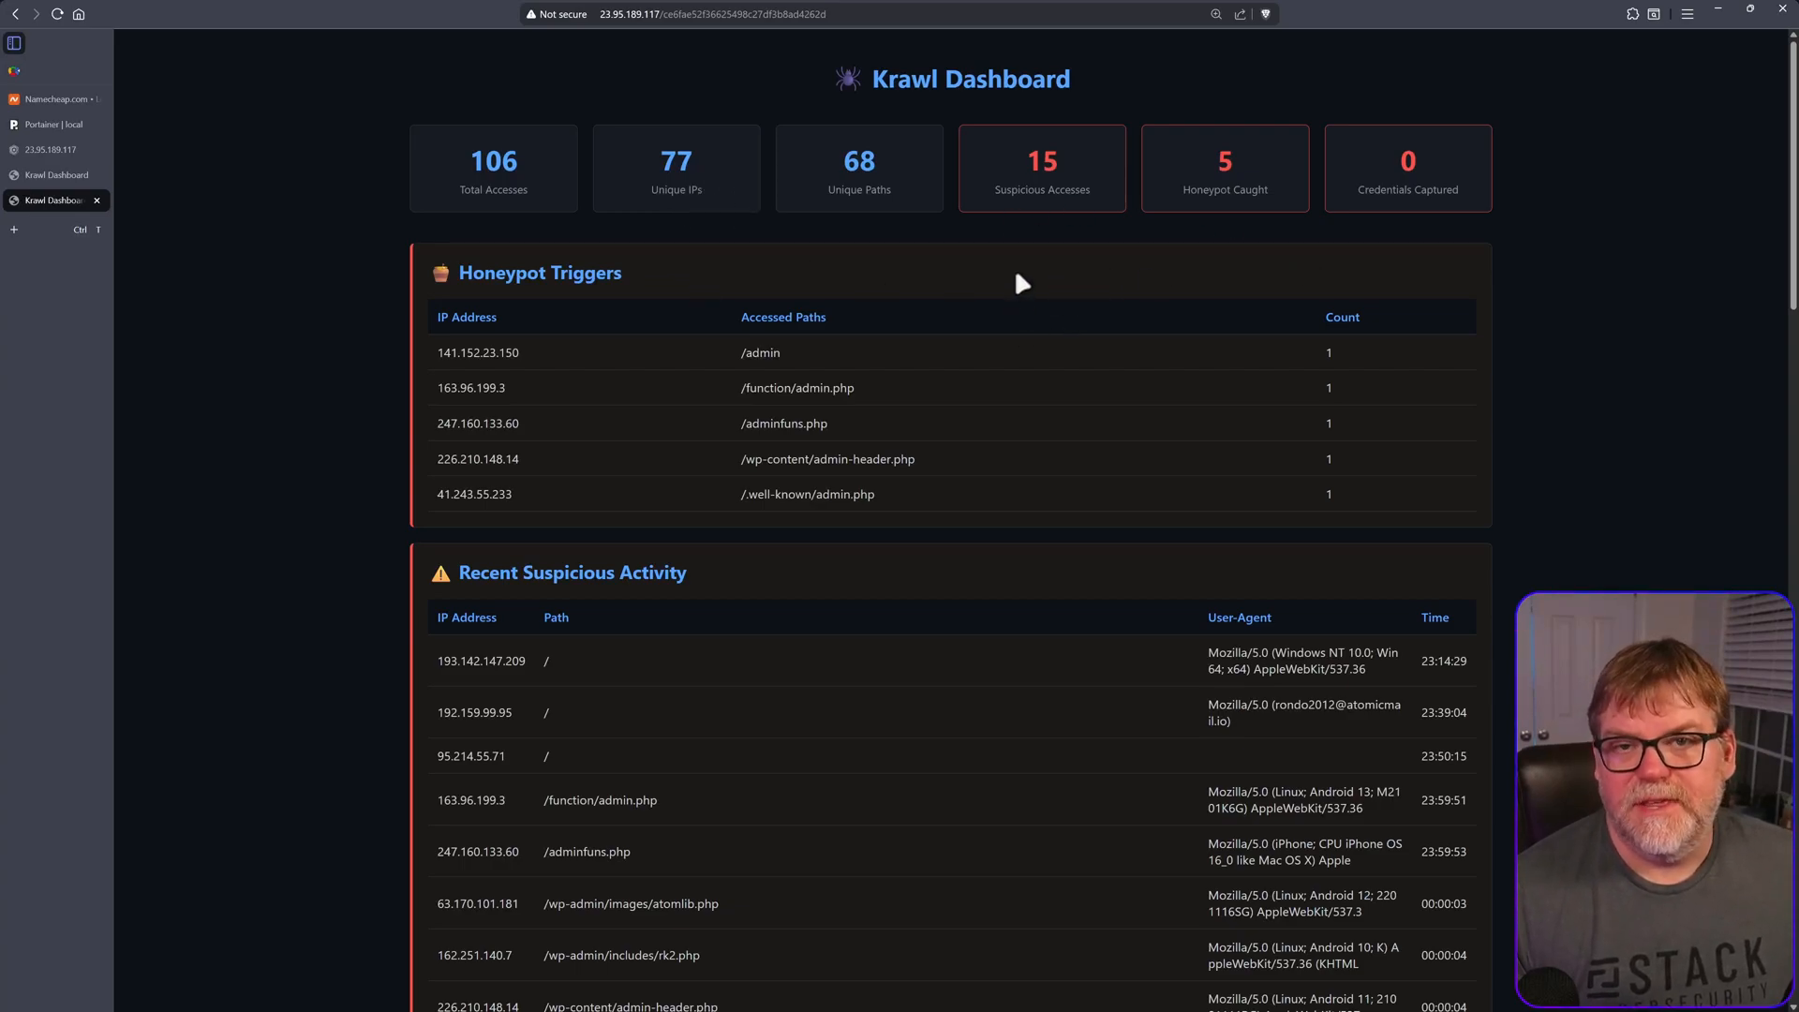
mouse_move(1308, 135)
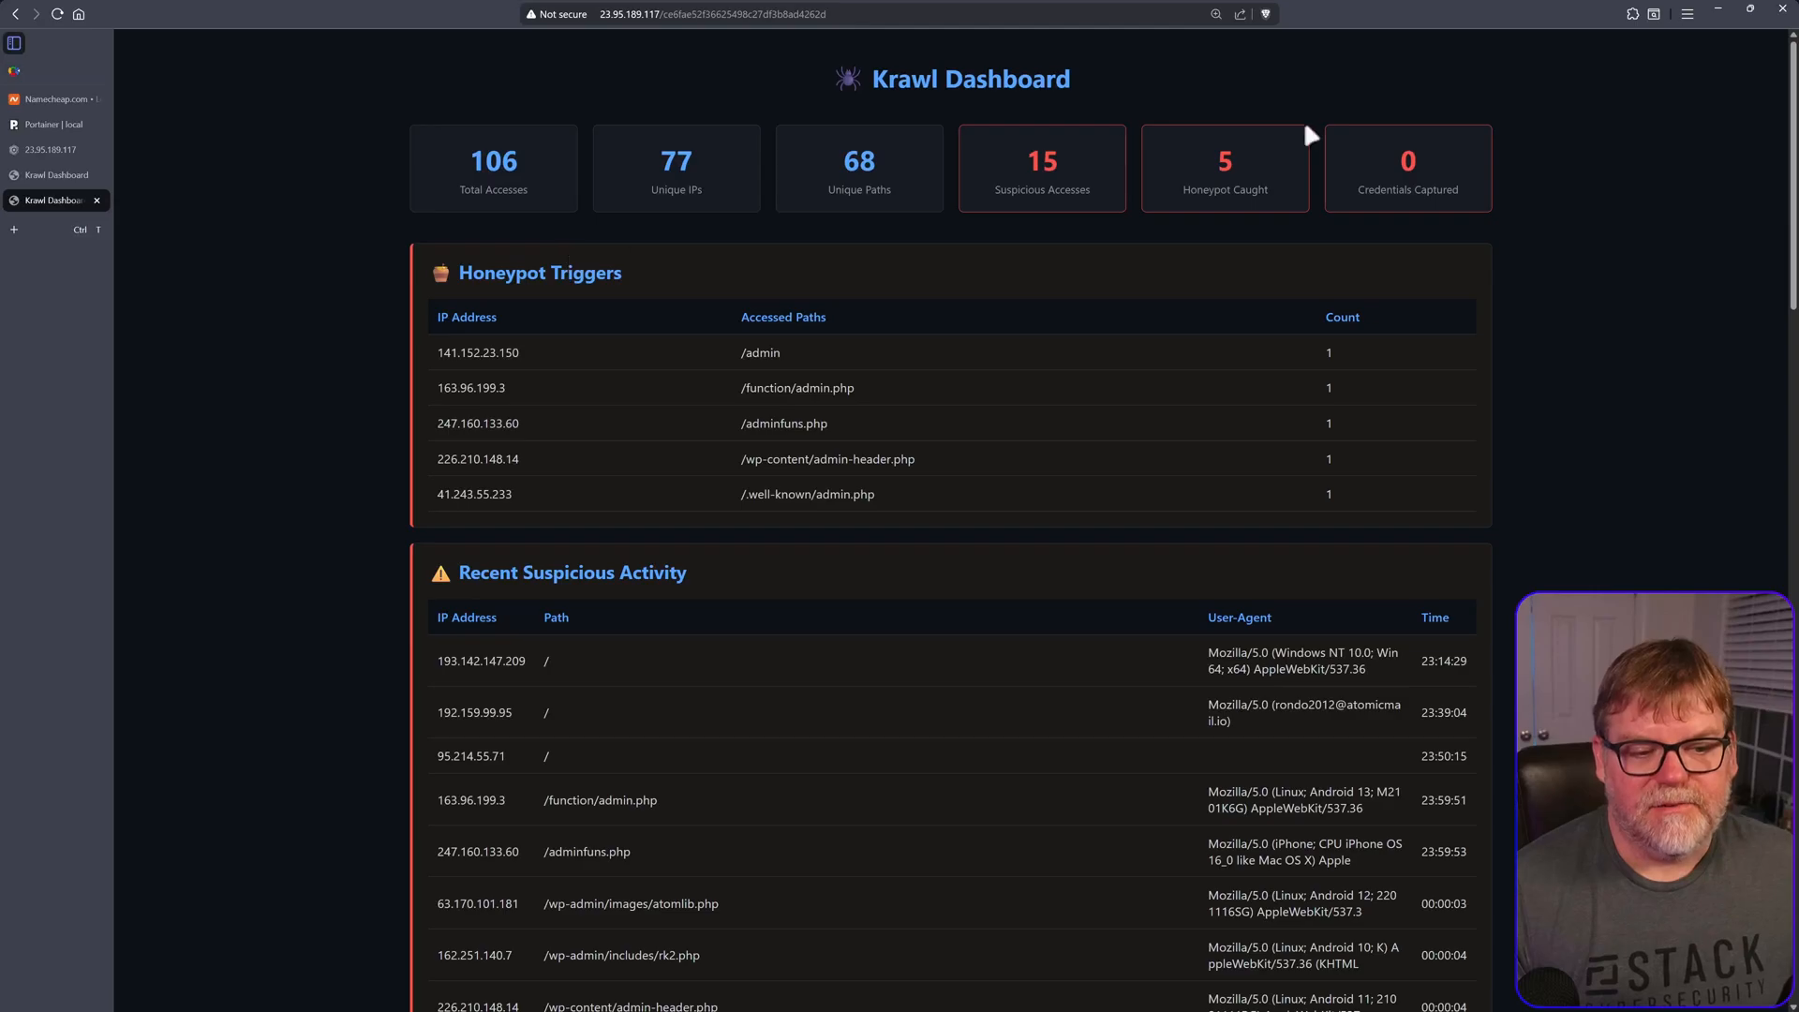
- Scroll the server's dashboard down to Recent Suspicious Activity and the empty captured-credentials table
scroll(down, 3)
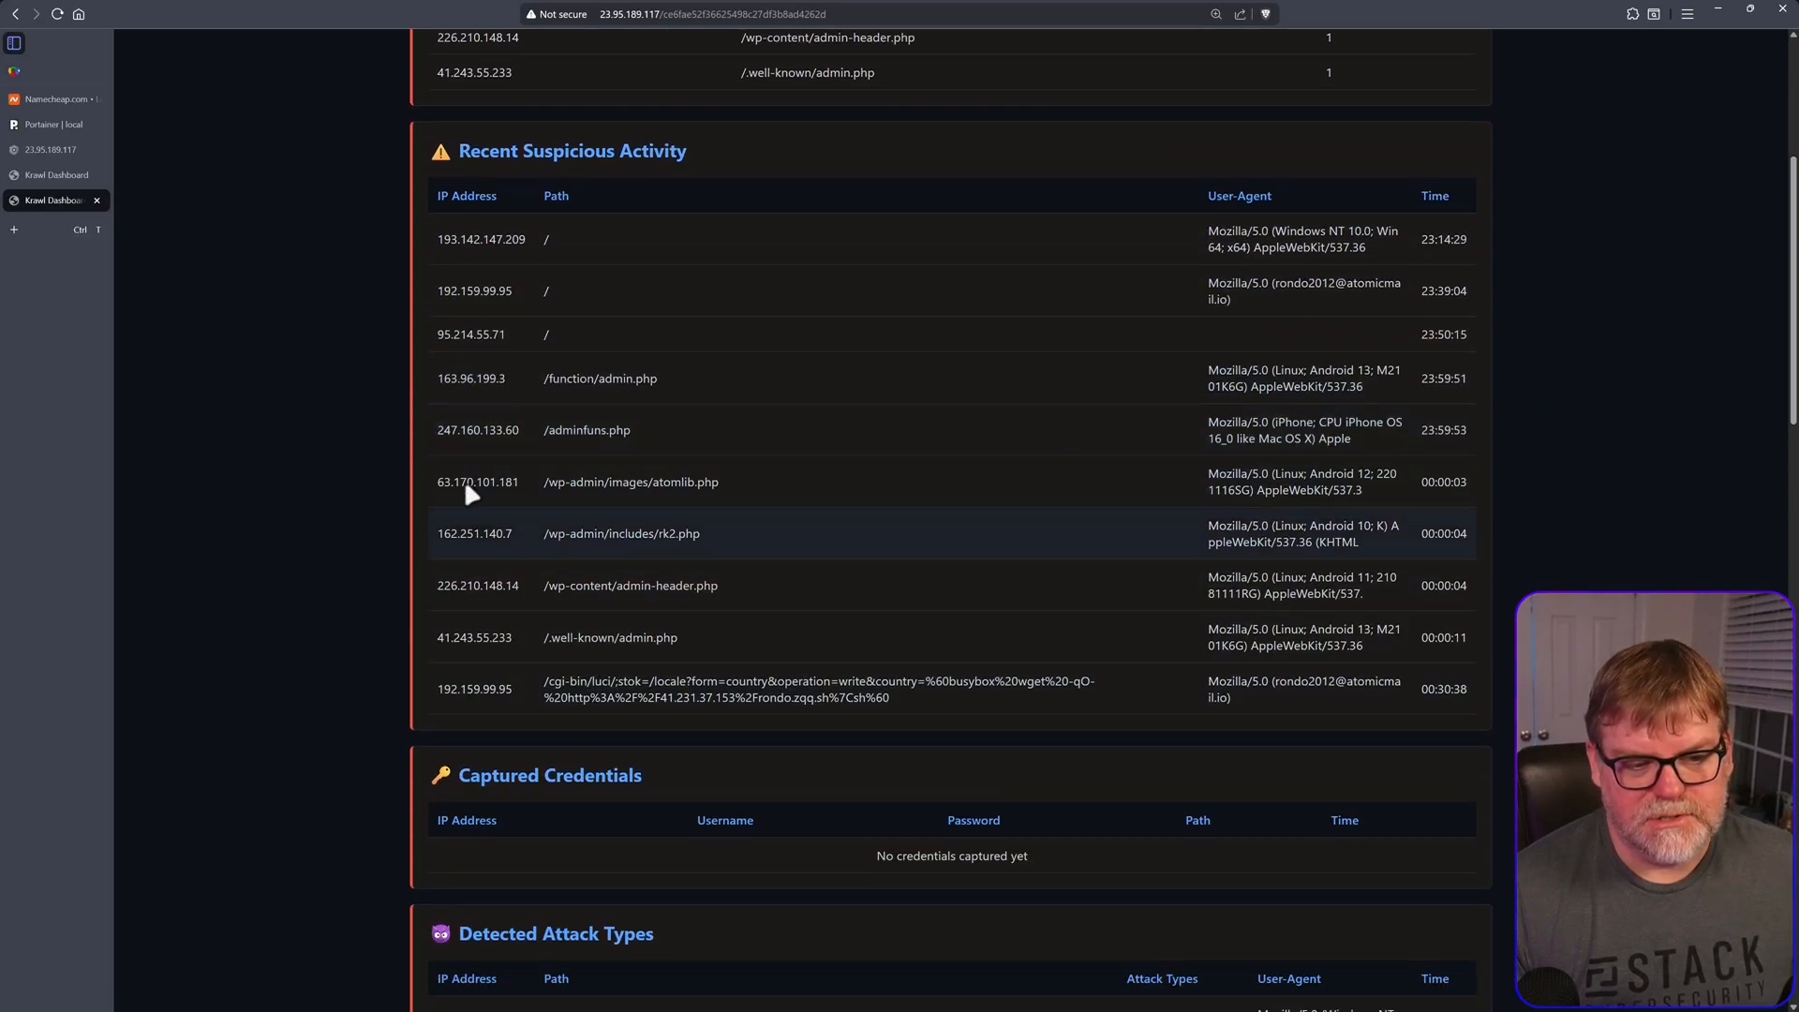
mouse_move(594, 470)
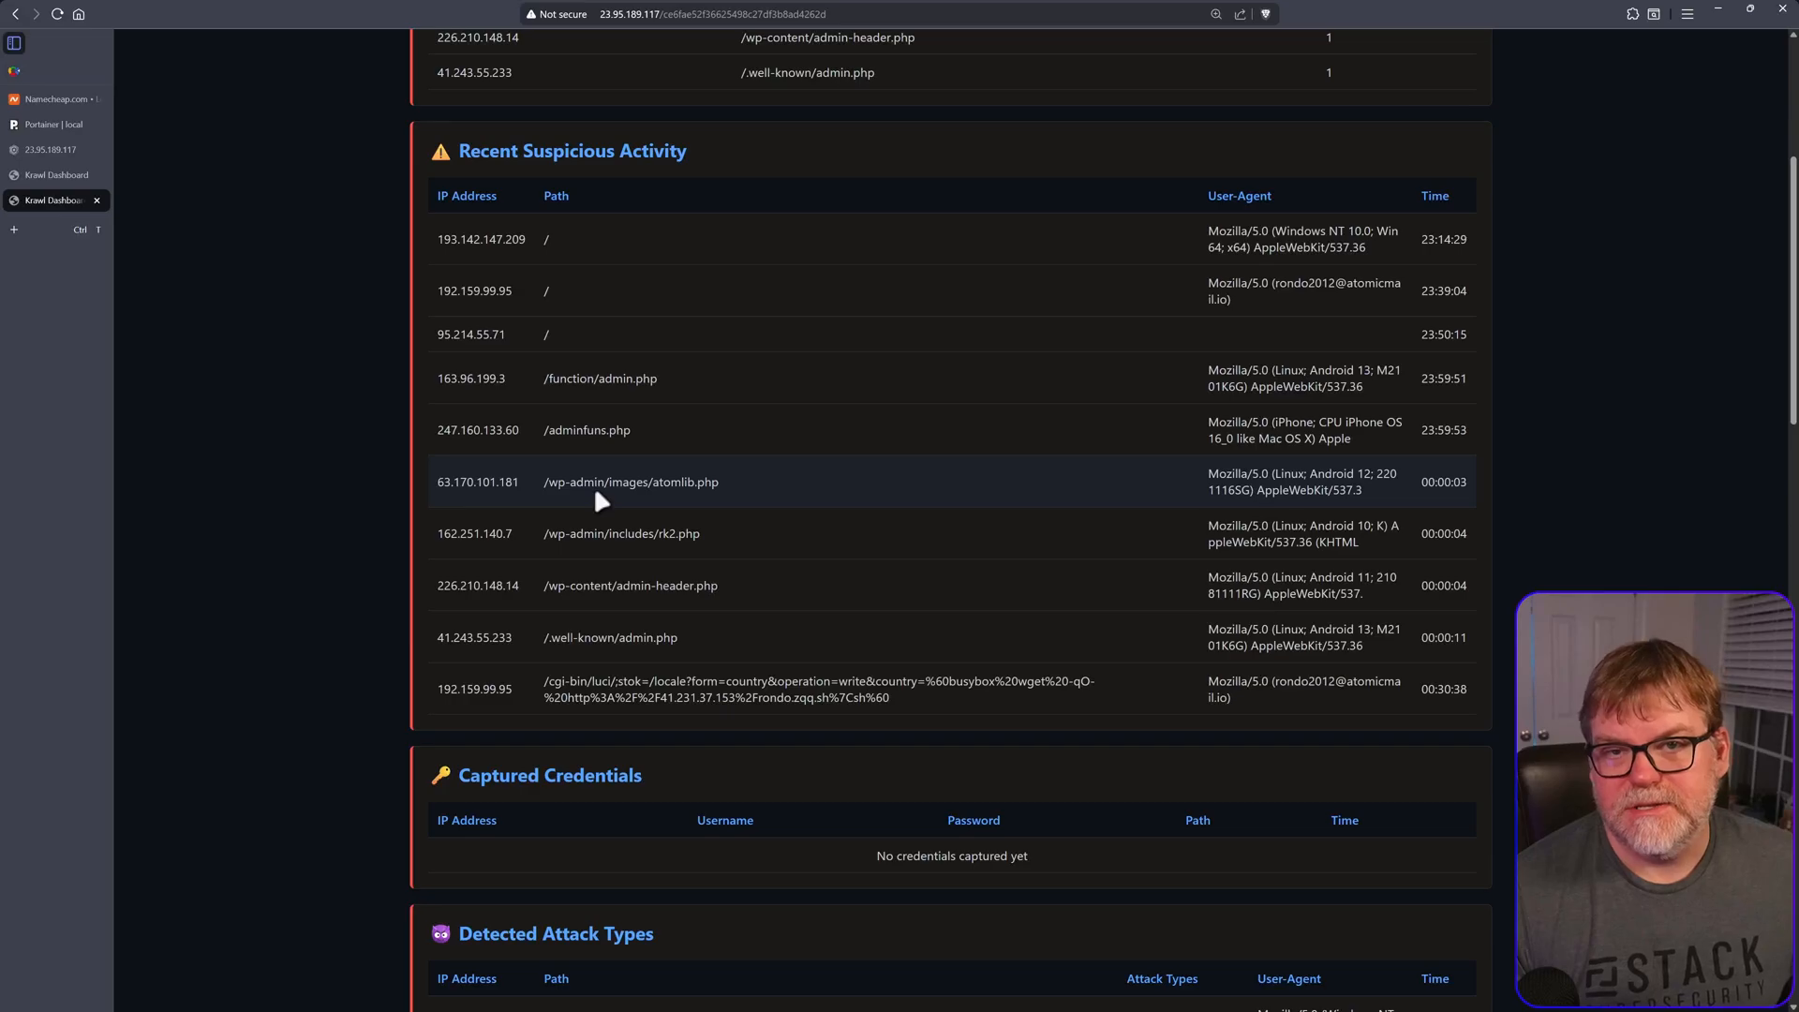
- Visit the server's /wp-admin/ decoy, enter username 'asdf' with a dummy password, and return to the dashboard
double_click(573, 482)
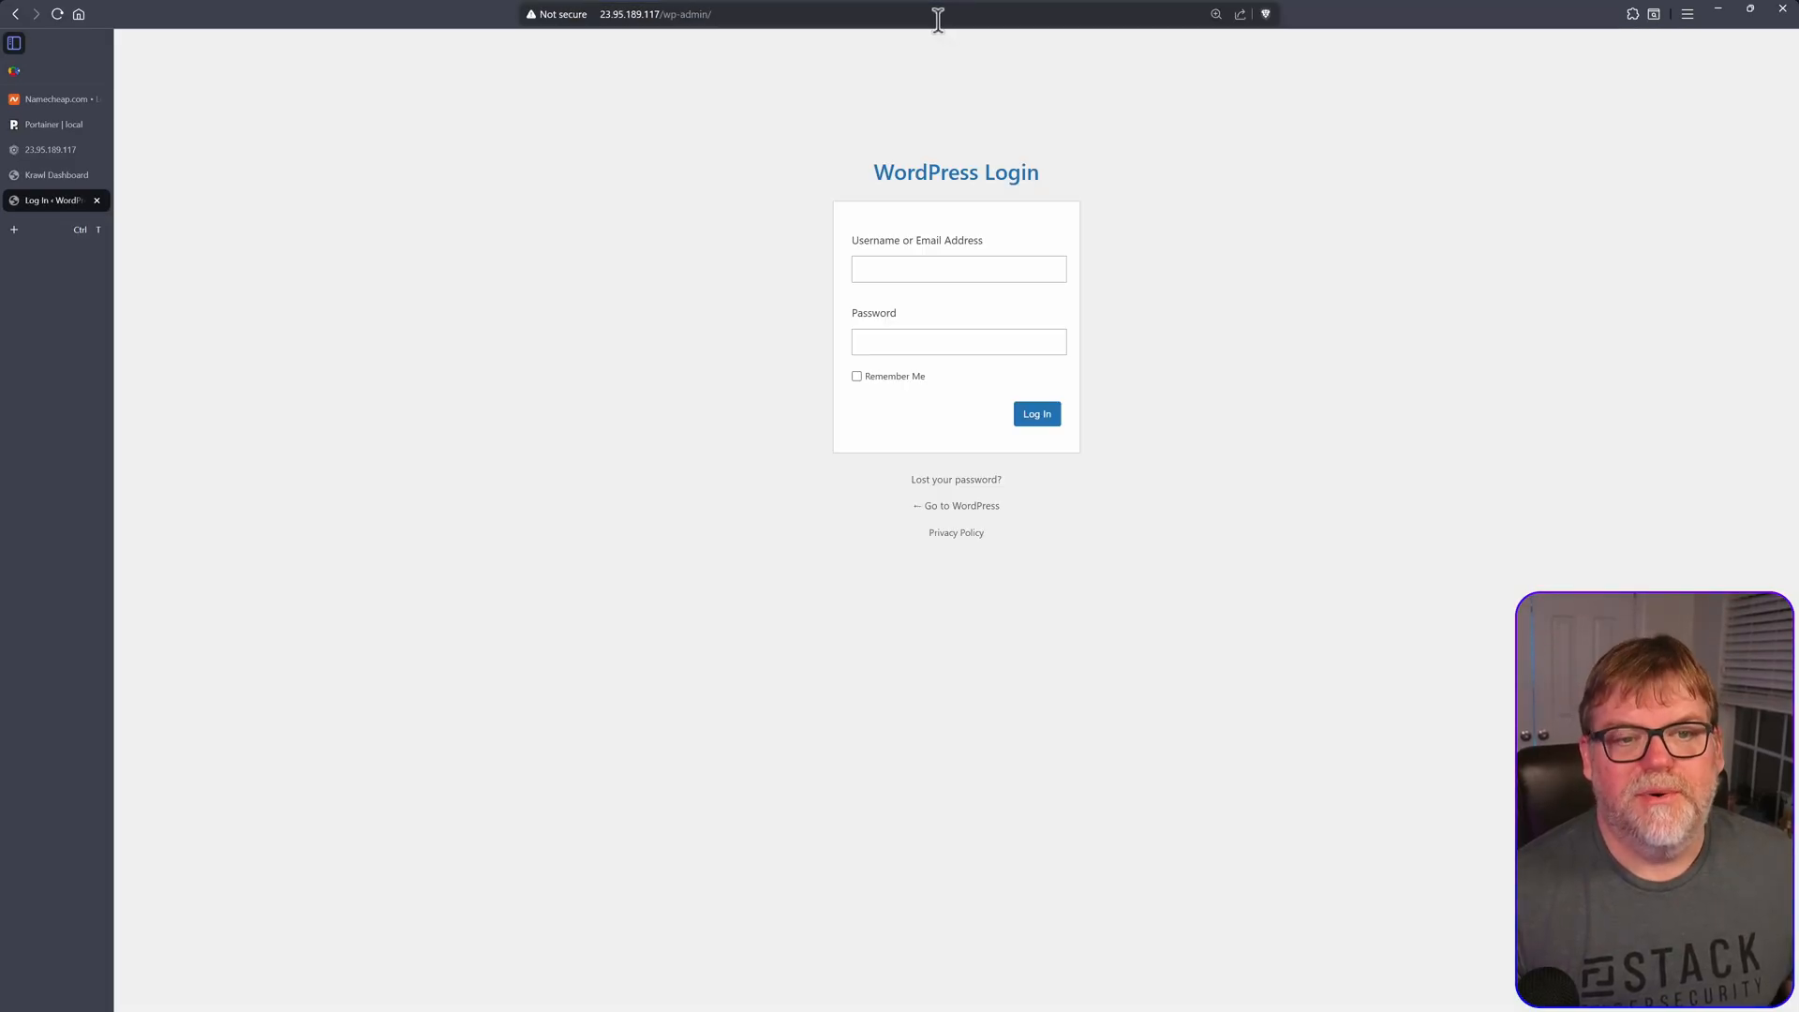
text(asdf)
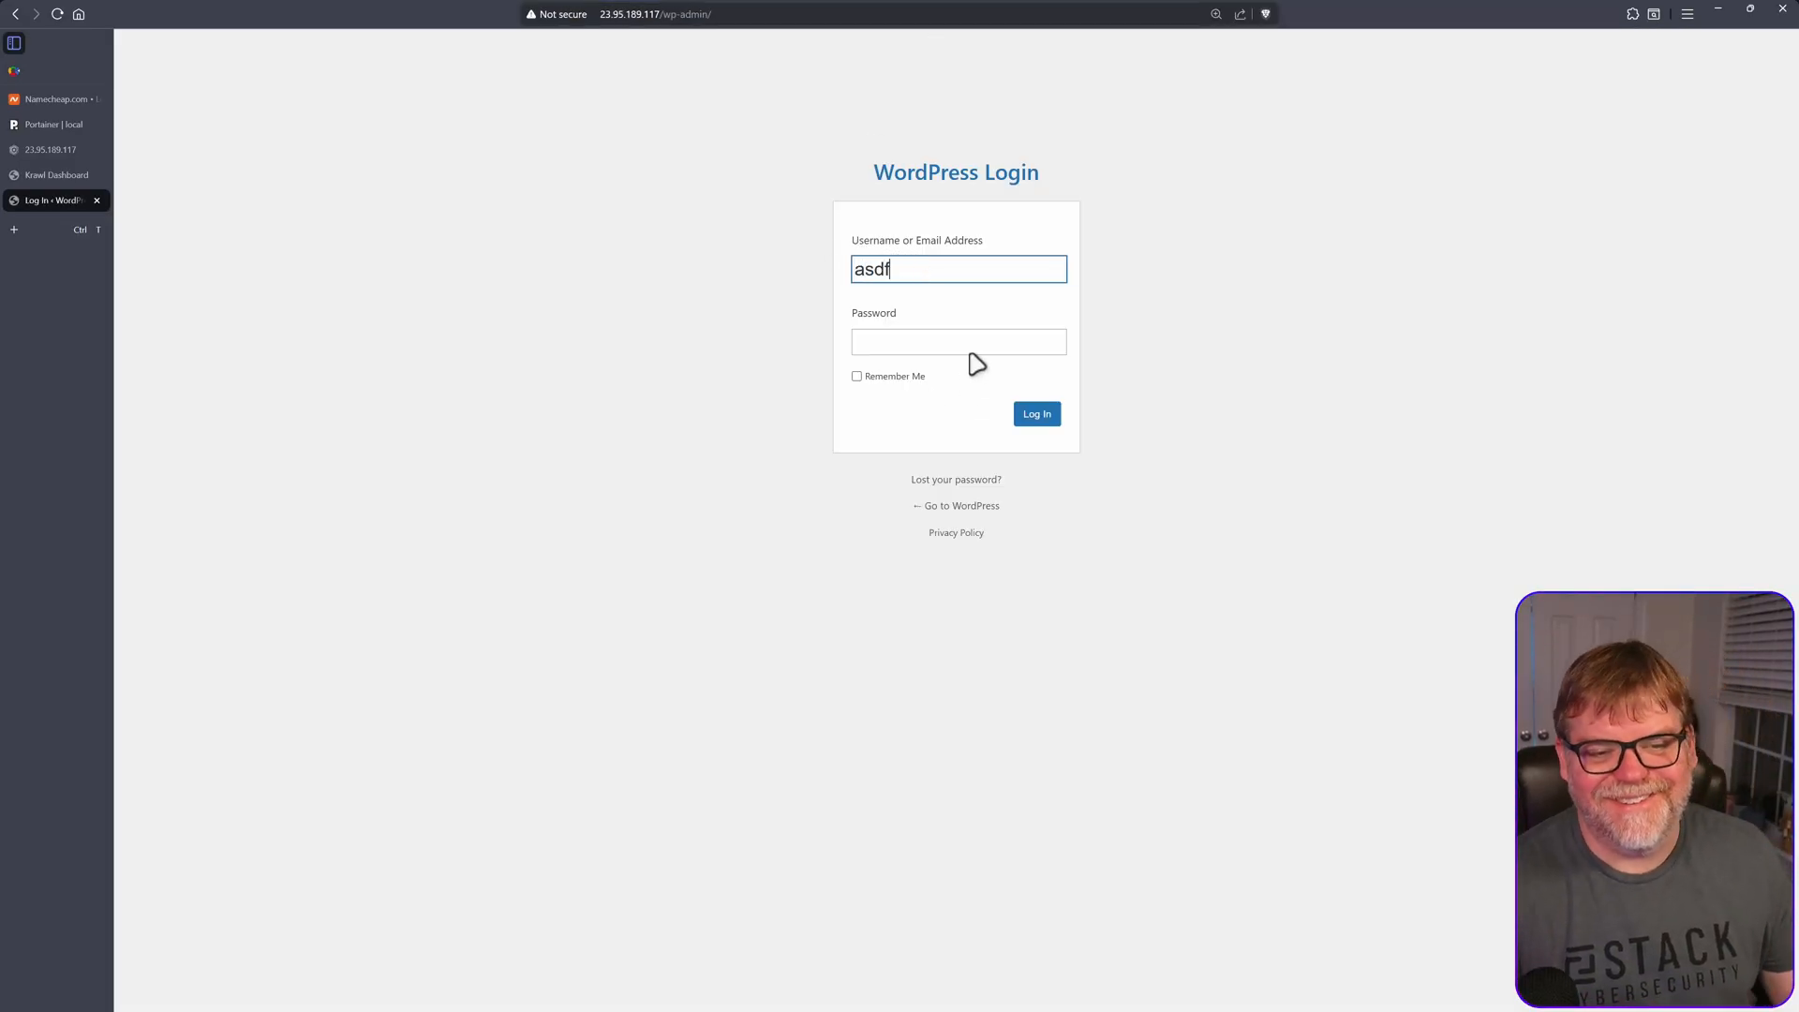
text(••••)
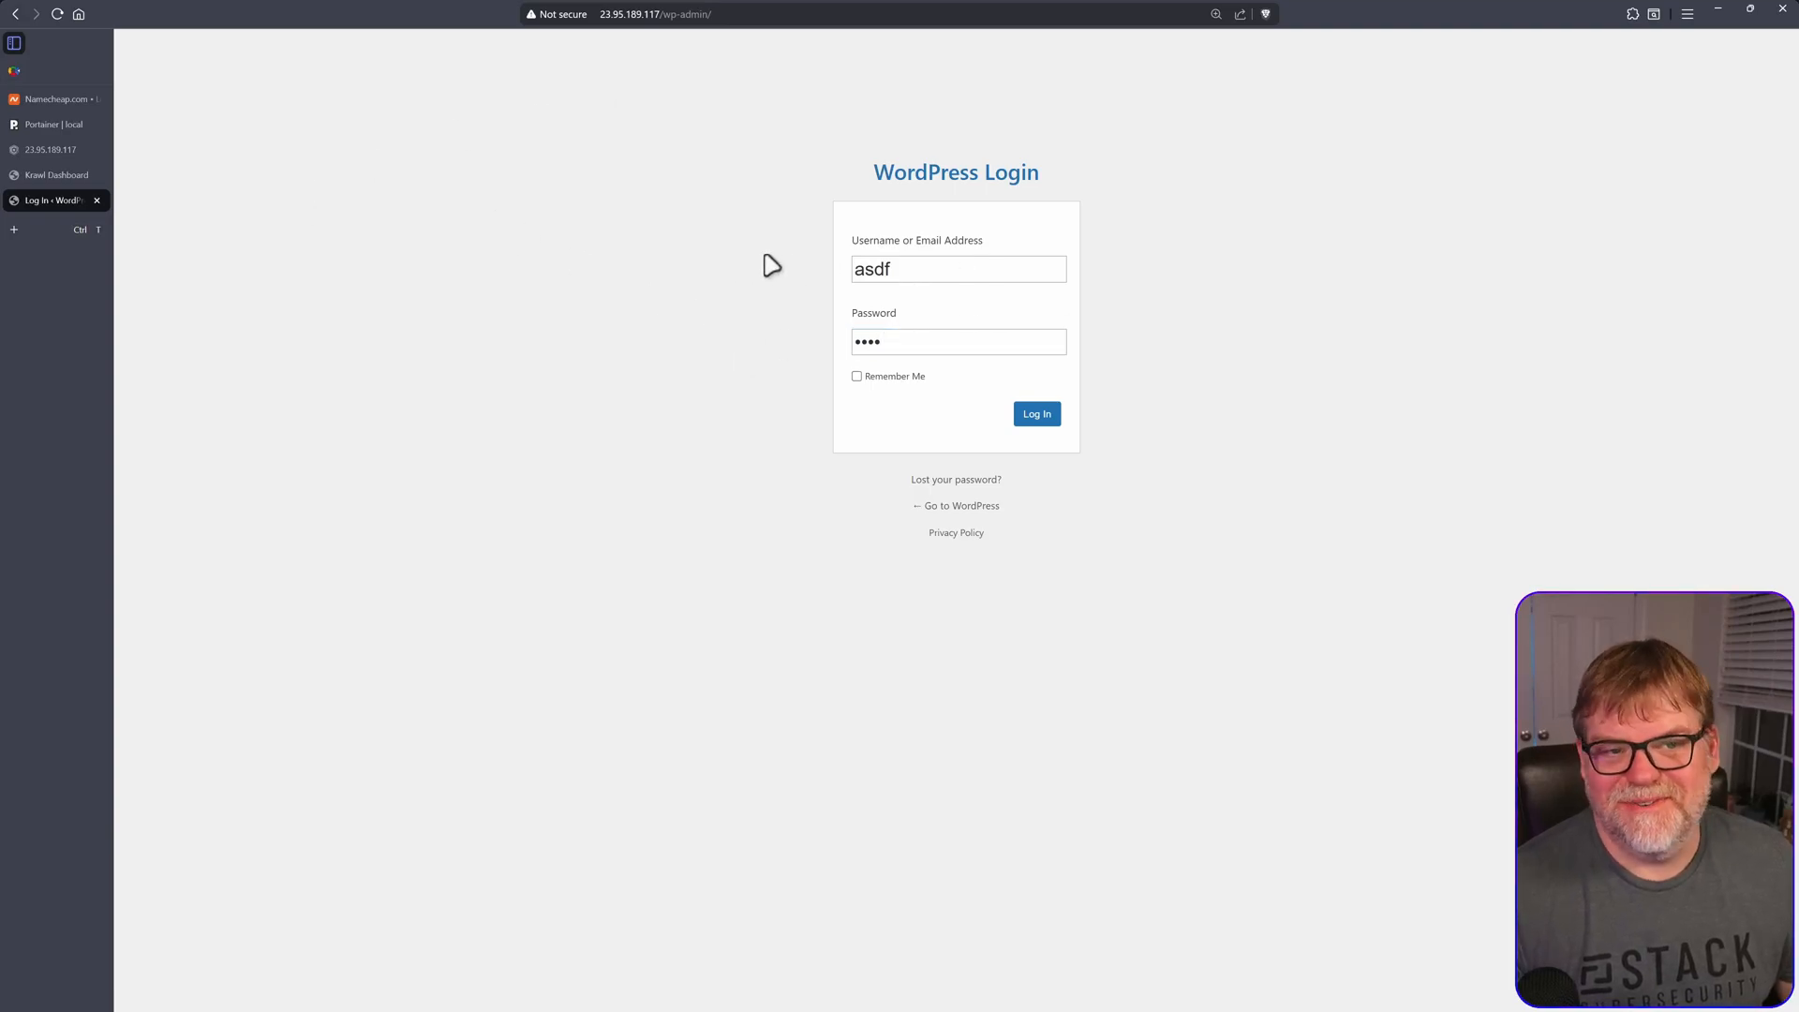
click(1034, 412)
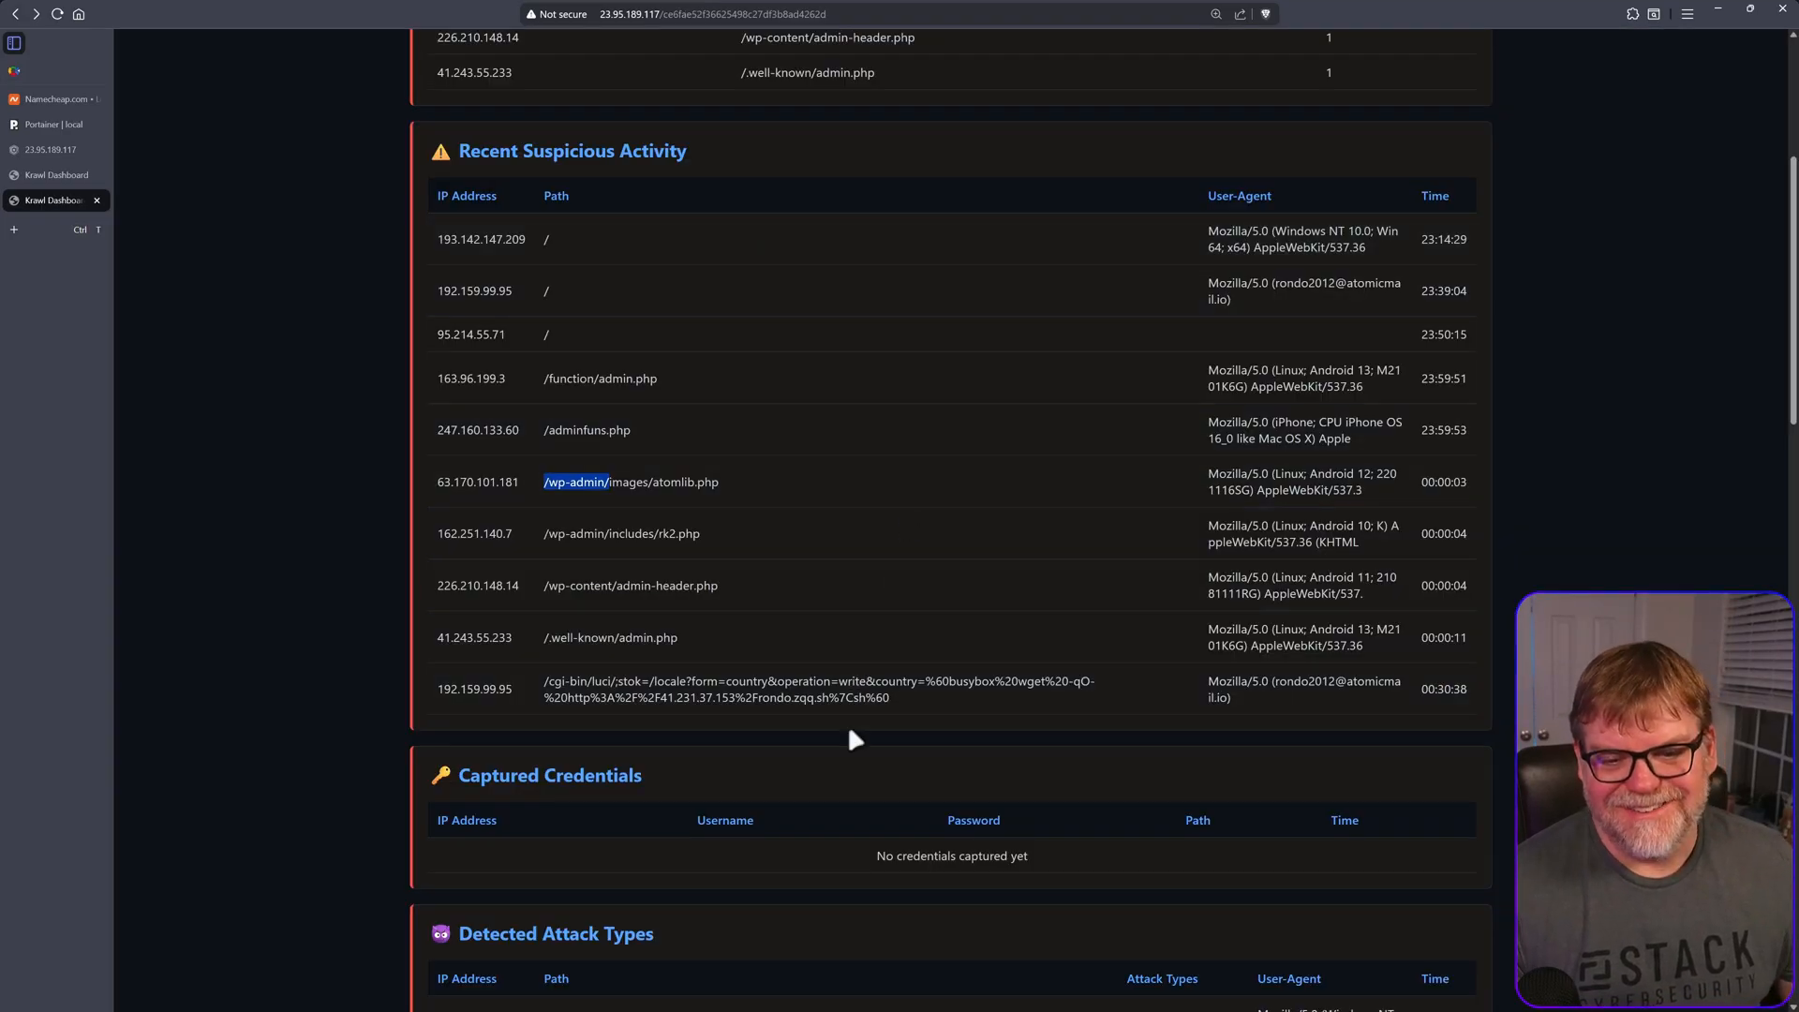
scroll(down, 3)
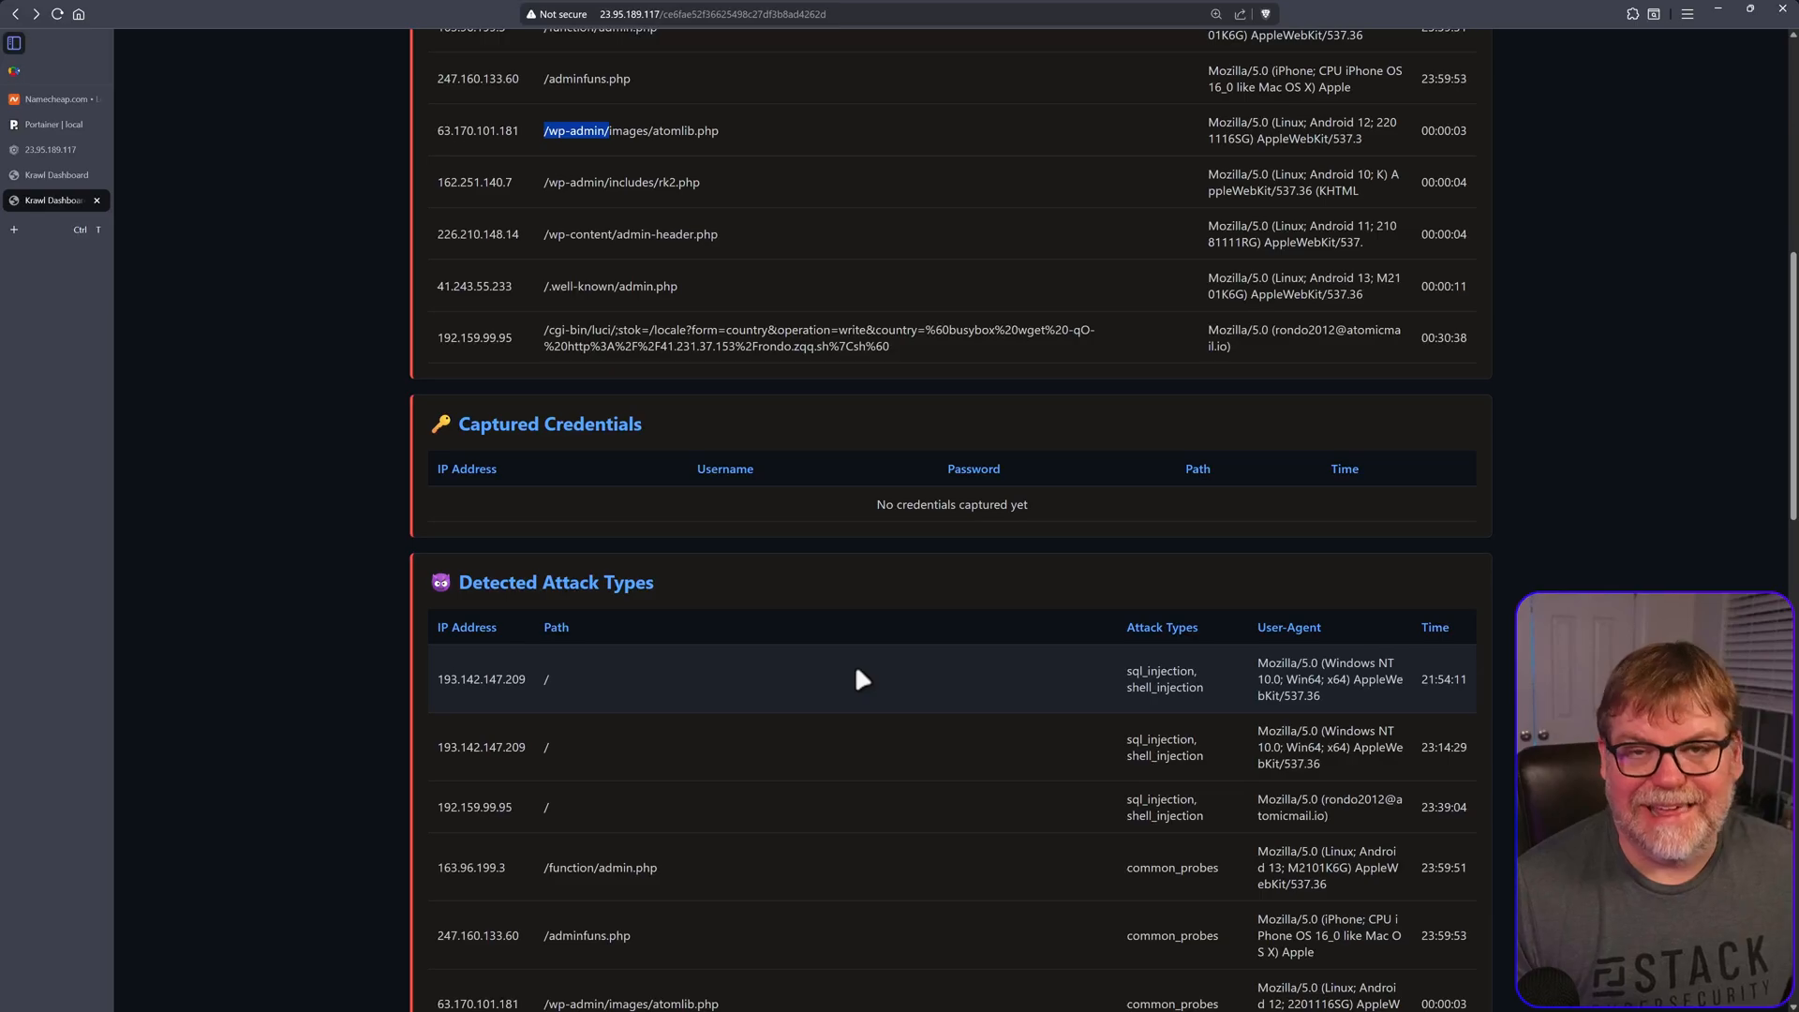
scroll(down, 3)
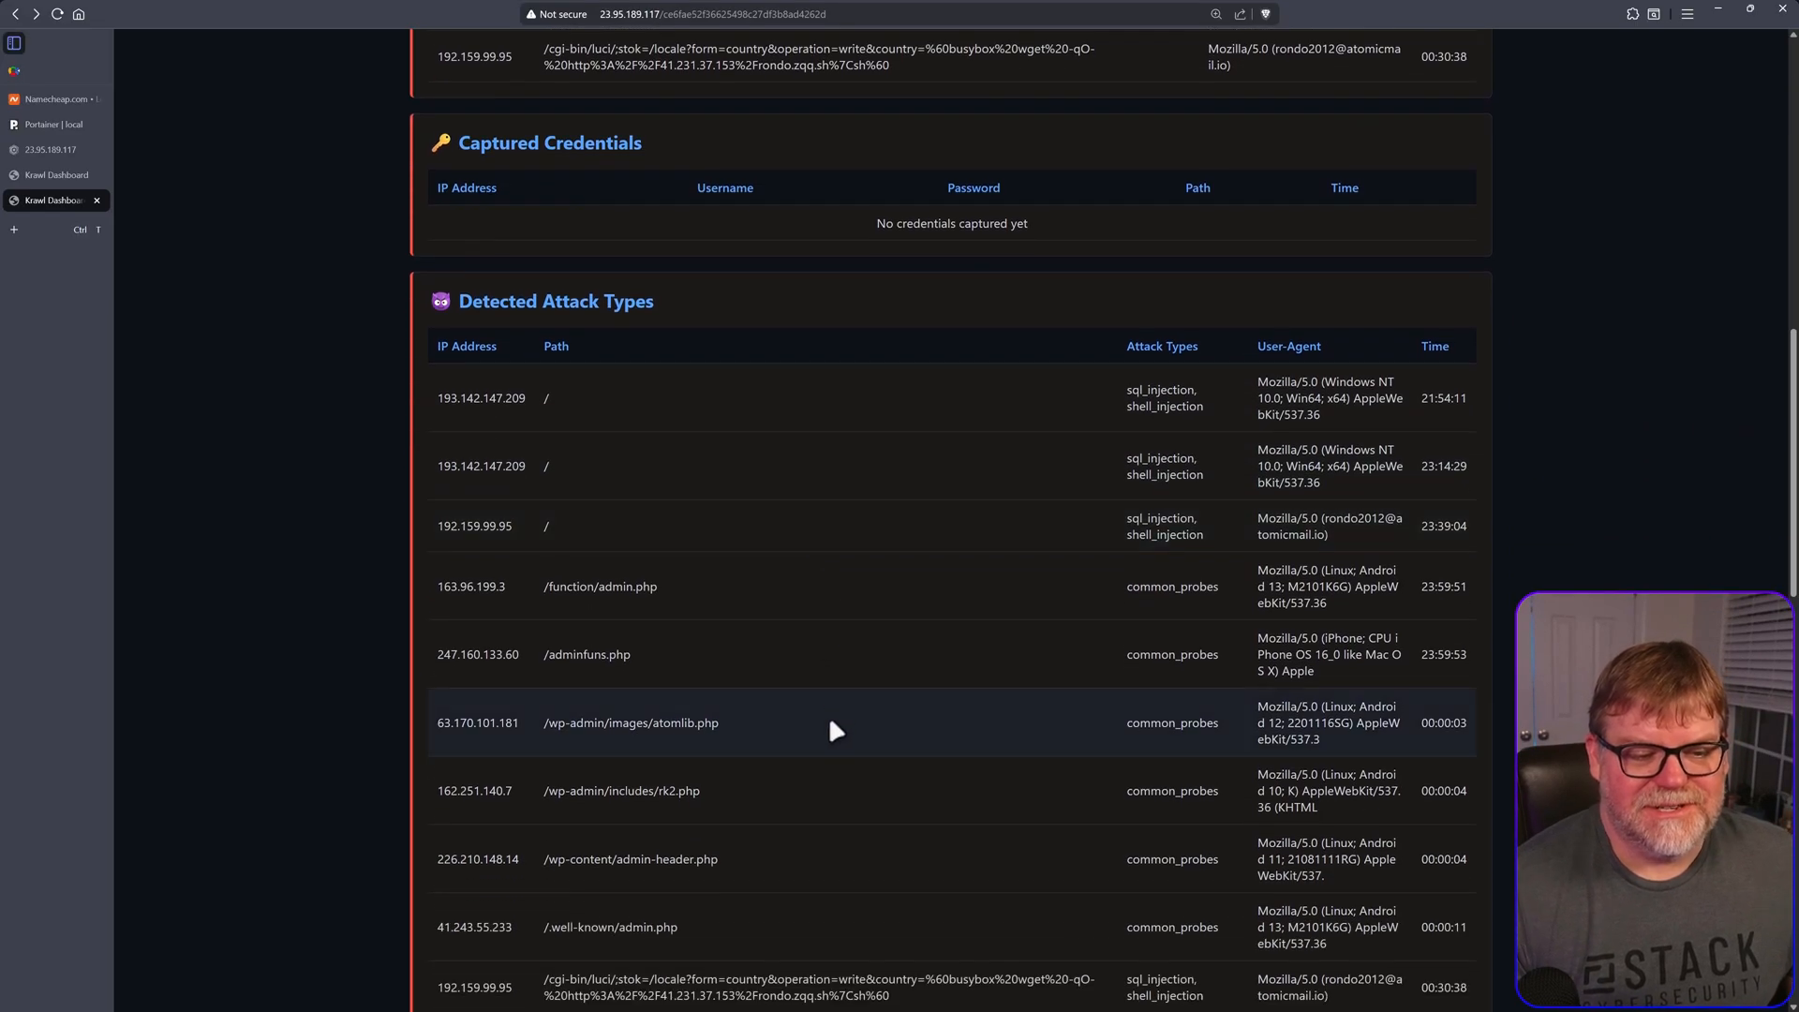
mouse_move(983, 606)
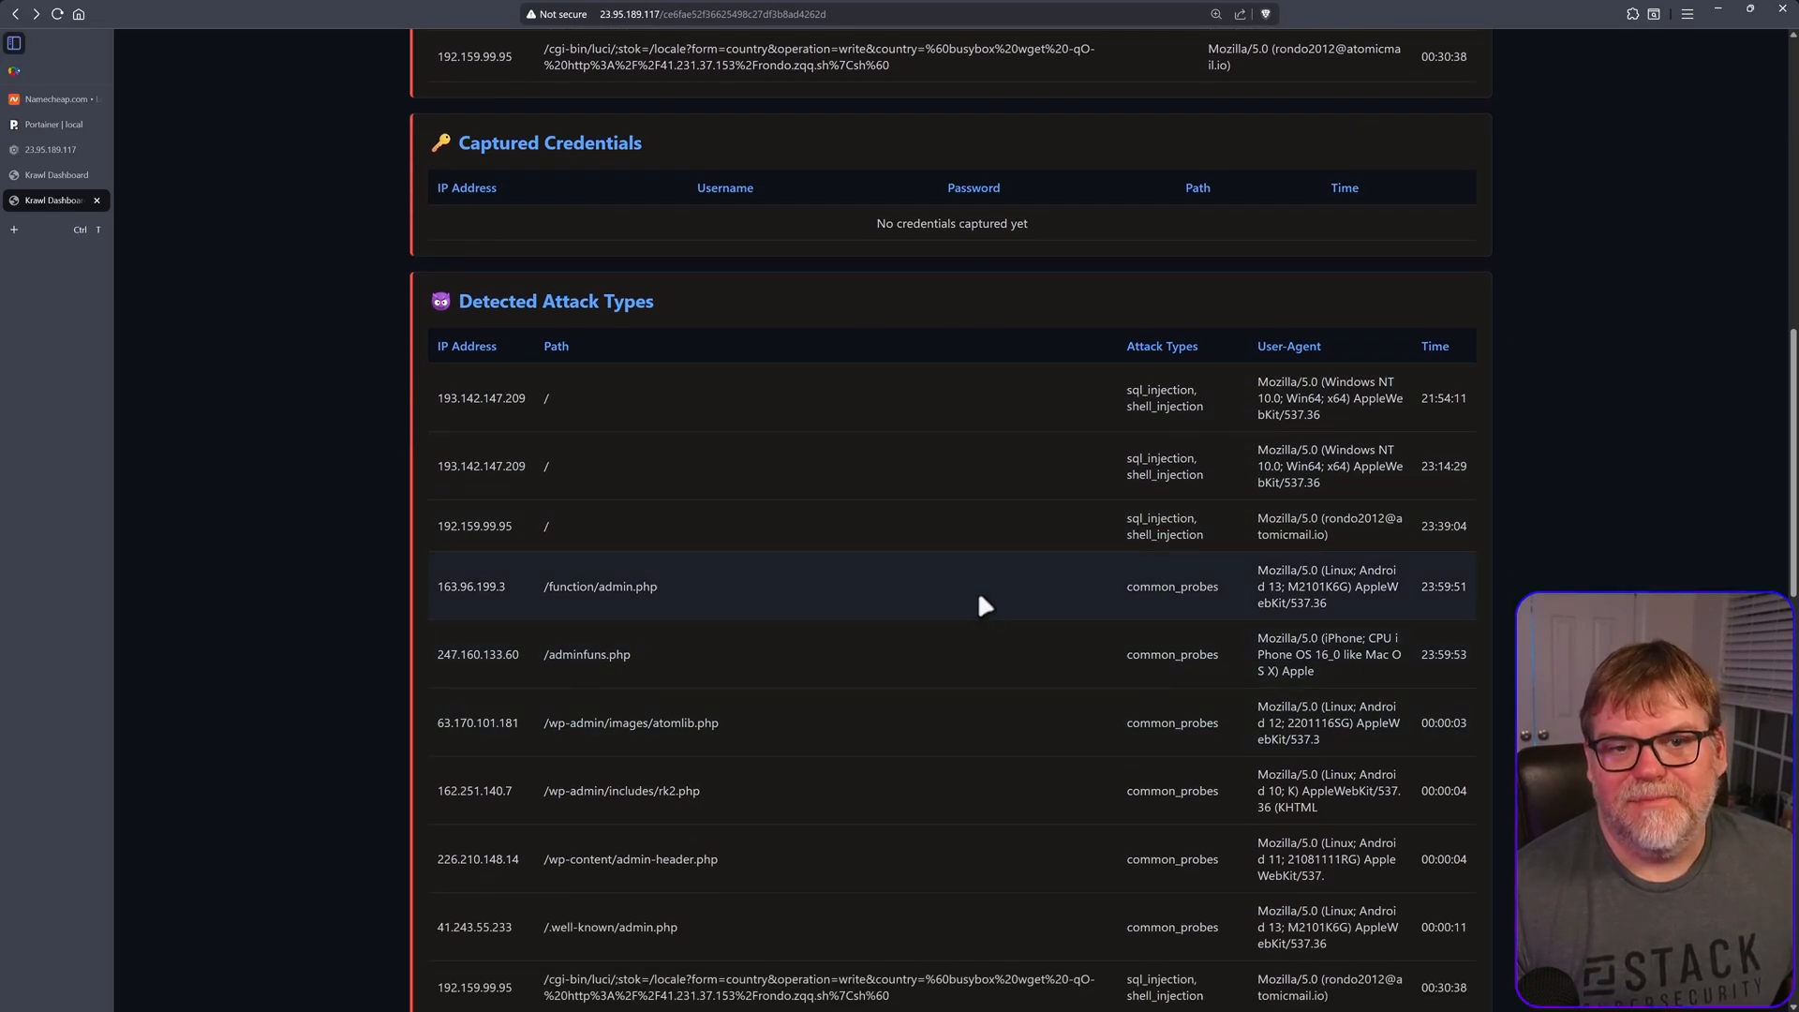
mouse_move(959, 581)
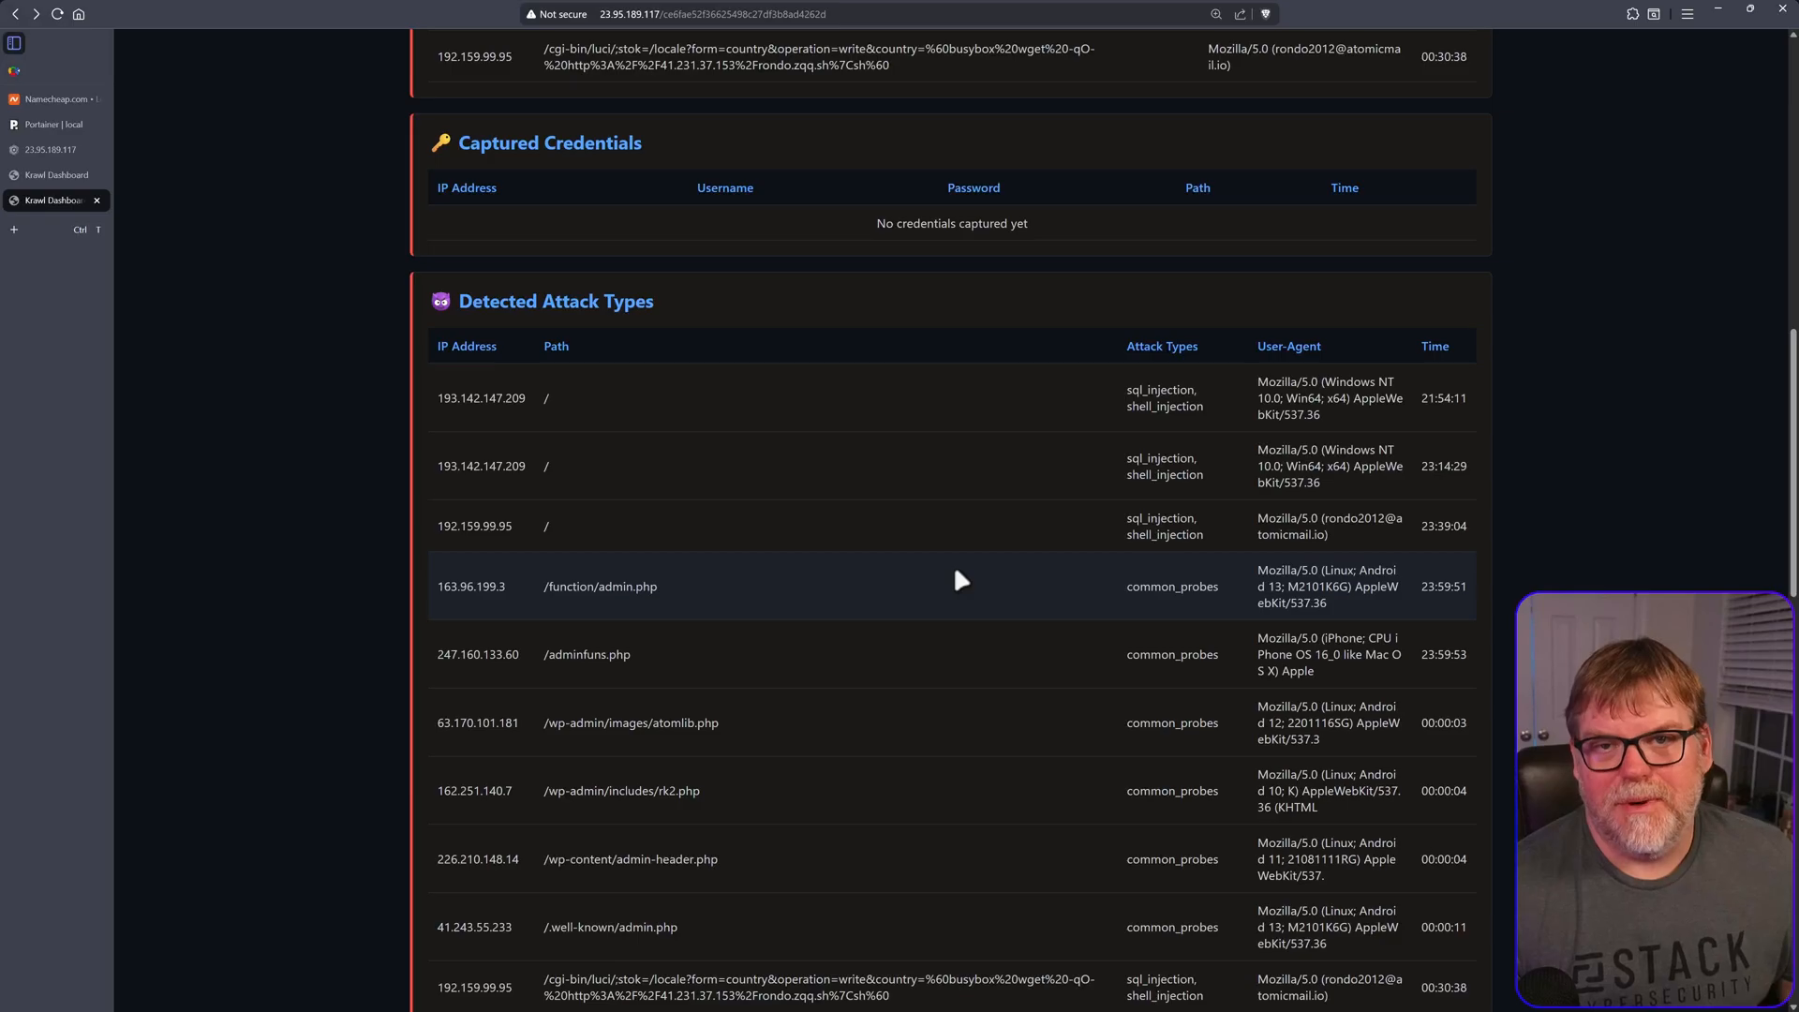
mouse_move(975, 686)
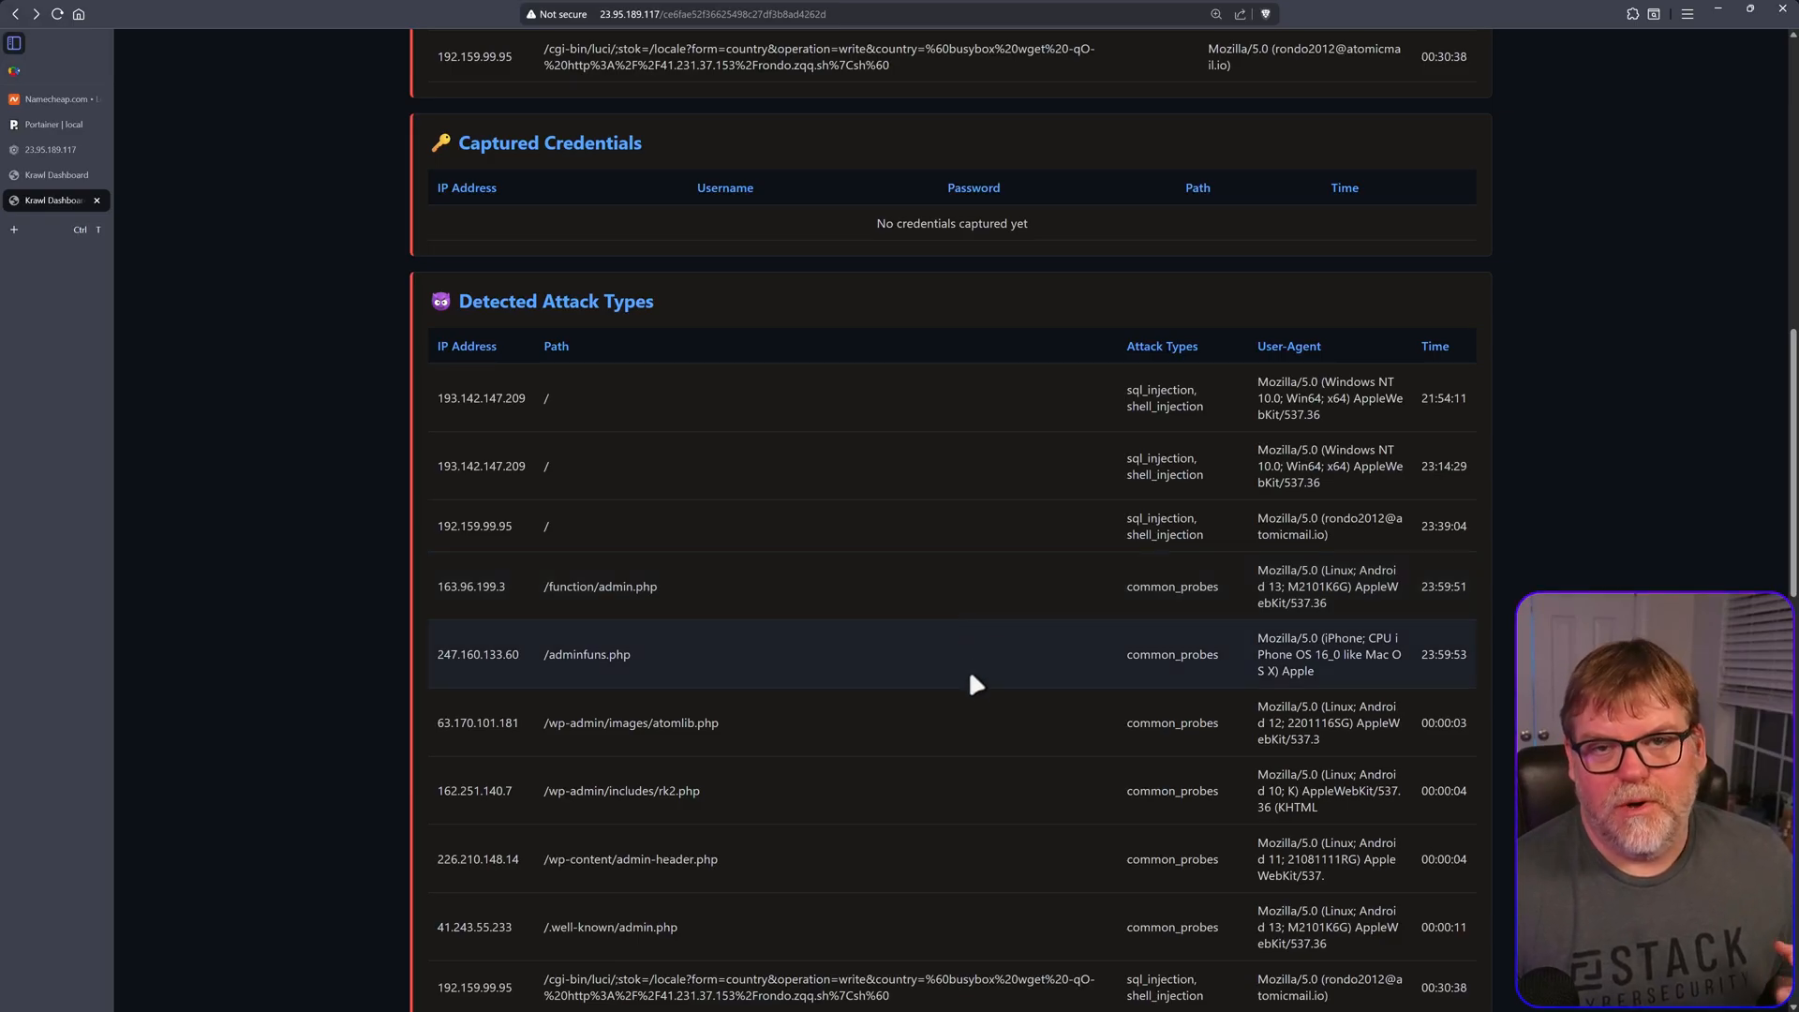
scroll(down, 3)
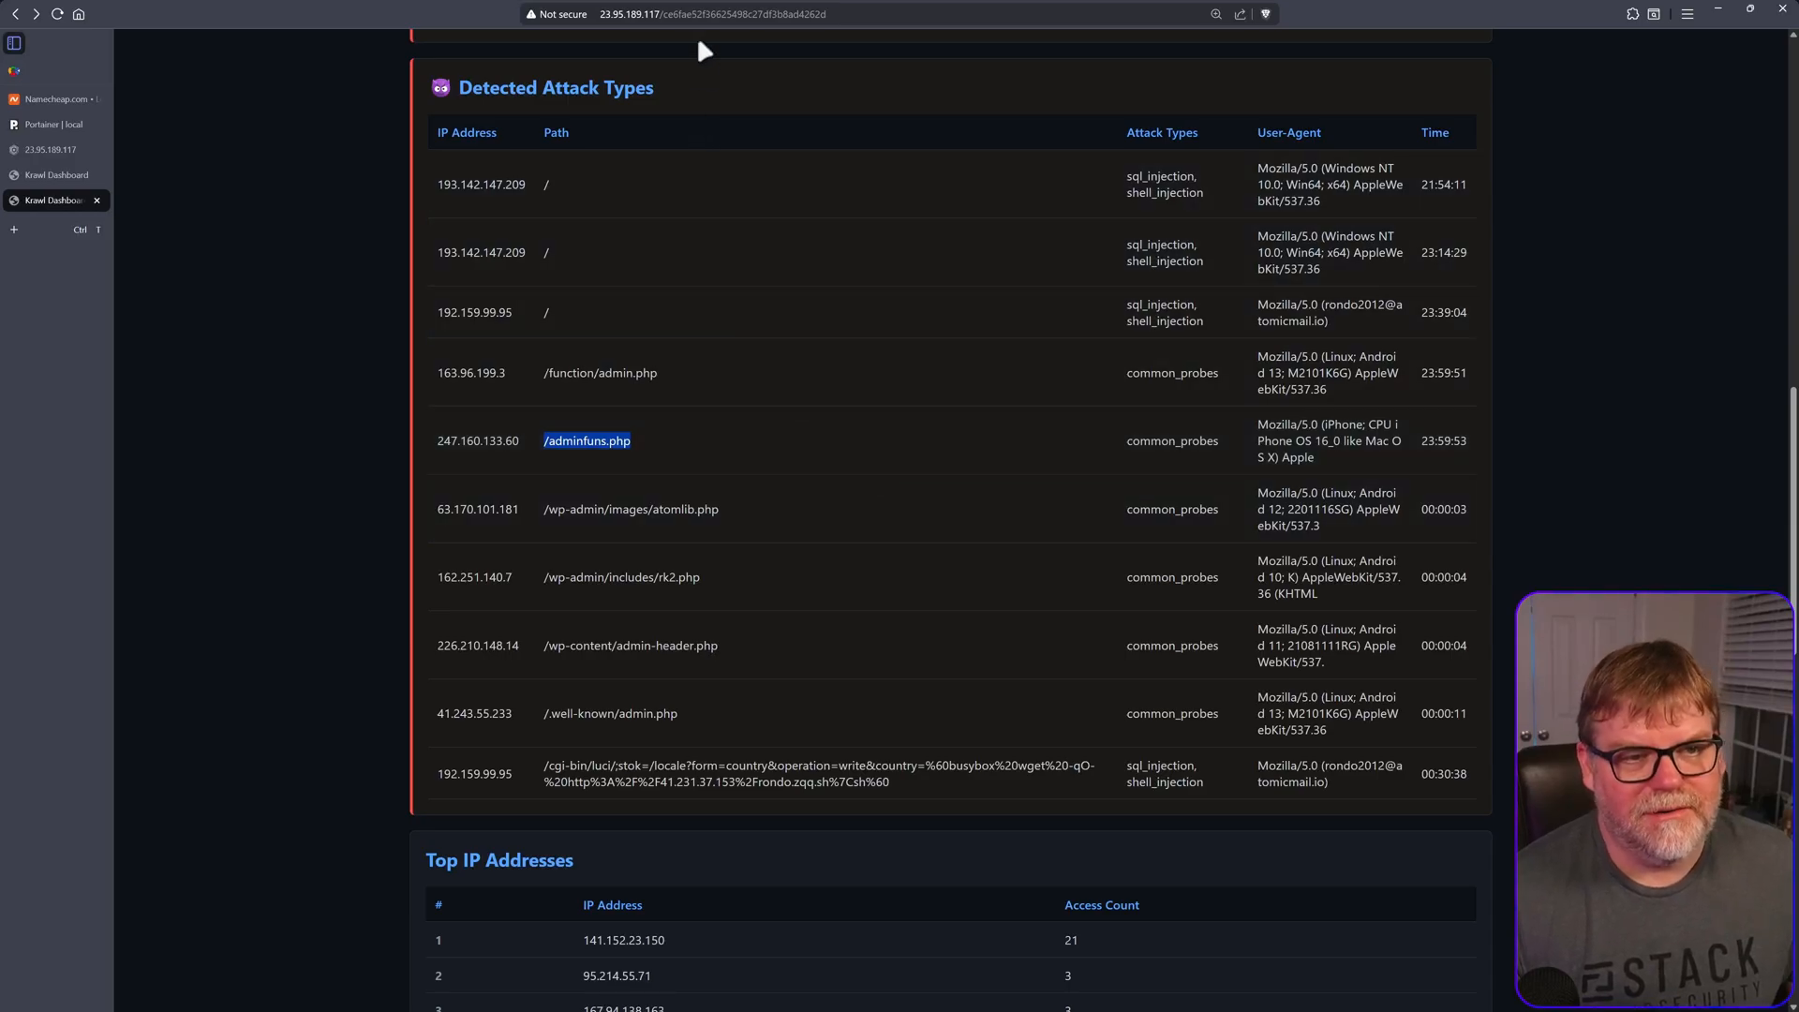
click(712, 13)
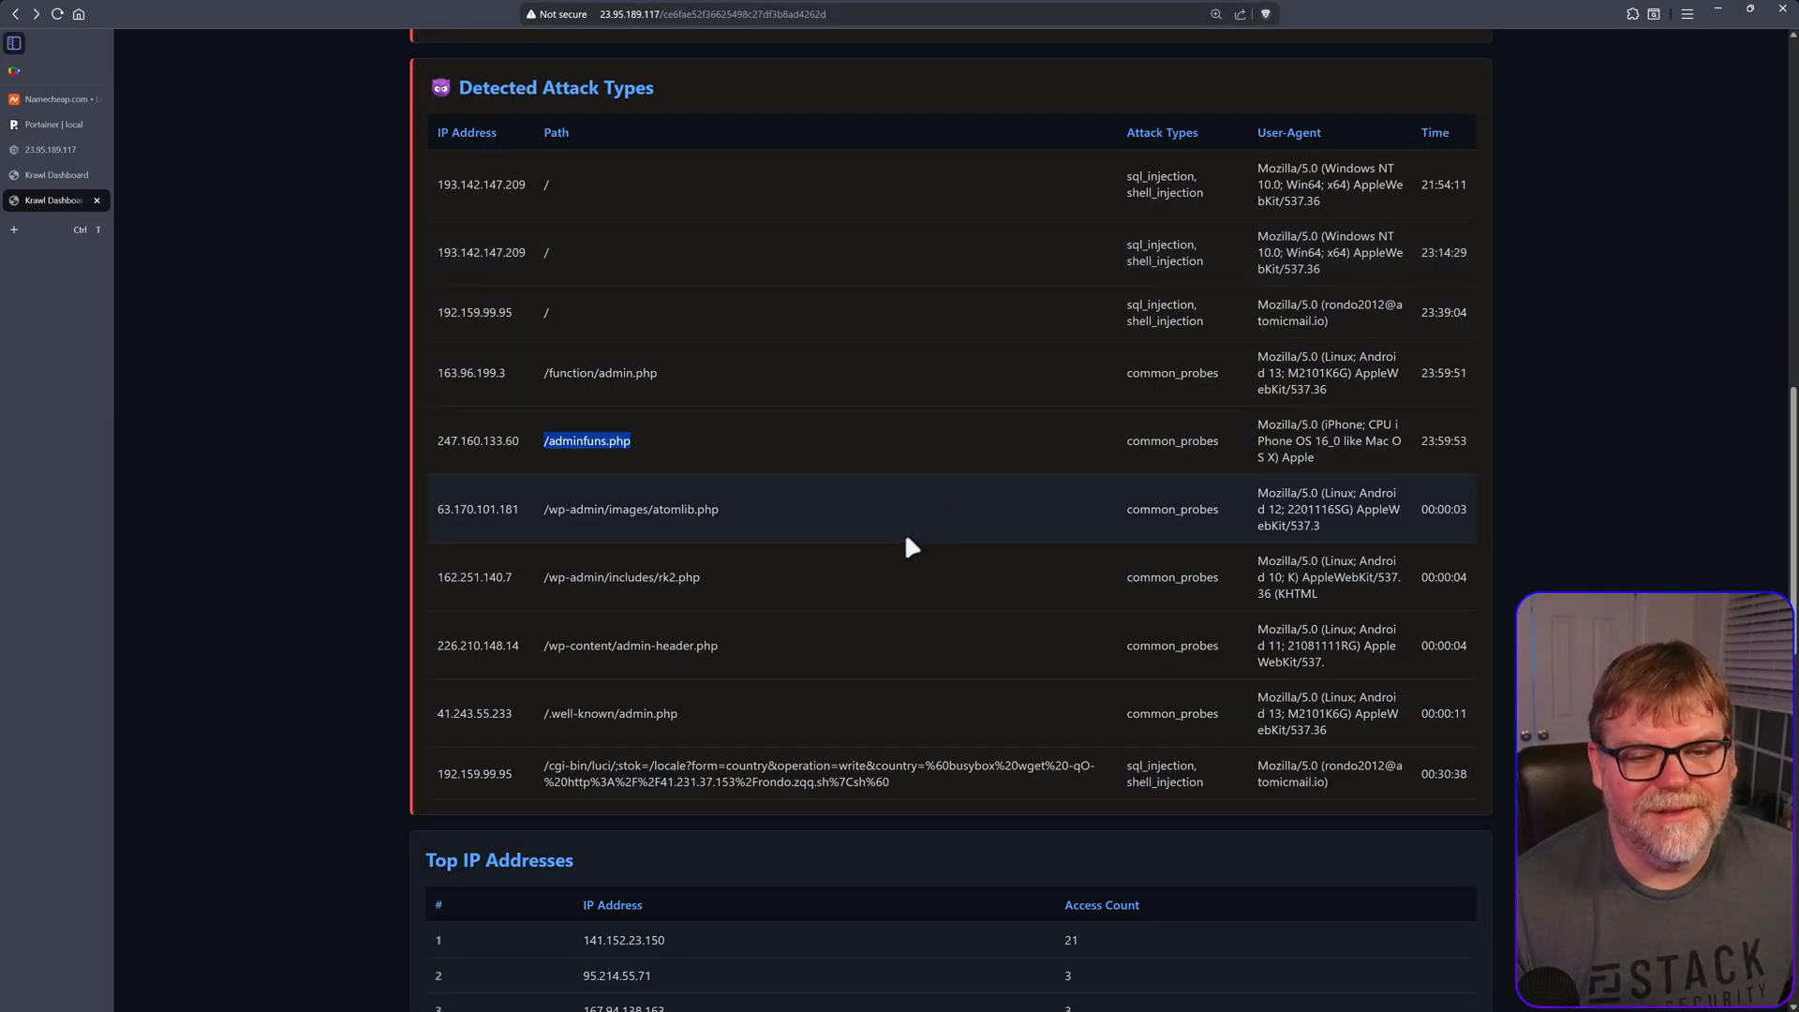
scroll(down, 3)
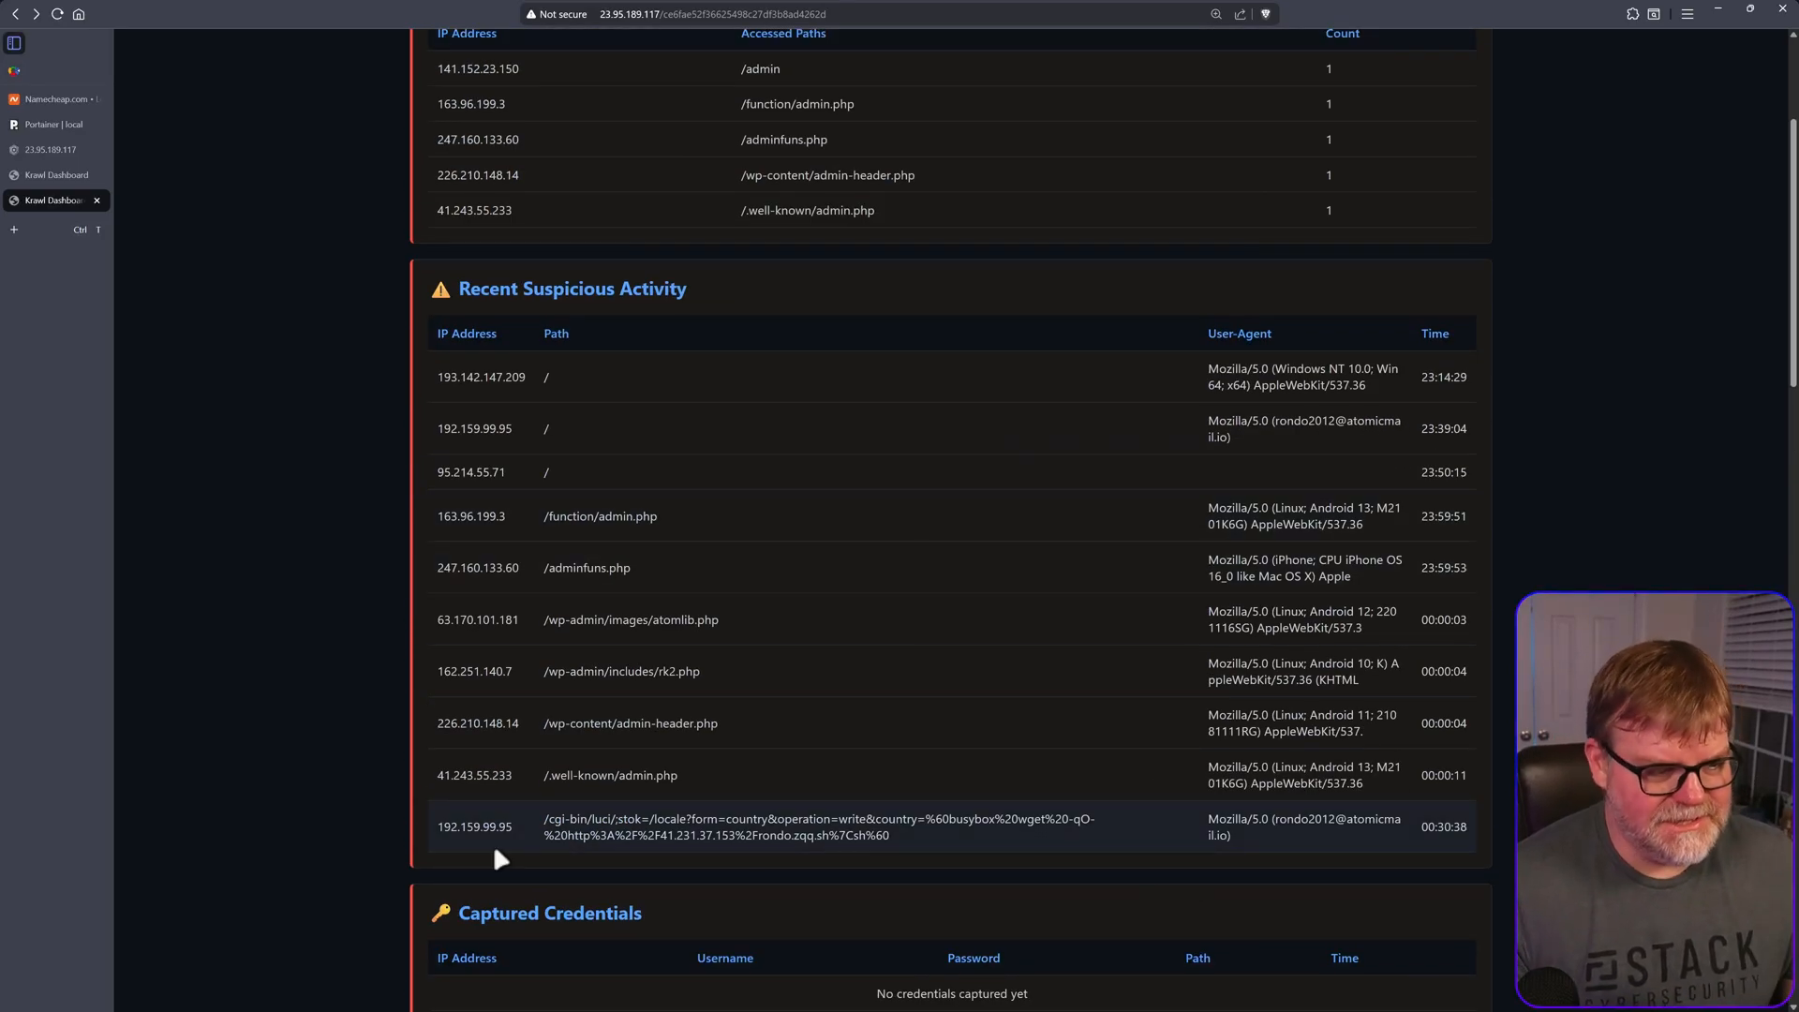
- Scroll the Krawl README through Quick Start to the Docker Compose instructions and back up to Helm
click(52, 175)
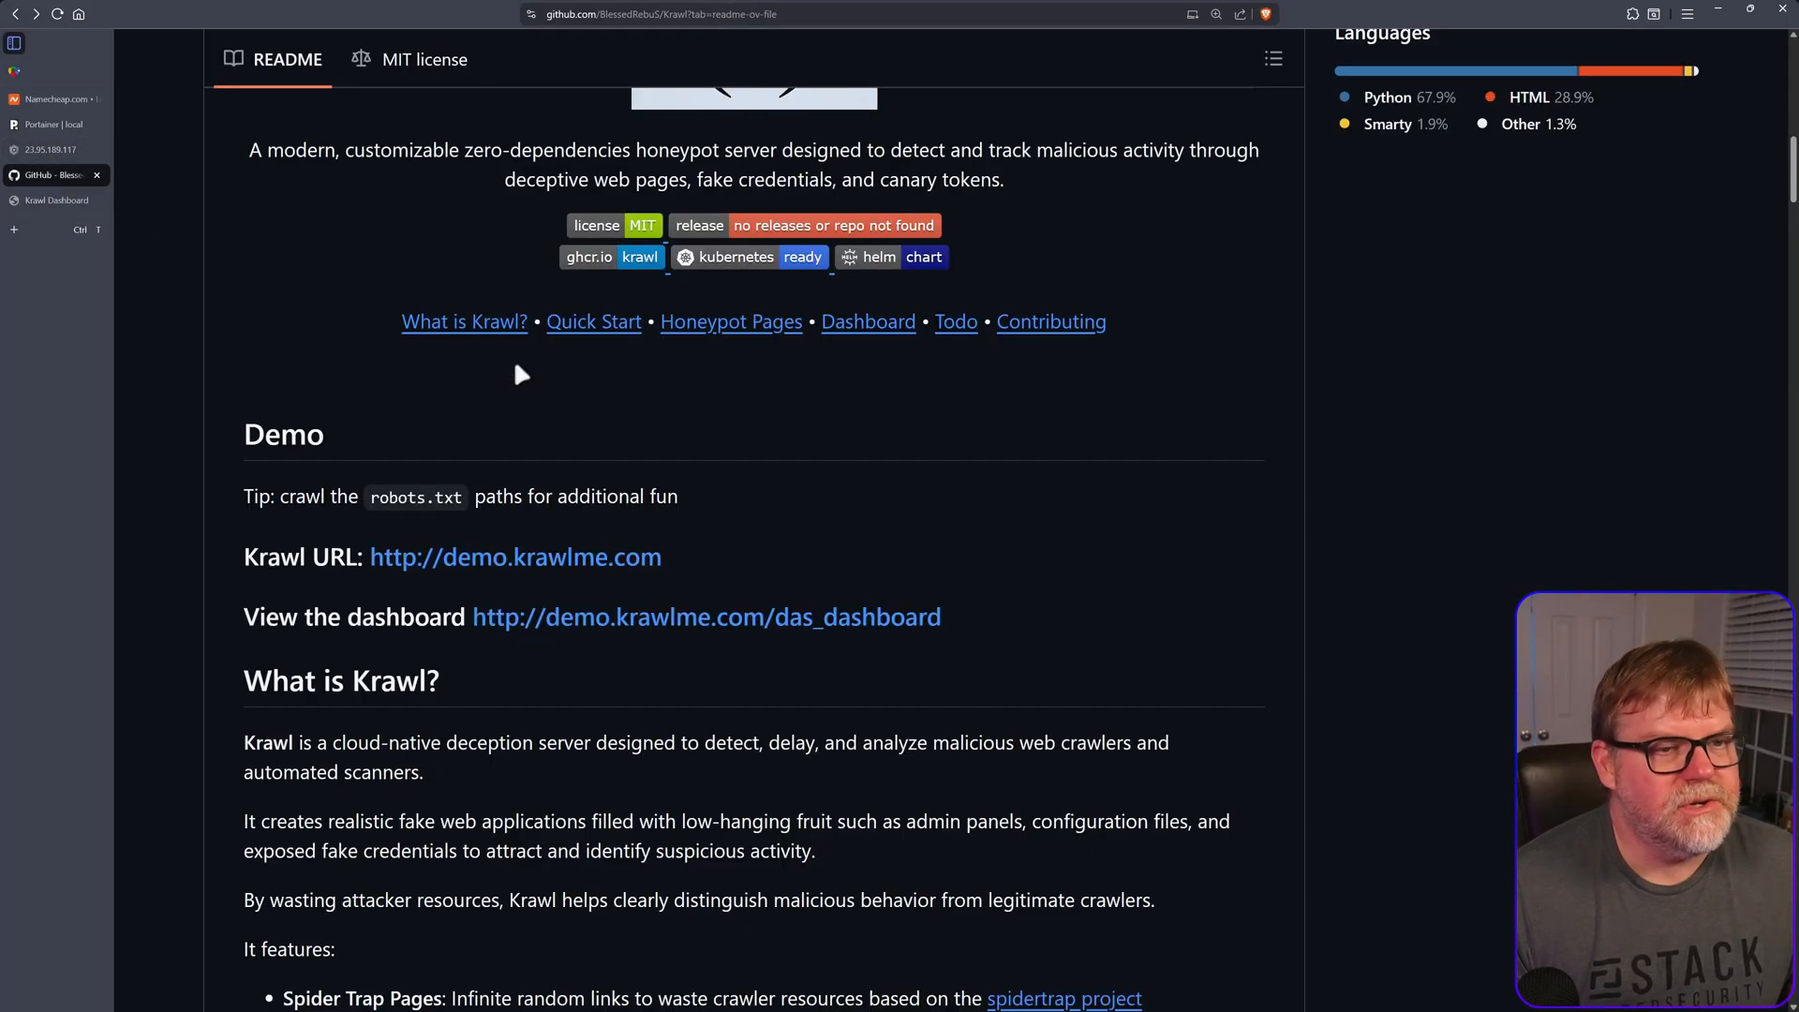
scroll(down, 3)
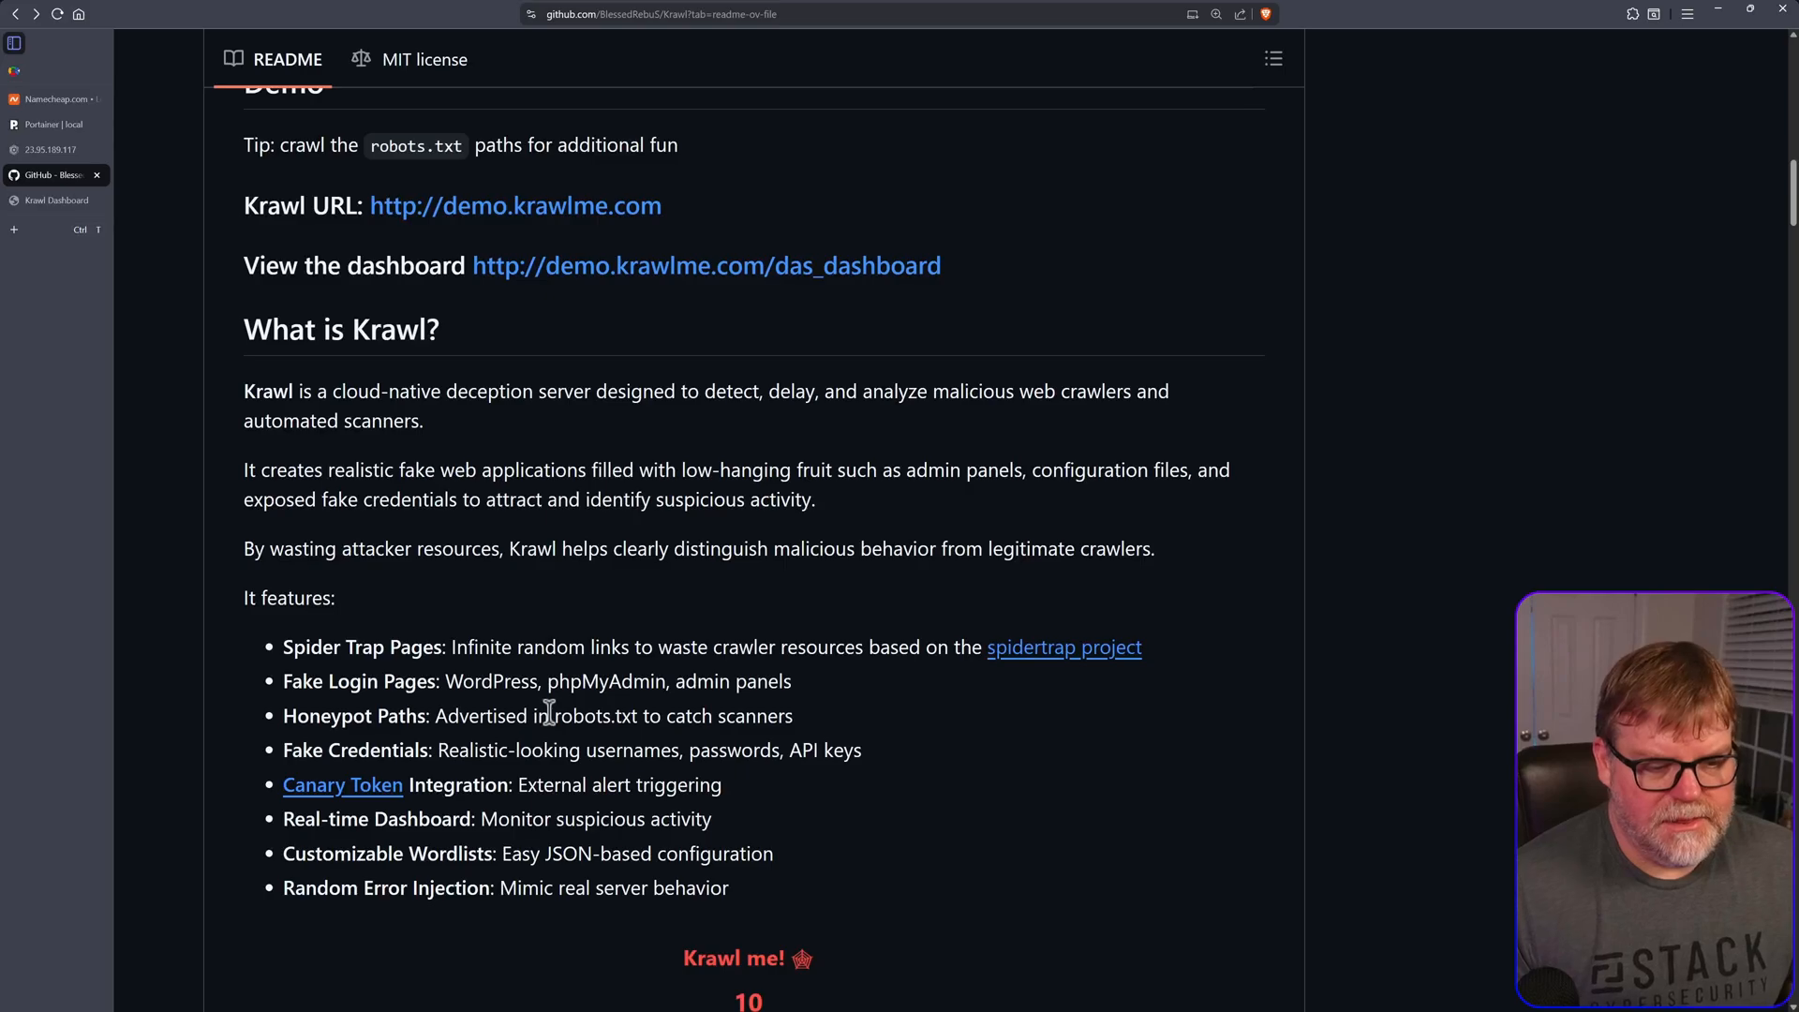
scroll(down, 3)
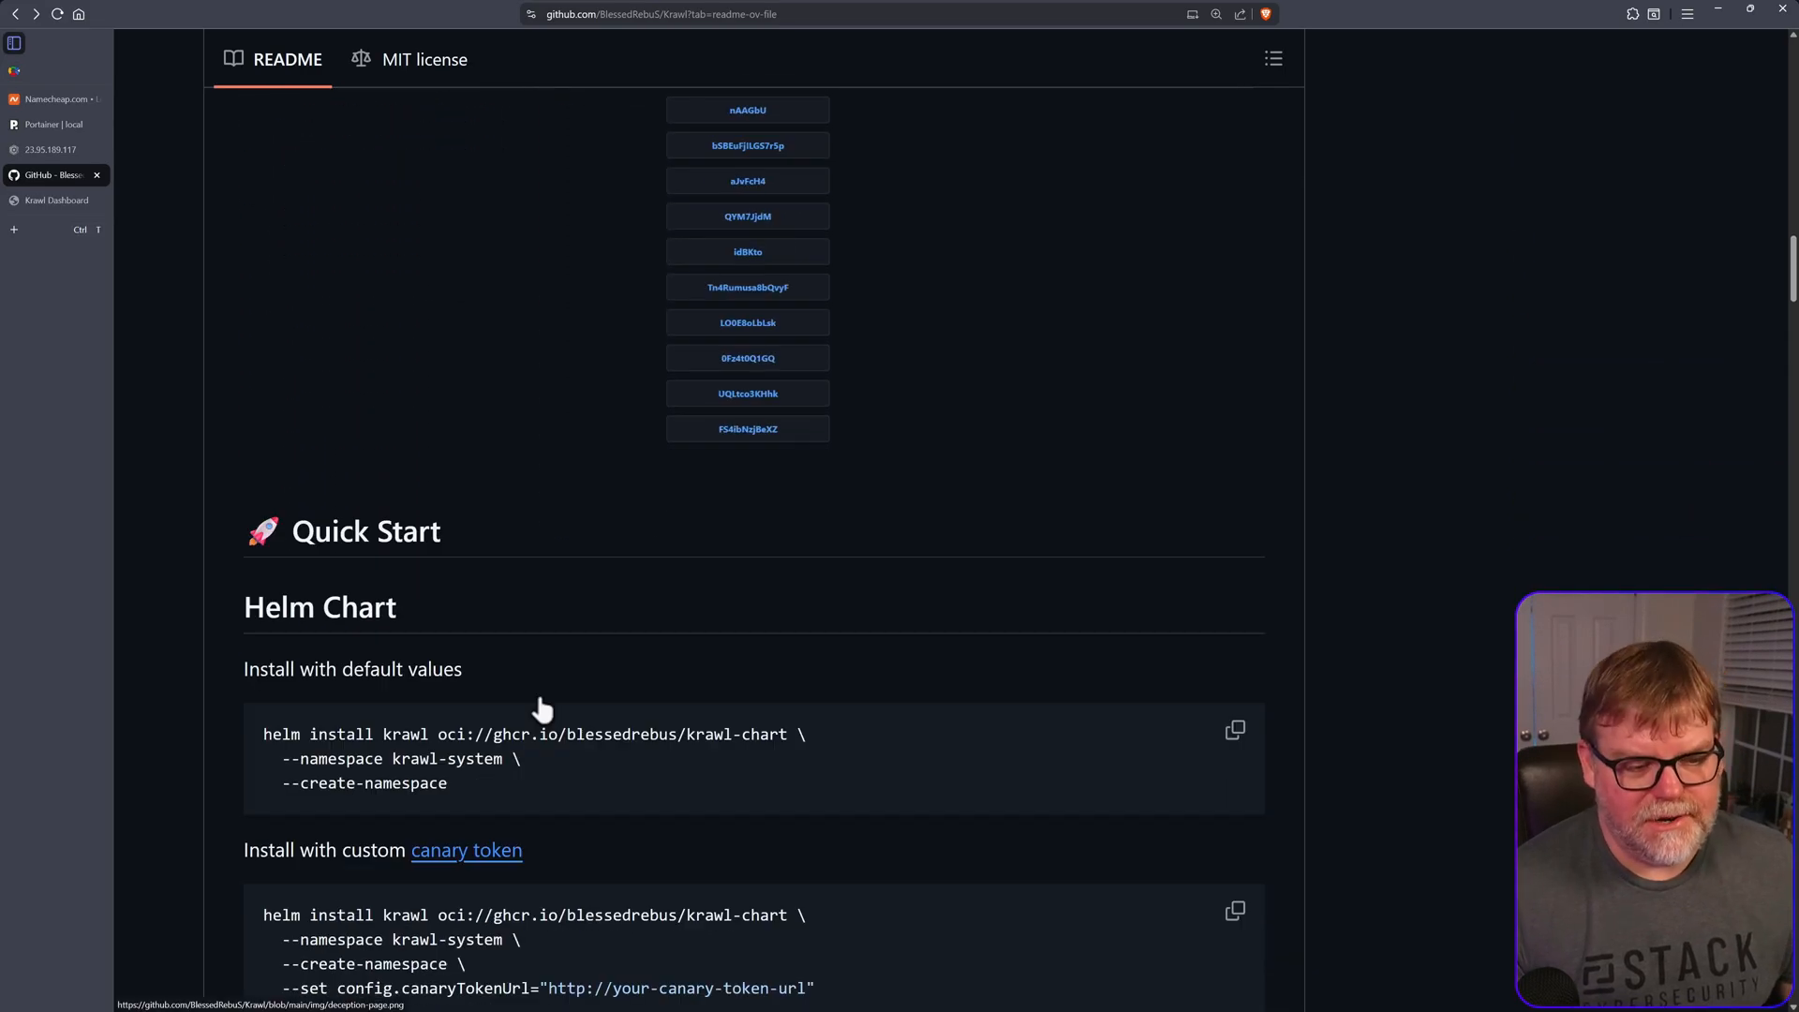
scroll(down, 3)
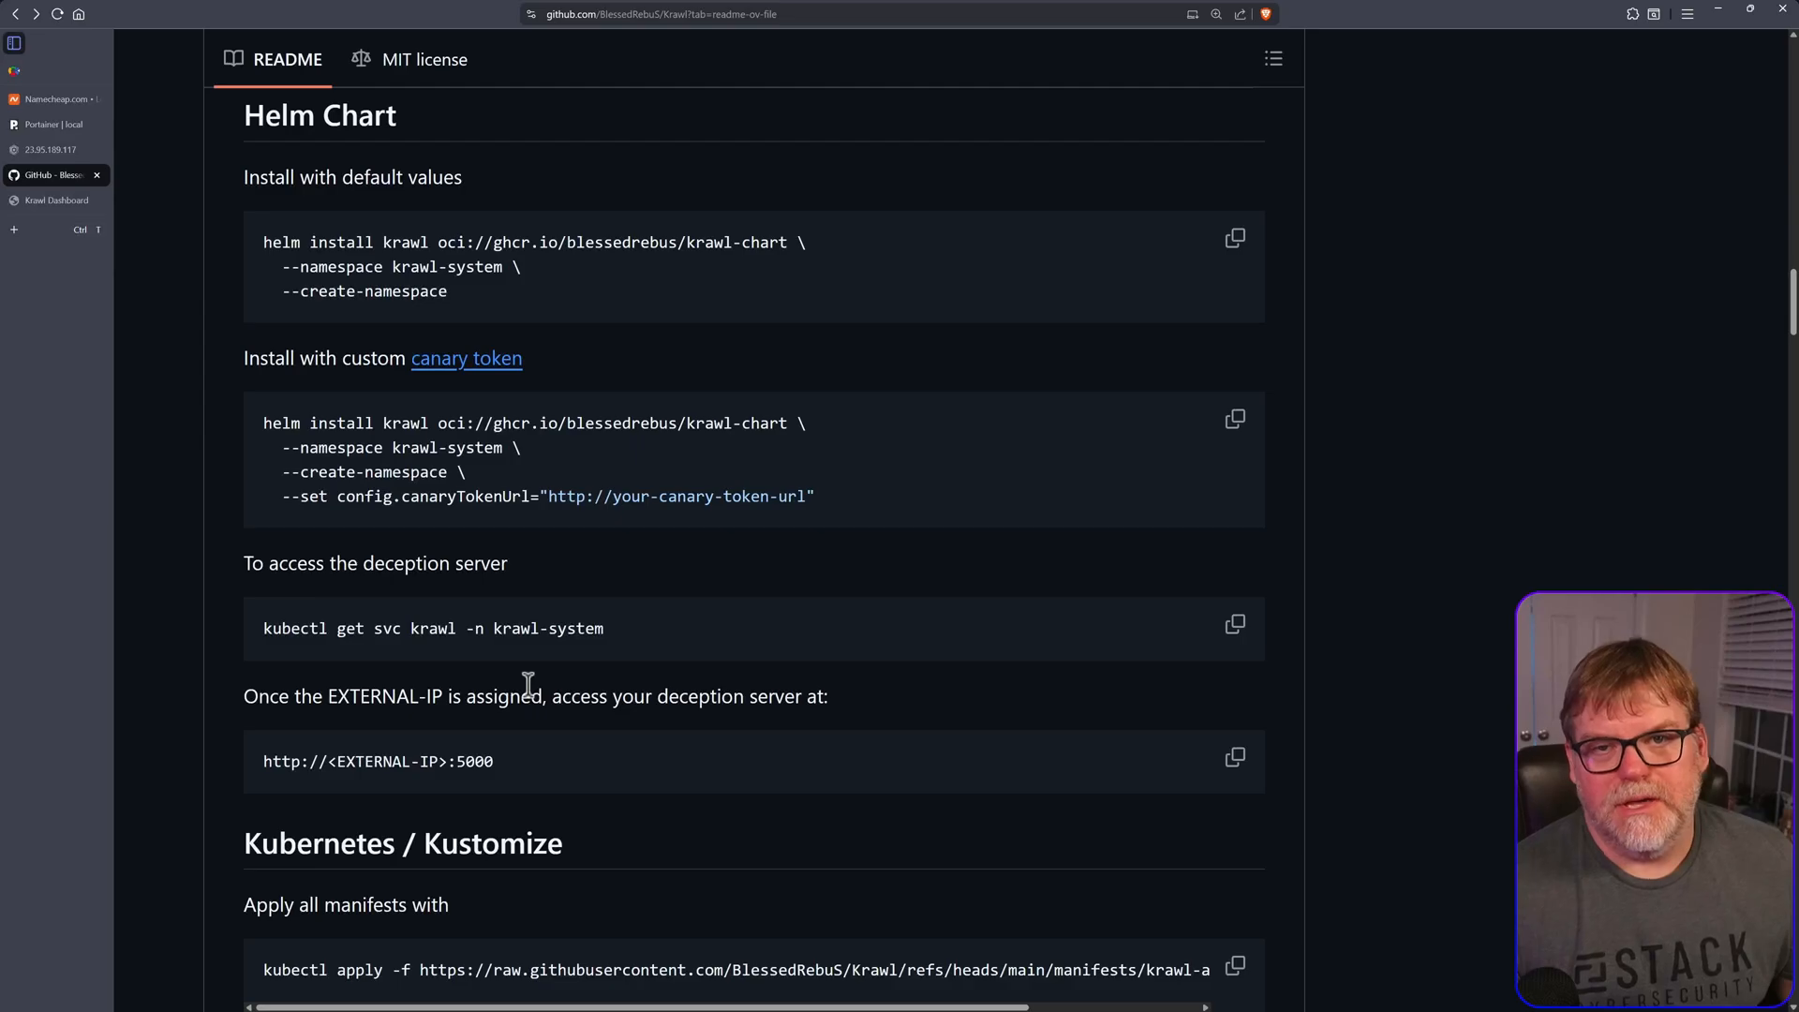
mouse_move(549, 697)
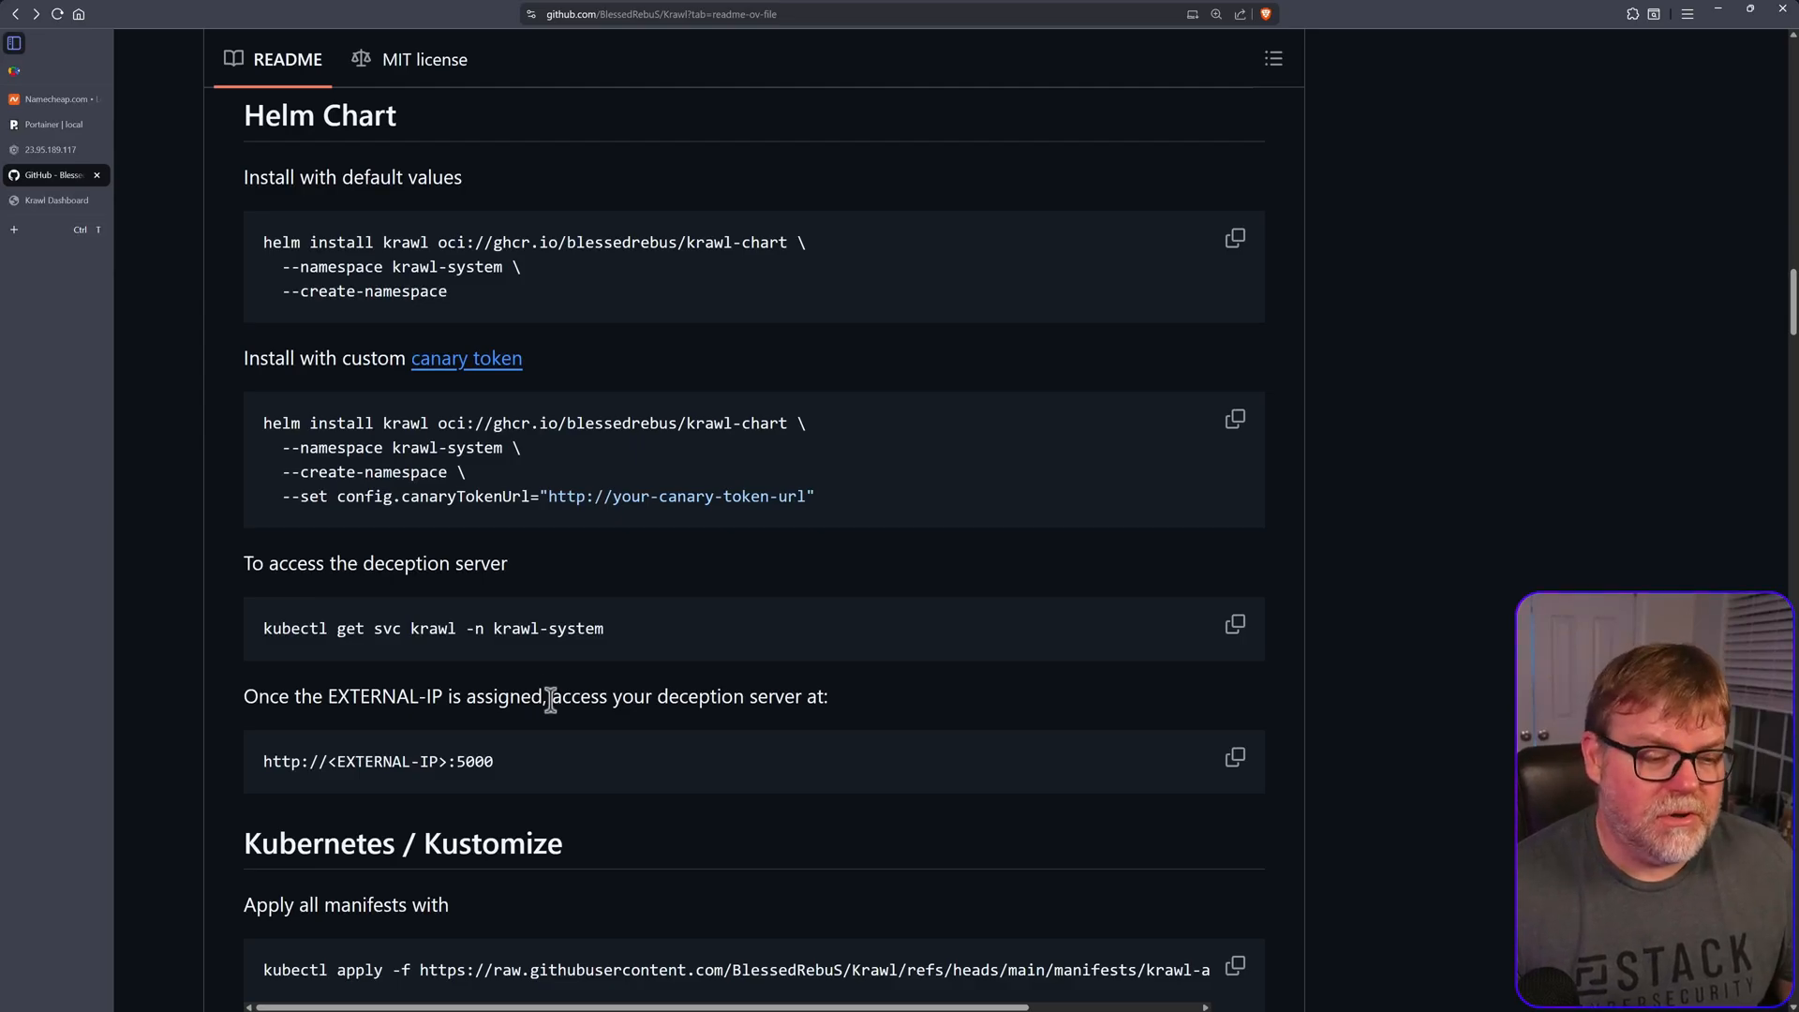
scroll(down, 3)
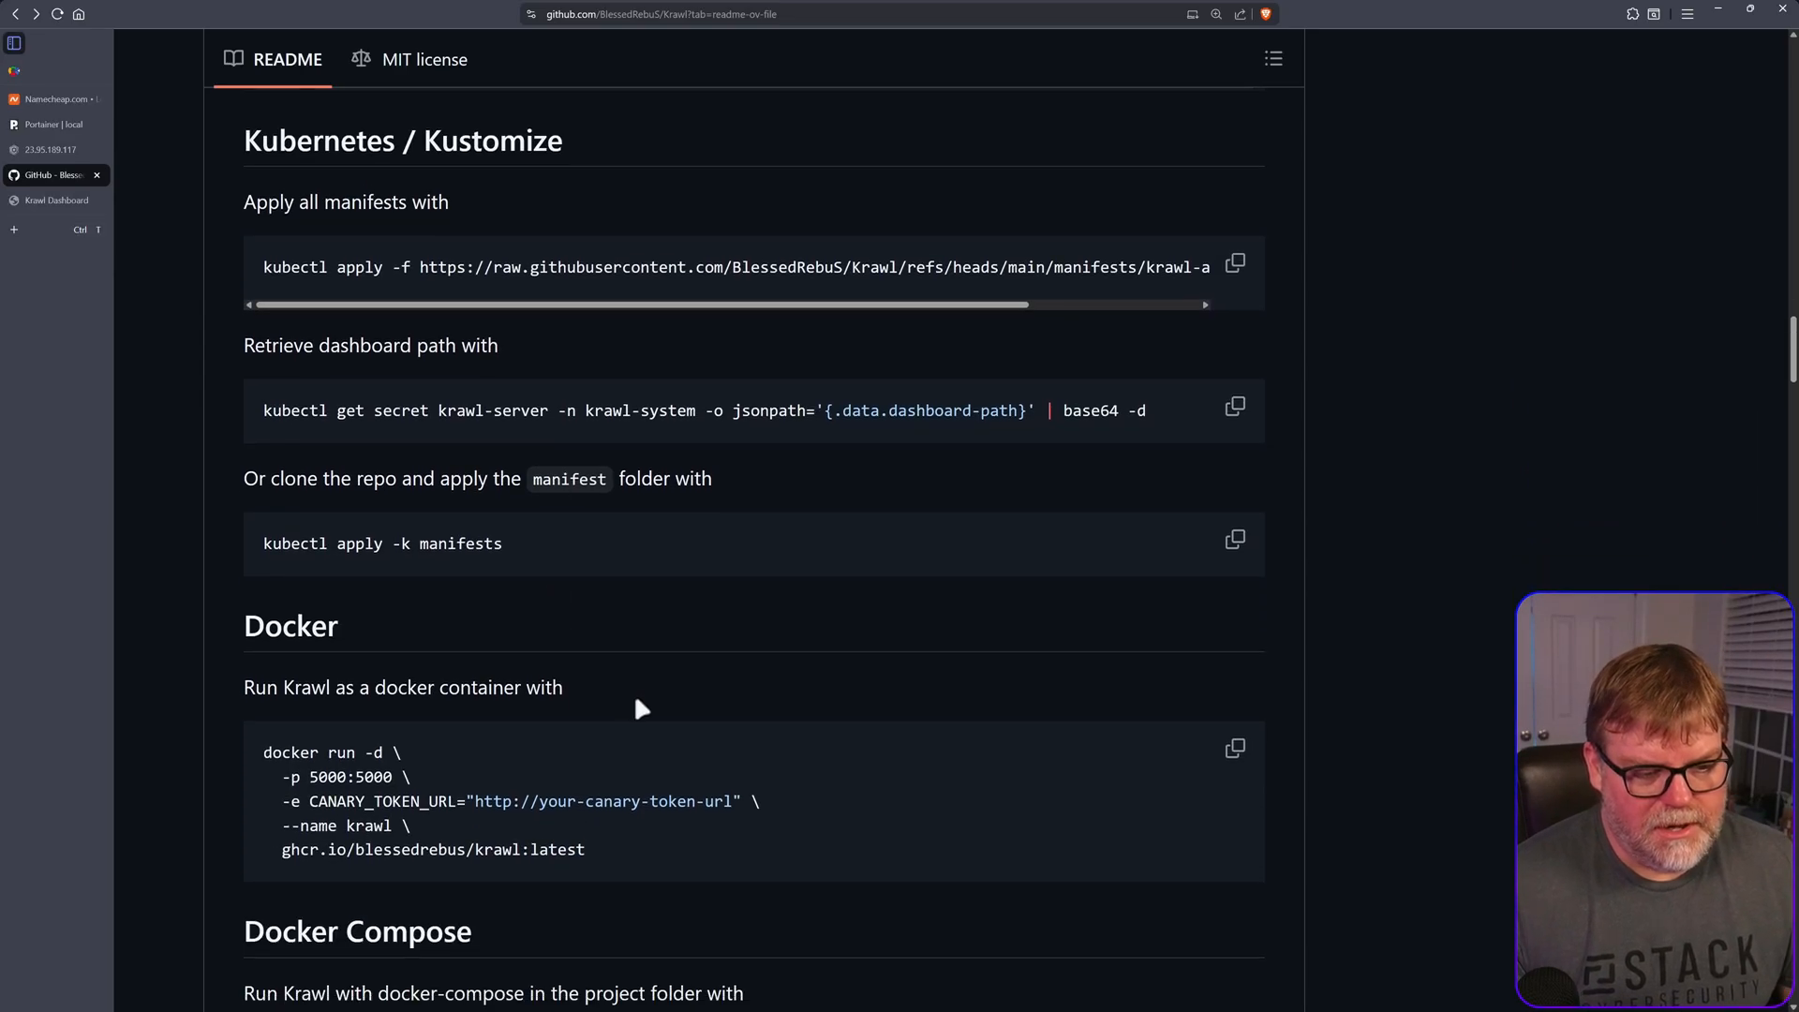
scroll(down, 3)
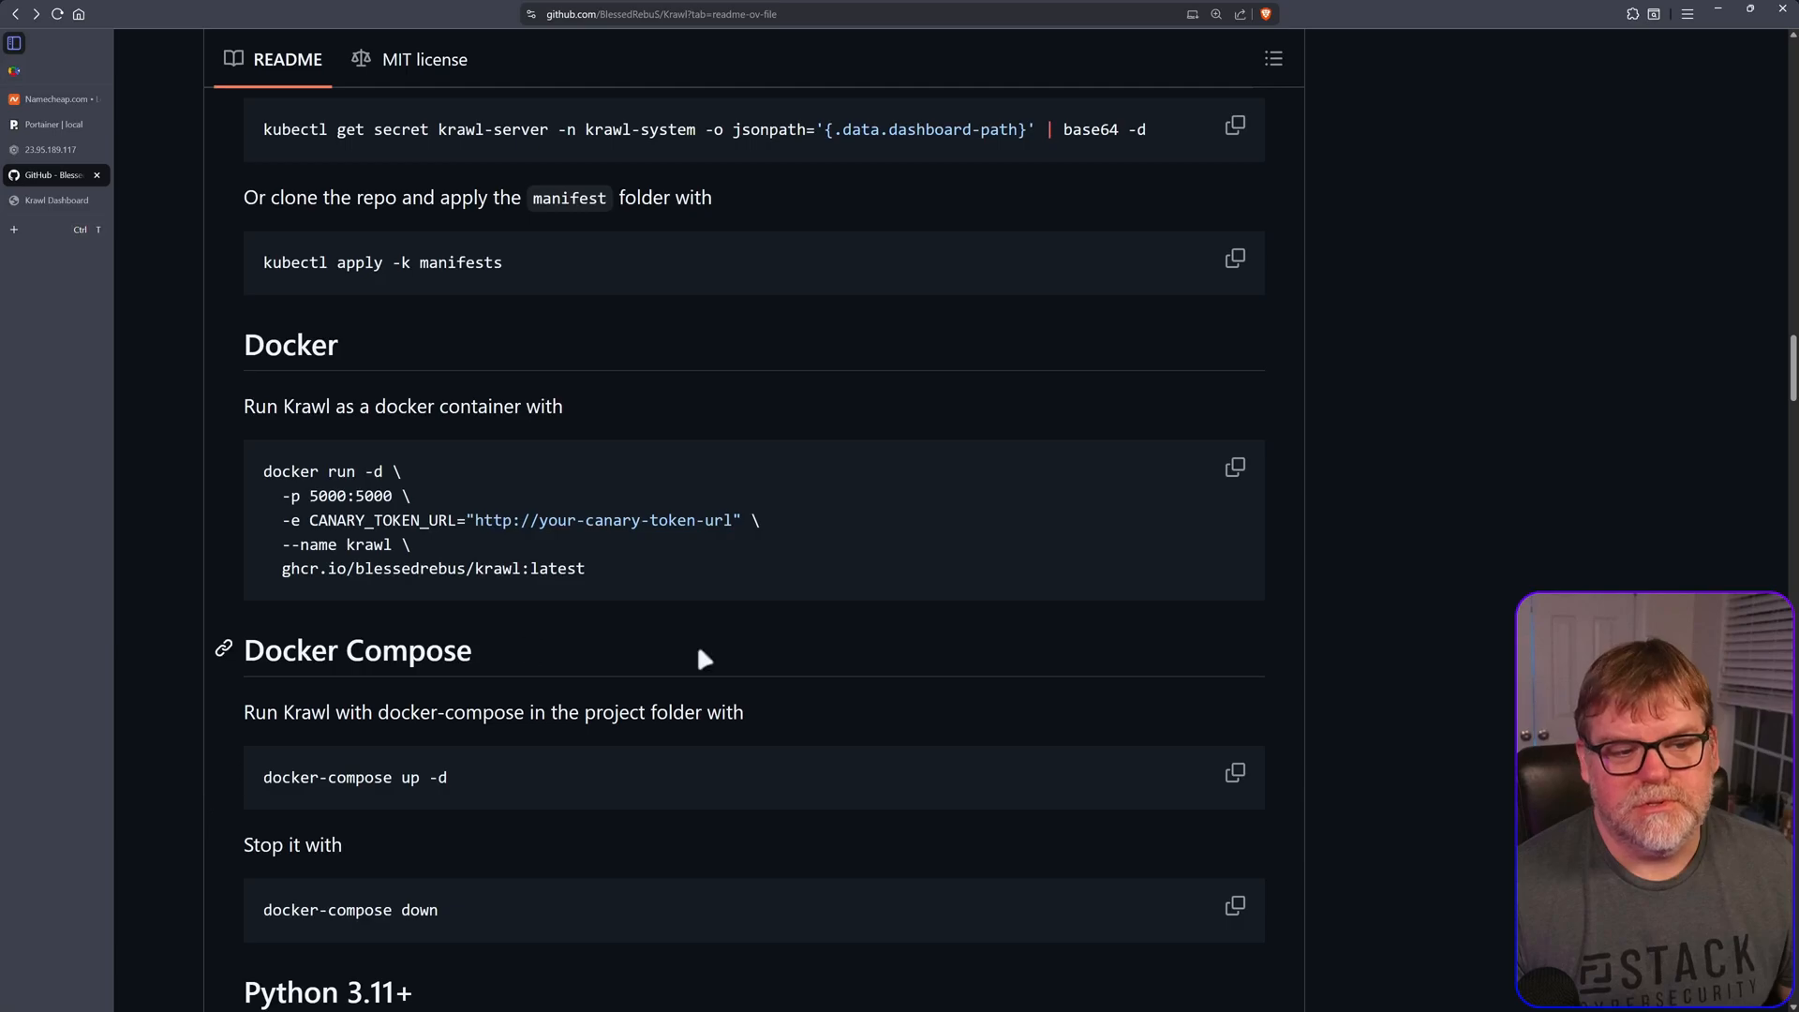
scroll(down, 3)
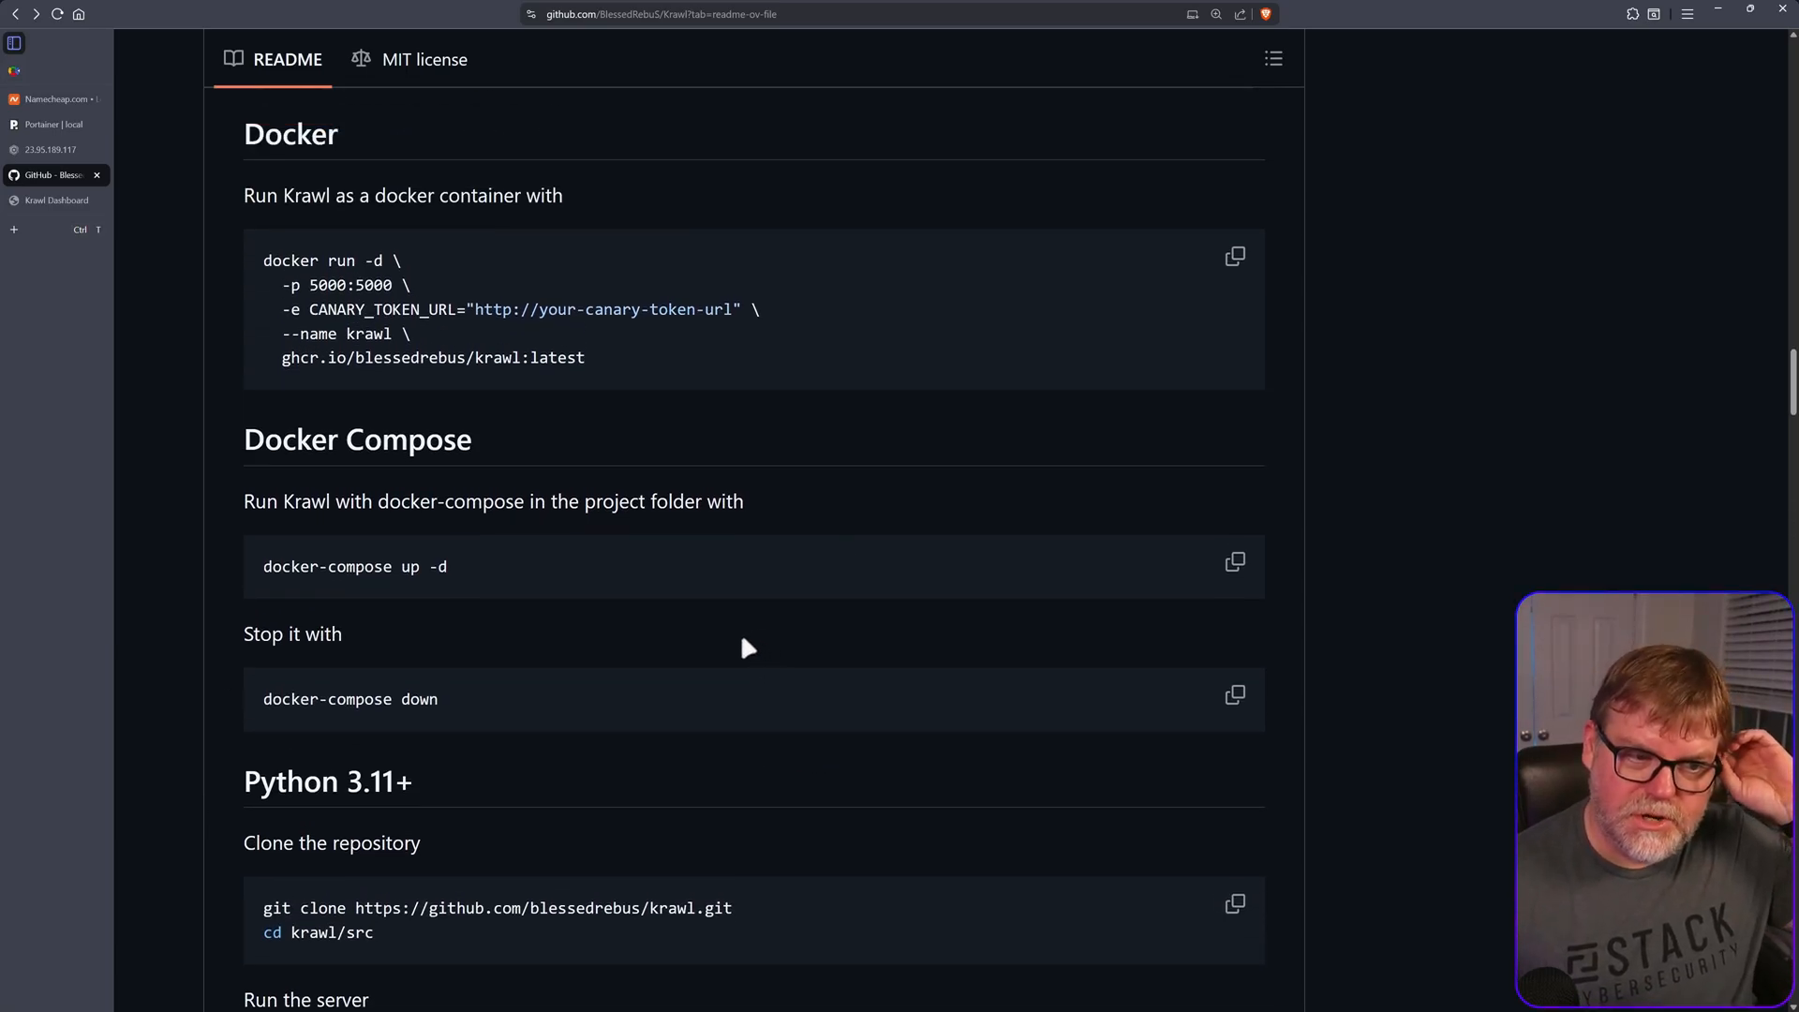
scroll(up, 3)
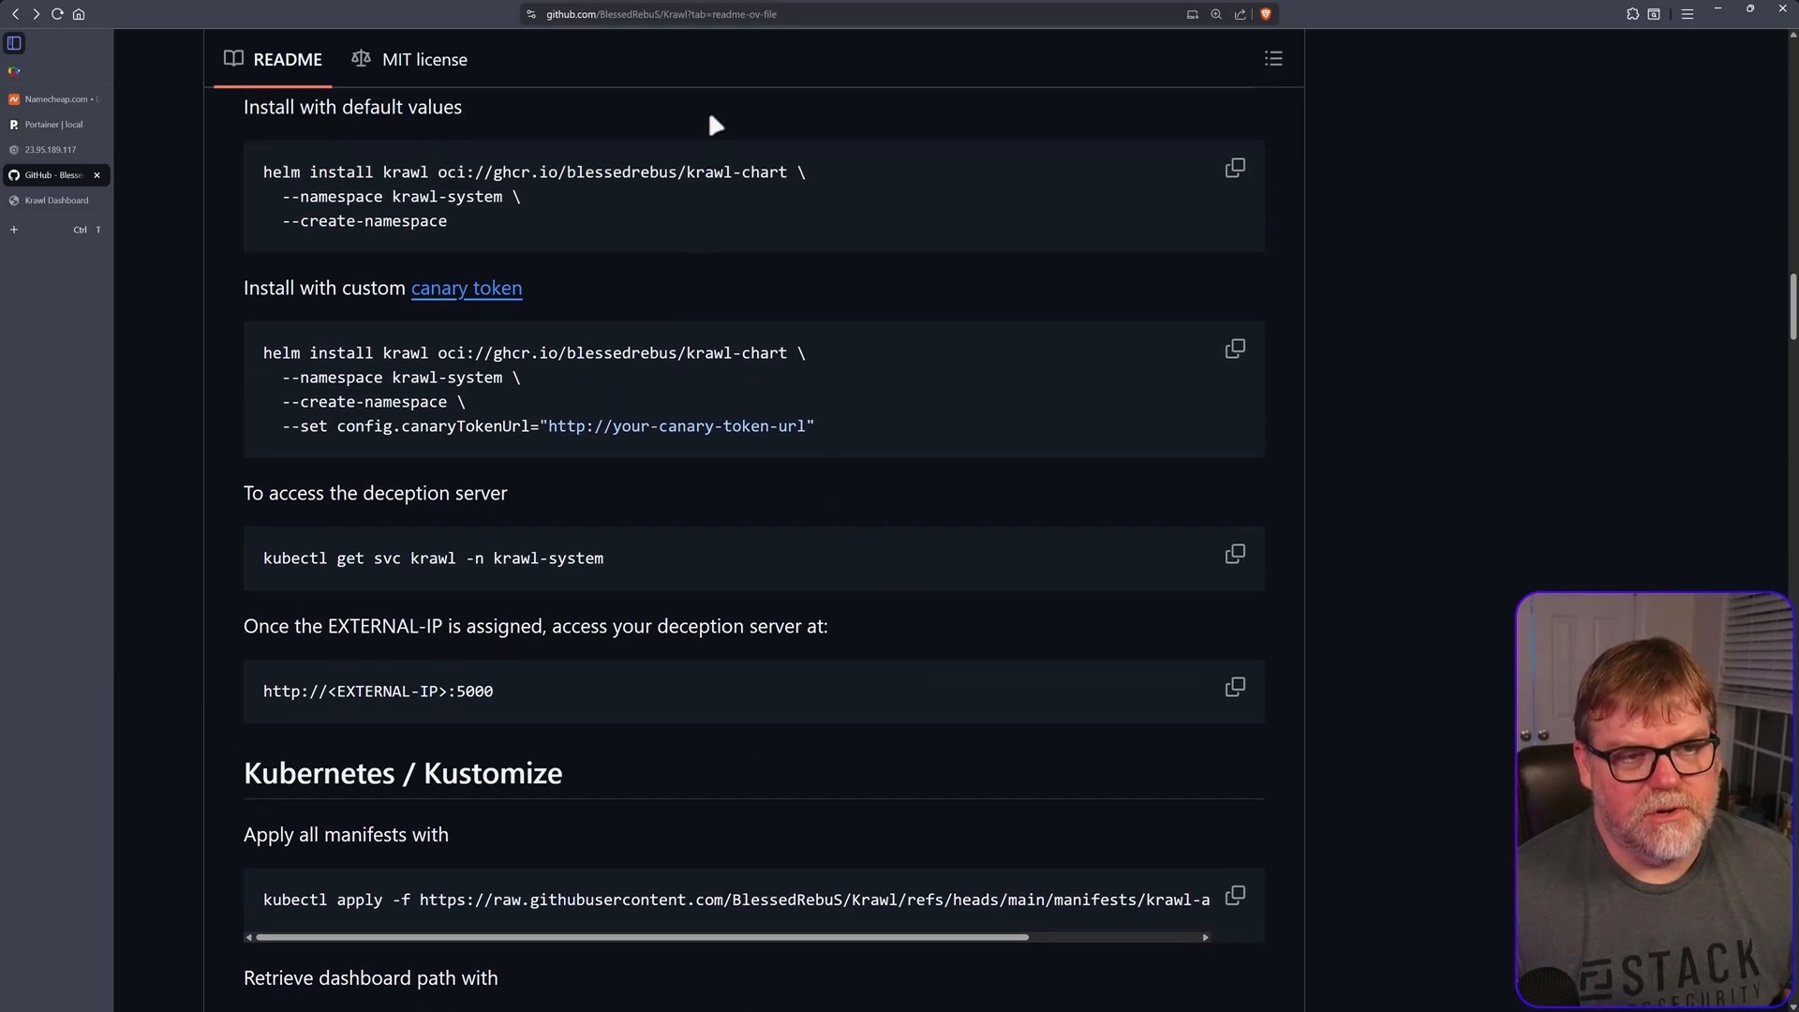
click(703, 13)
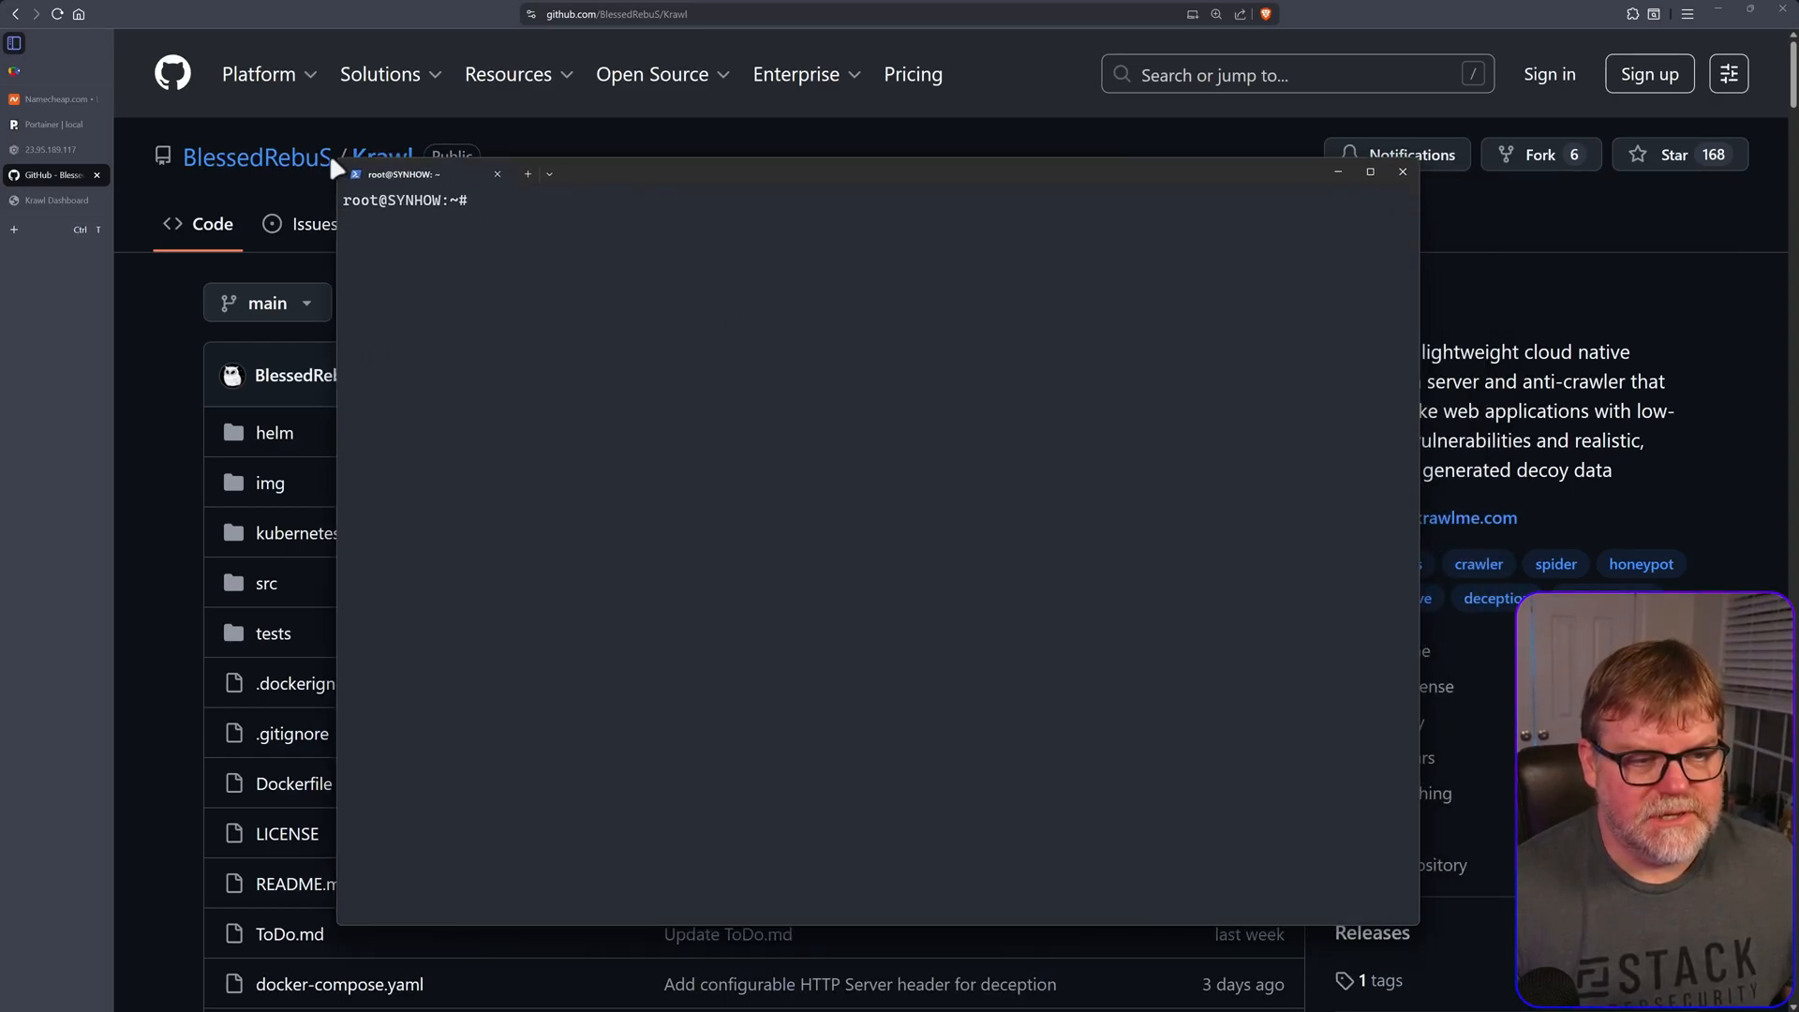
text(f)
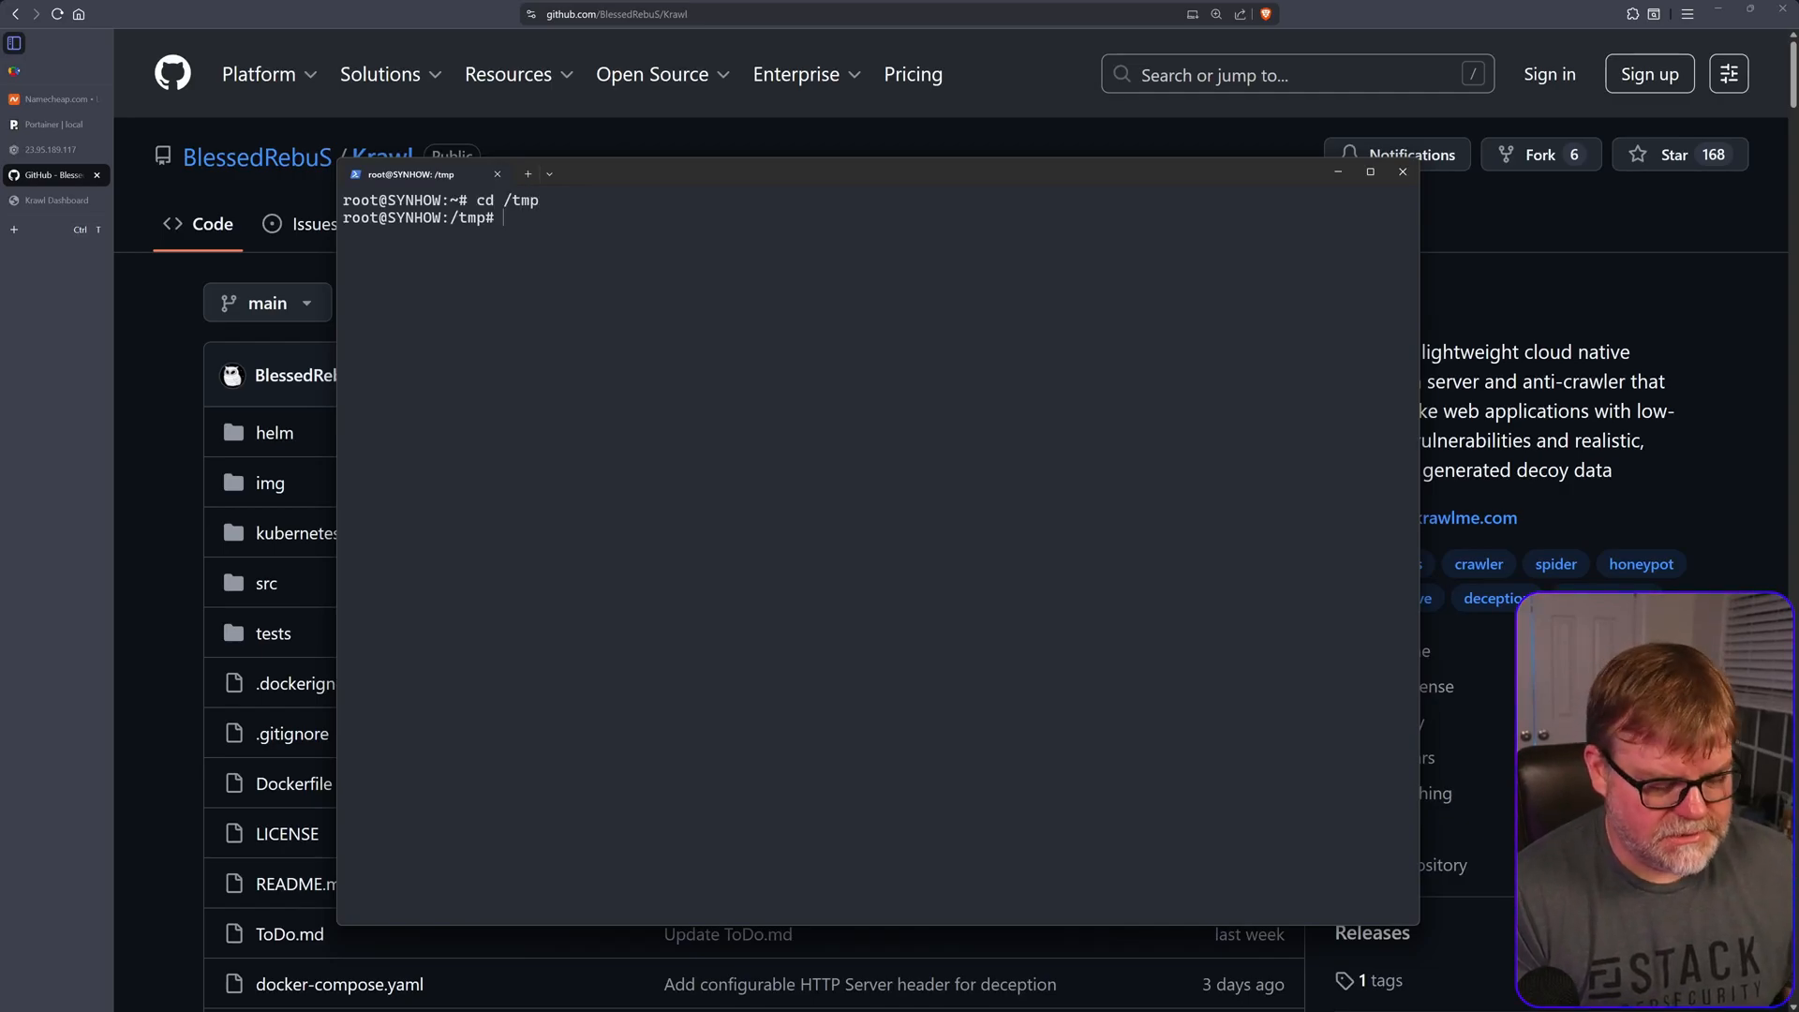
text(git clone)
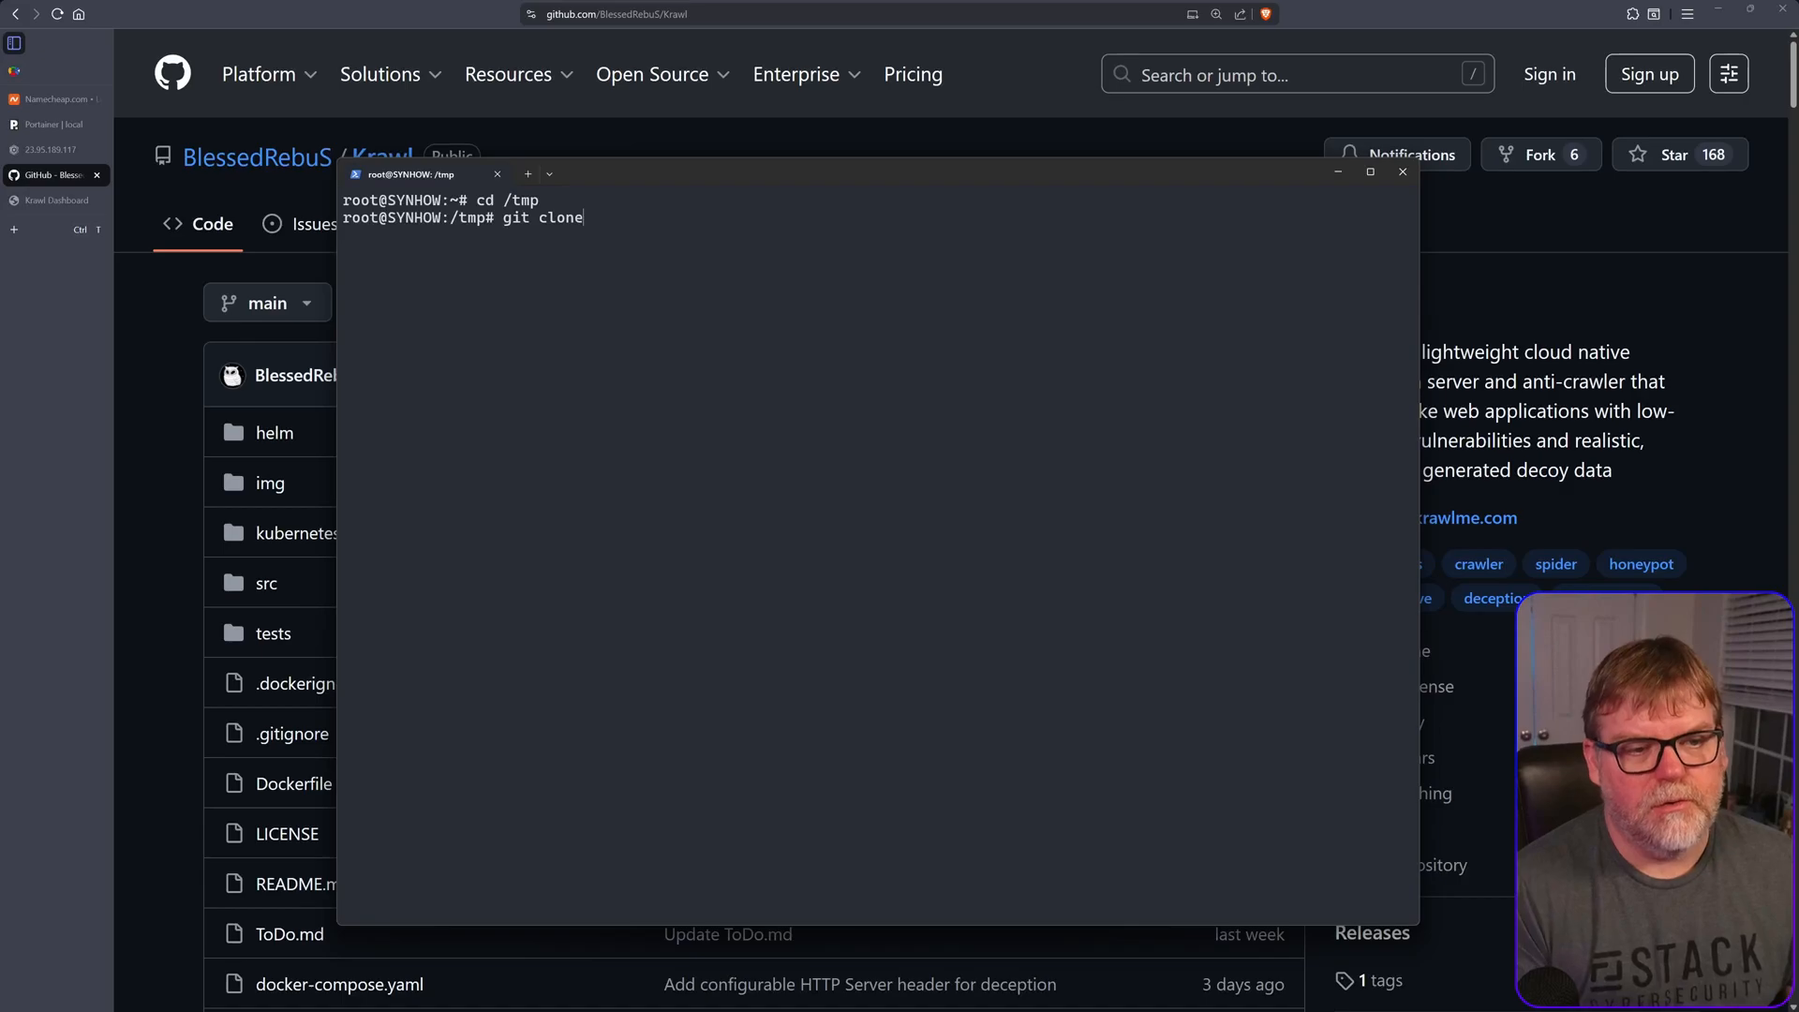
text(https://github.com/BlessedRebuS/Krawl)
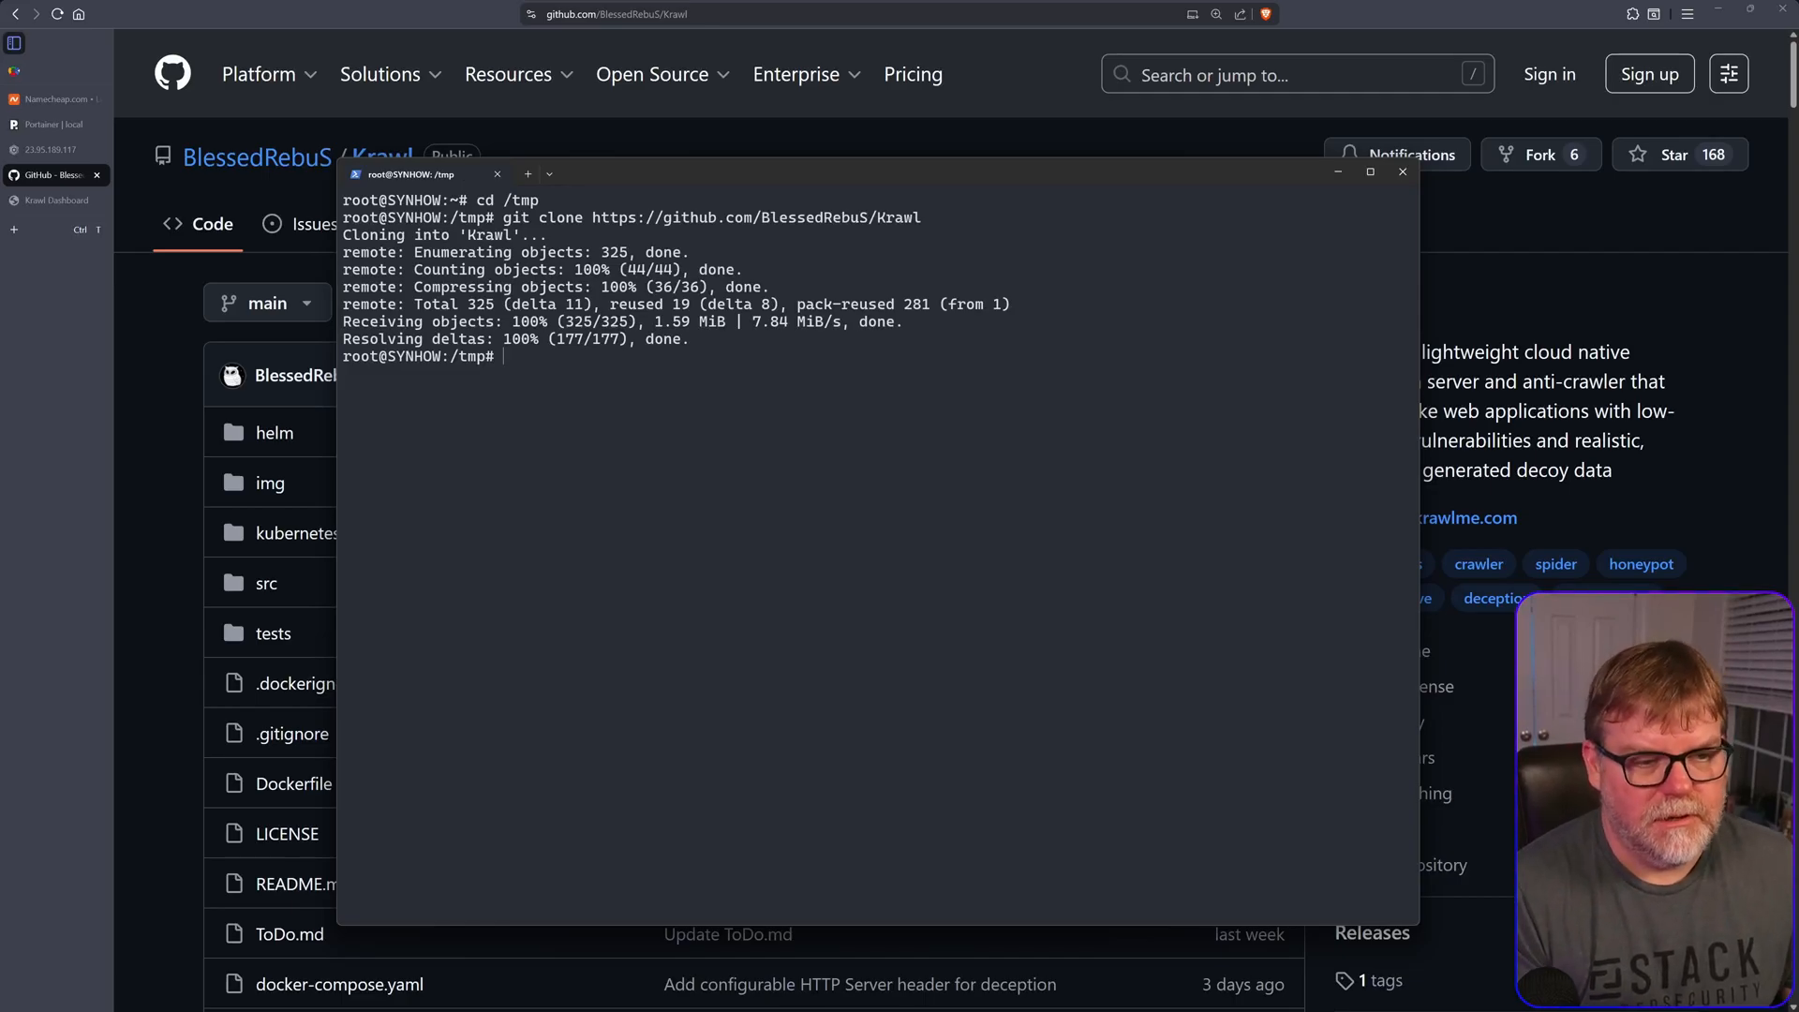
- Enter the Krawl folder, list its files and start nano on docker-compose.yaml
text(cd)
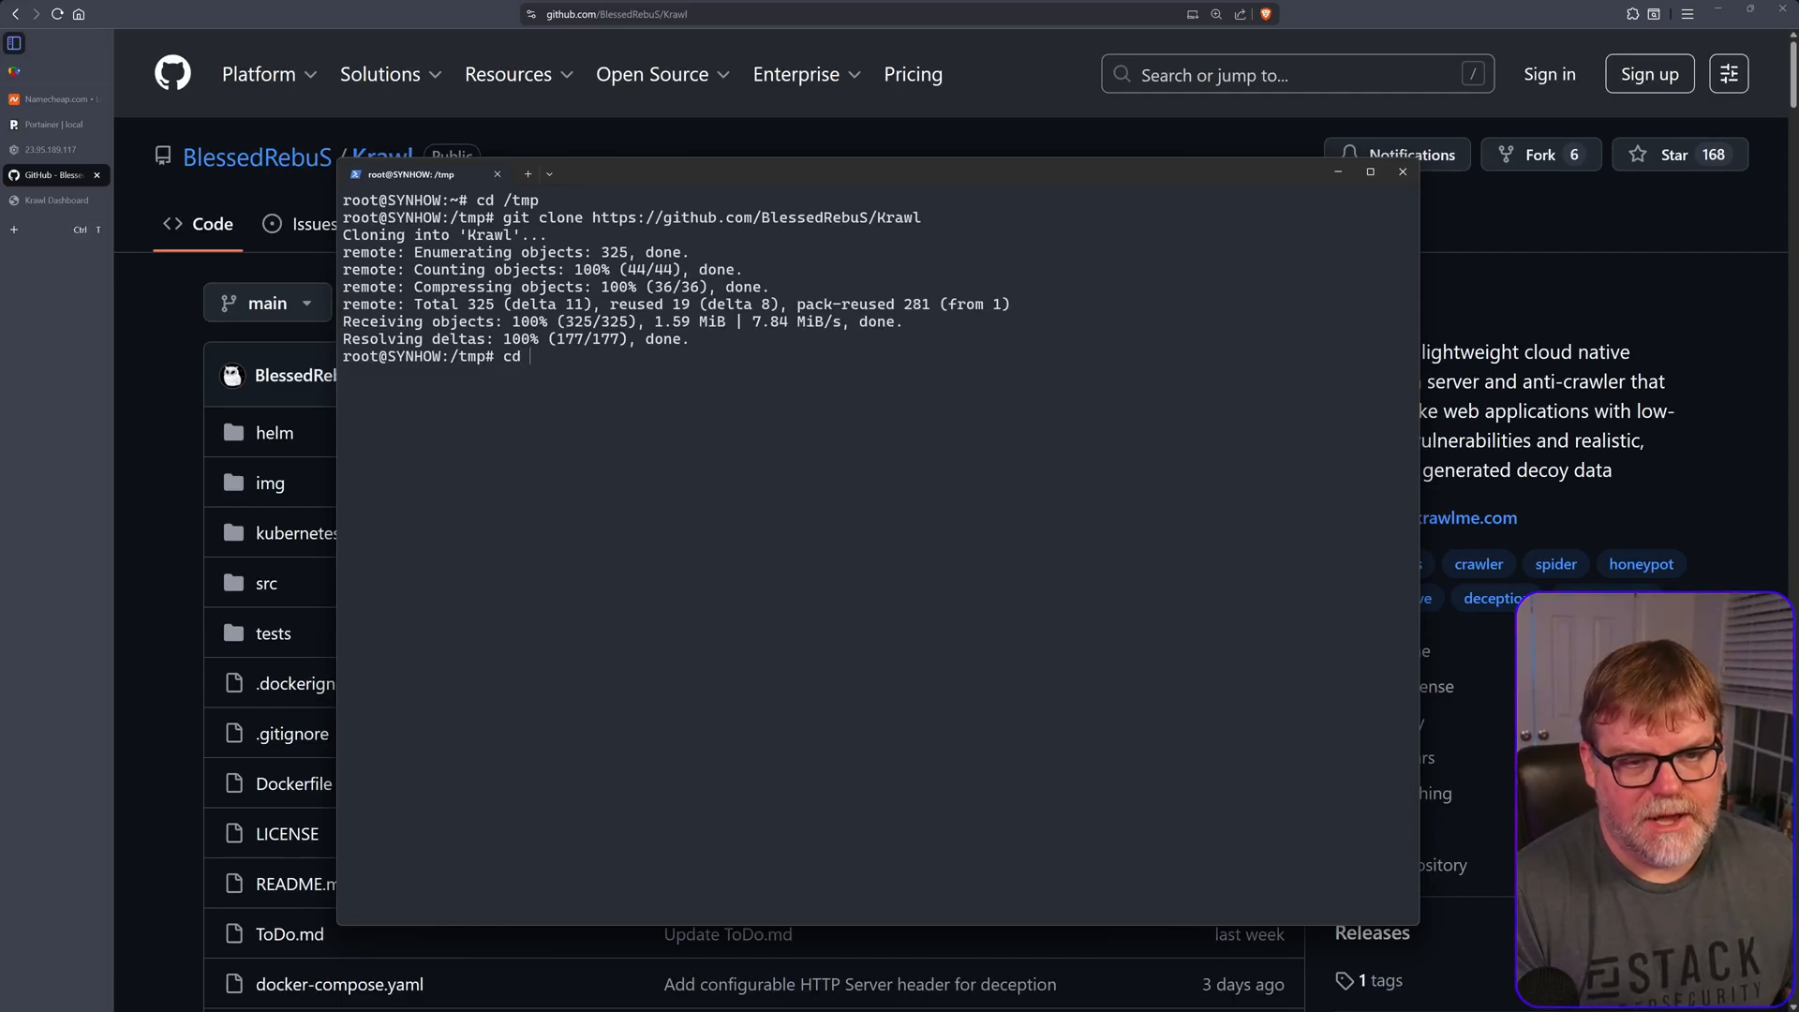
text(Krawl/)
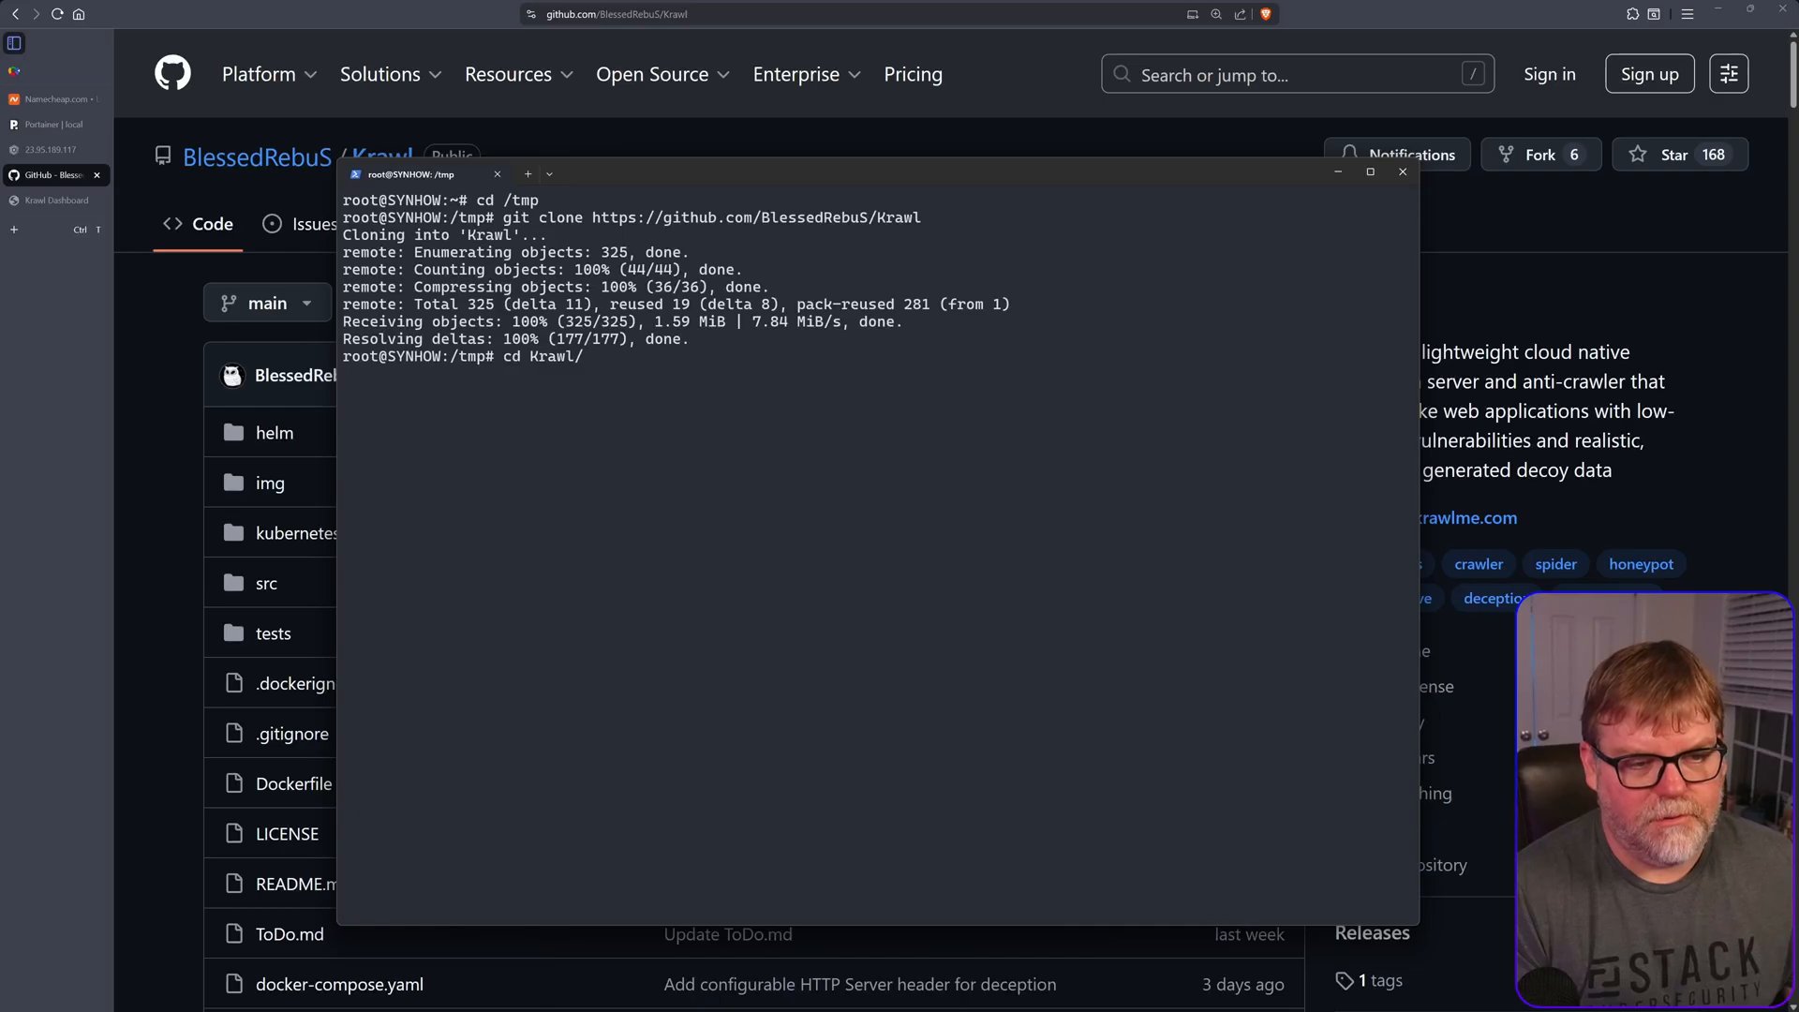
text(ls)
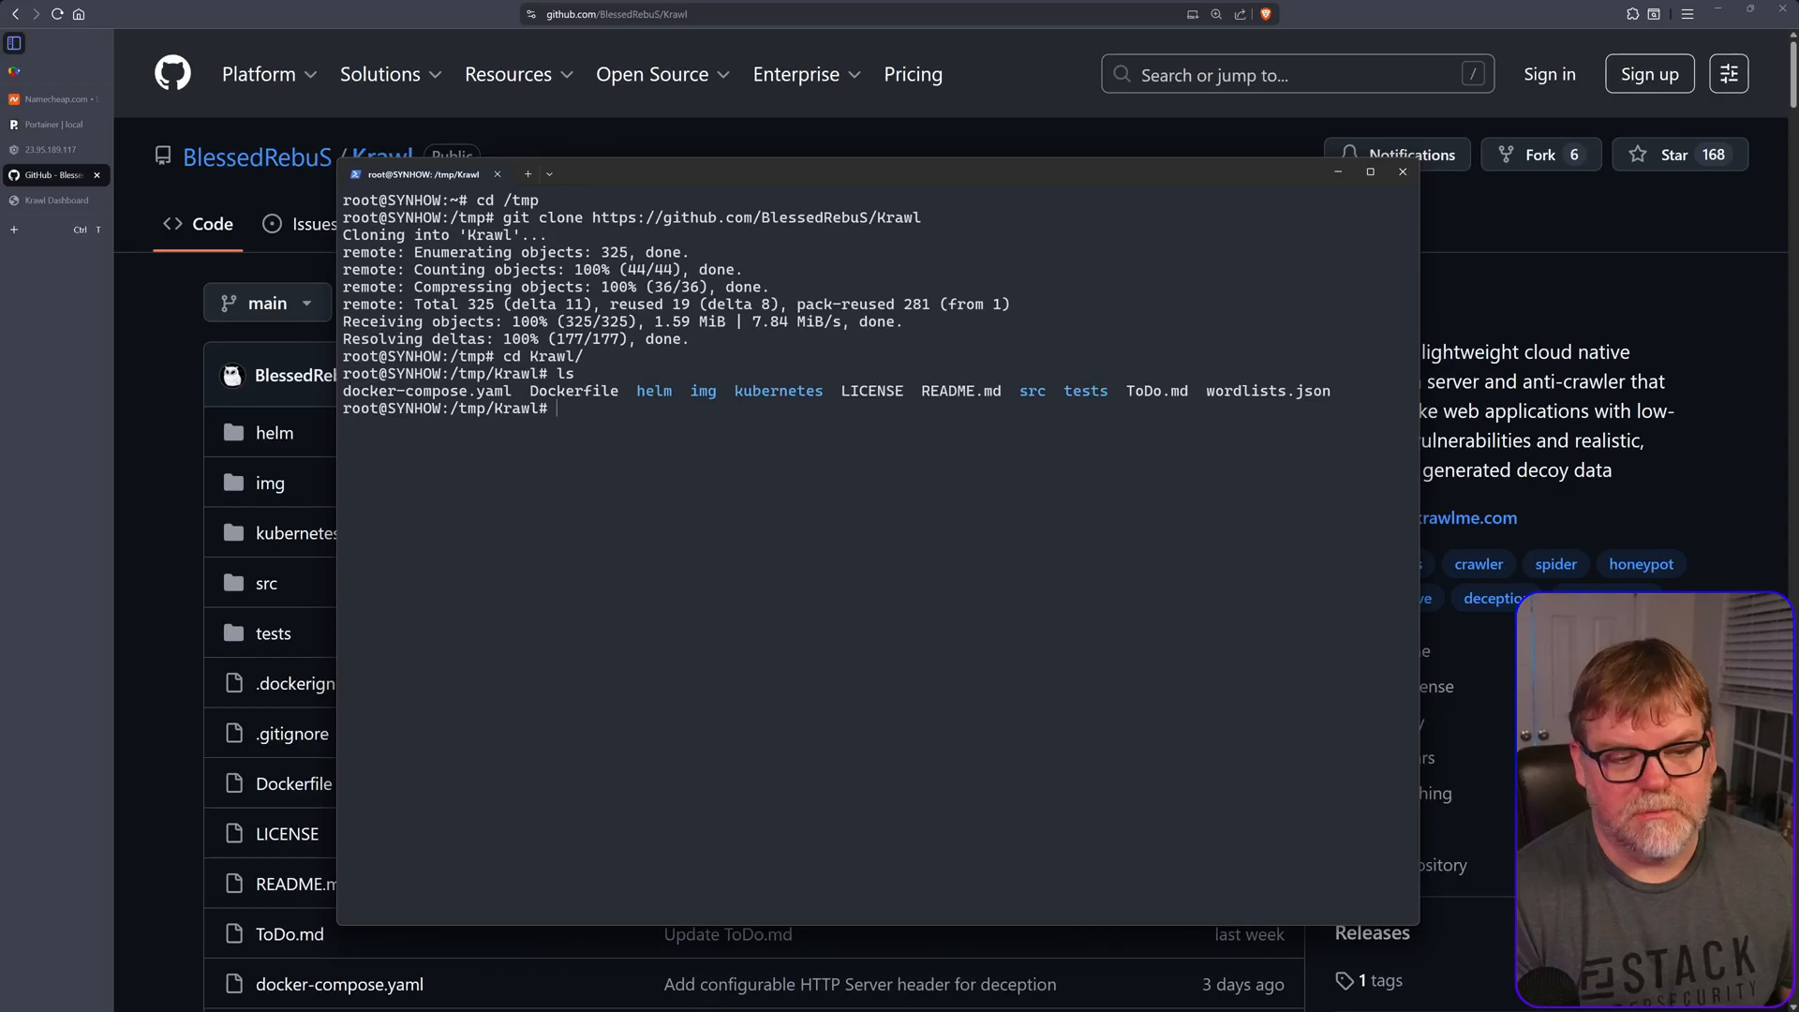
text(vi)
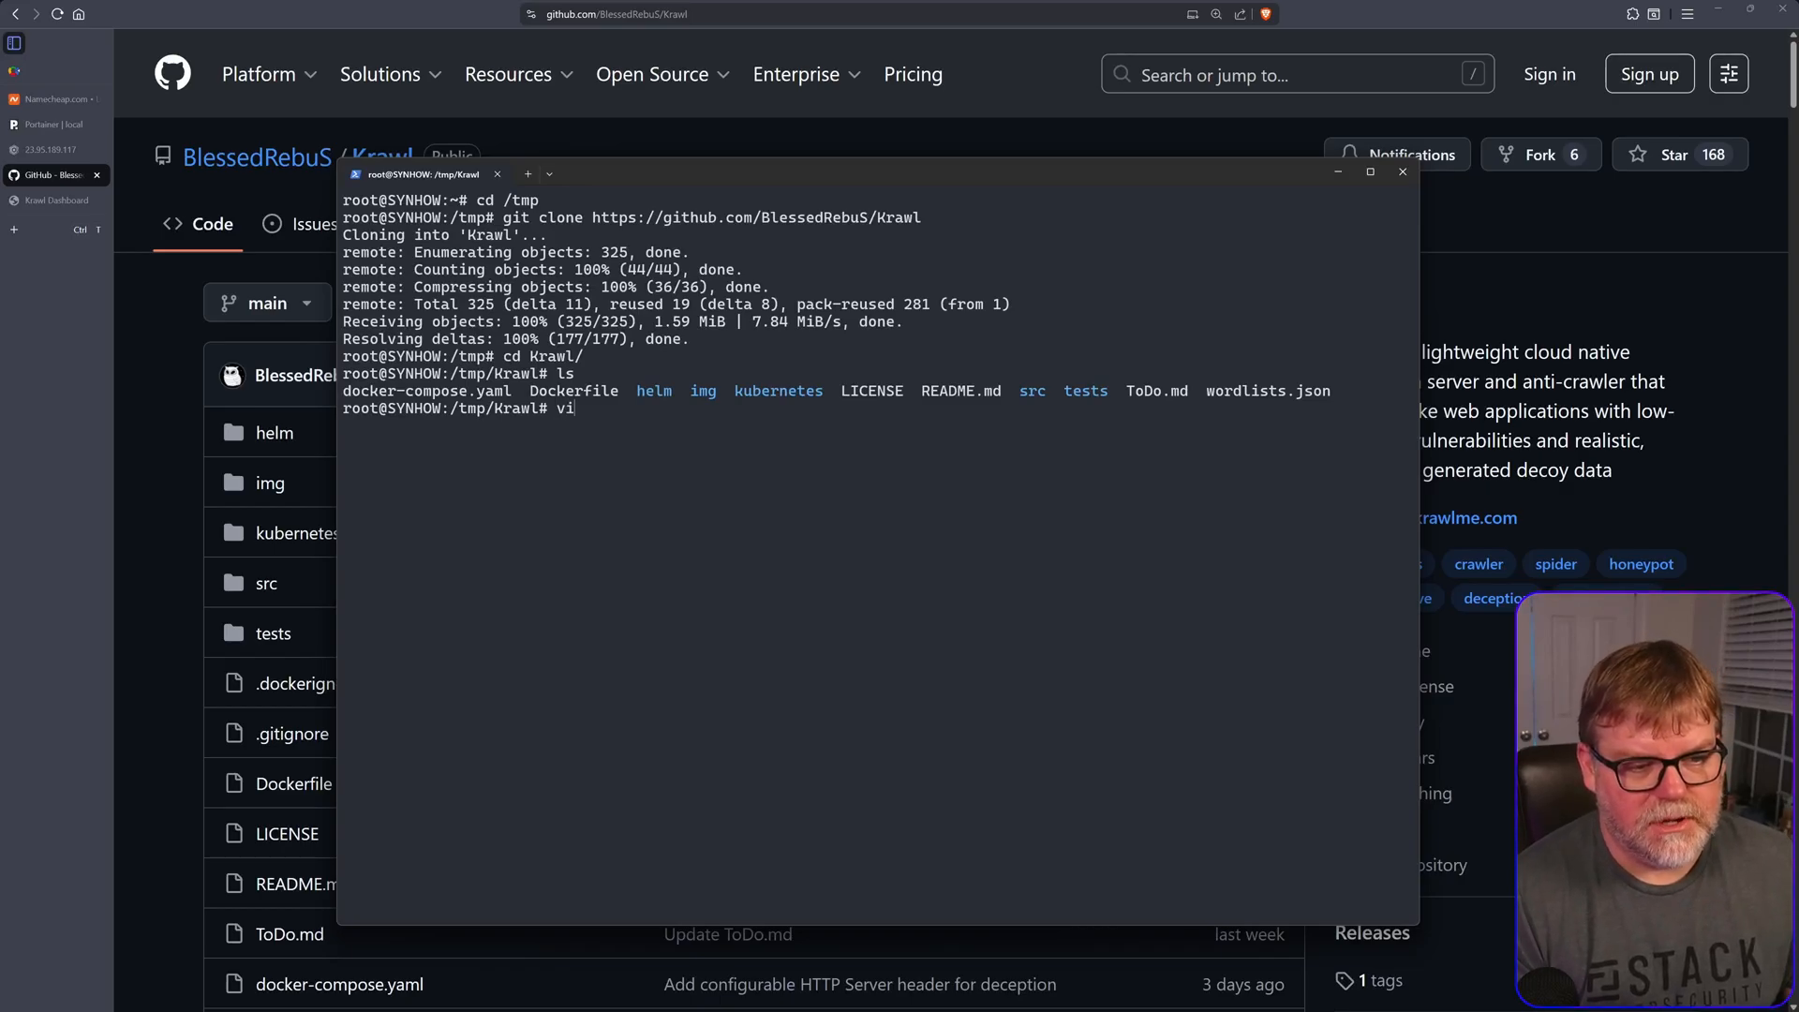
text(nano do)
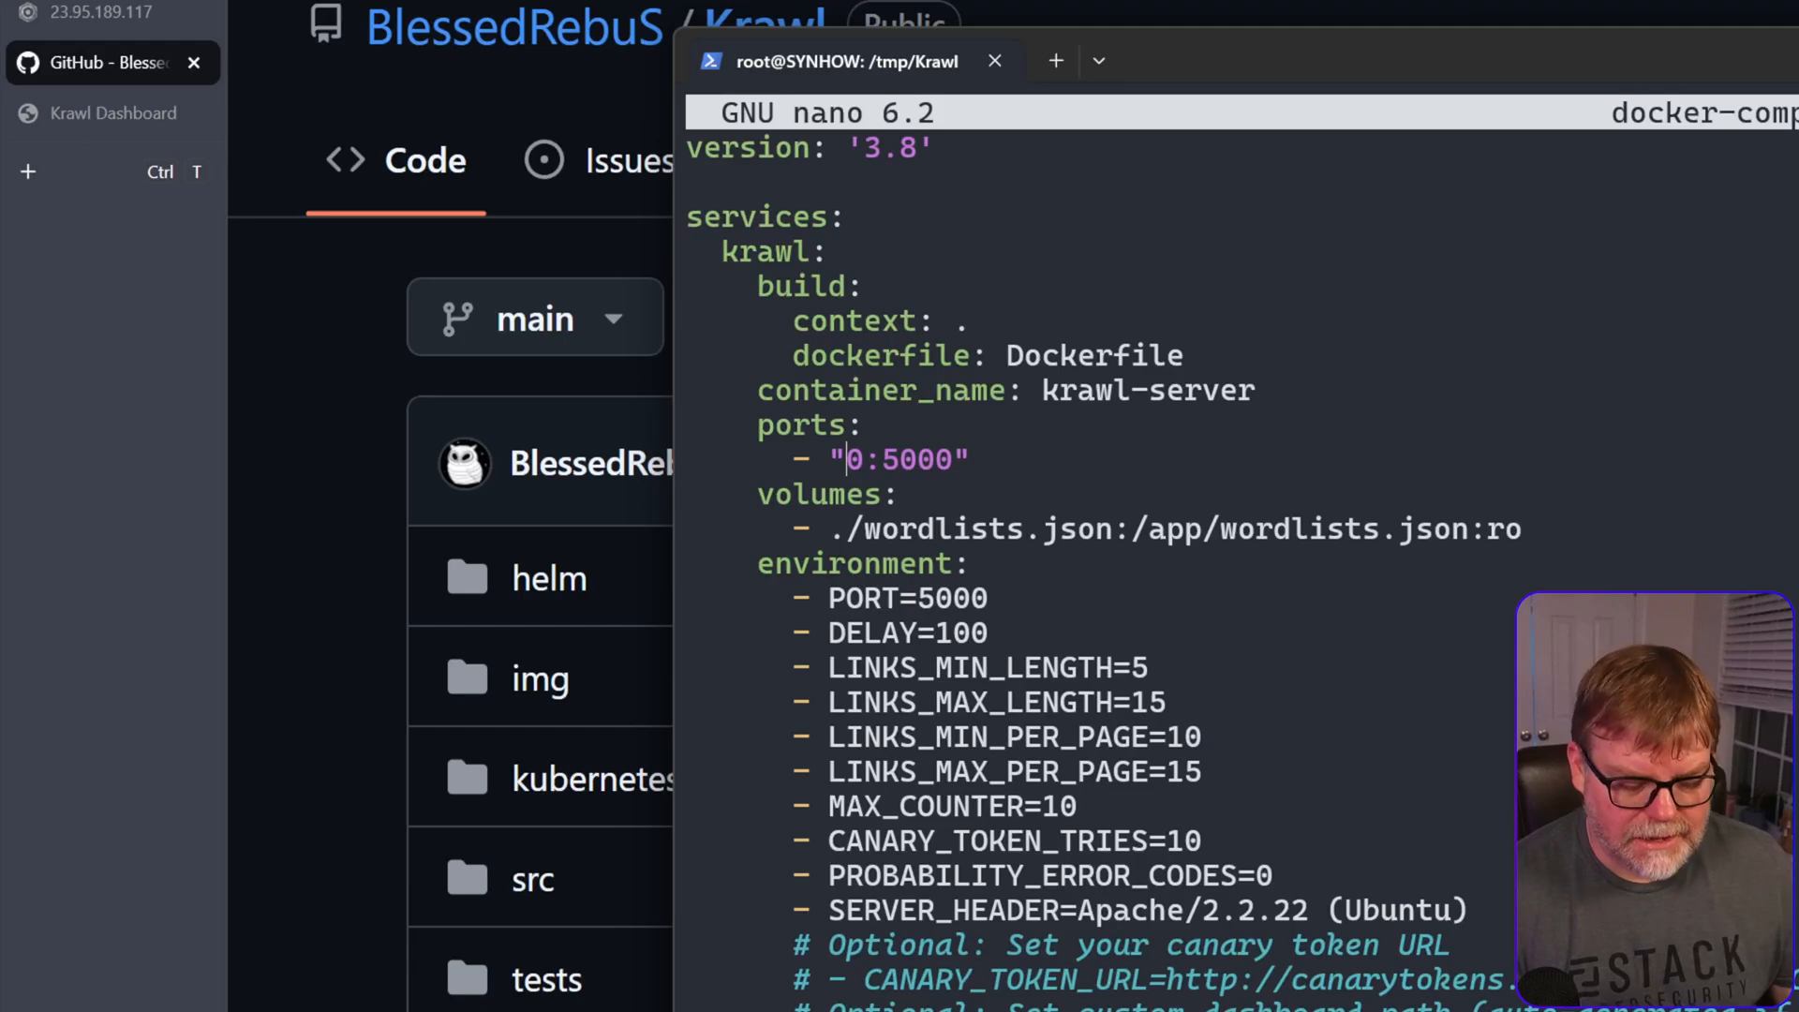
- Change the compose ports line to 80:5000, then return to the Krawl README in the browser
text(8)
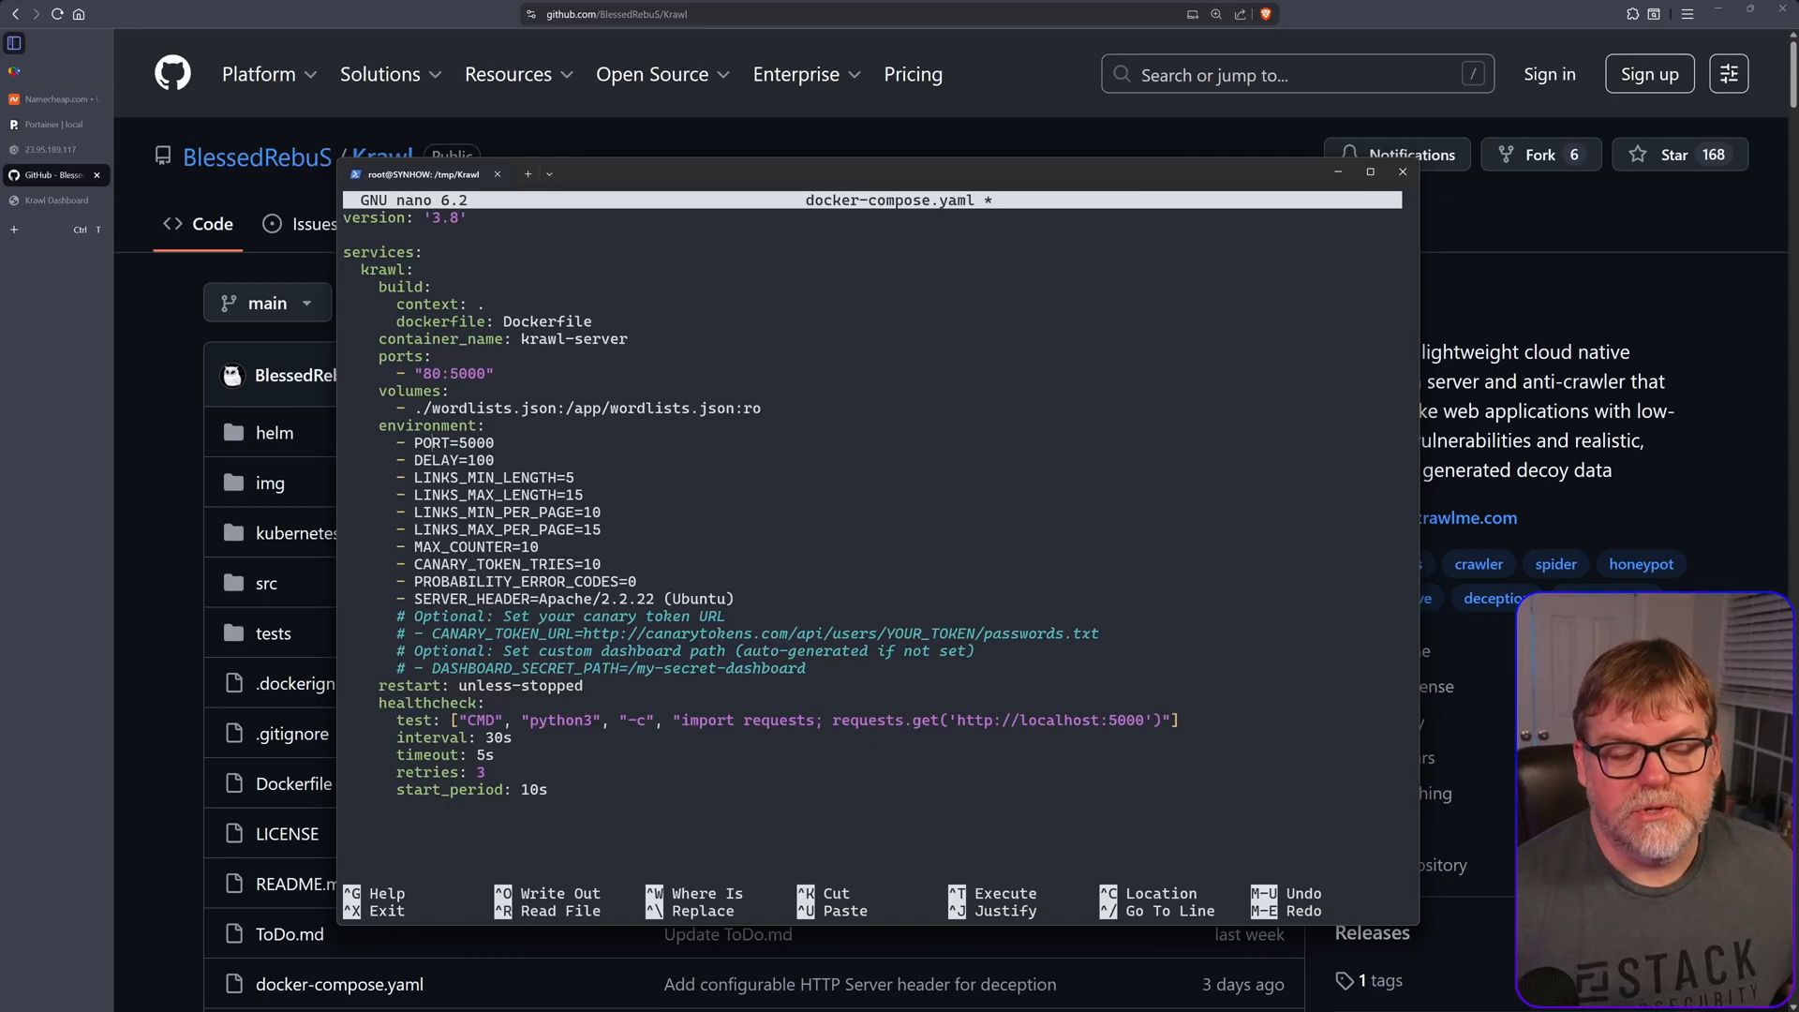
mouse_move(616, 519)
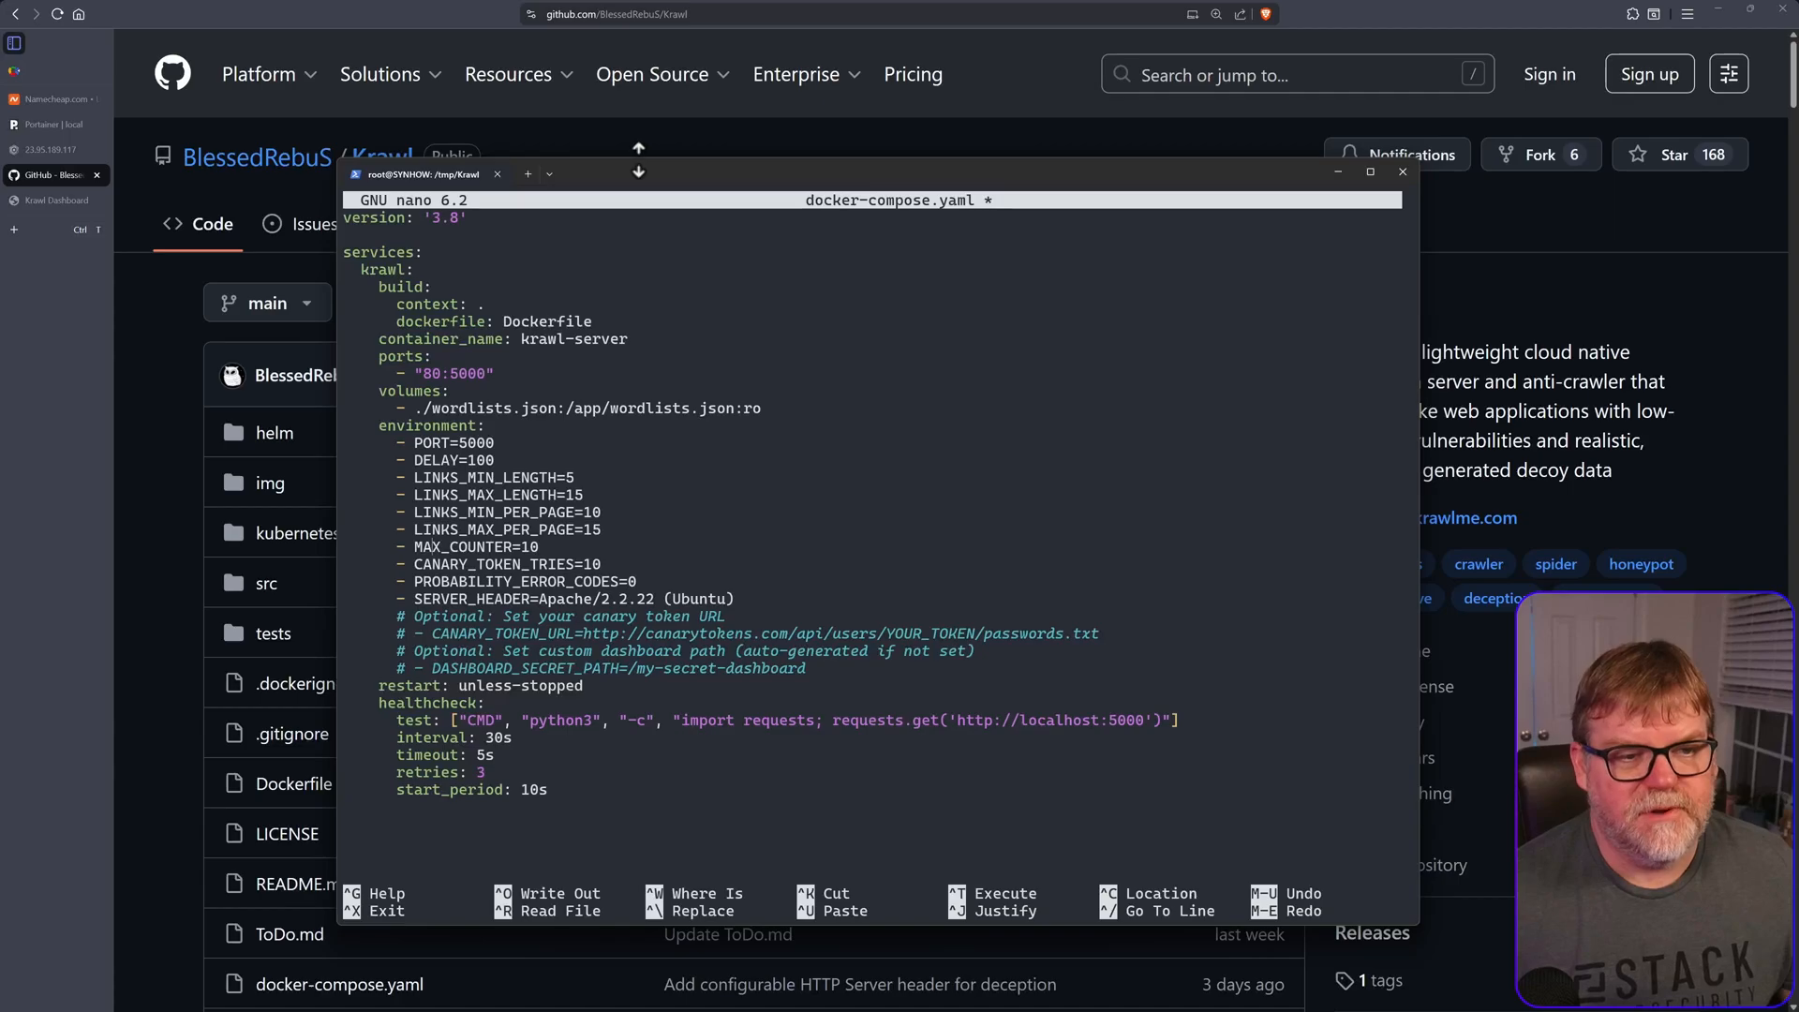
click(1402, 173)
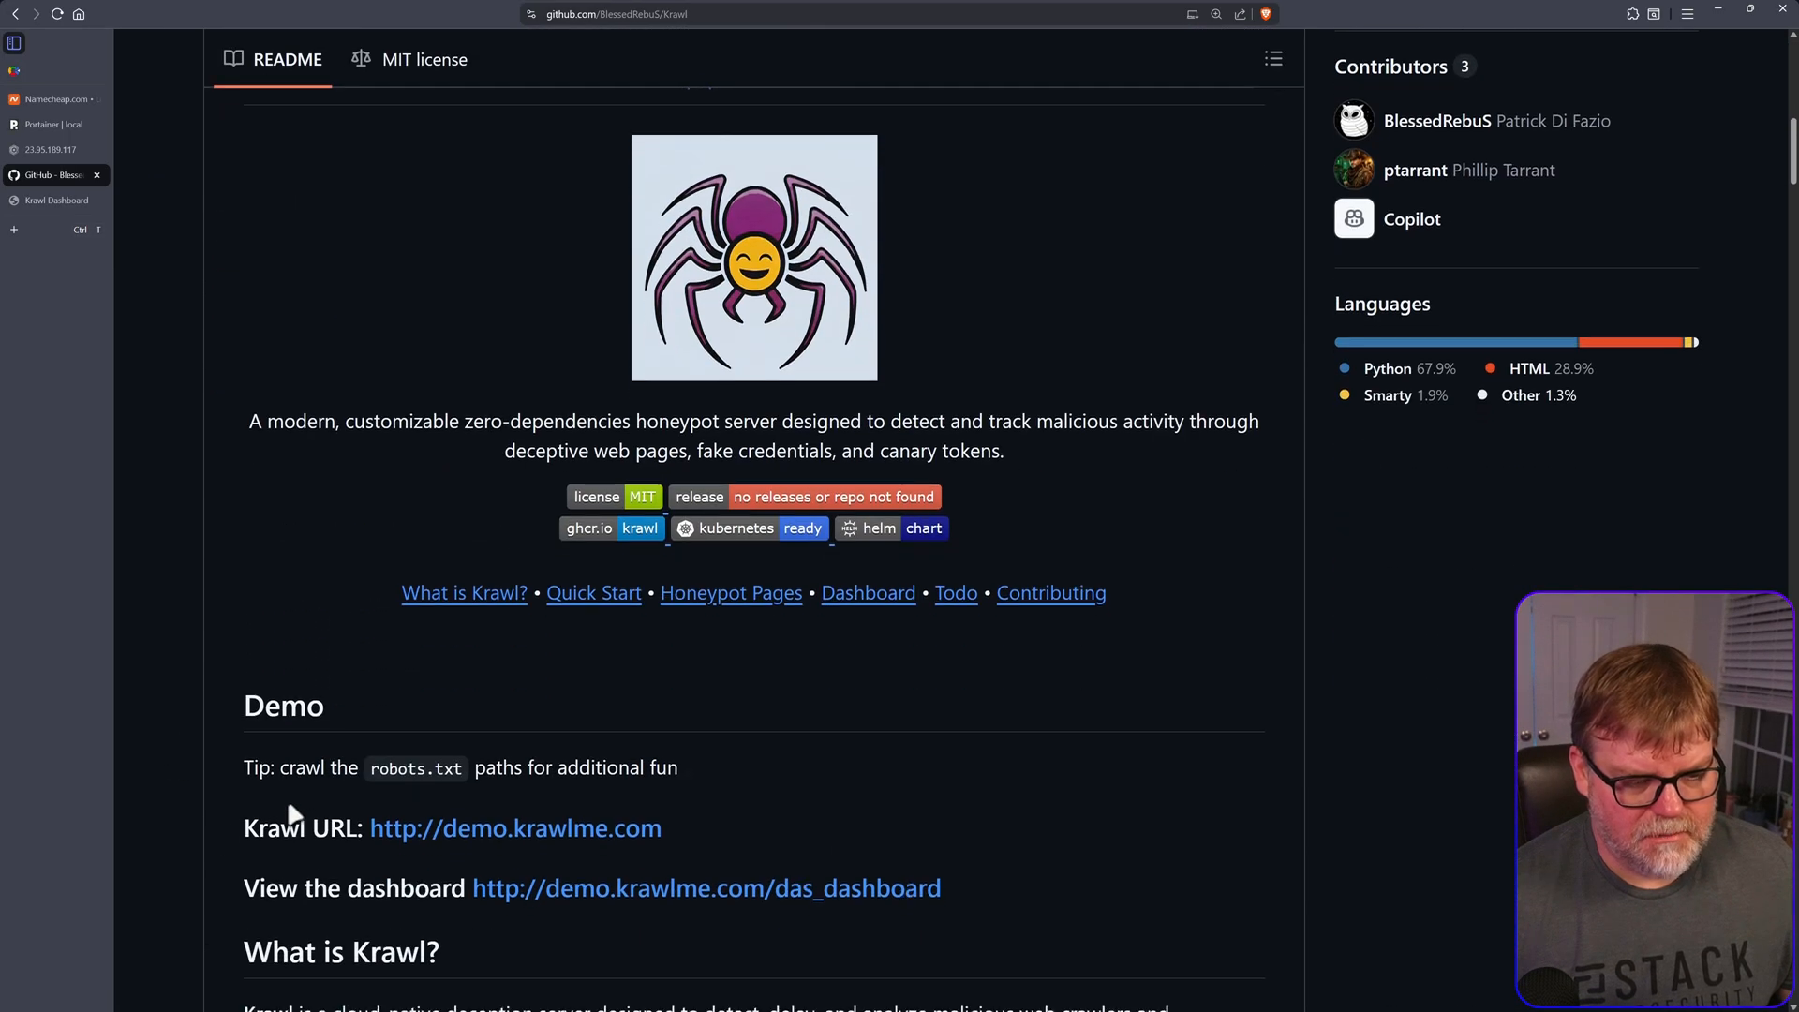
- Scroll to the environment variables table and copy the DASHBOARD_SECRET_PATH variable name
scroll(down, 3)
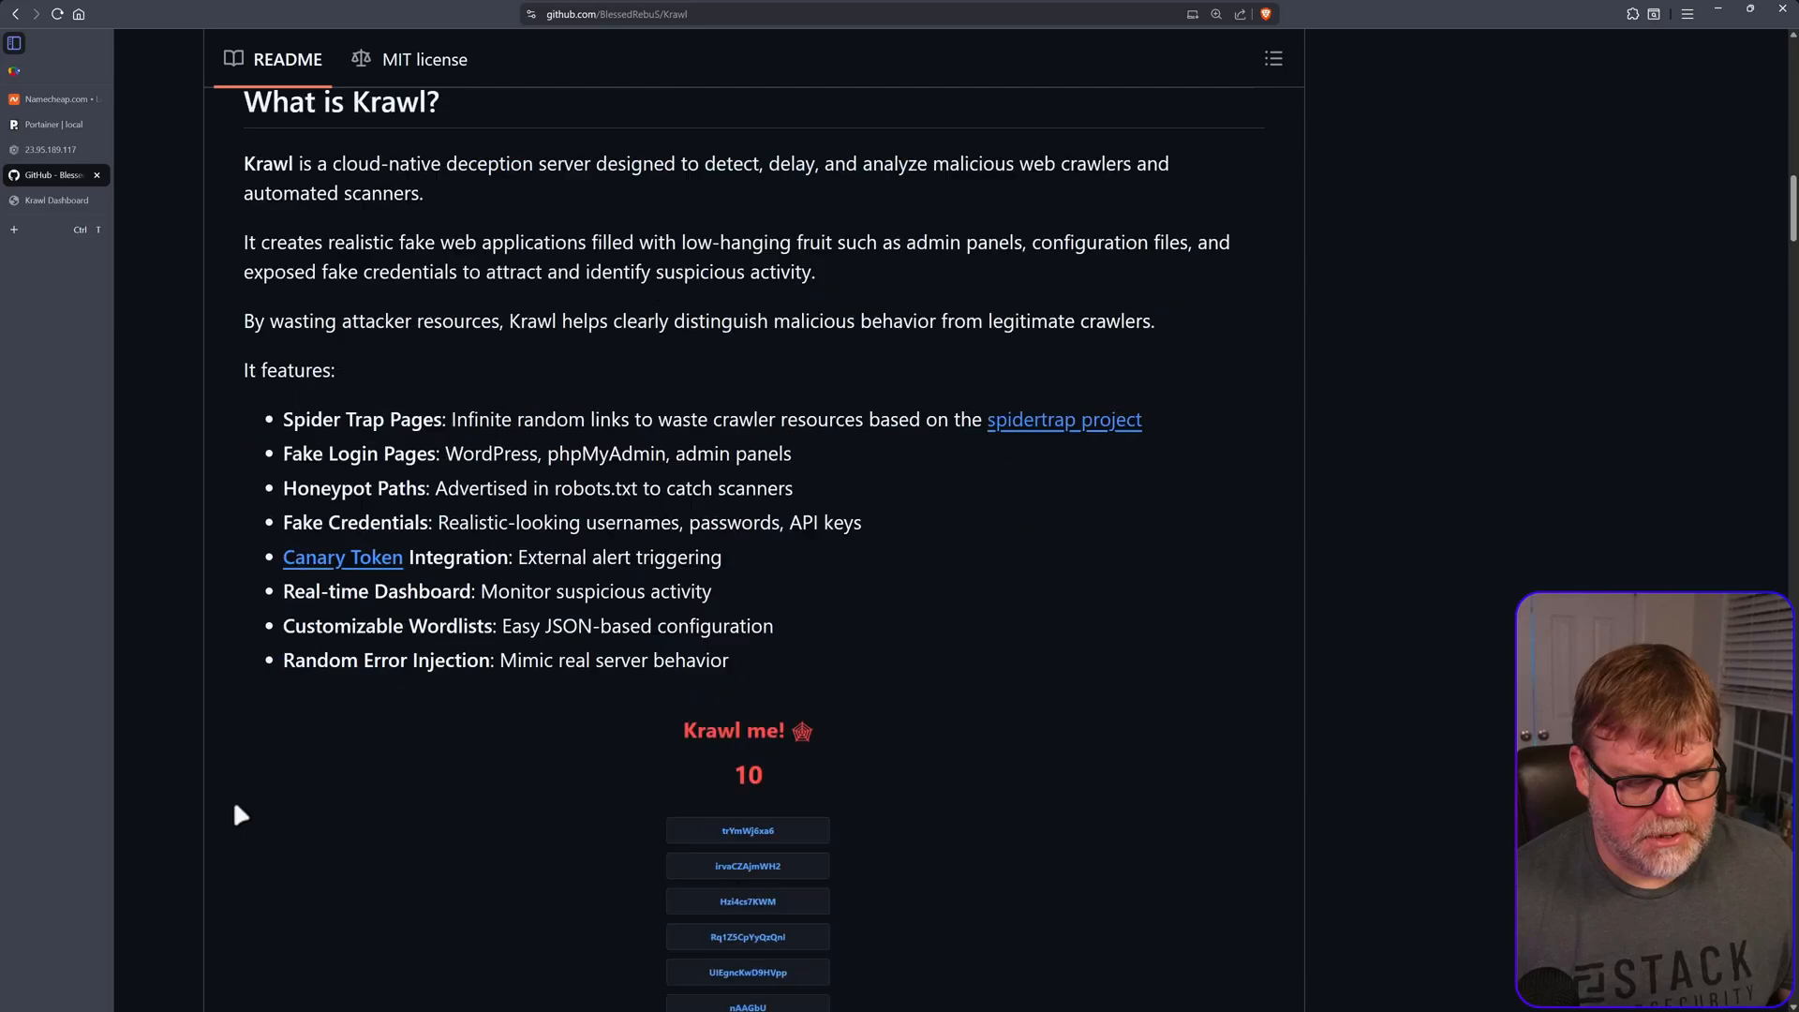
scroll(down, 3)
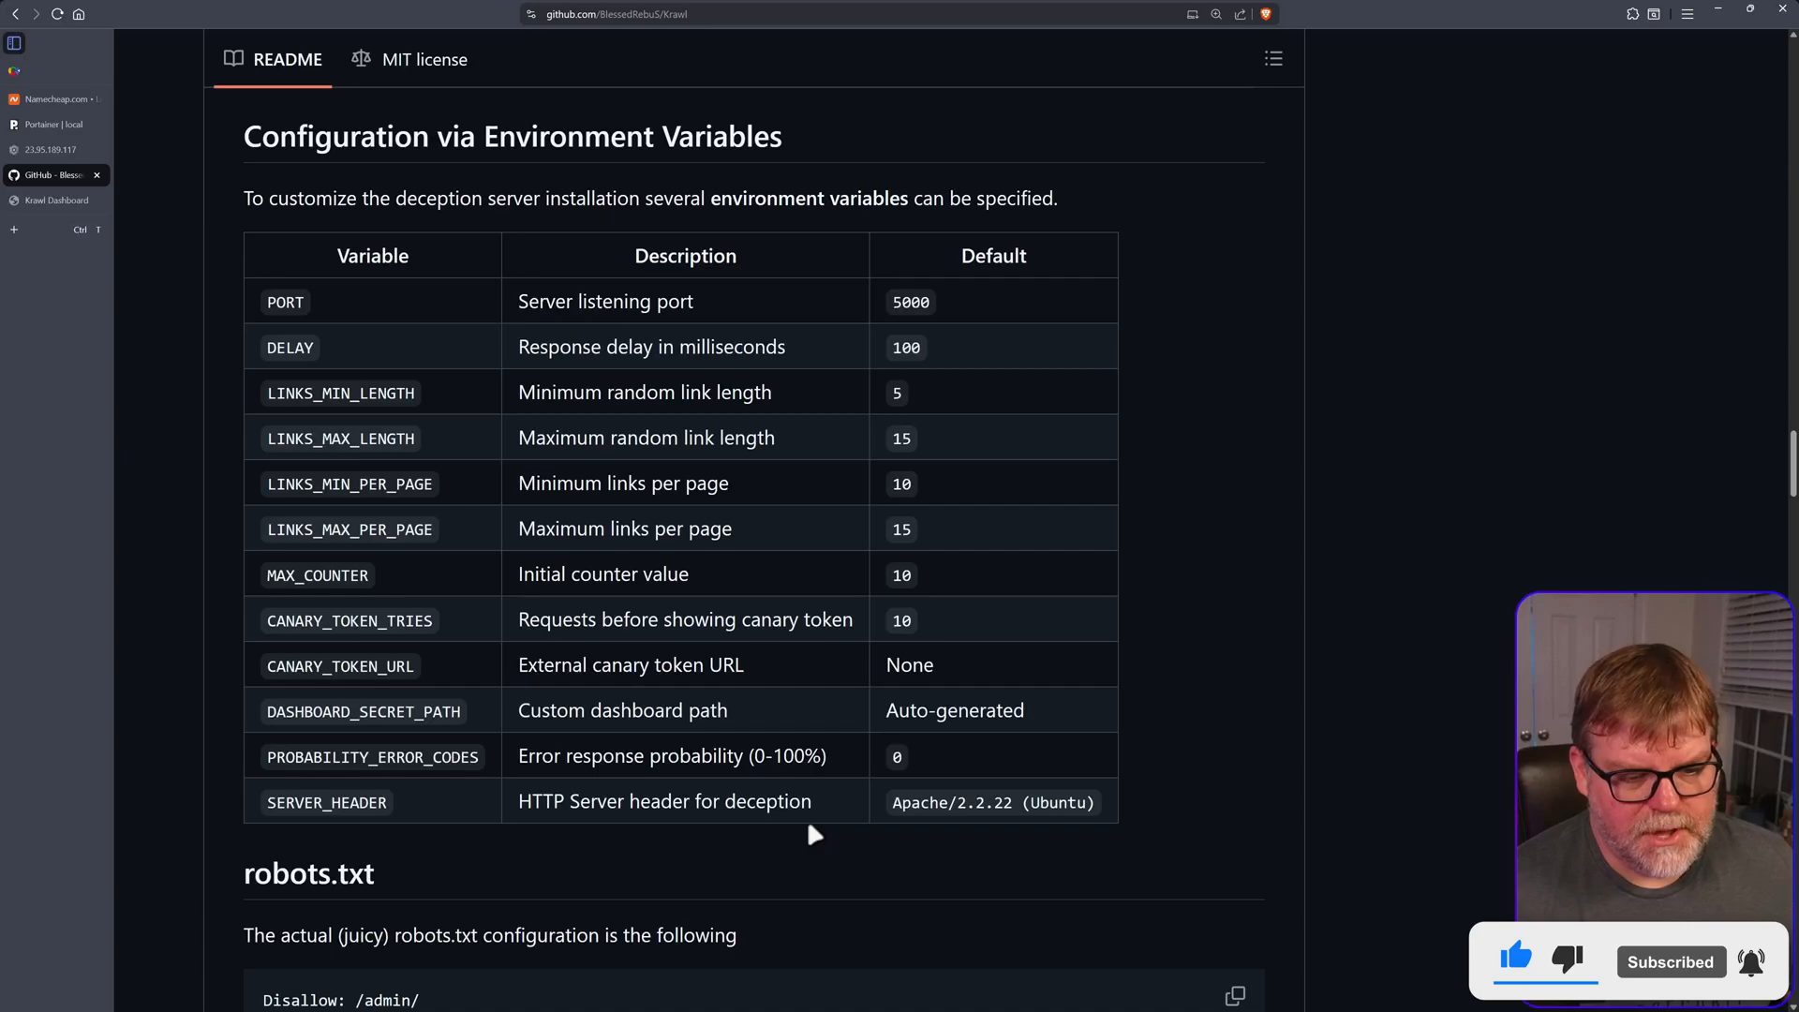
mouse_move(512, 819)
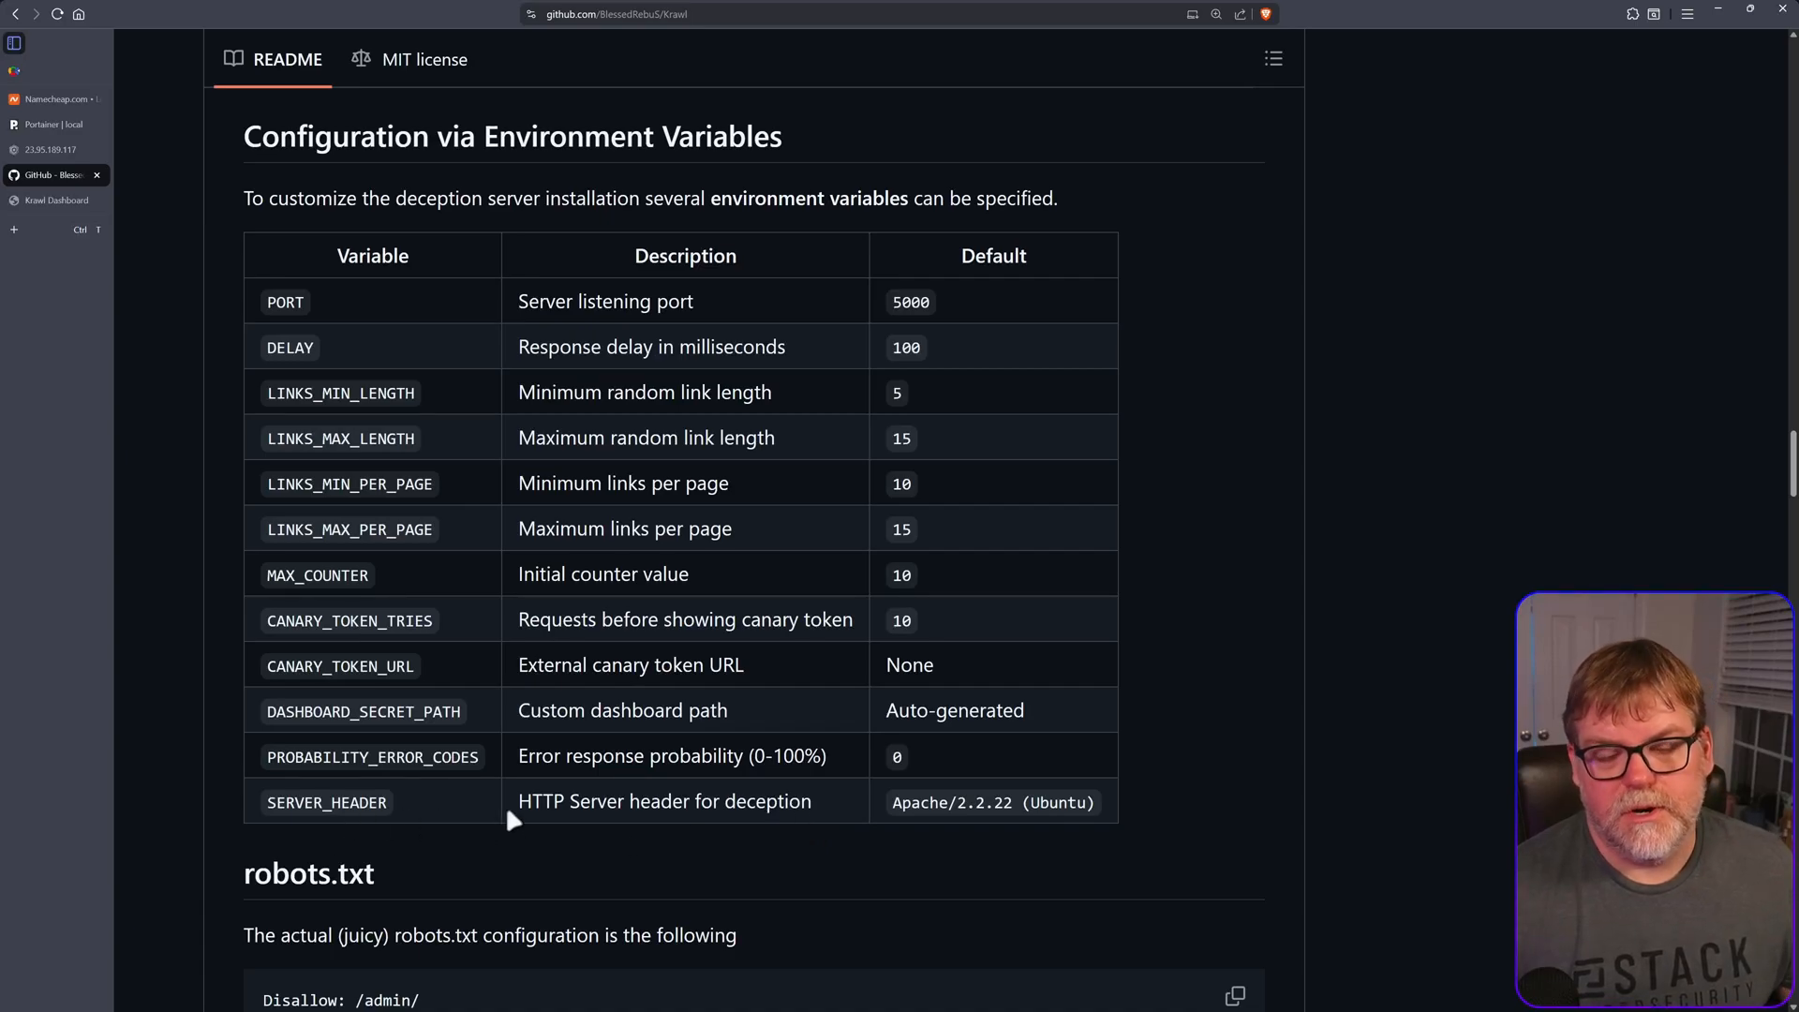
mouse_move(786, 810)
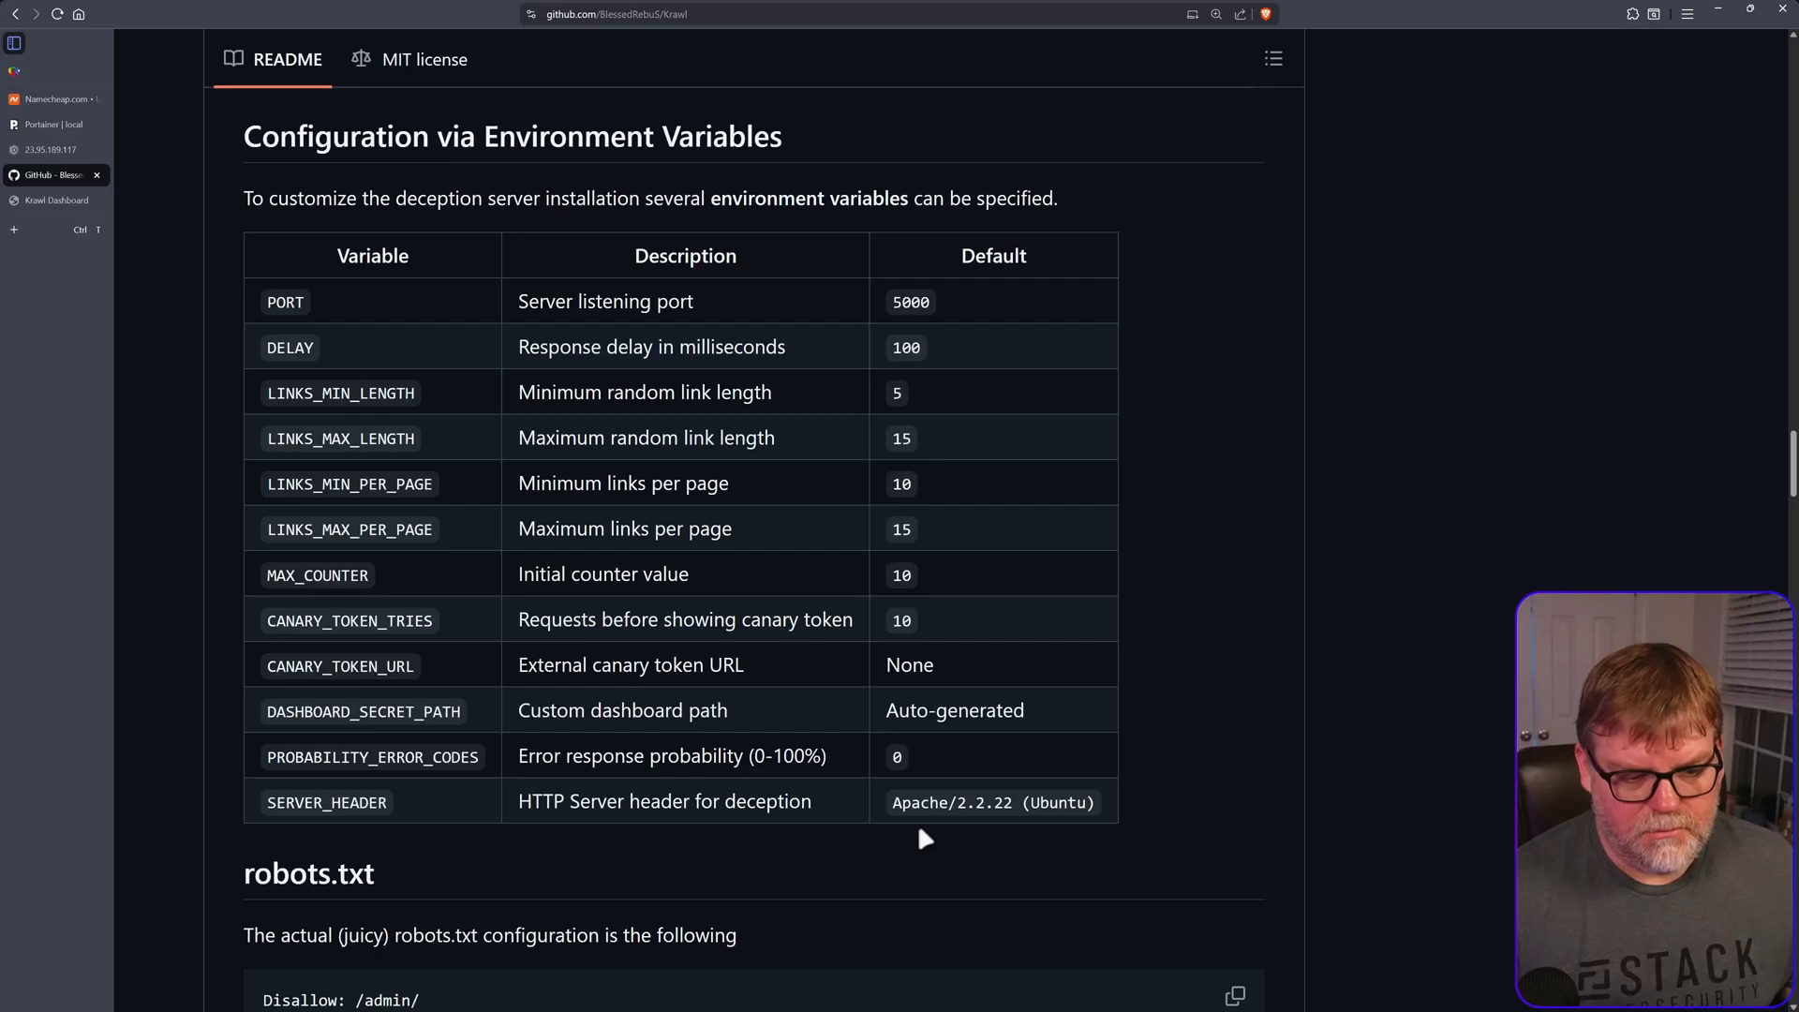
mouse_move(744, 748)
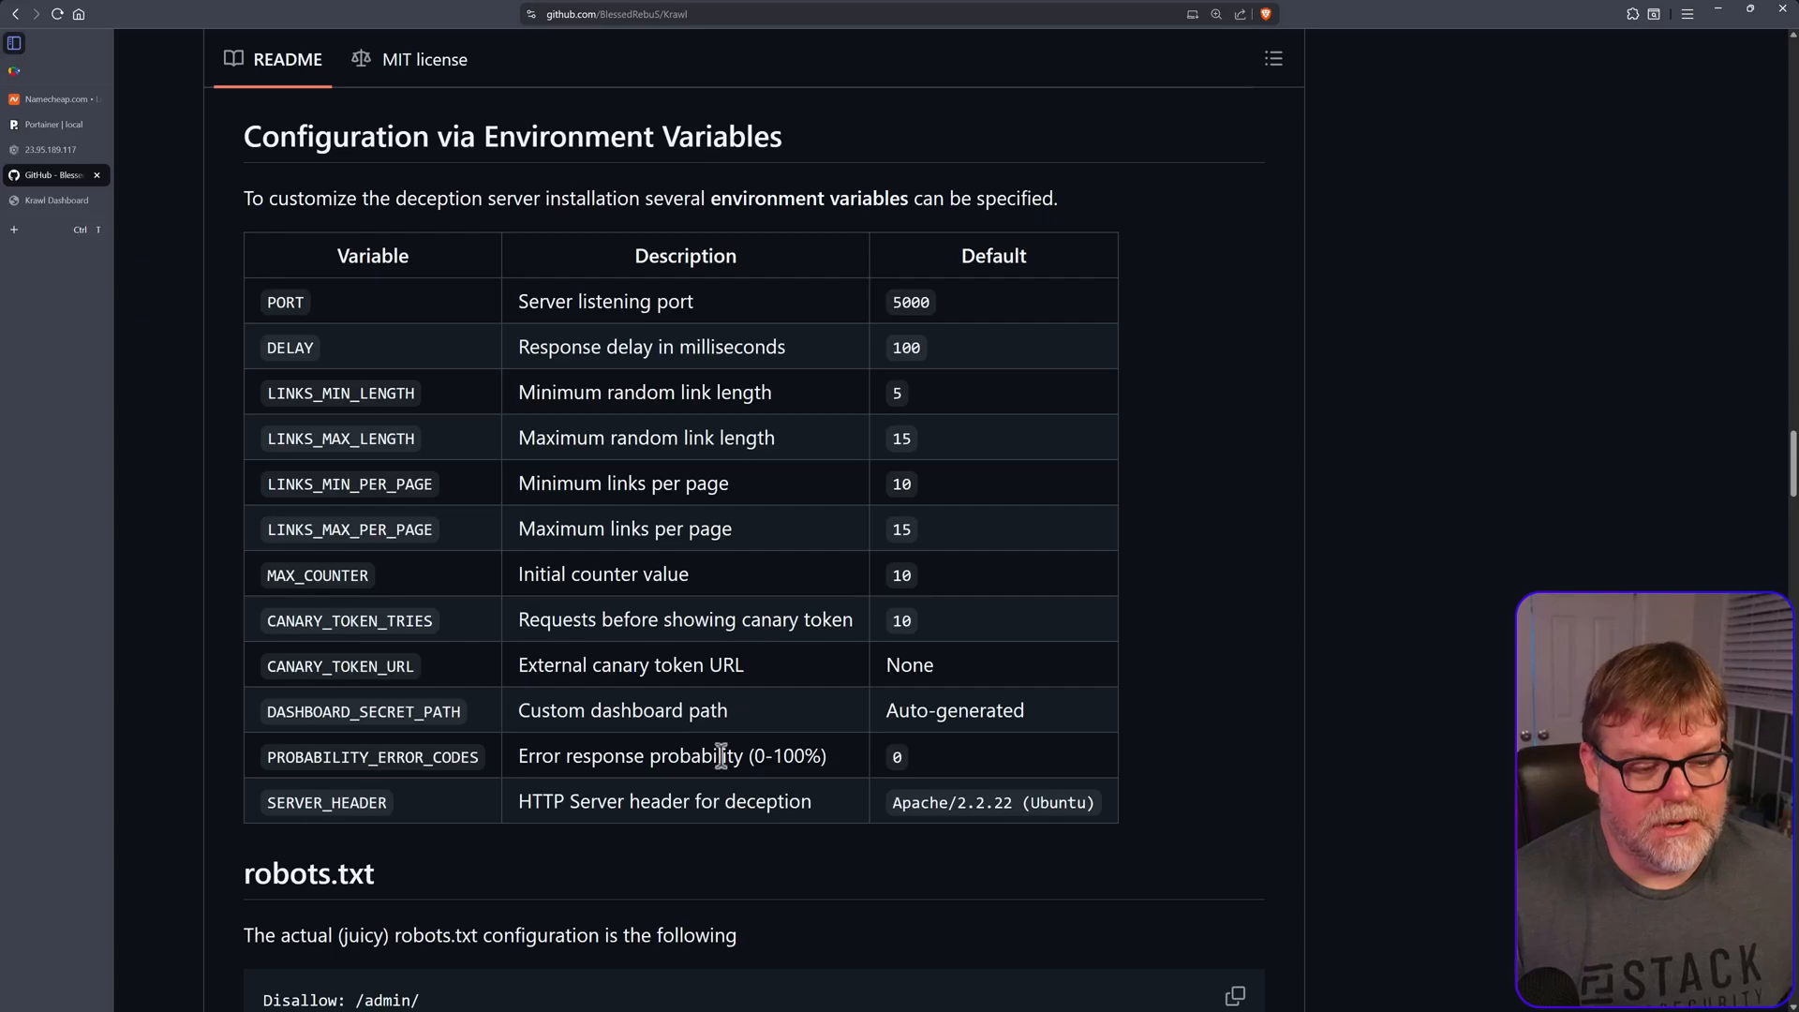
mouse_move(748, 789)
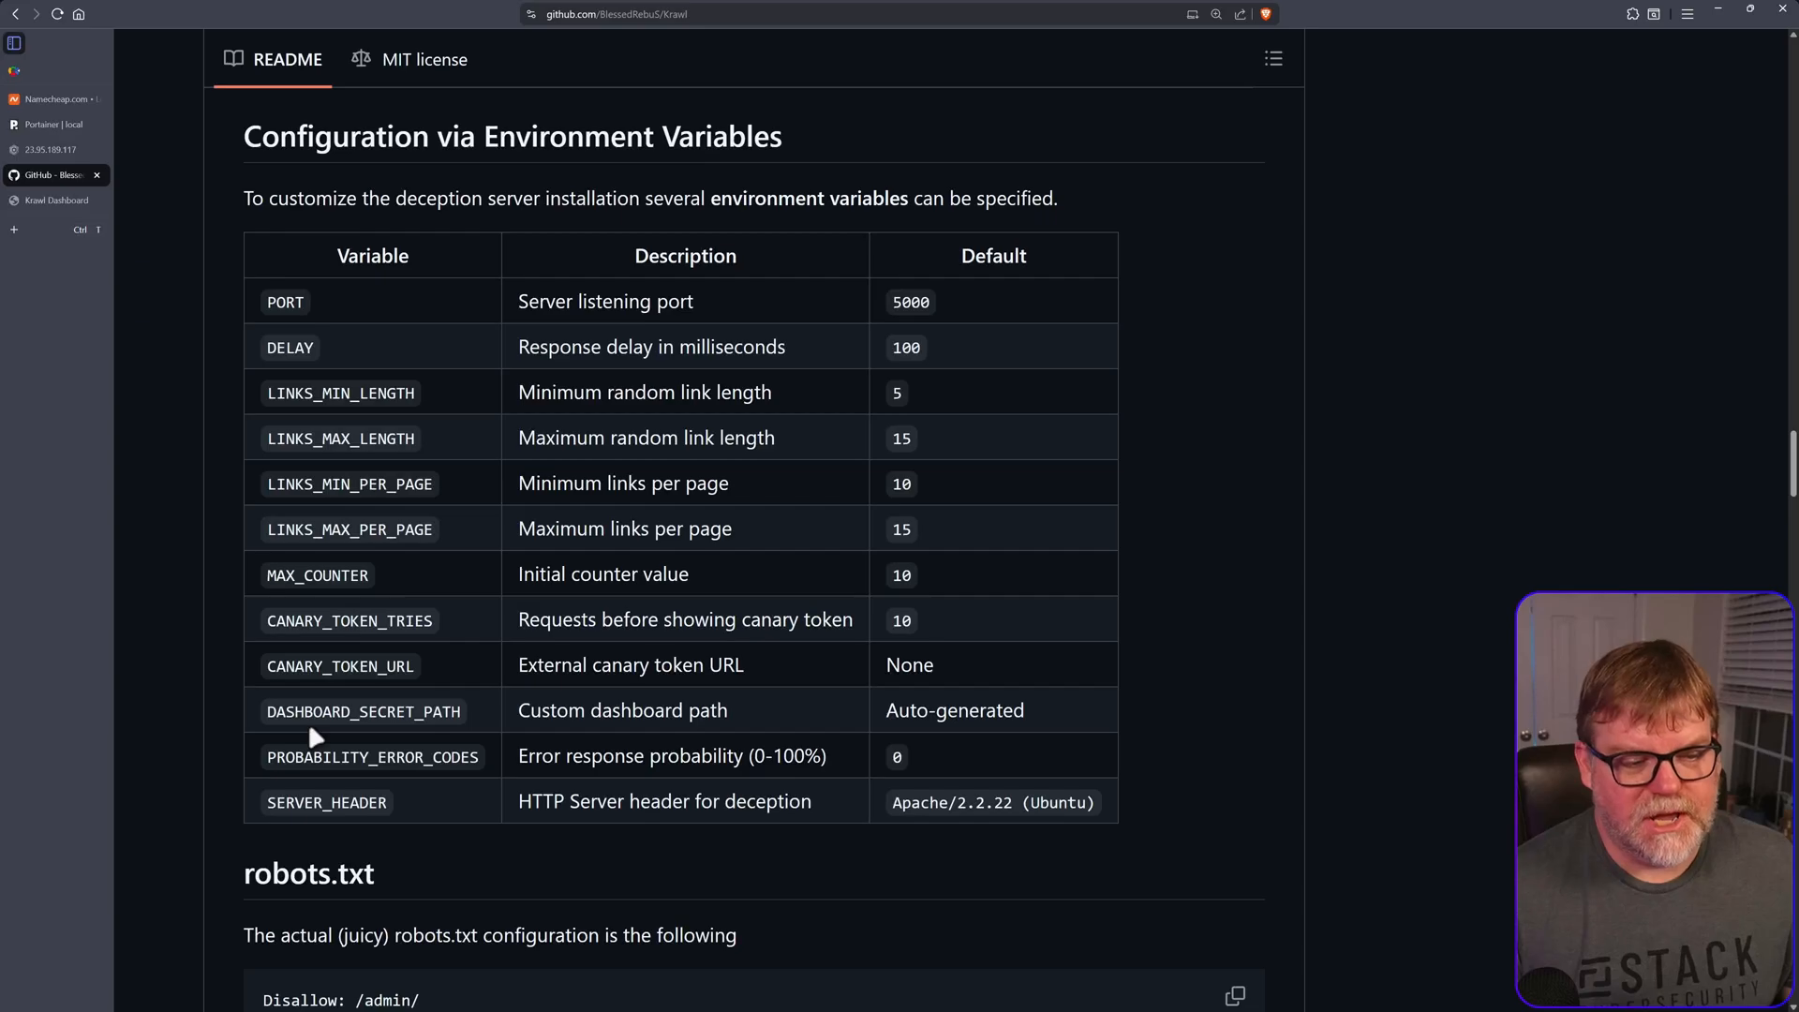
mouse_move(499, 783)
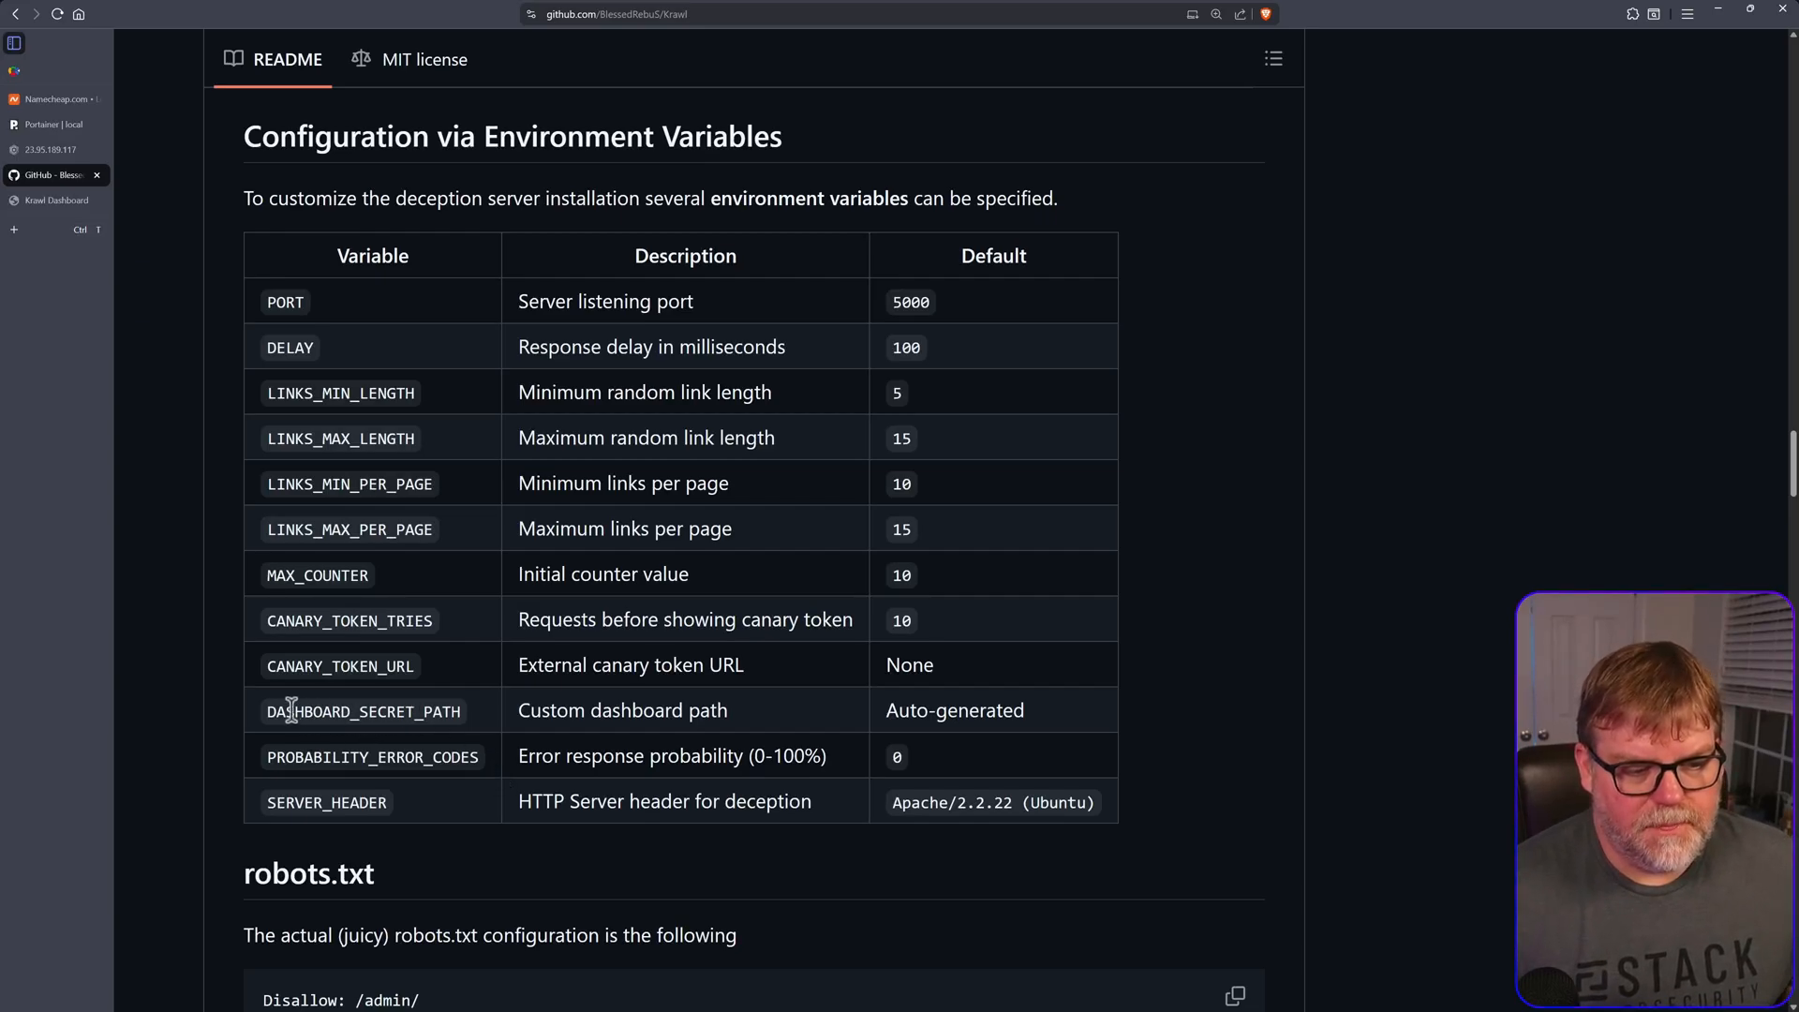
mouse_move(465, 734)
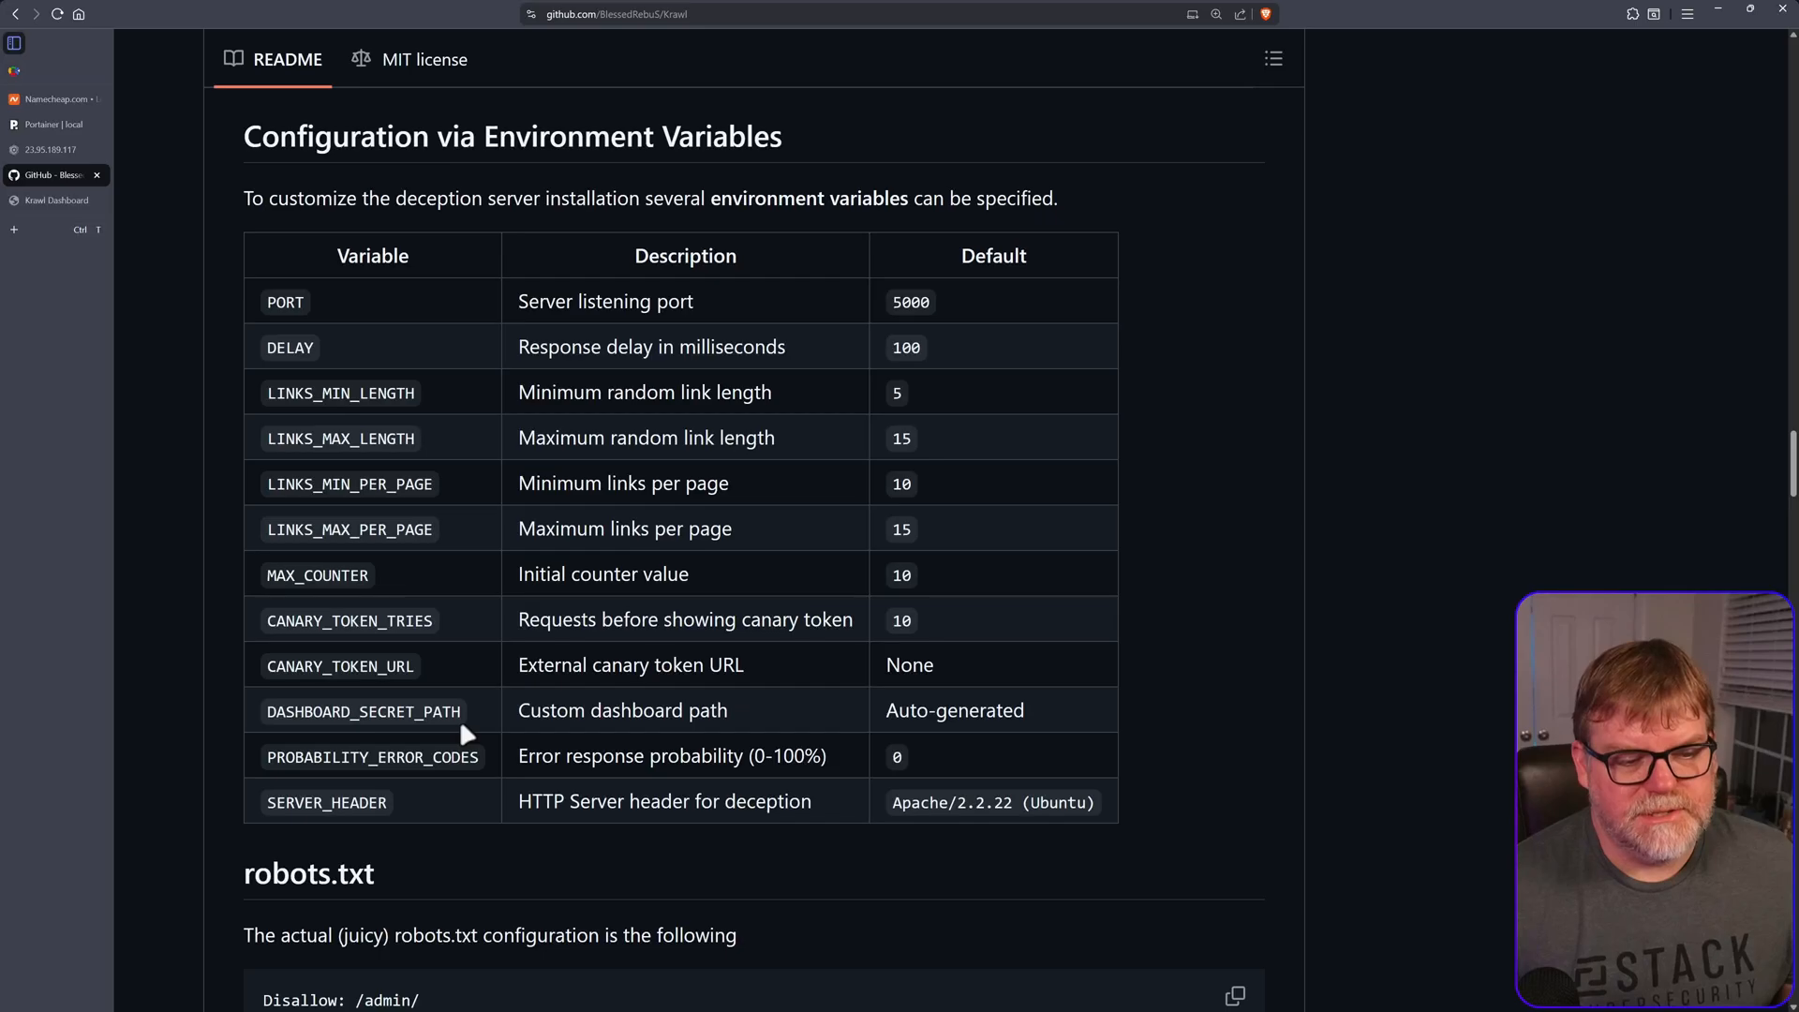
mouse_move(875, 735)
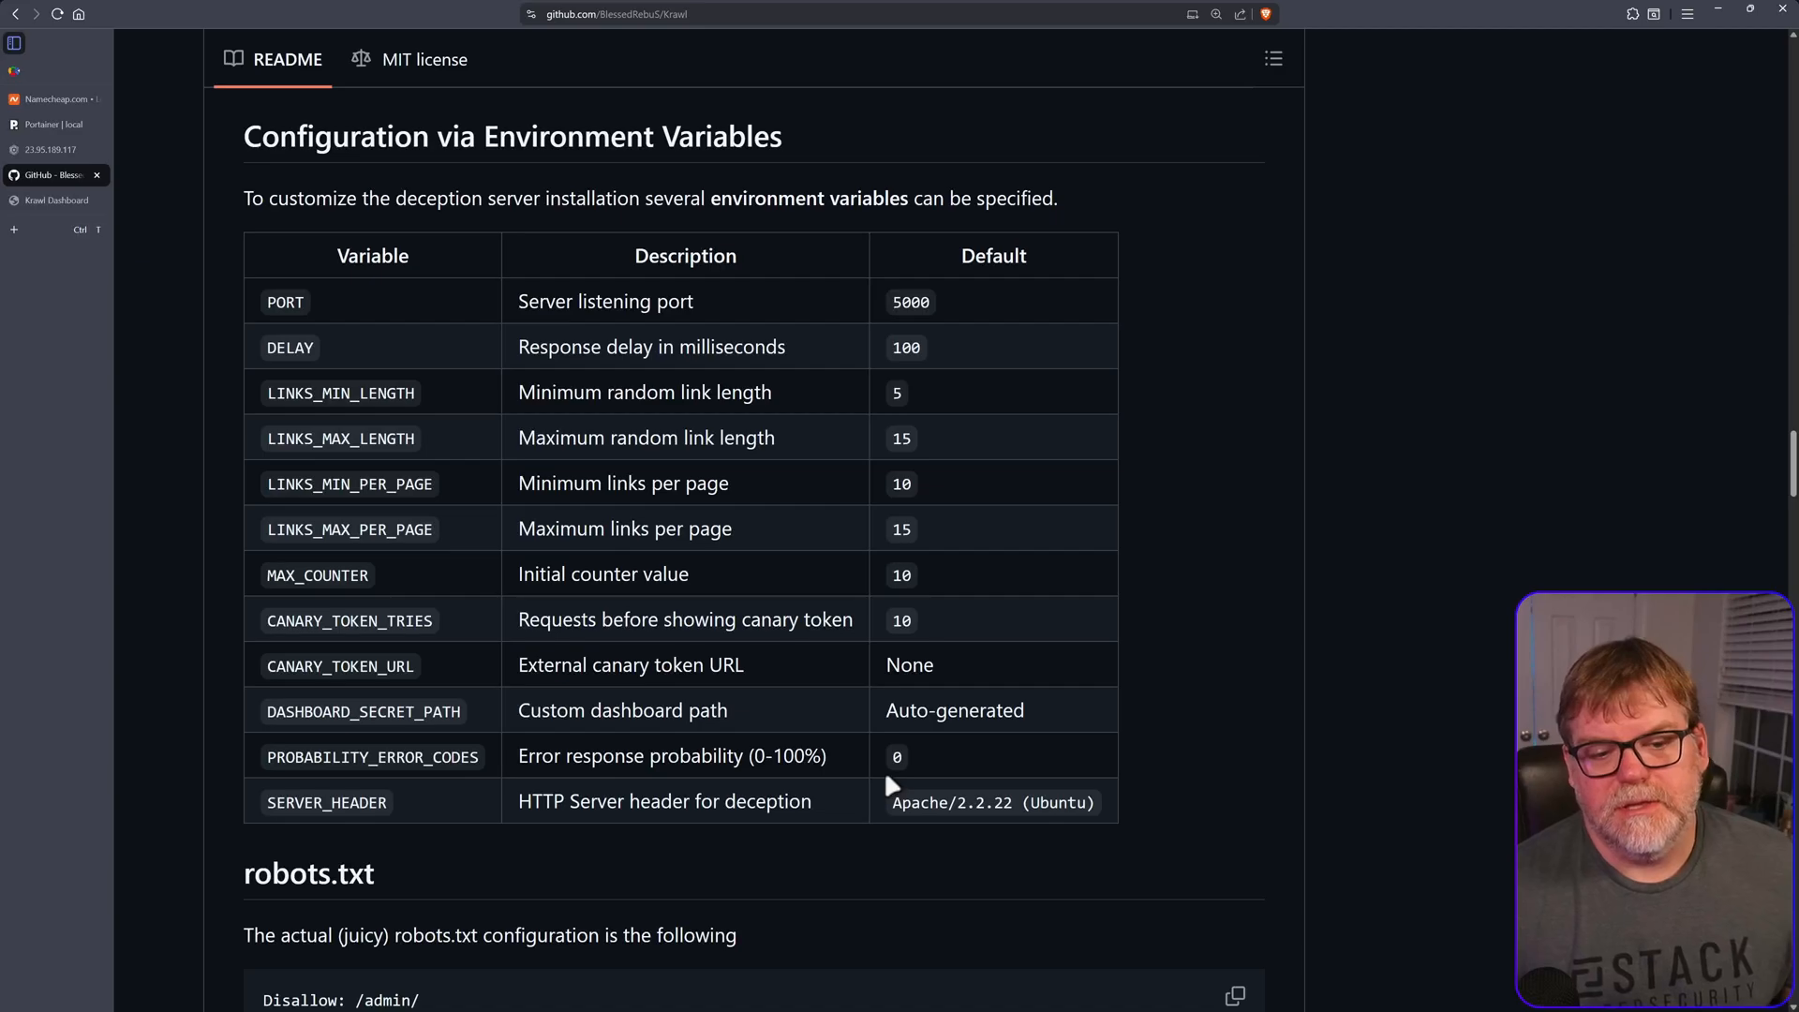
mouse_move(911, 791)
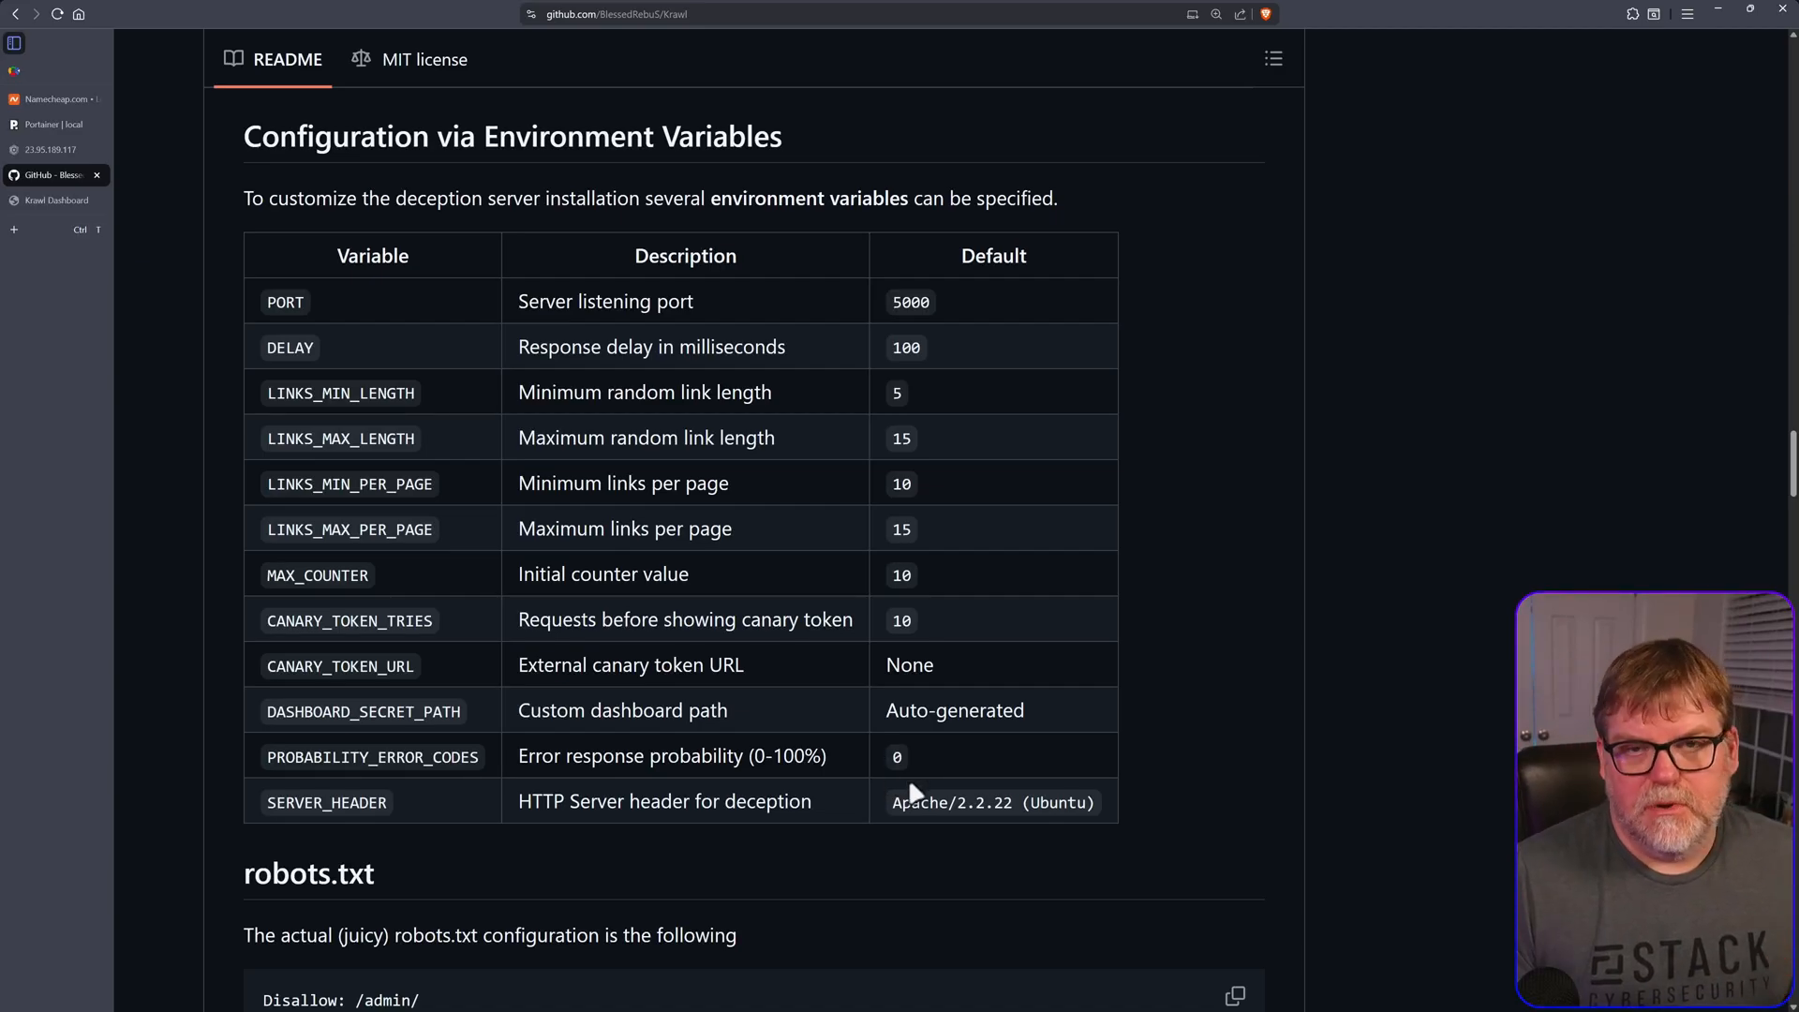
mouse_move(371, 720)
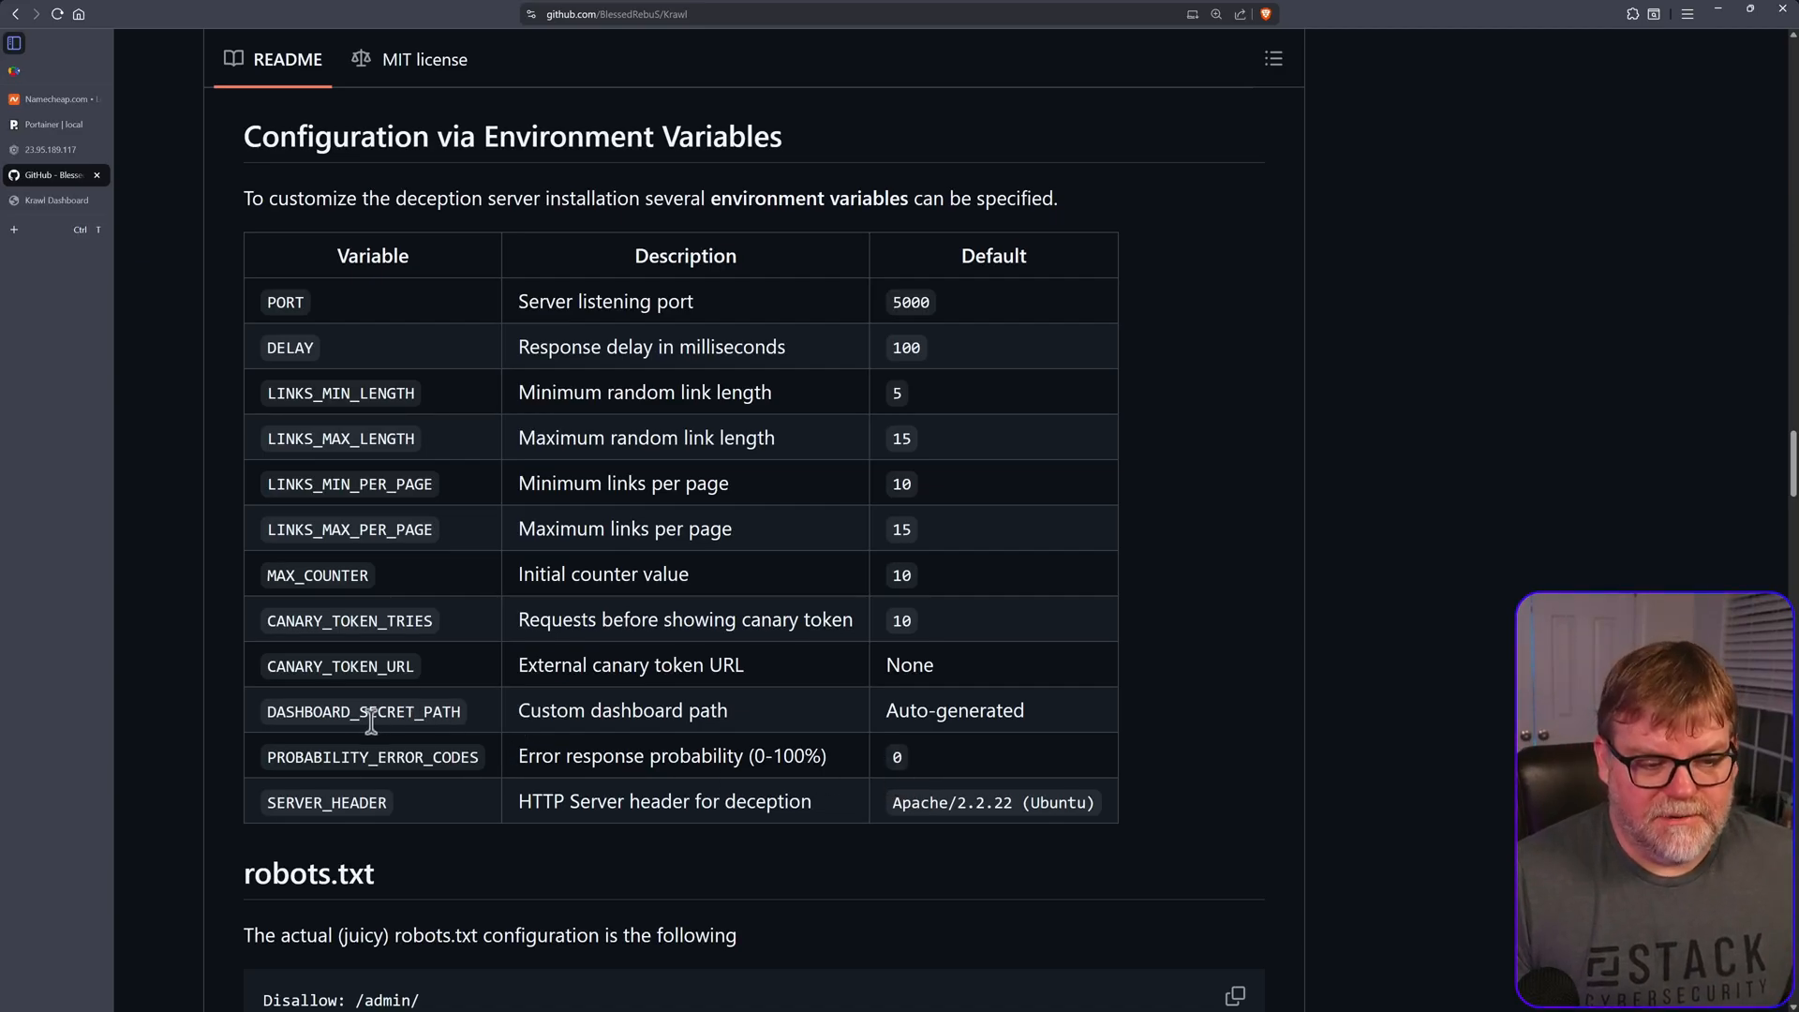
right_click(364, 710)
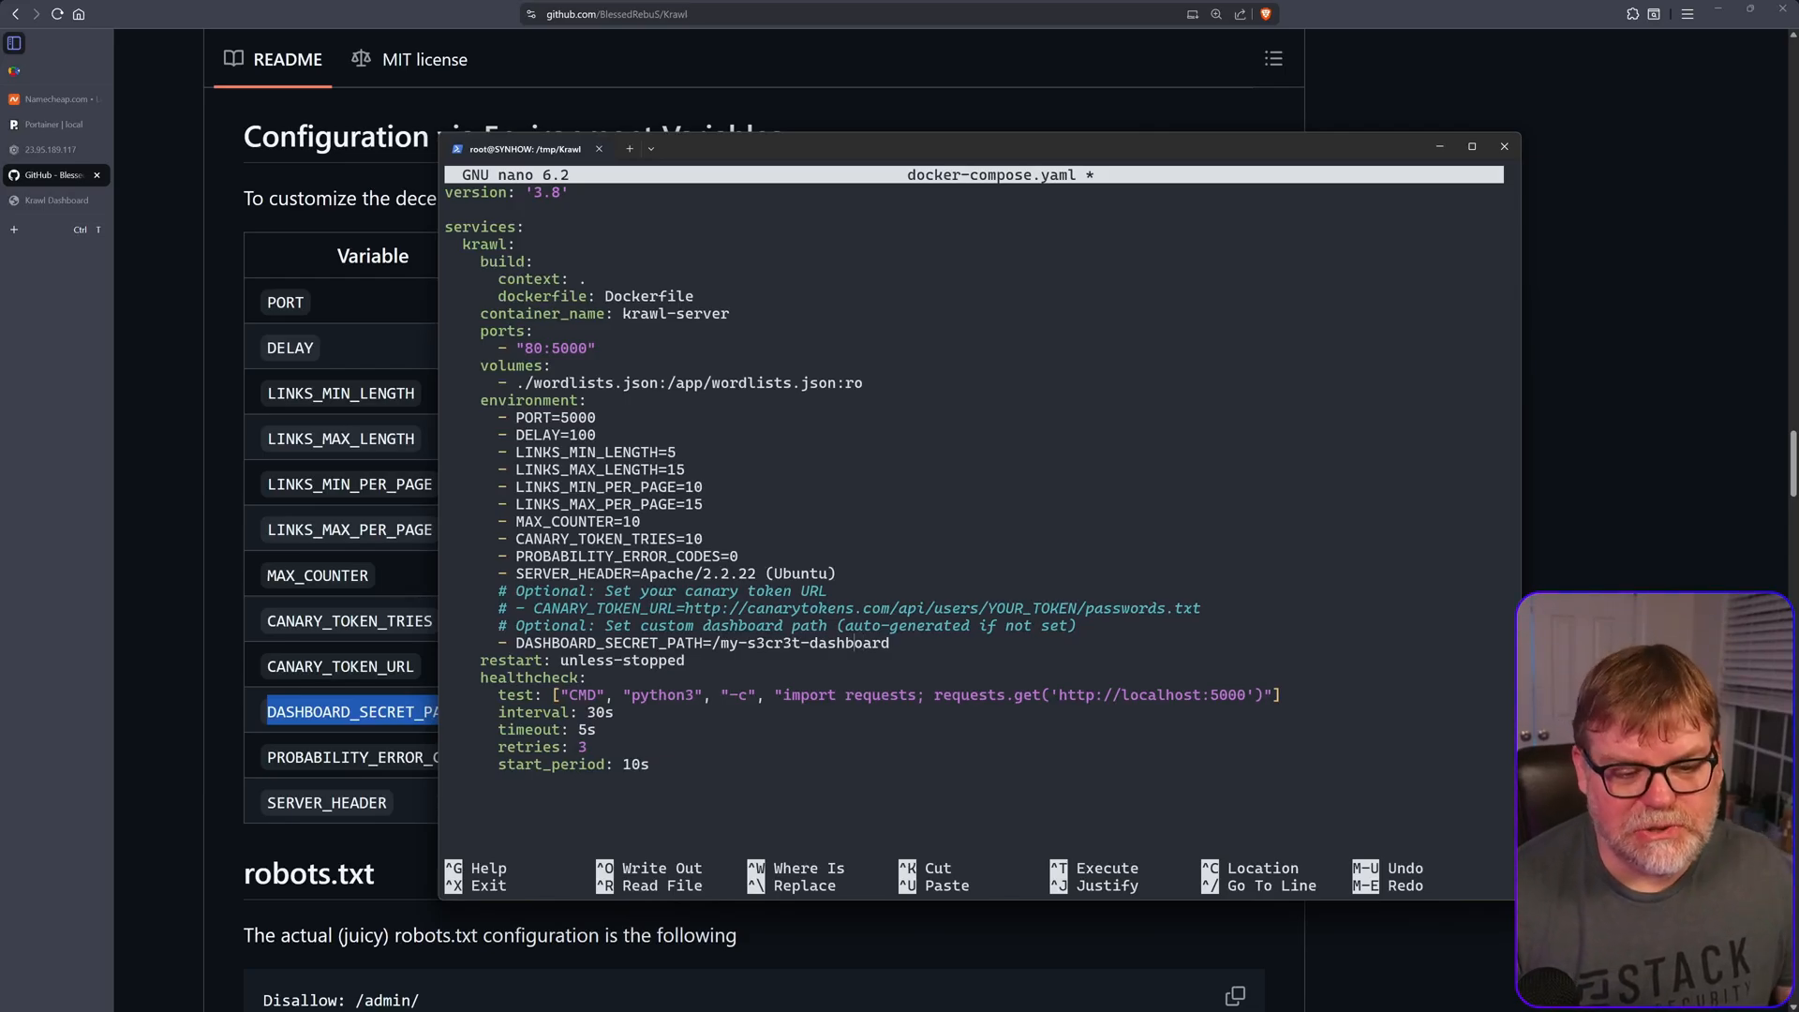
mouse_move(707, 645)
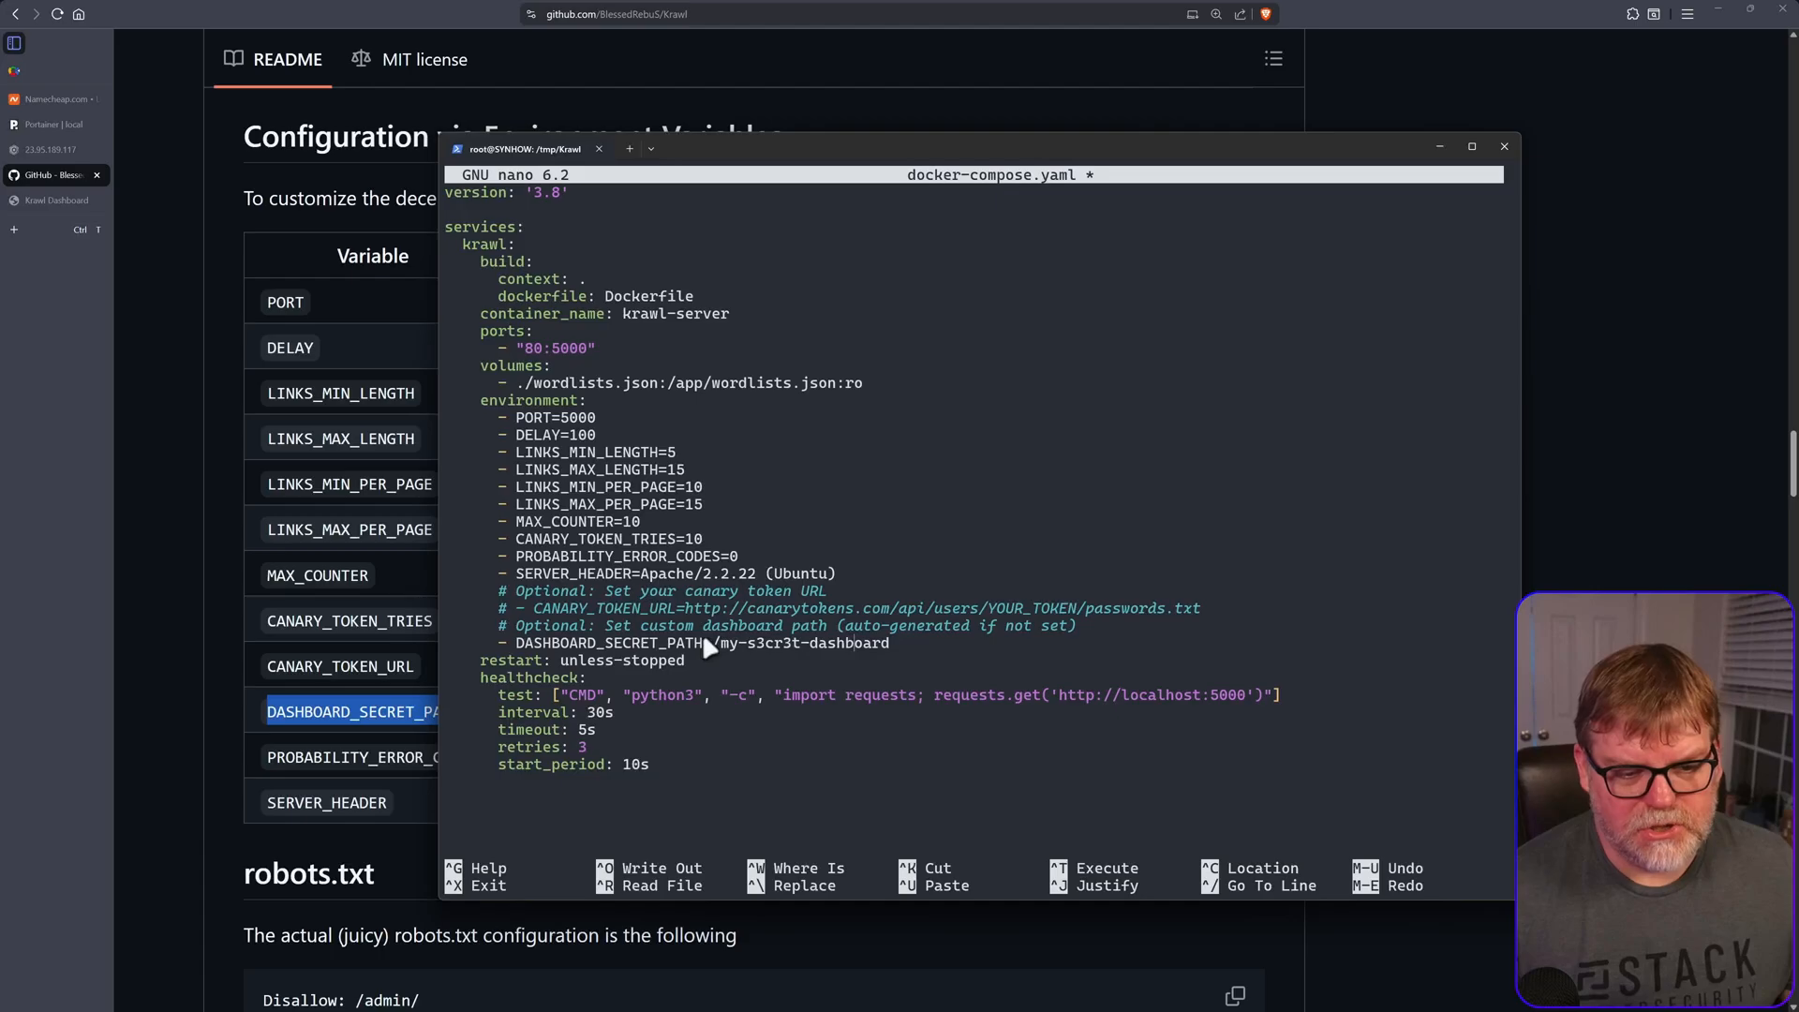
mouse_move(703, 296)
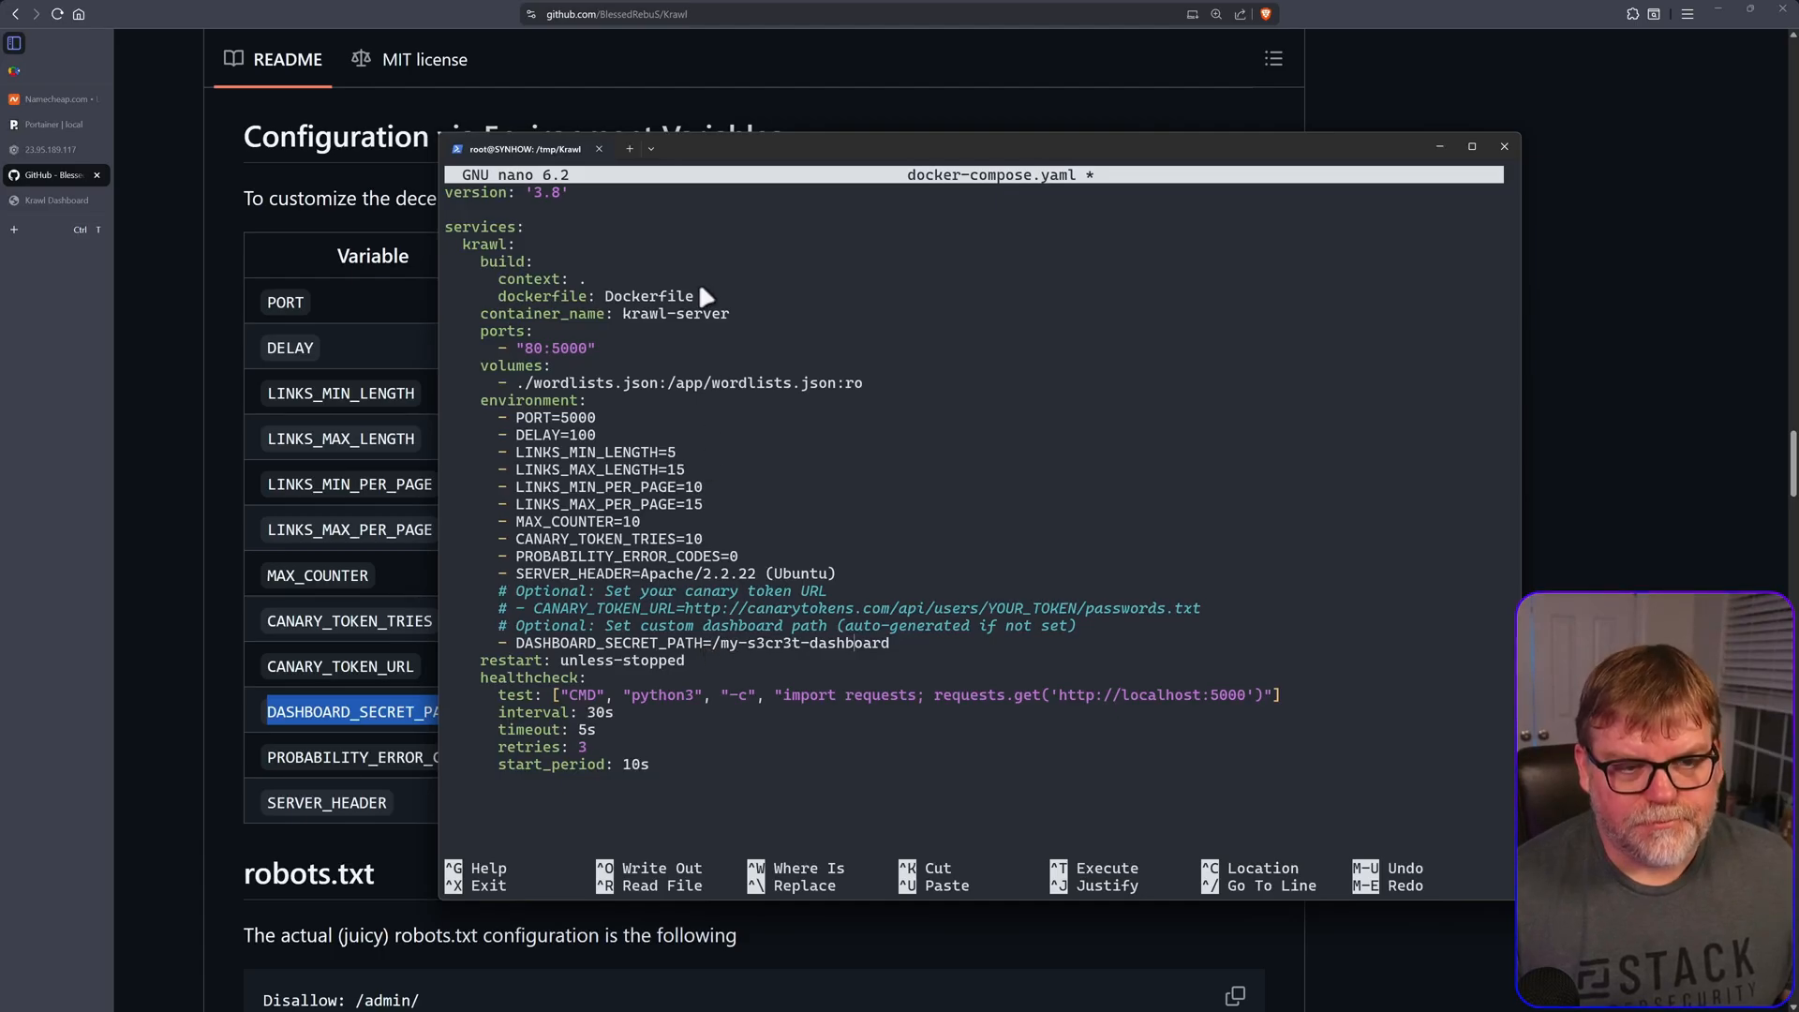
mouse_move(780, 545)
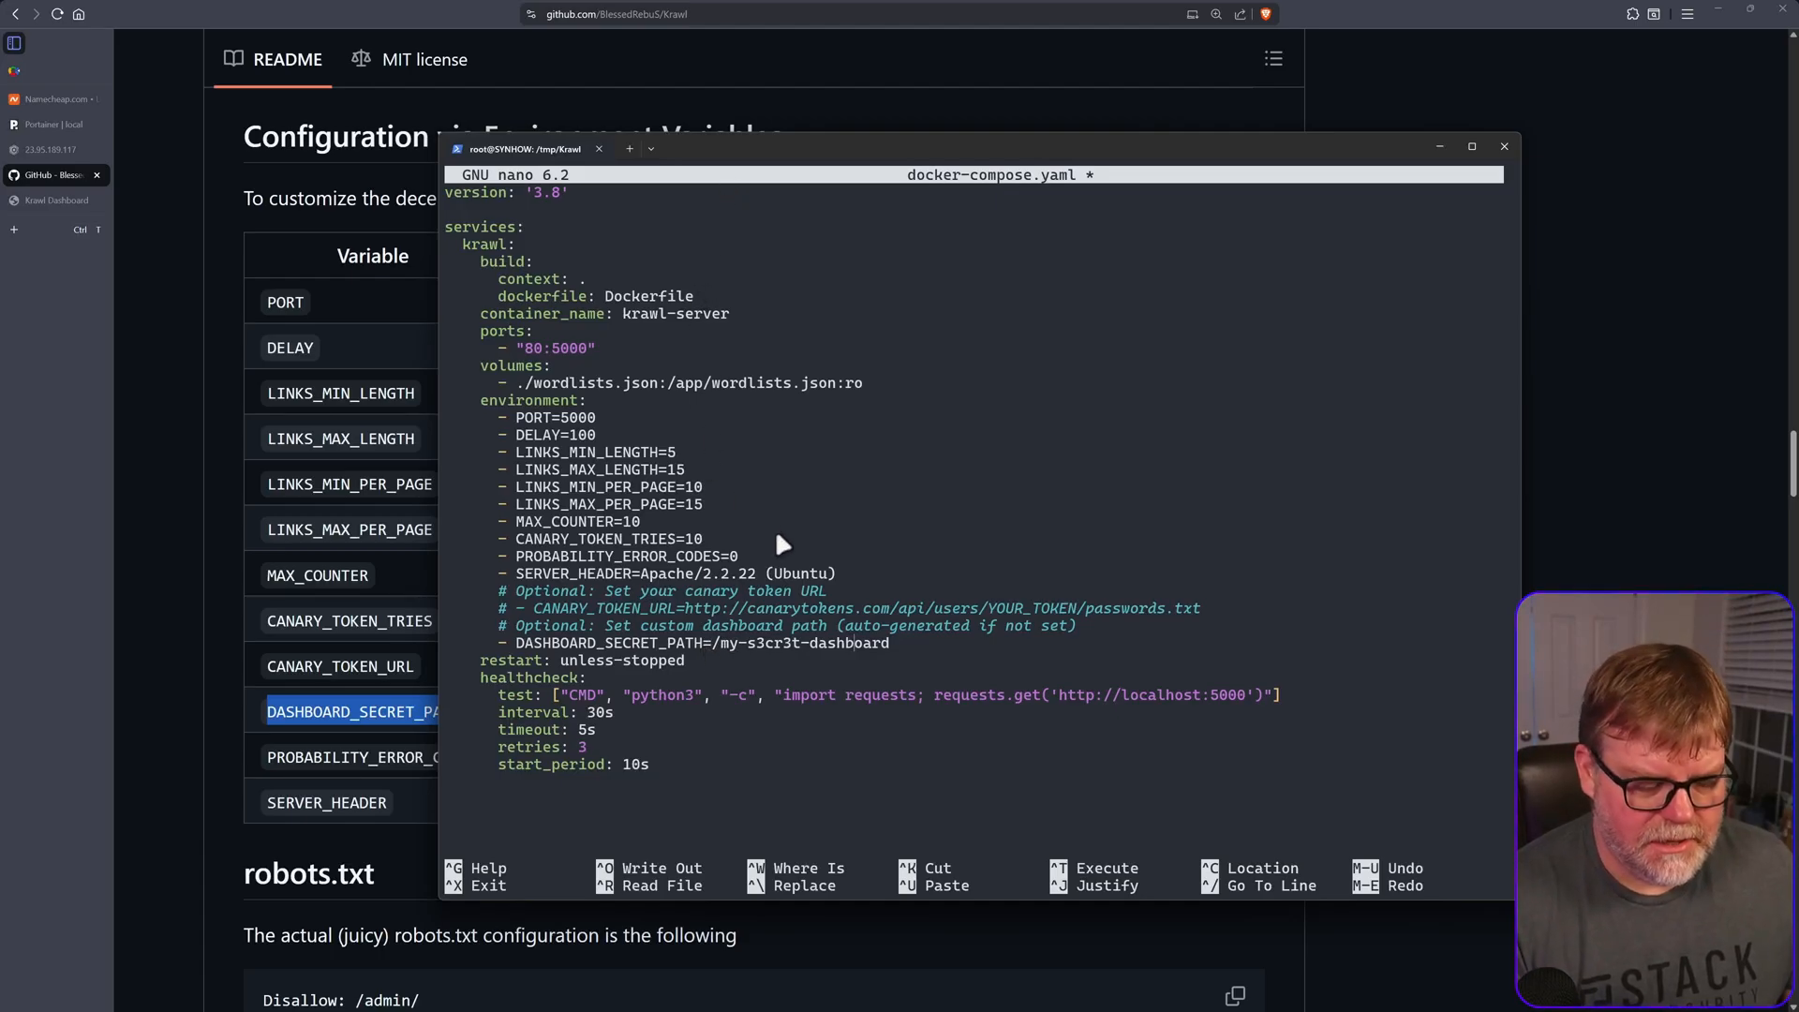
key(ctrl+o)
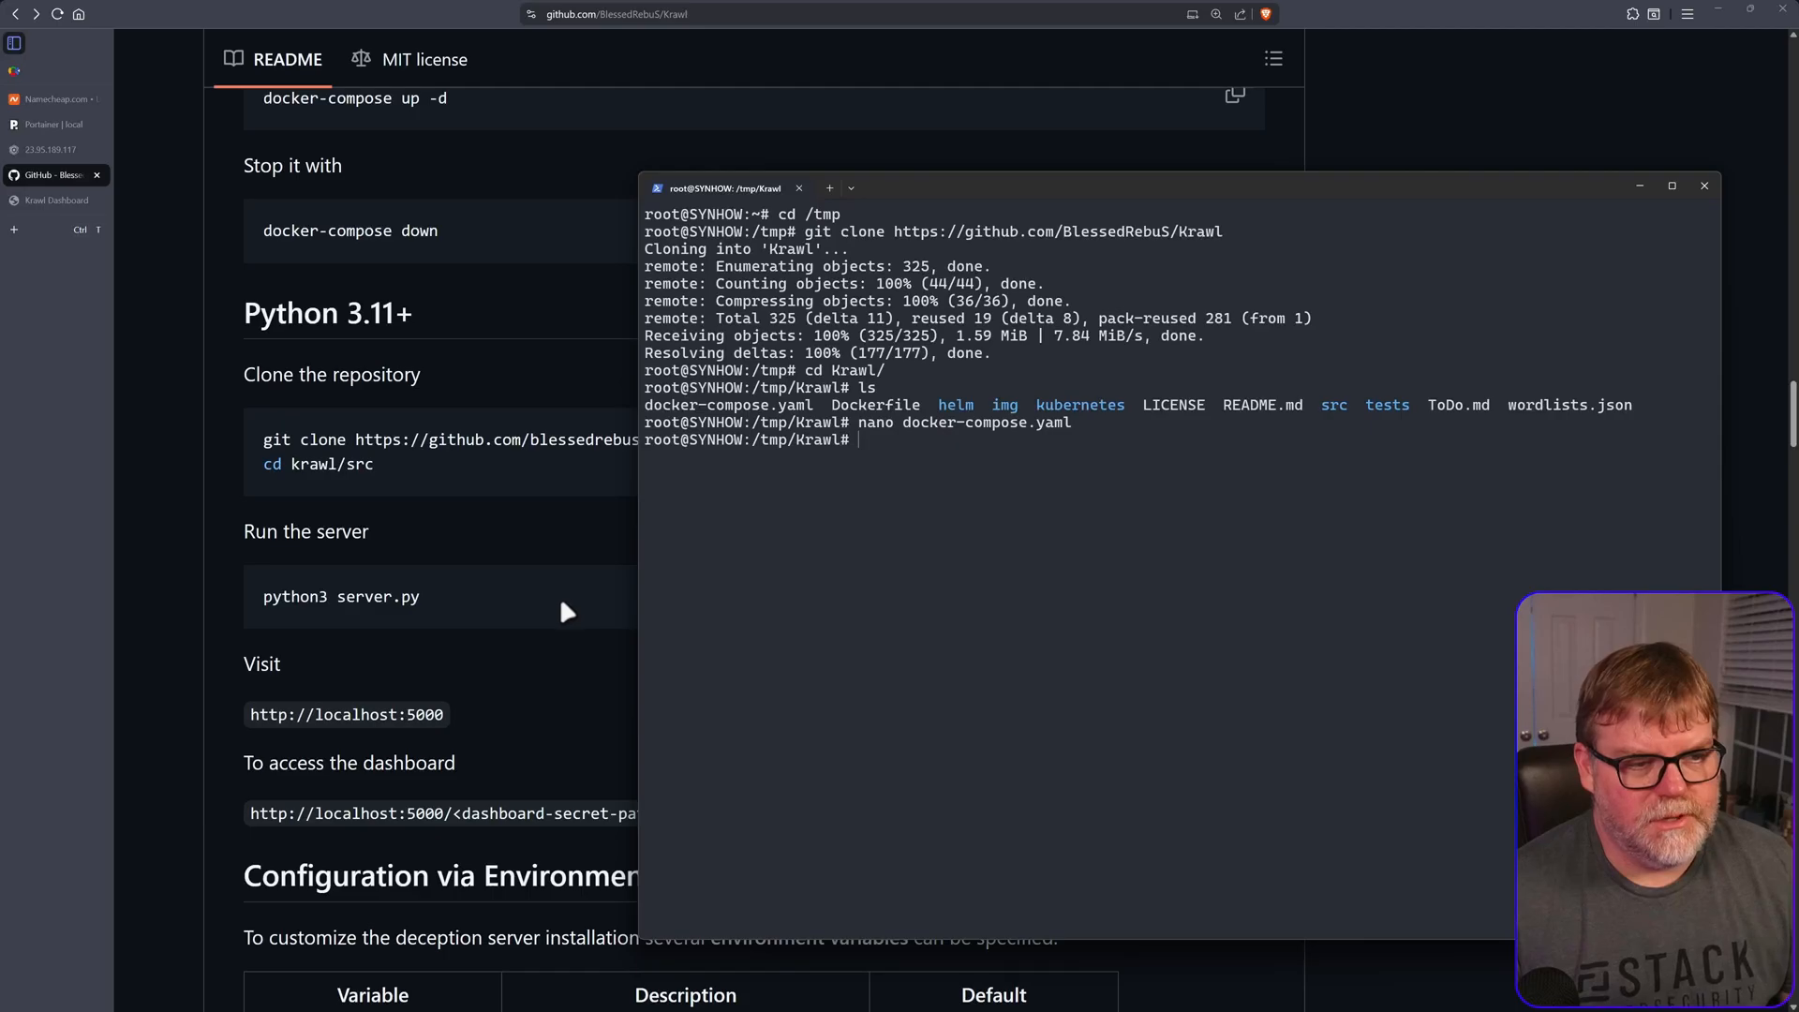
- Run 'docker compose up -d' in /tmp/Krawl to build the image and start krawl-server
scroll(up, 3)
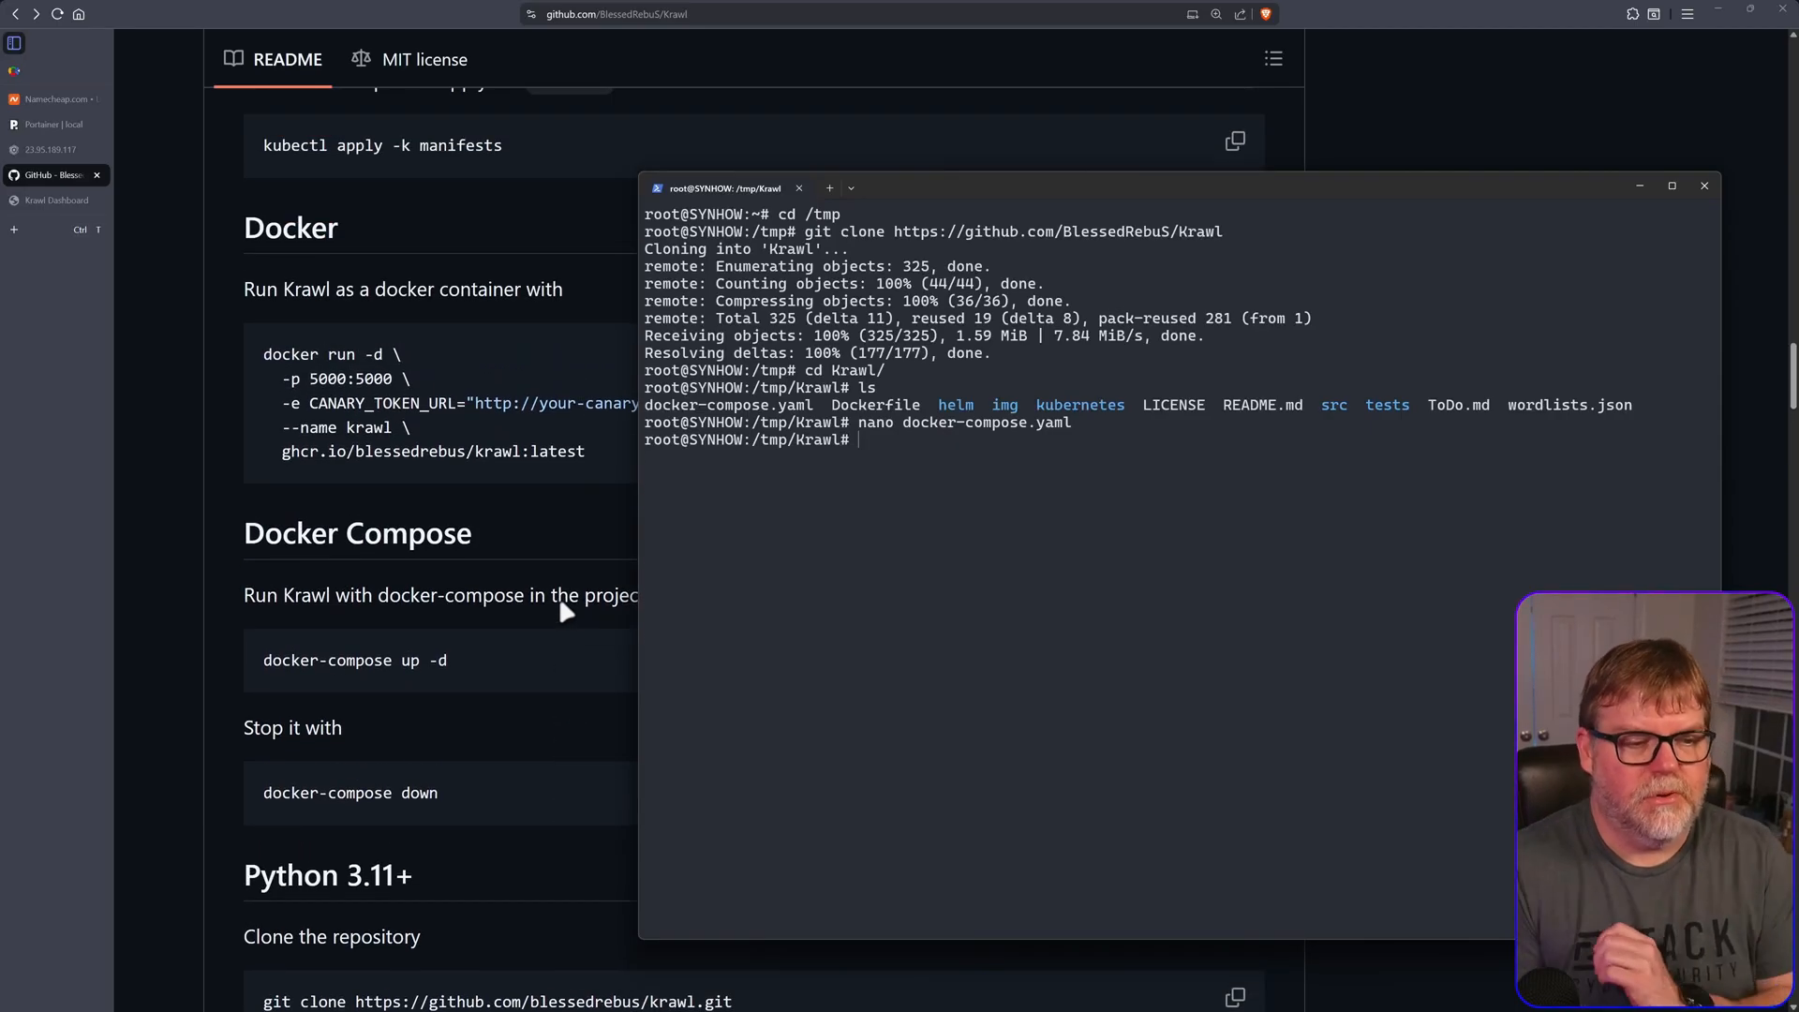
mouse_move(560, 606)
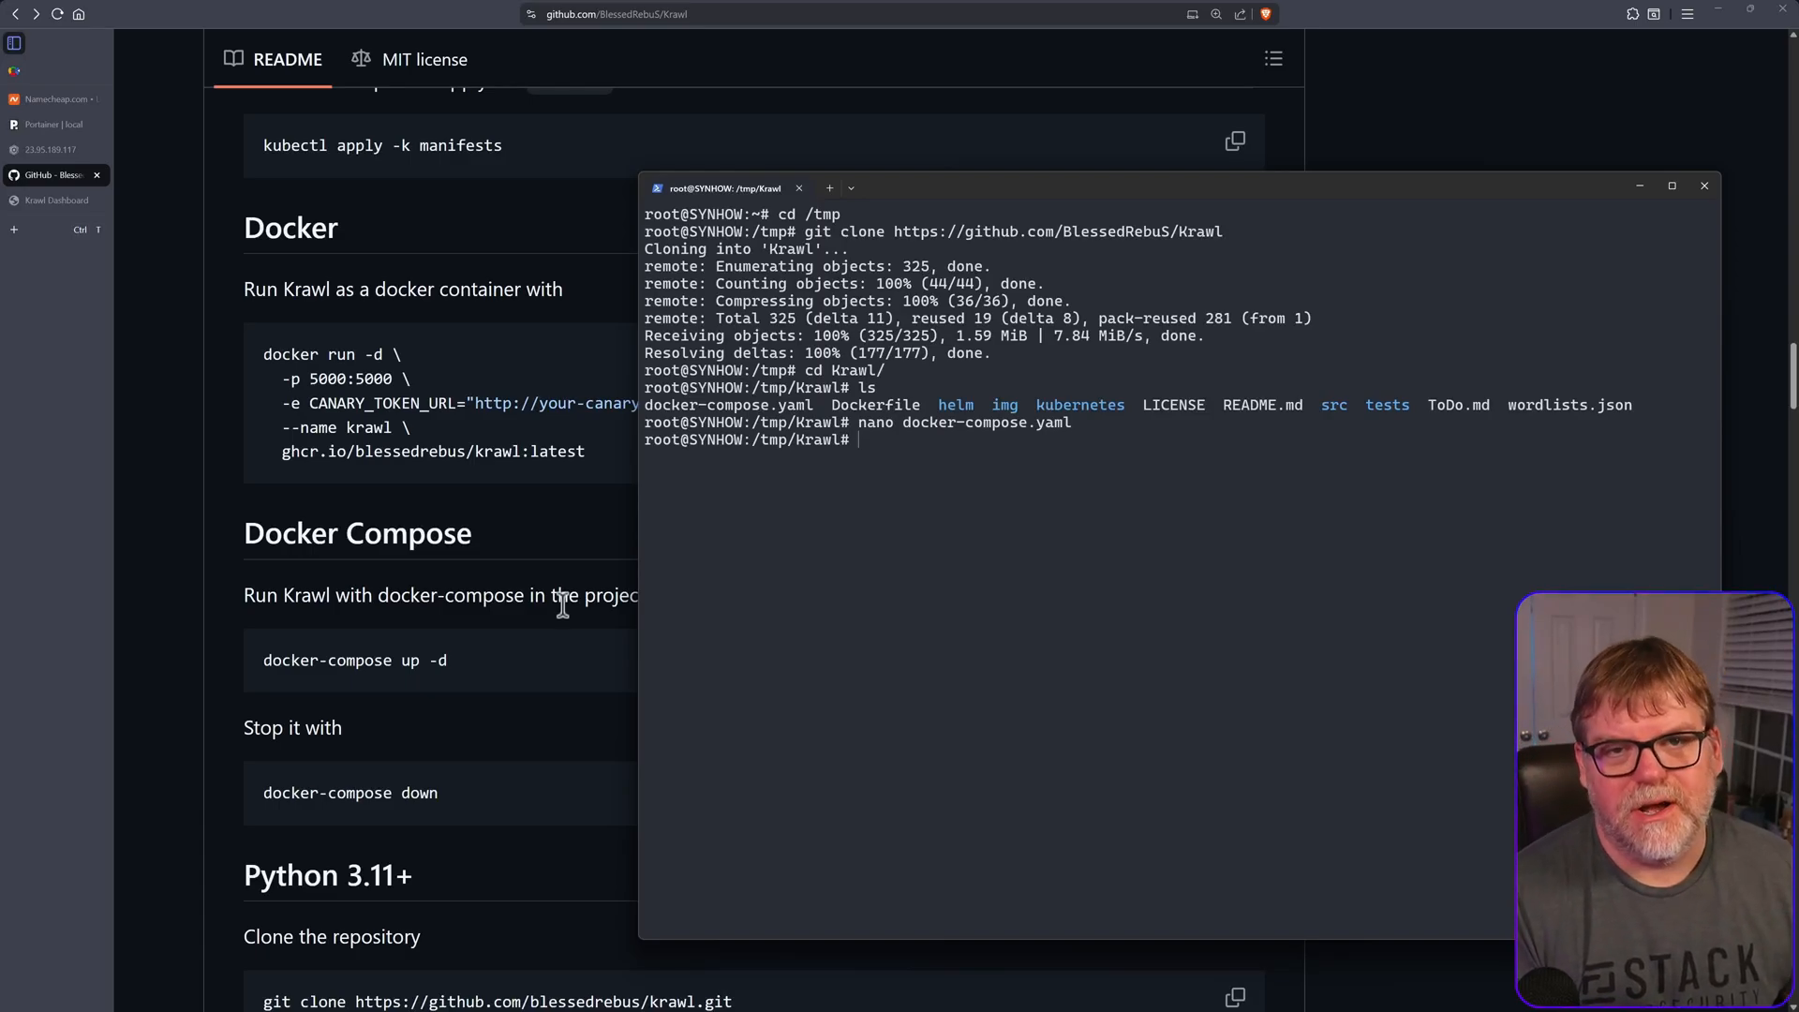
text(docker)
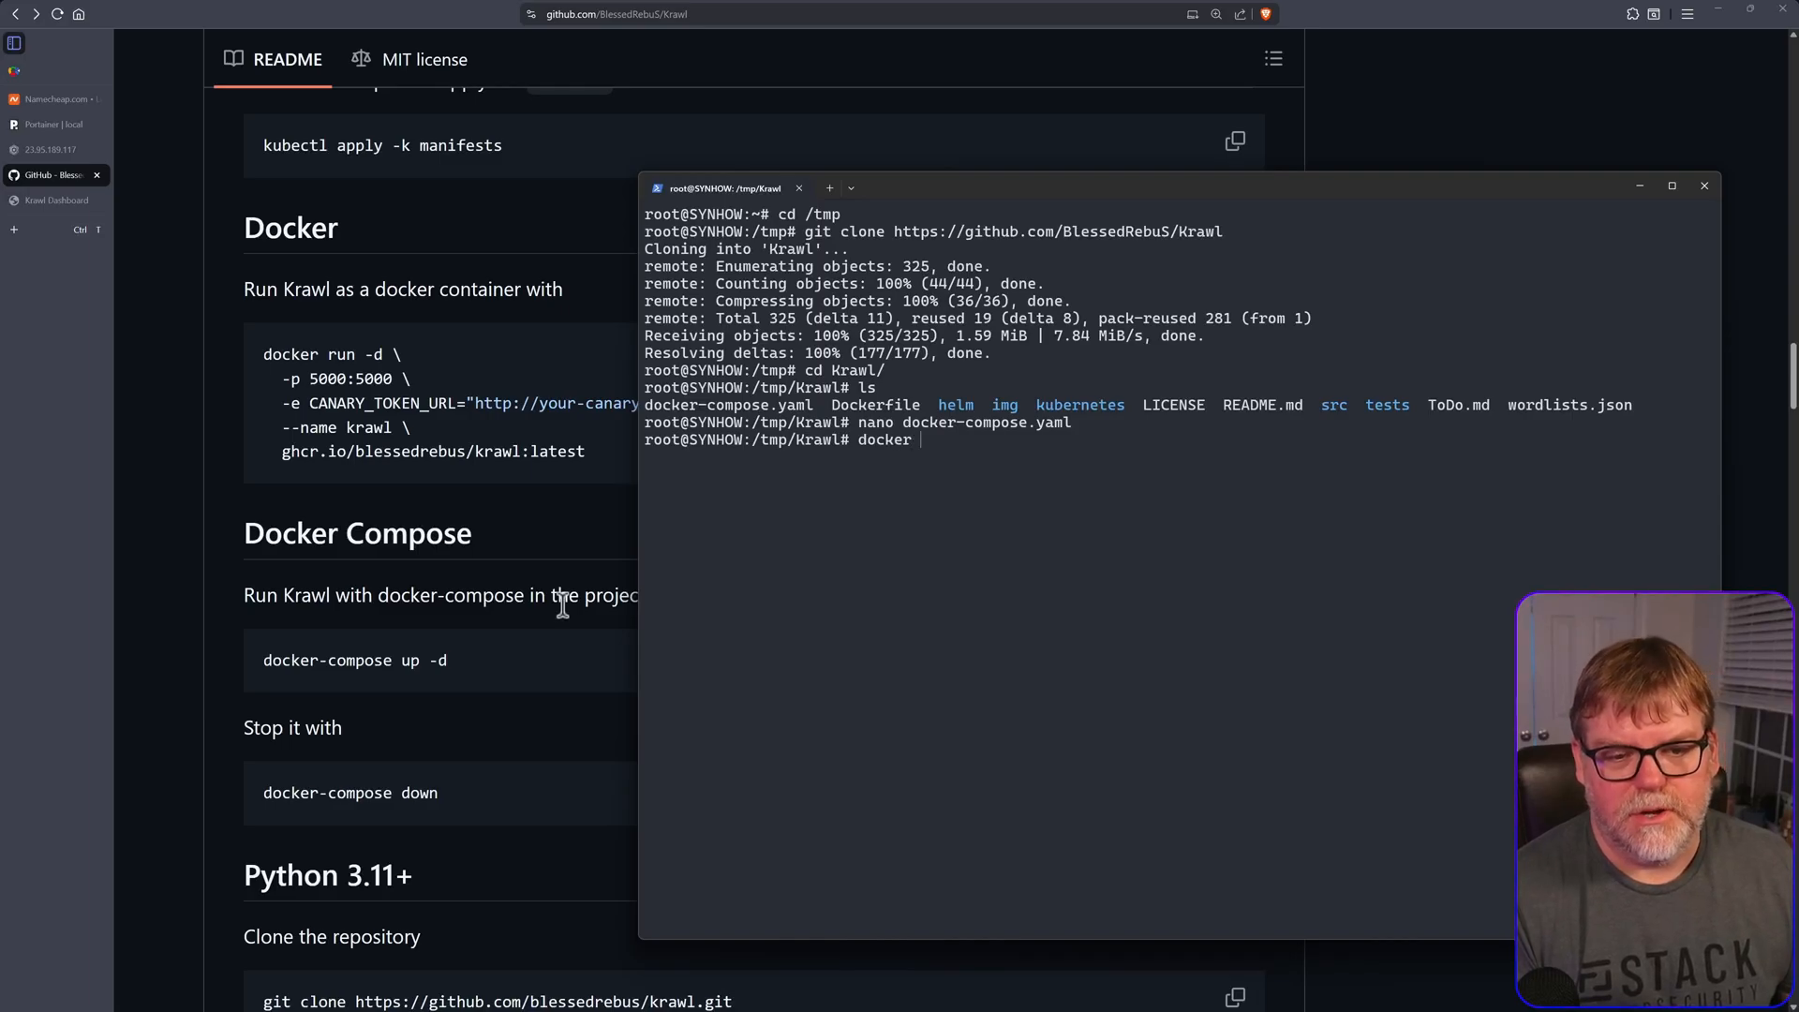
text(compus)
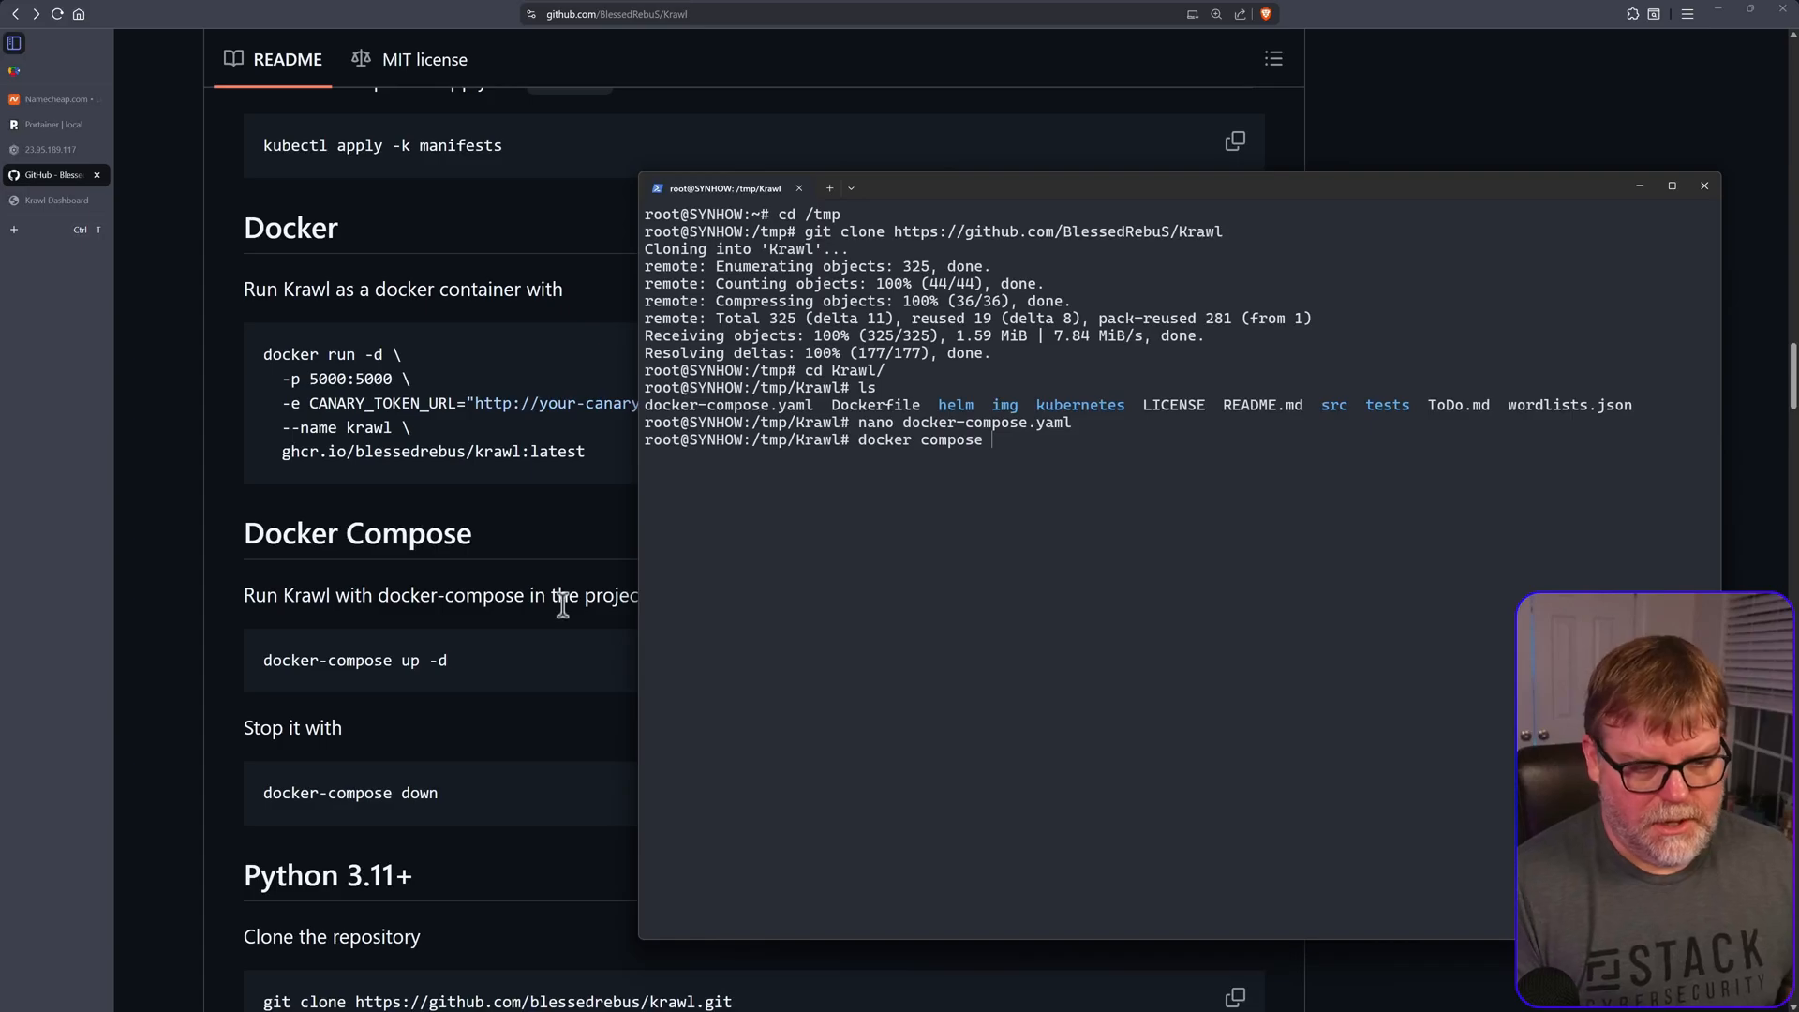
text(up -d)
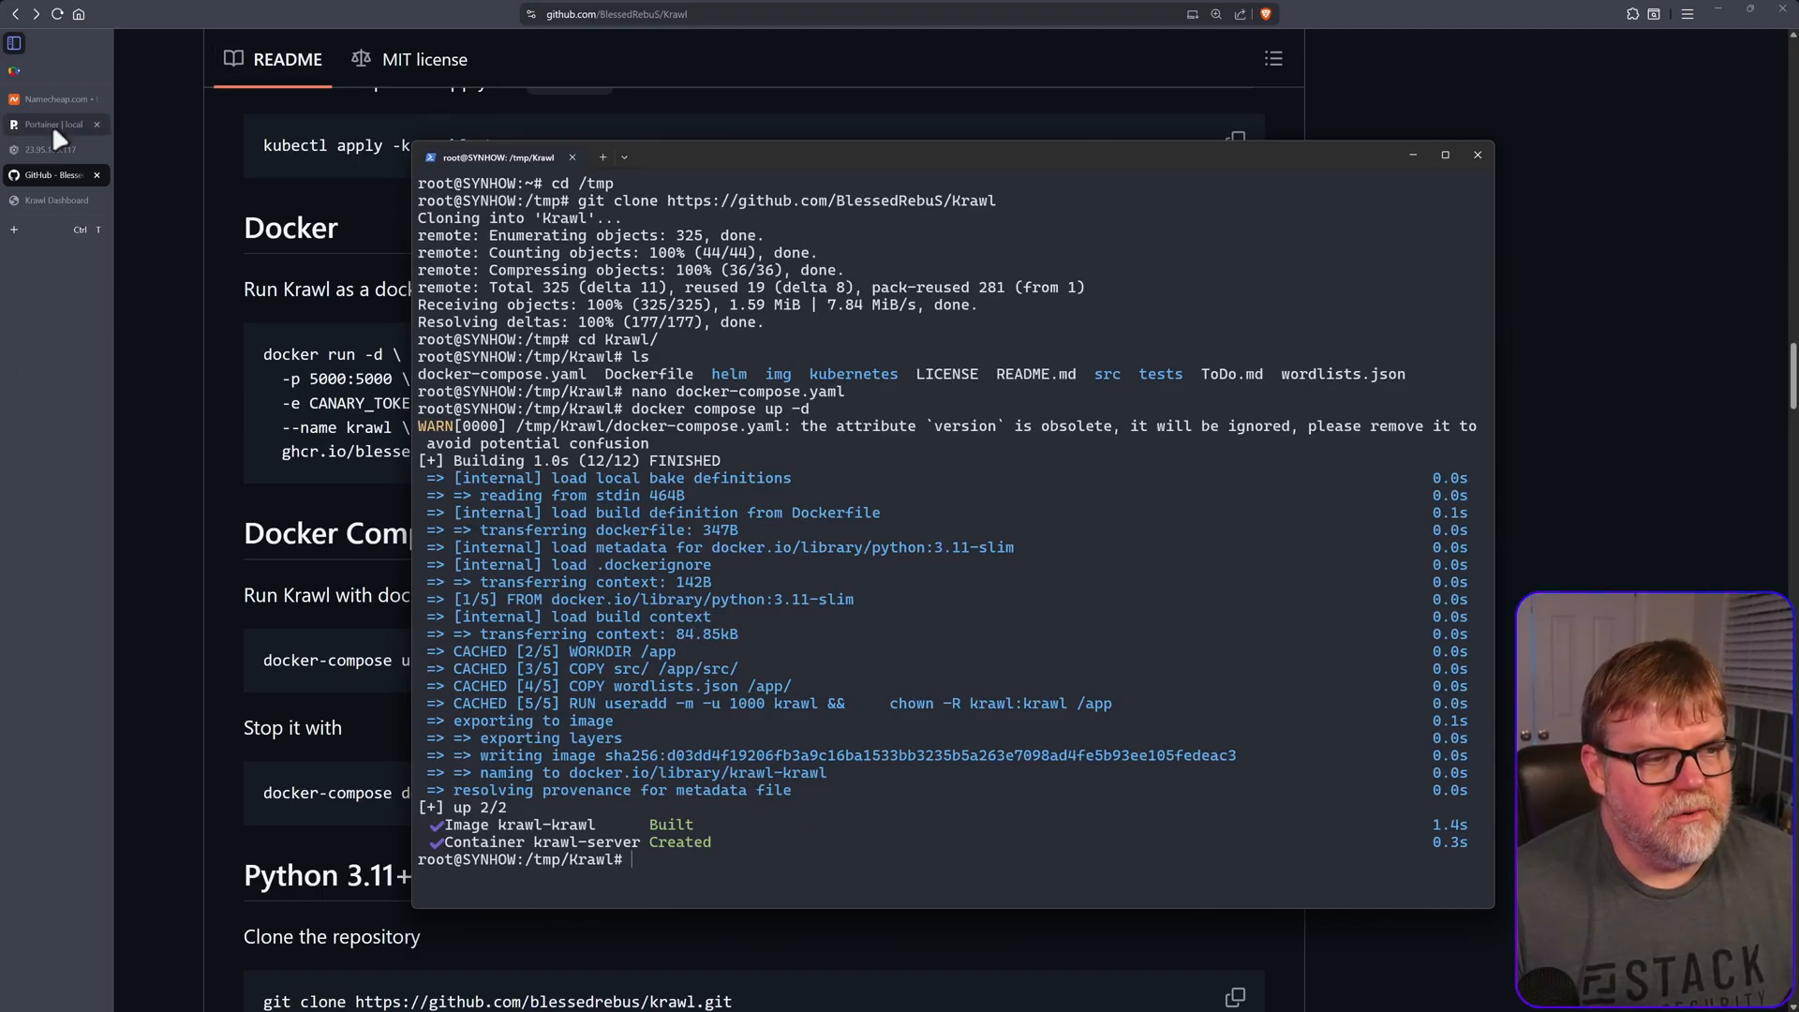
- View the deployed server's 'Krawl me!' page of random links, then return to the repository README
click(52, 124)
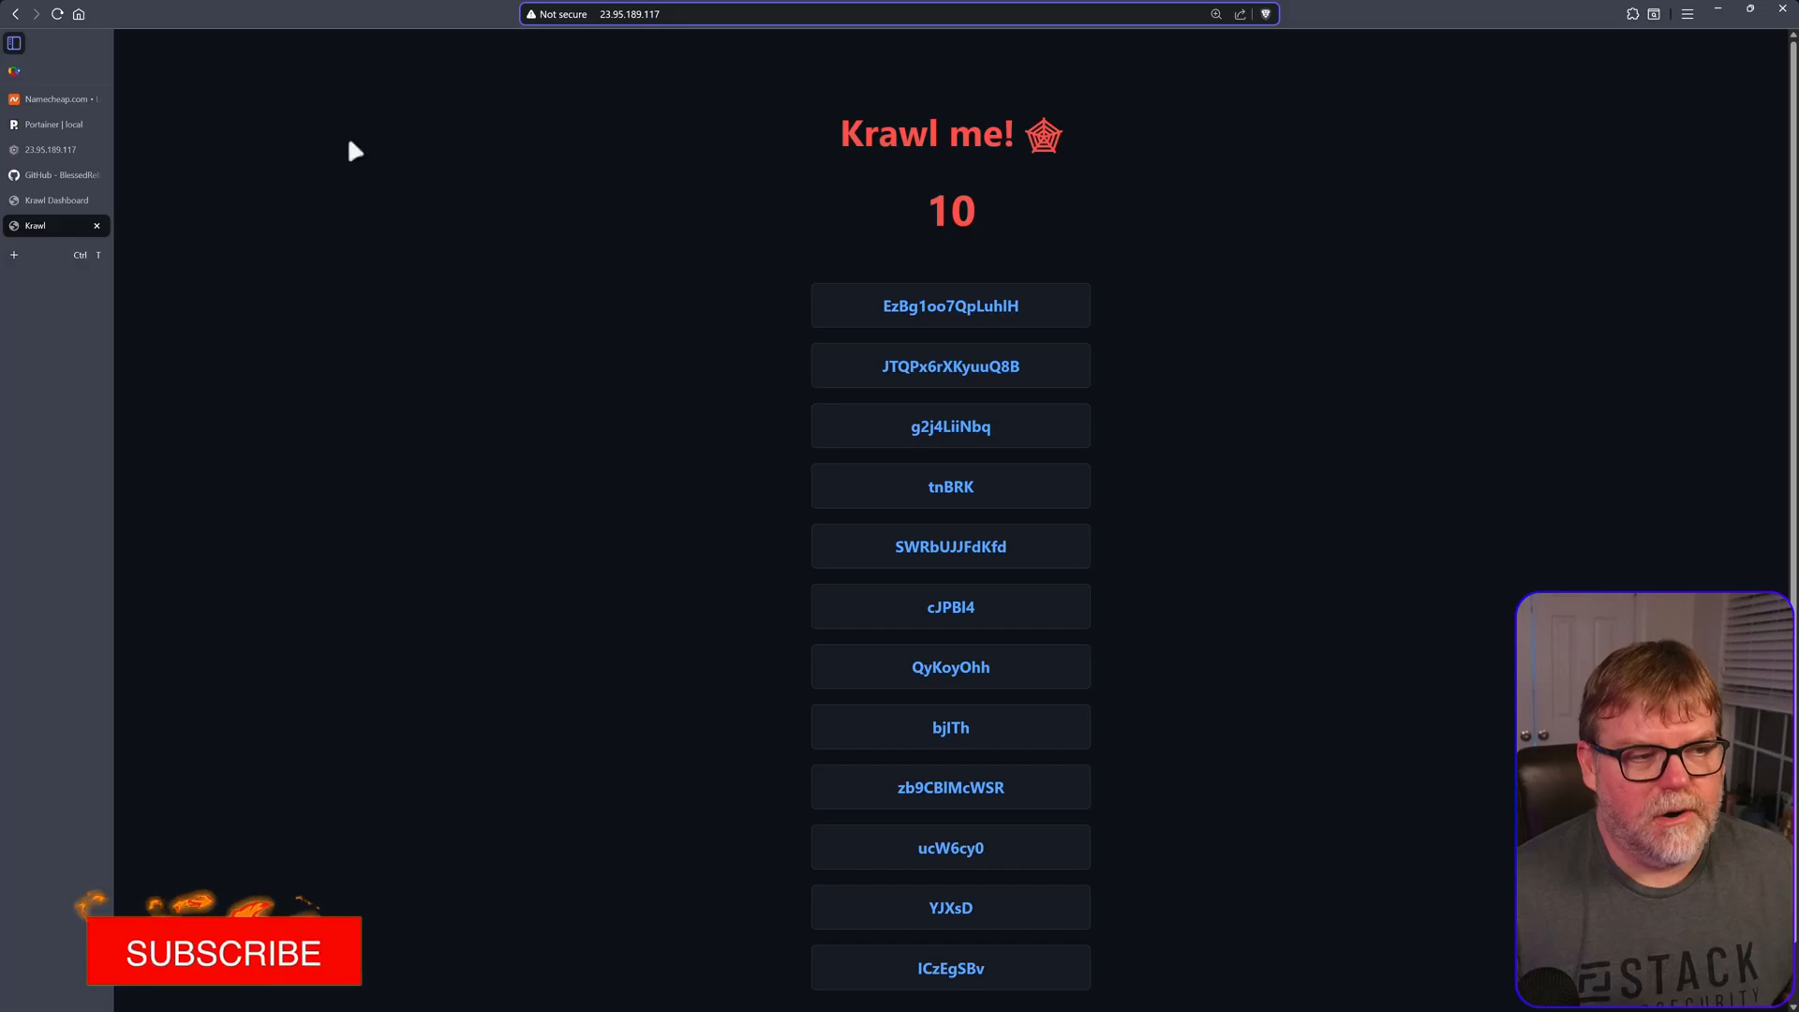
click(53, 174)
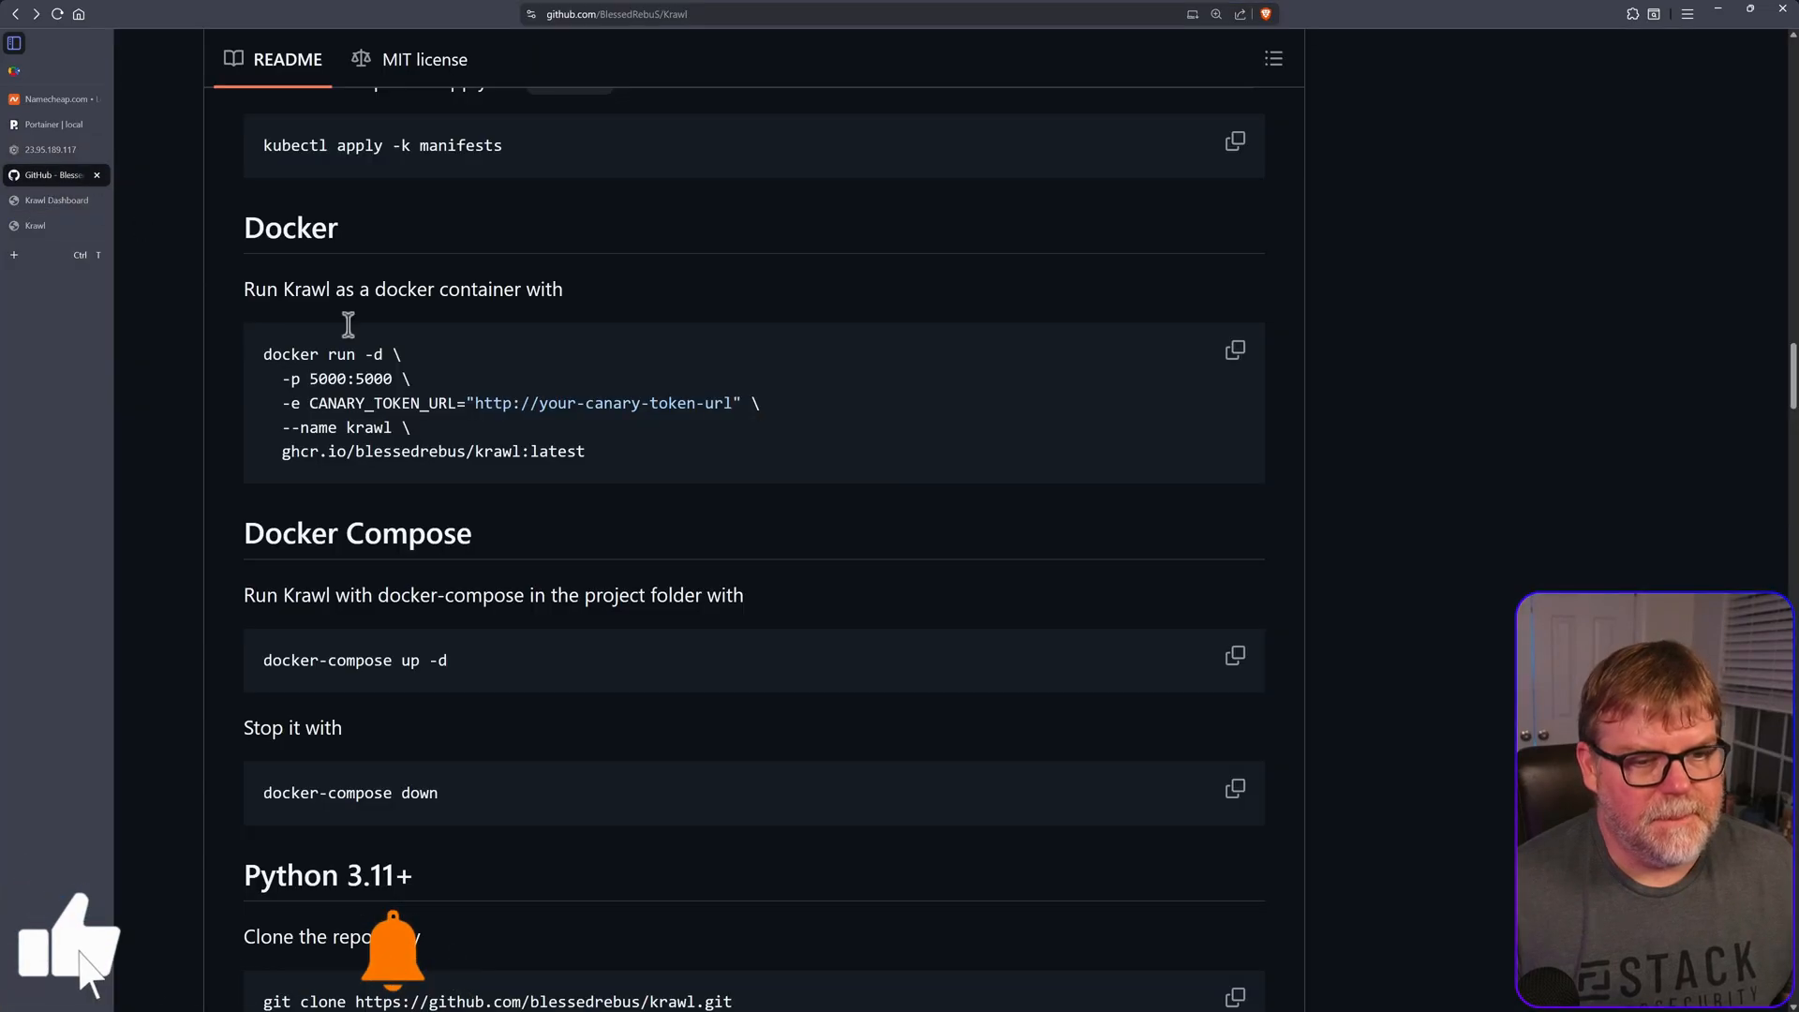
scroll(up, 3)
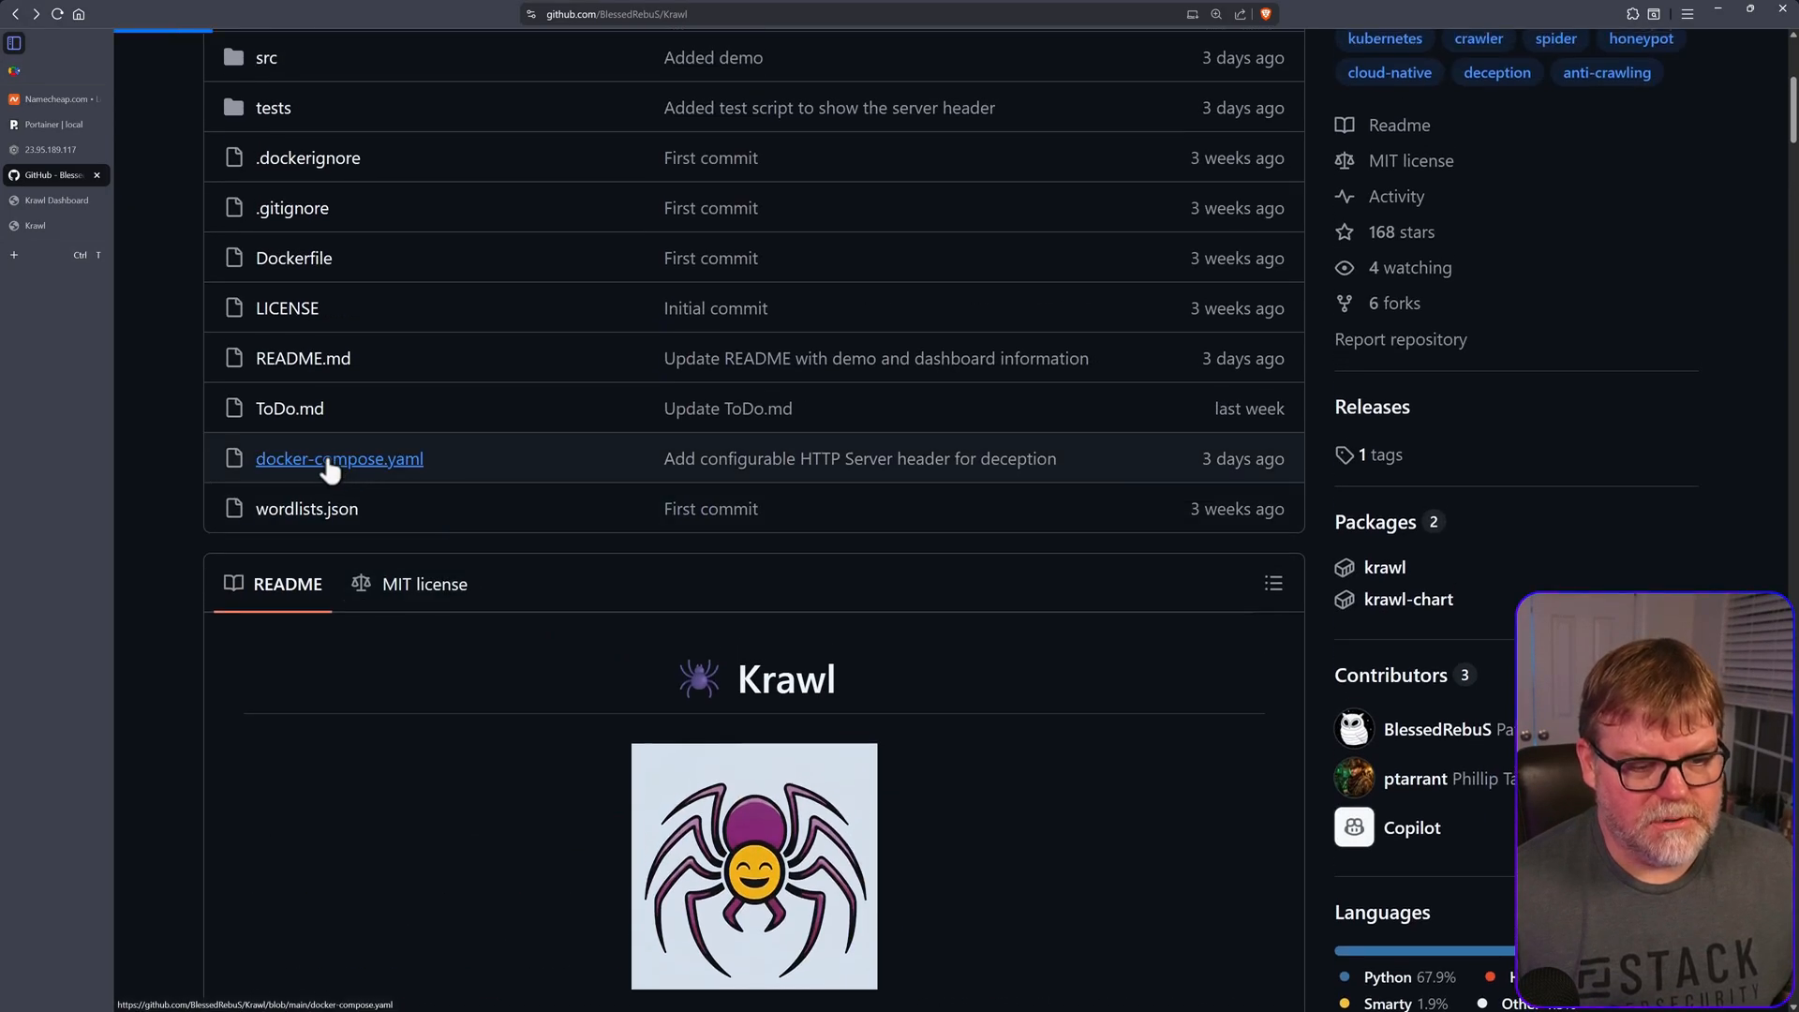
- View docker-compose.yaml's example path /my-secret-dashboard and switch to the deployed server's pages
click(339, 457)
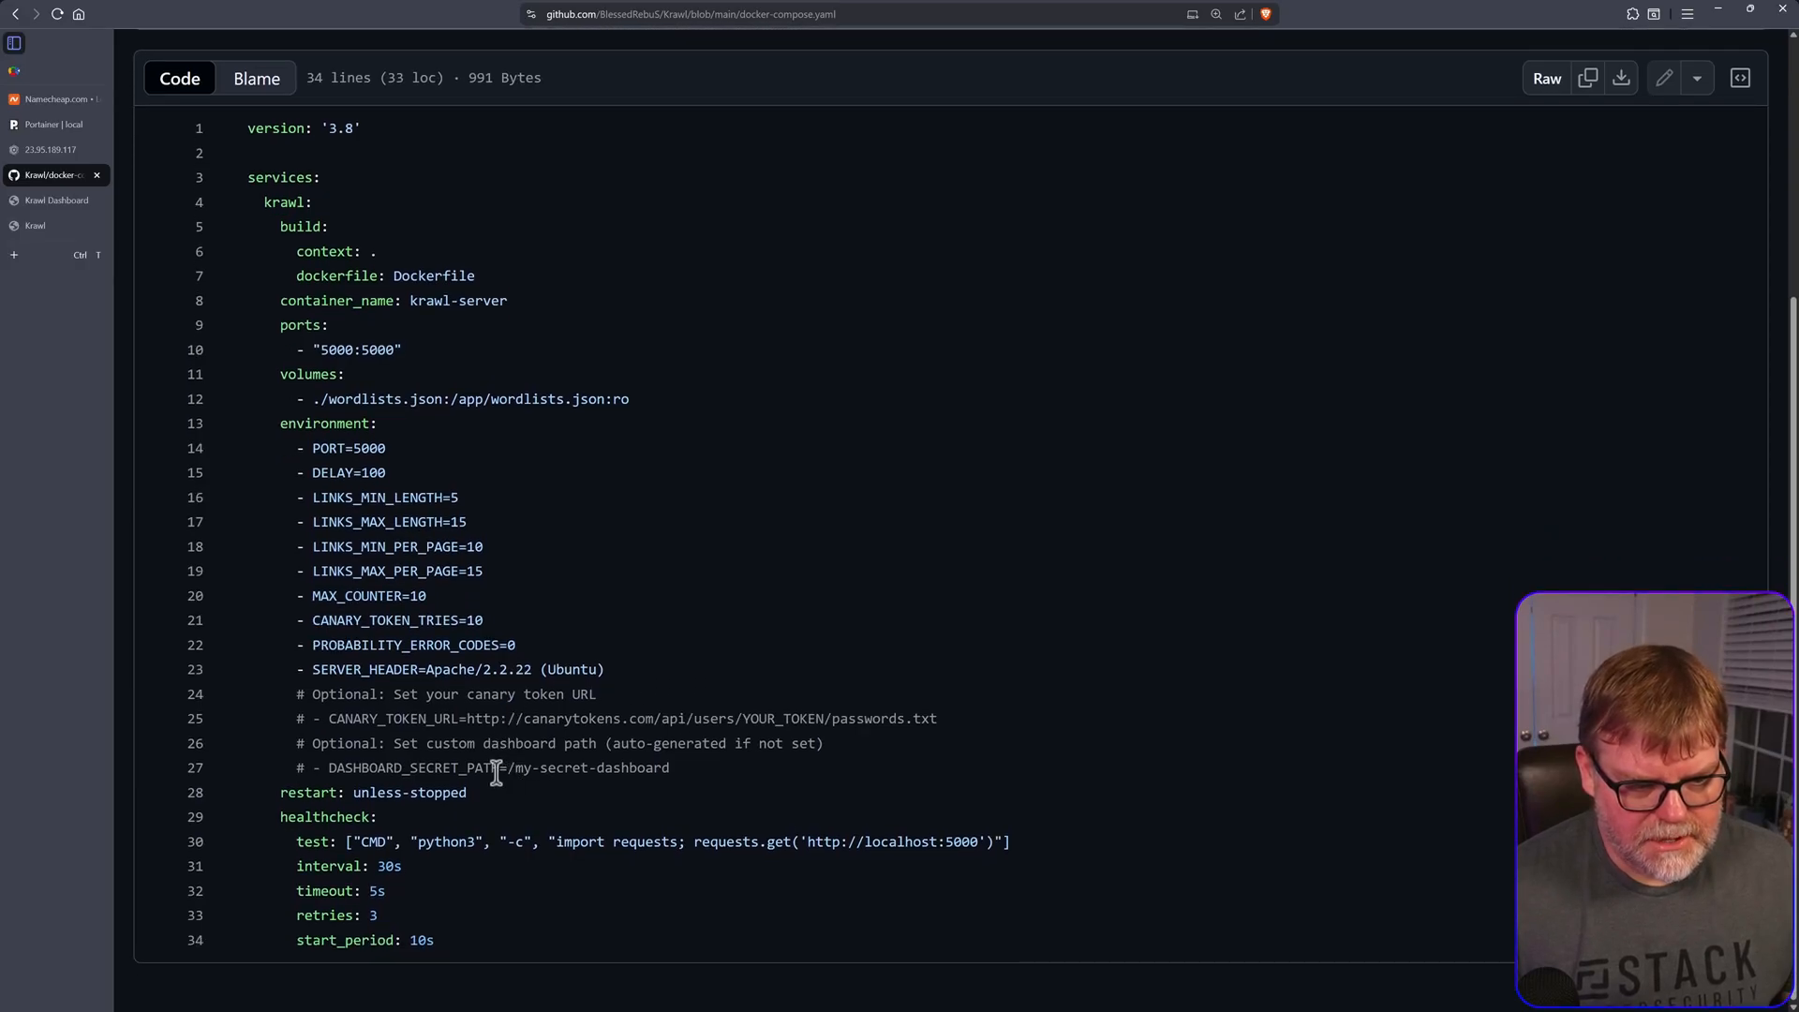
double_click(590, 768)
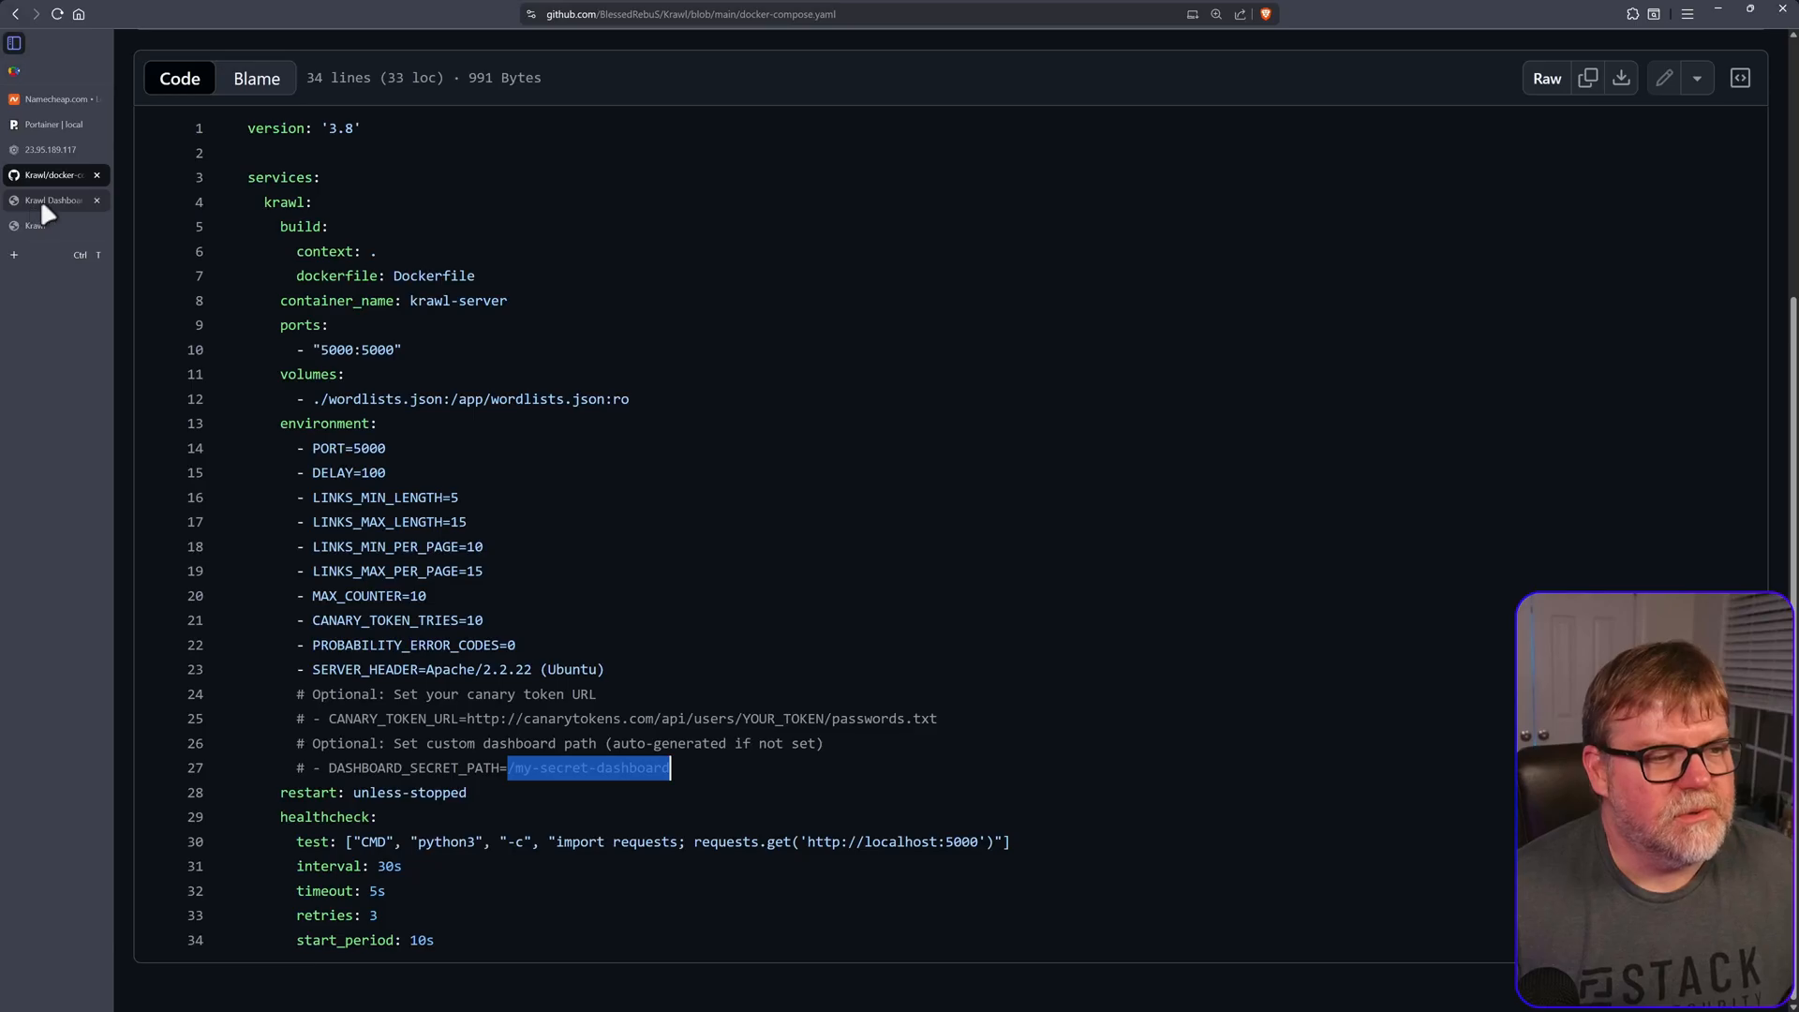
click(50, 150)
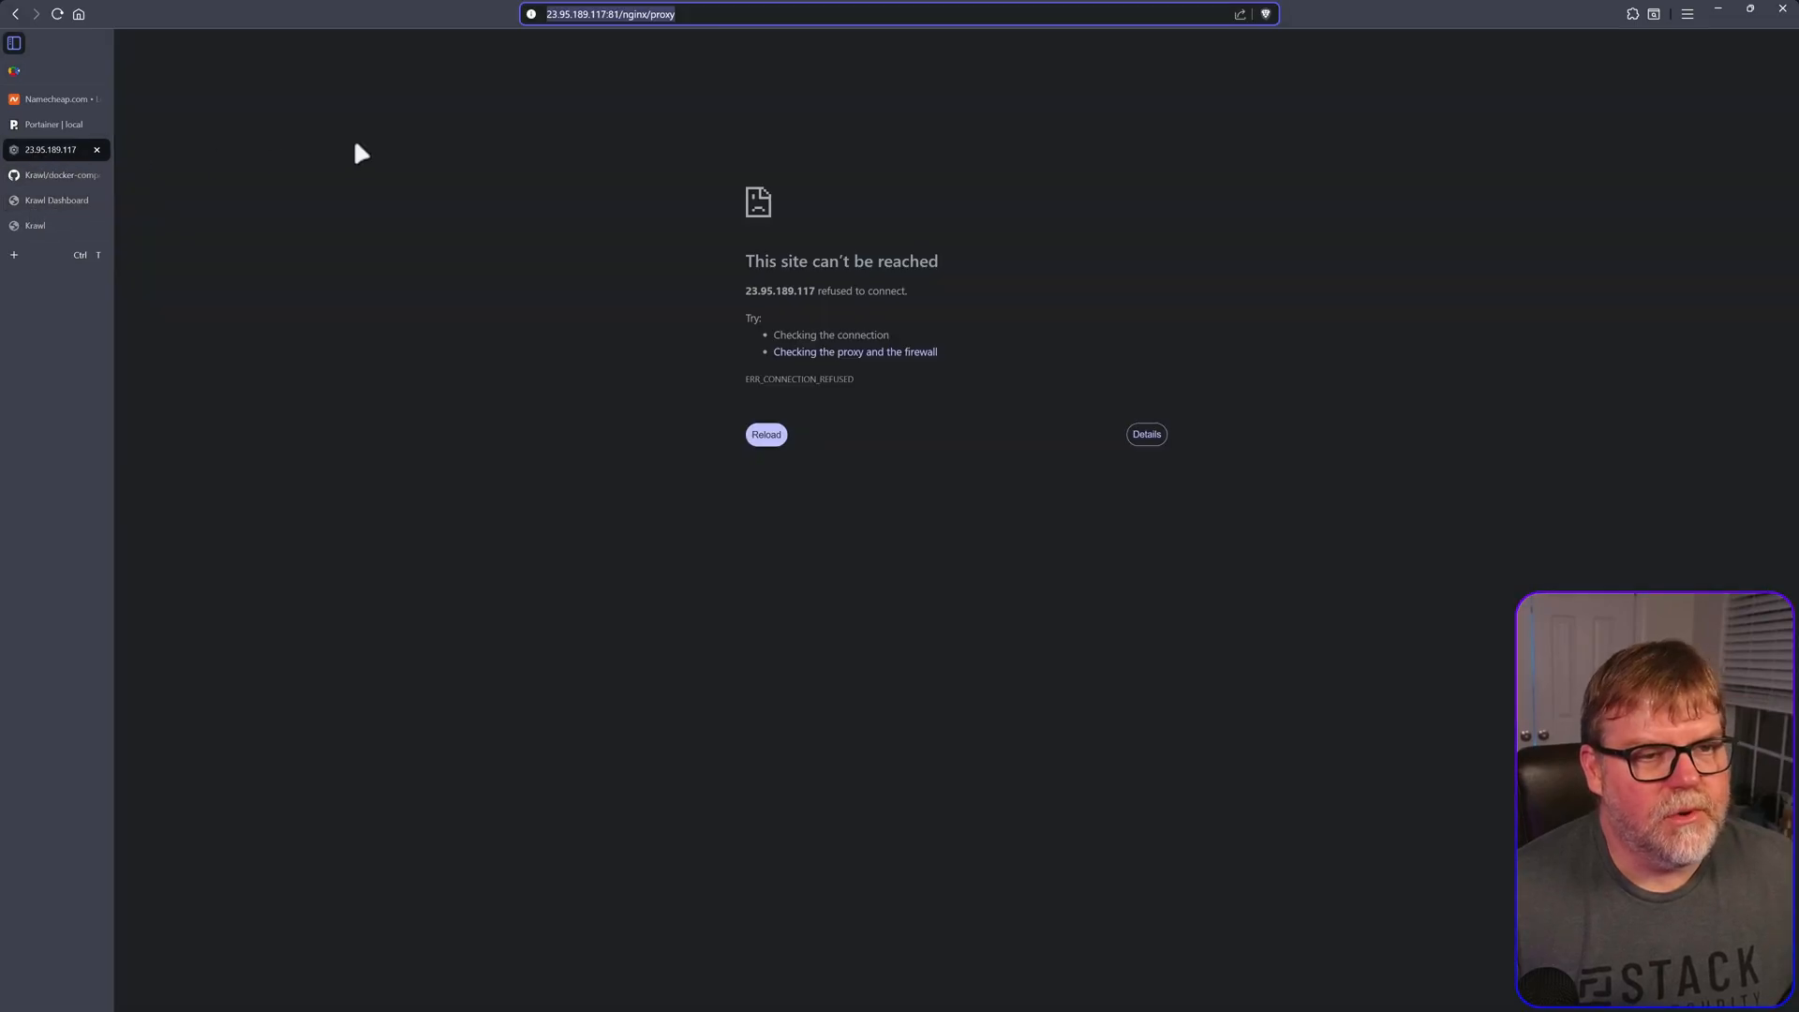
click(34, 225)
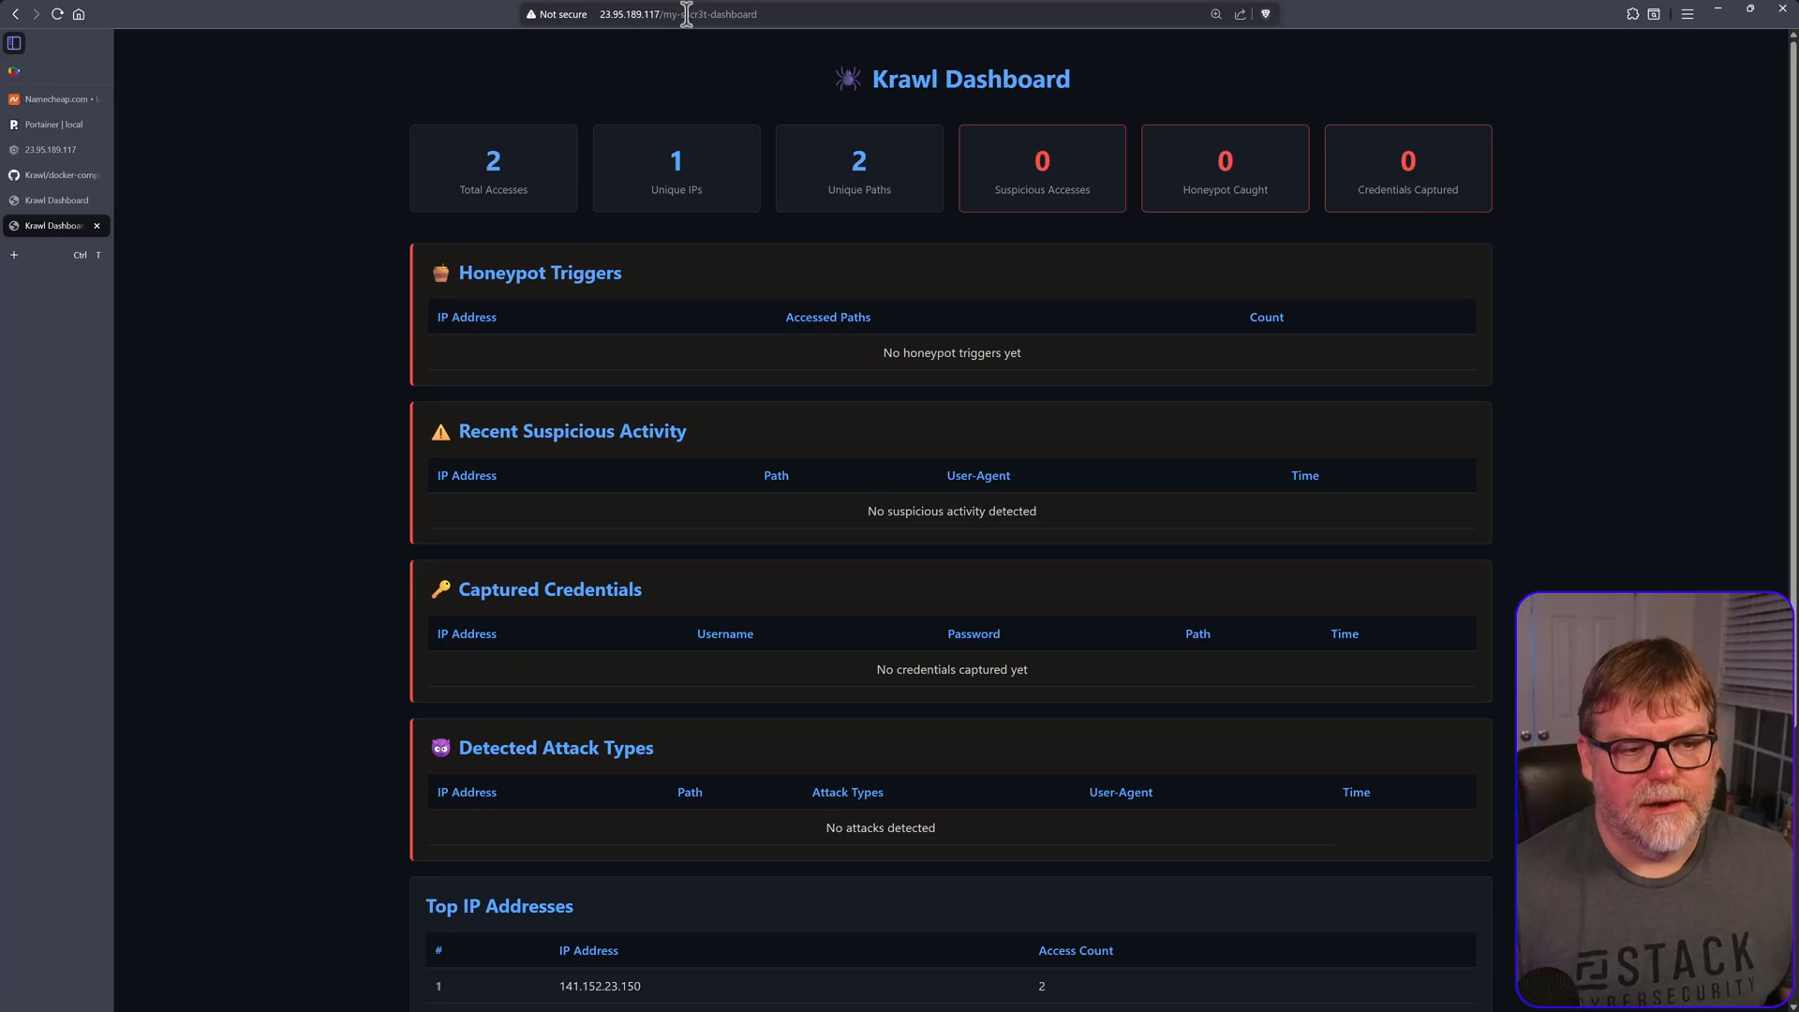
- Refresh the /my-s3cr3t-dashboard page to see 16 accesses, then return to docker-compose.yaml
scroll(down, 3)
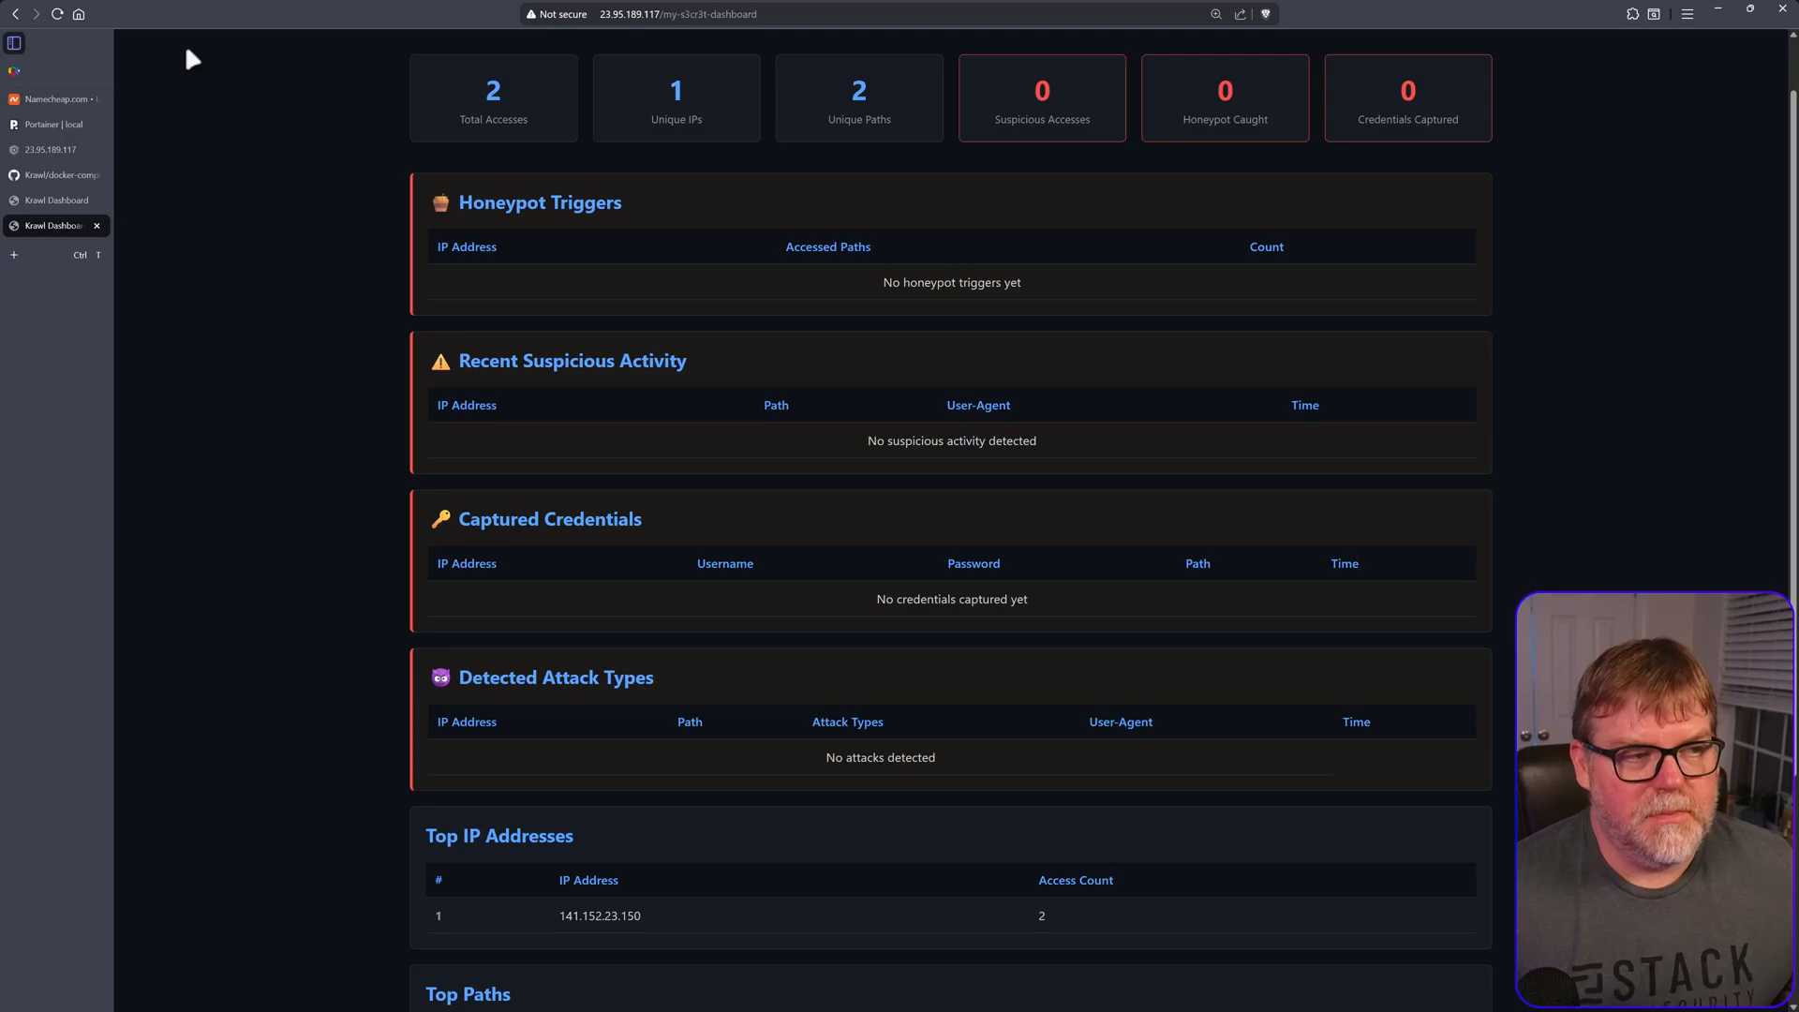
click(56, 13)
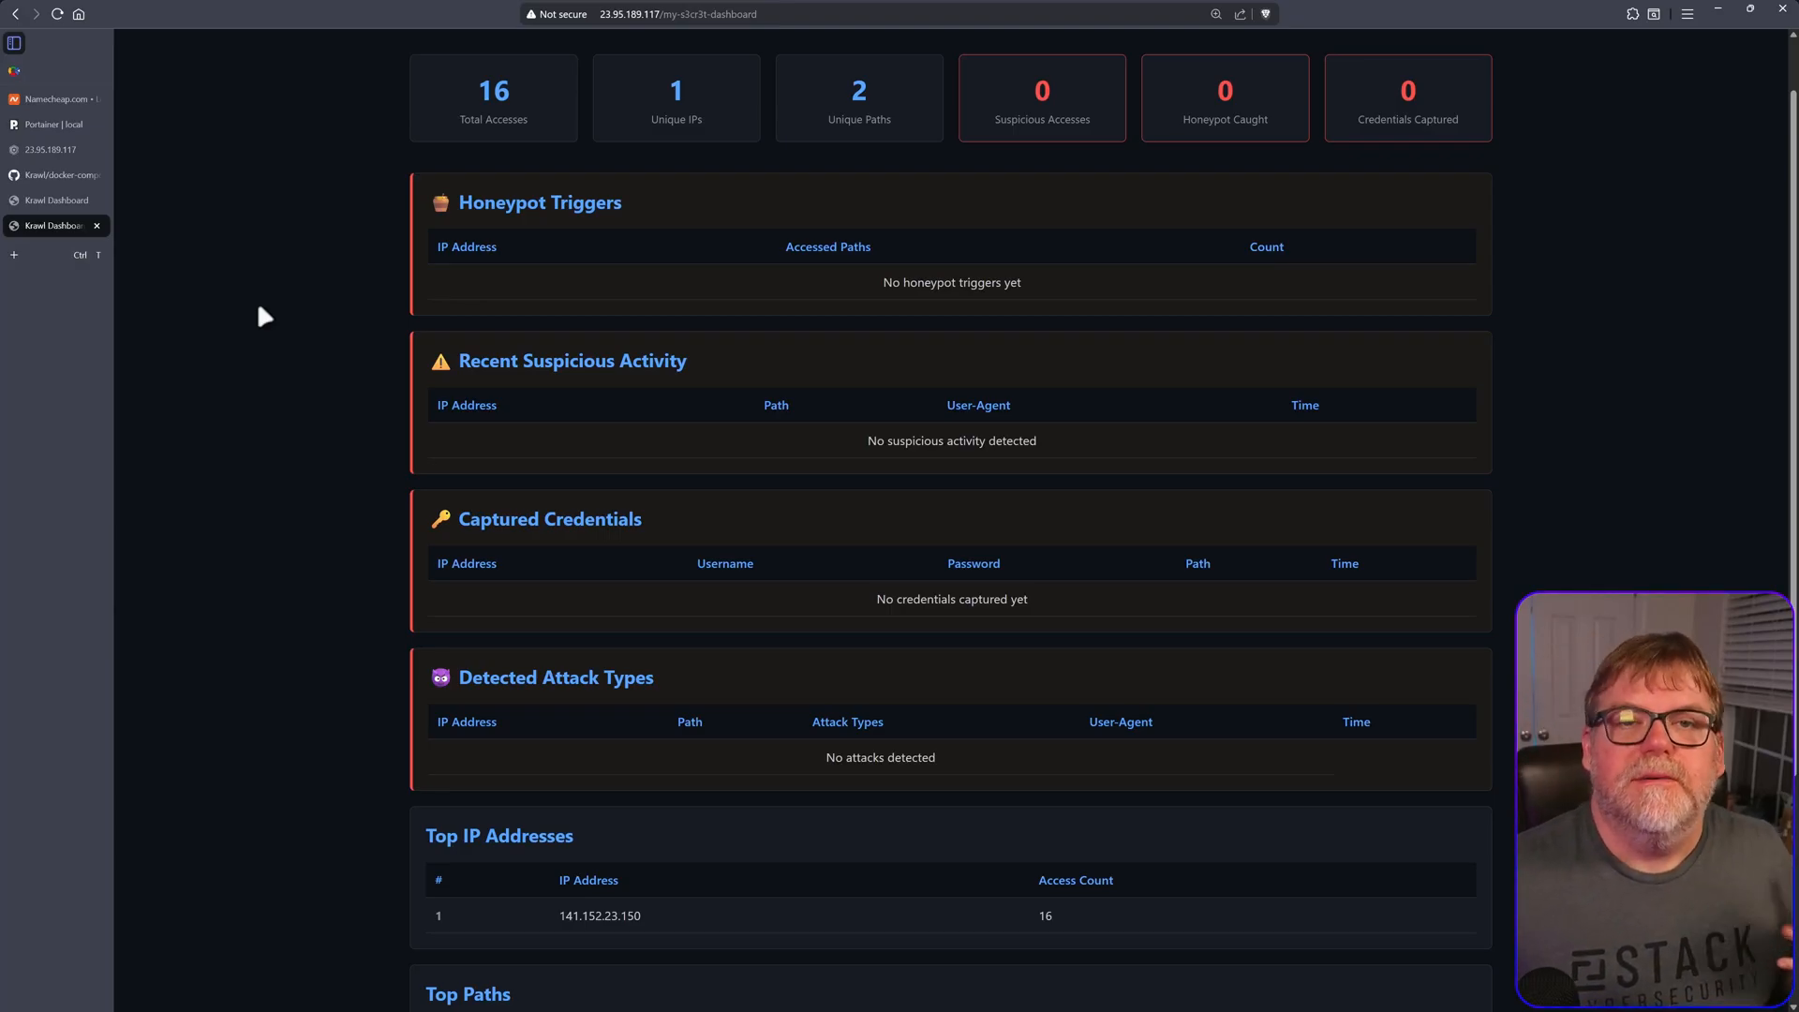
click(55, 174)
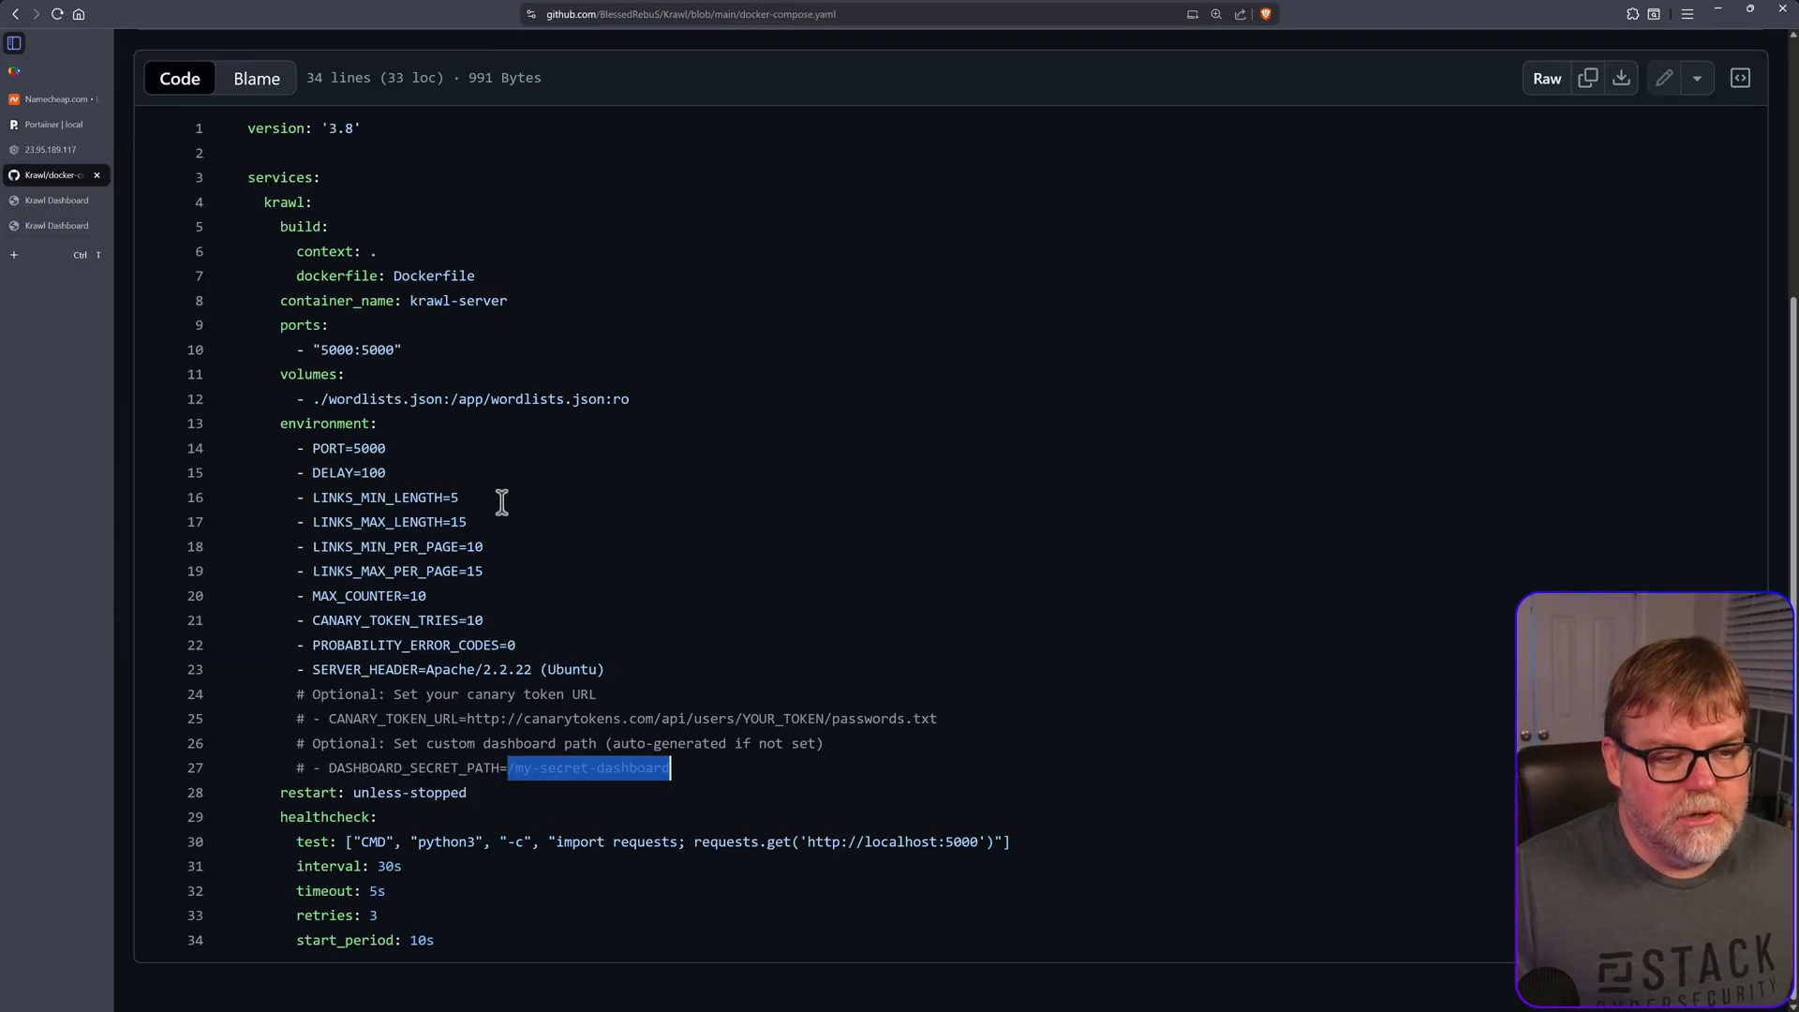
mouse_move(845, 682)
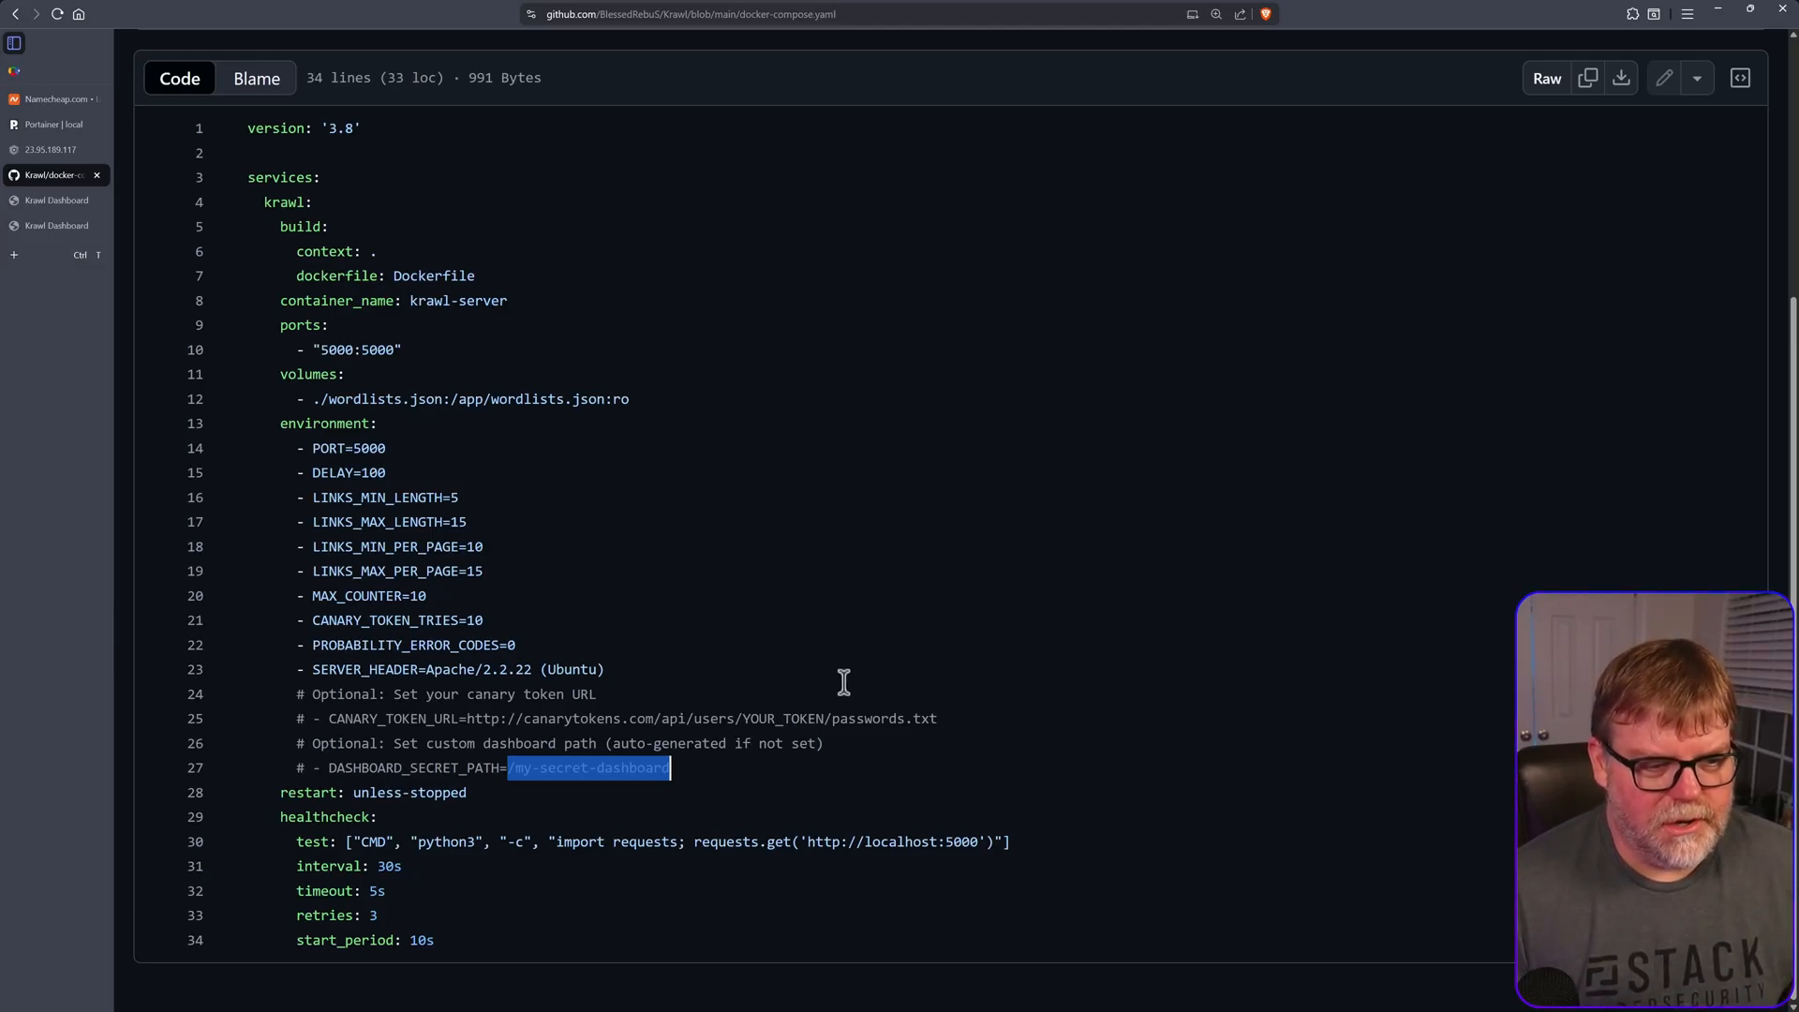
mouse_move(854, 719)
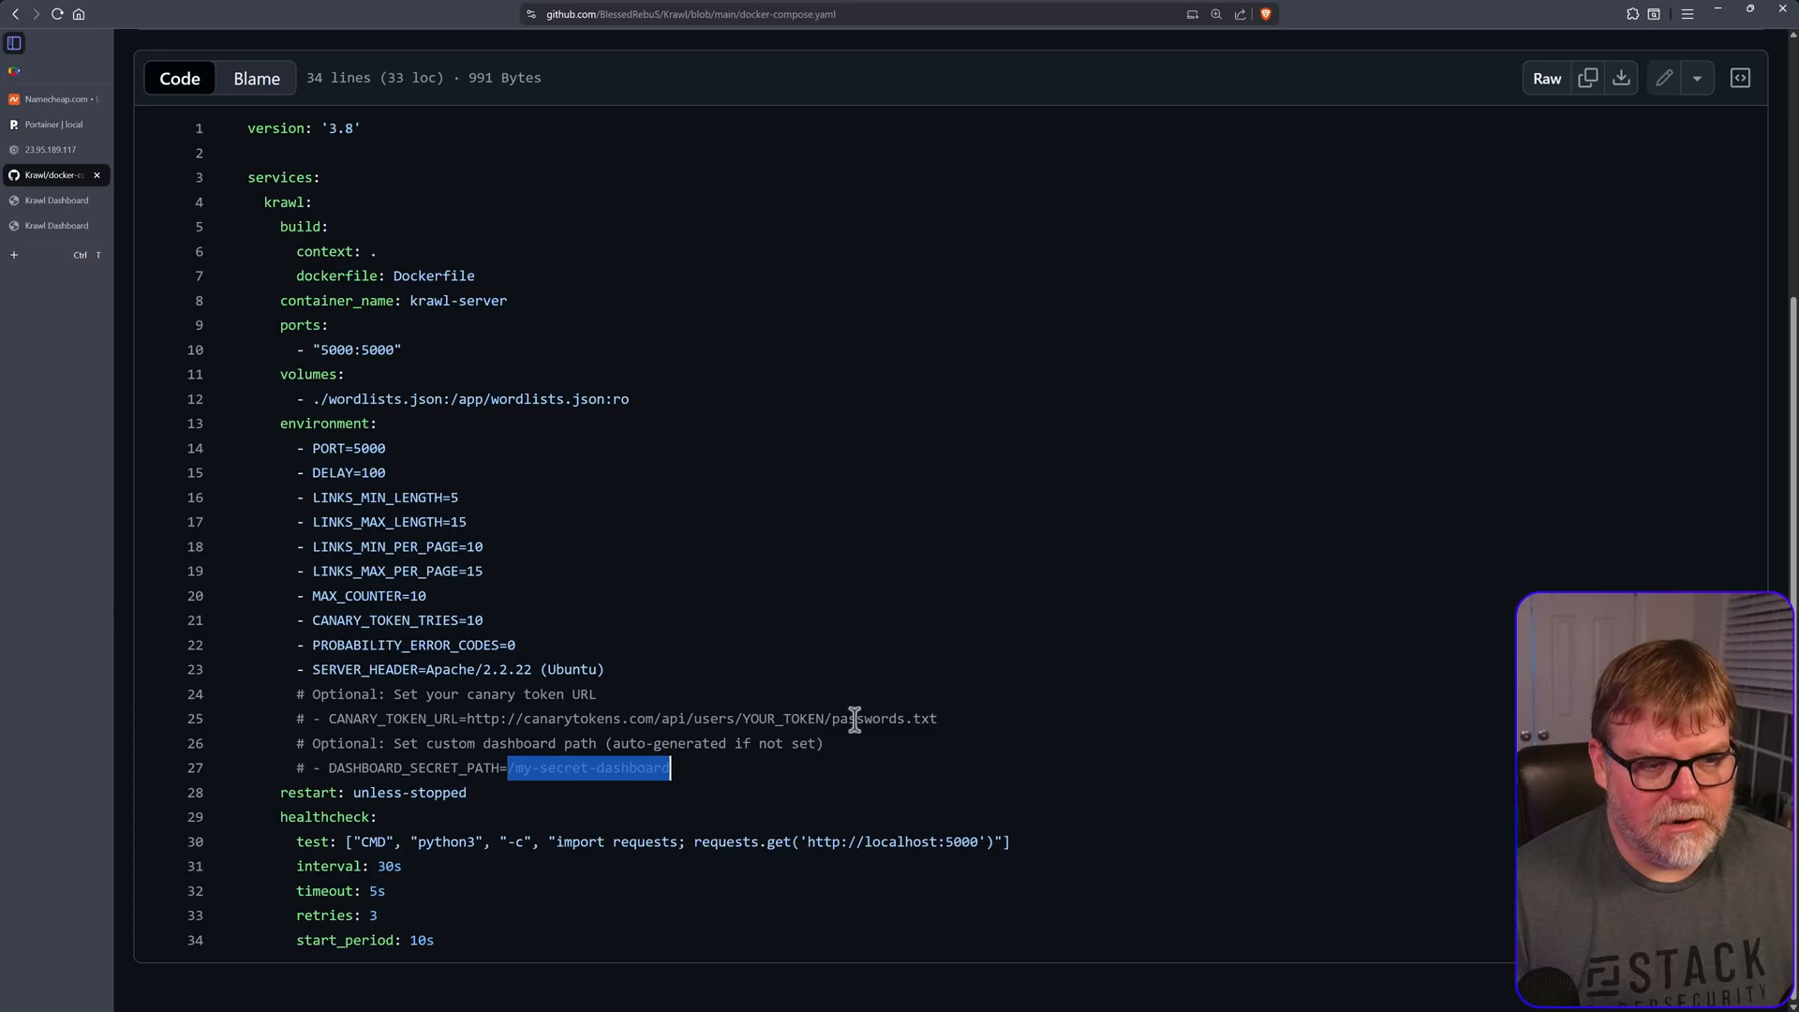
mouse_move(886, 703)
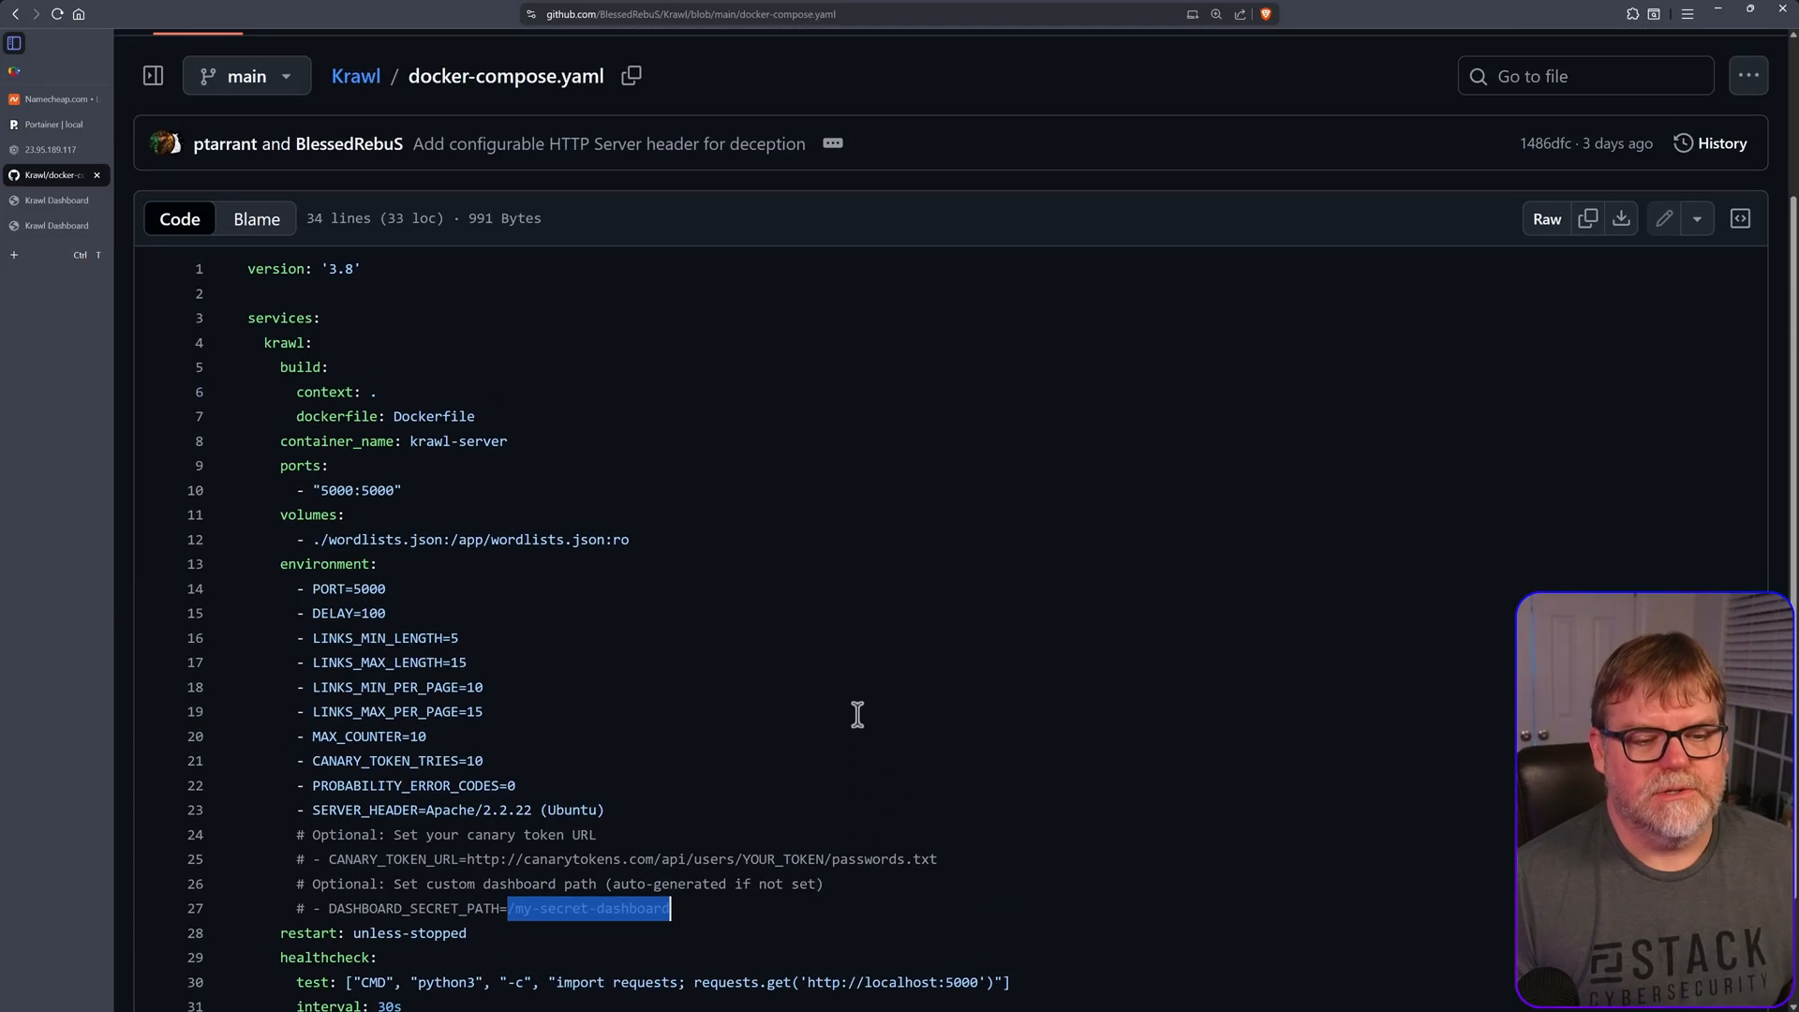
- Check the compose file's 5000:5000 ports line, then return to the Krawl dashboard showing 16 accesses
scroll(down, 3)
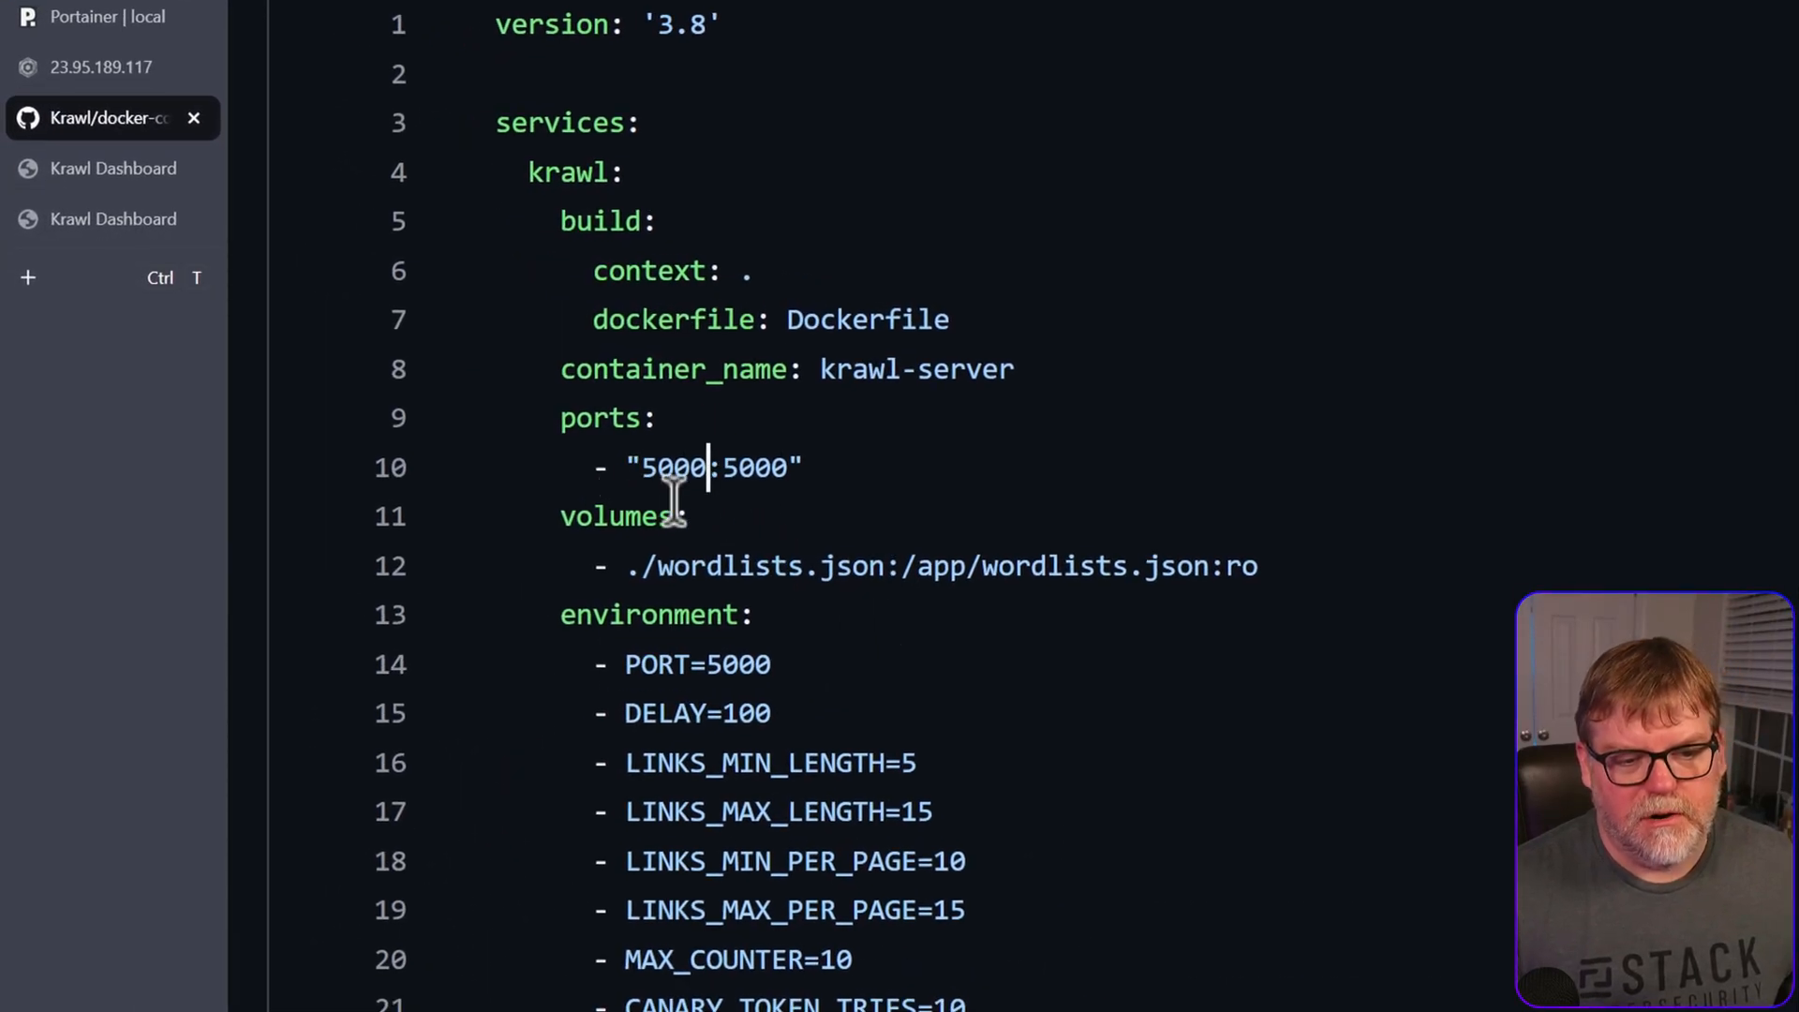
mouse_move(648, 516)
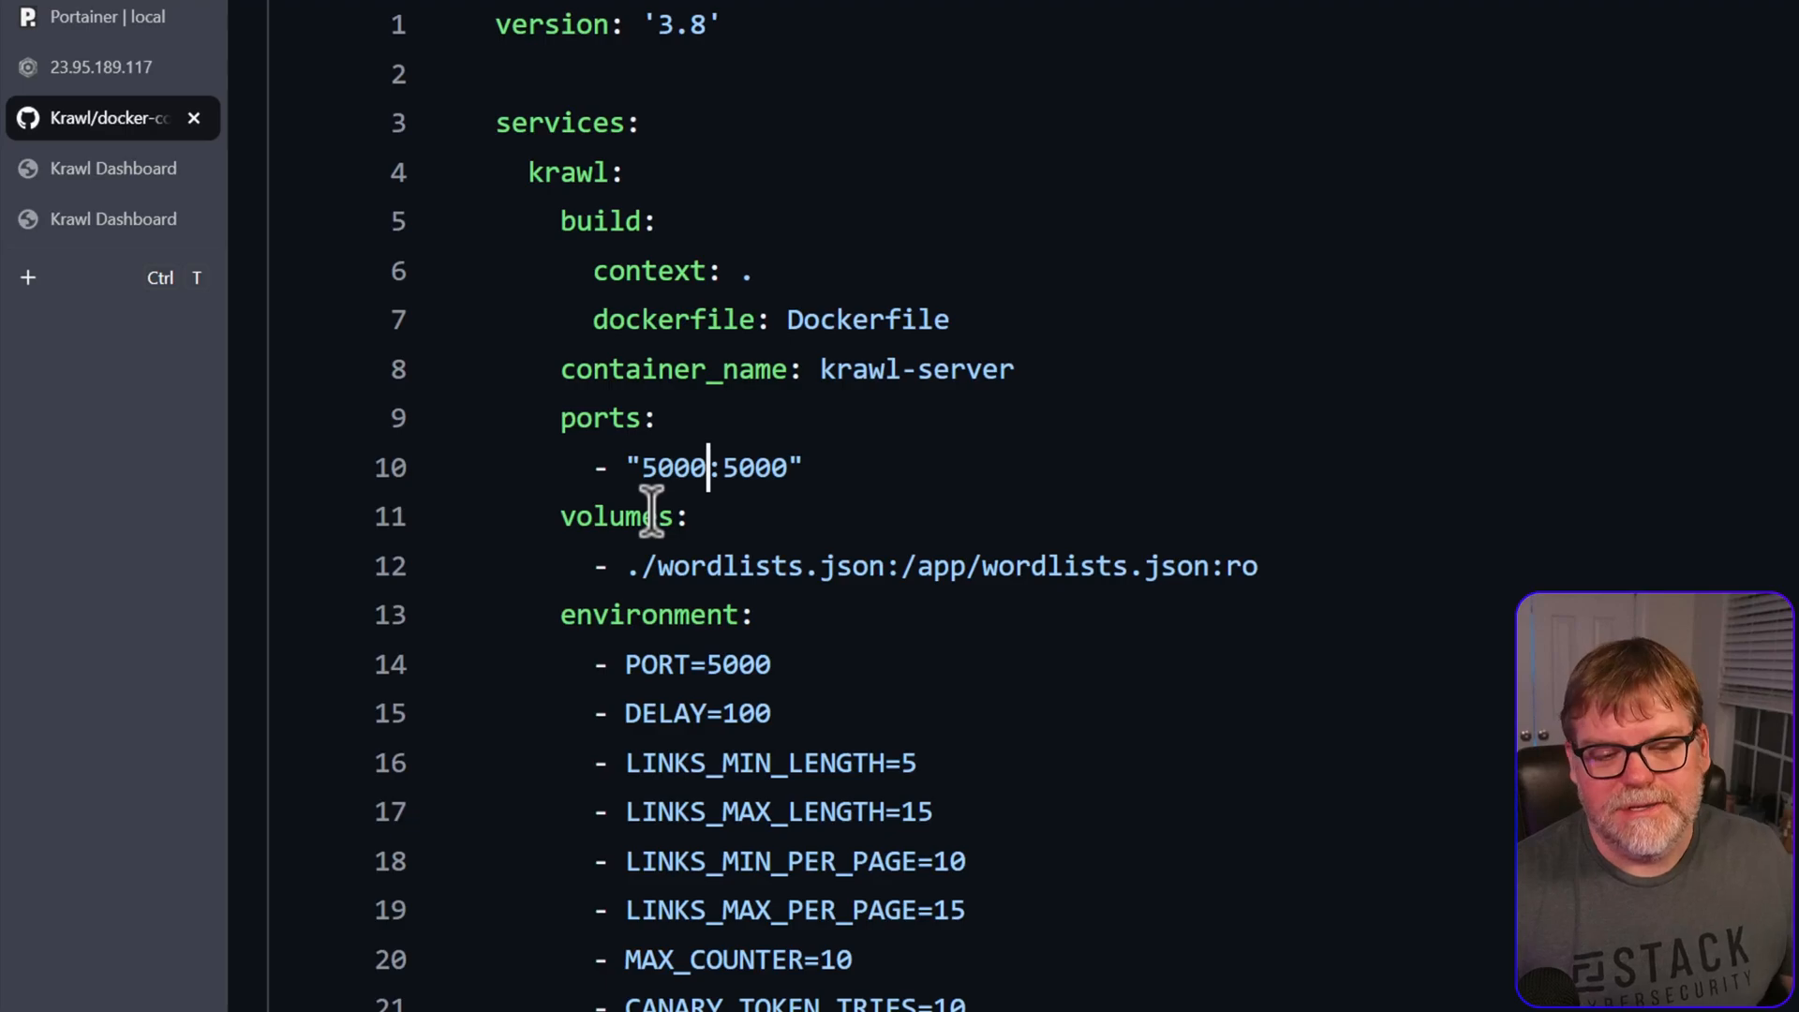
mouse_move(746, 466)
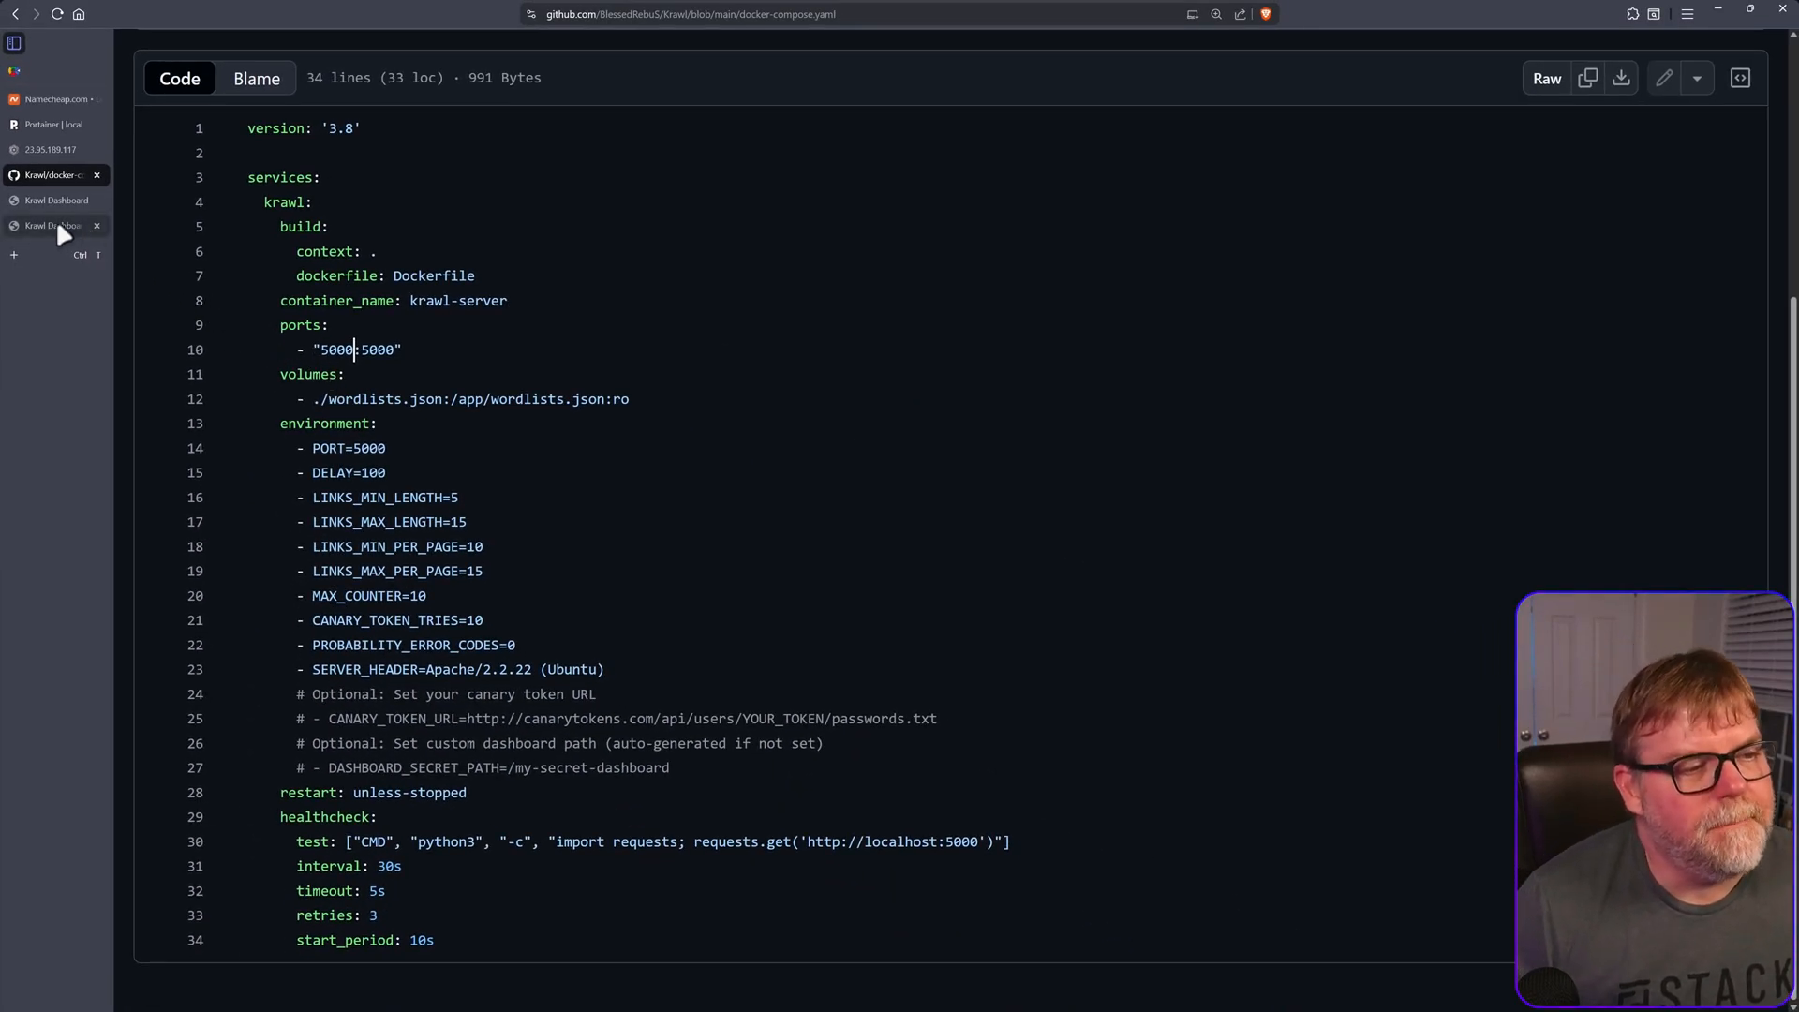
click(54, 225)
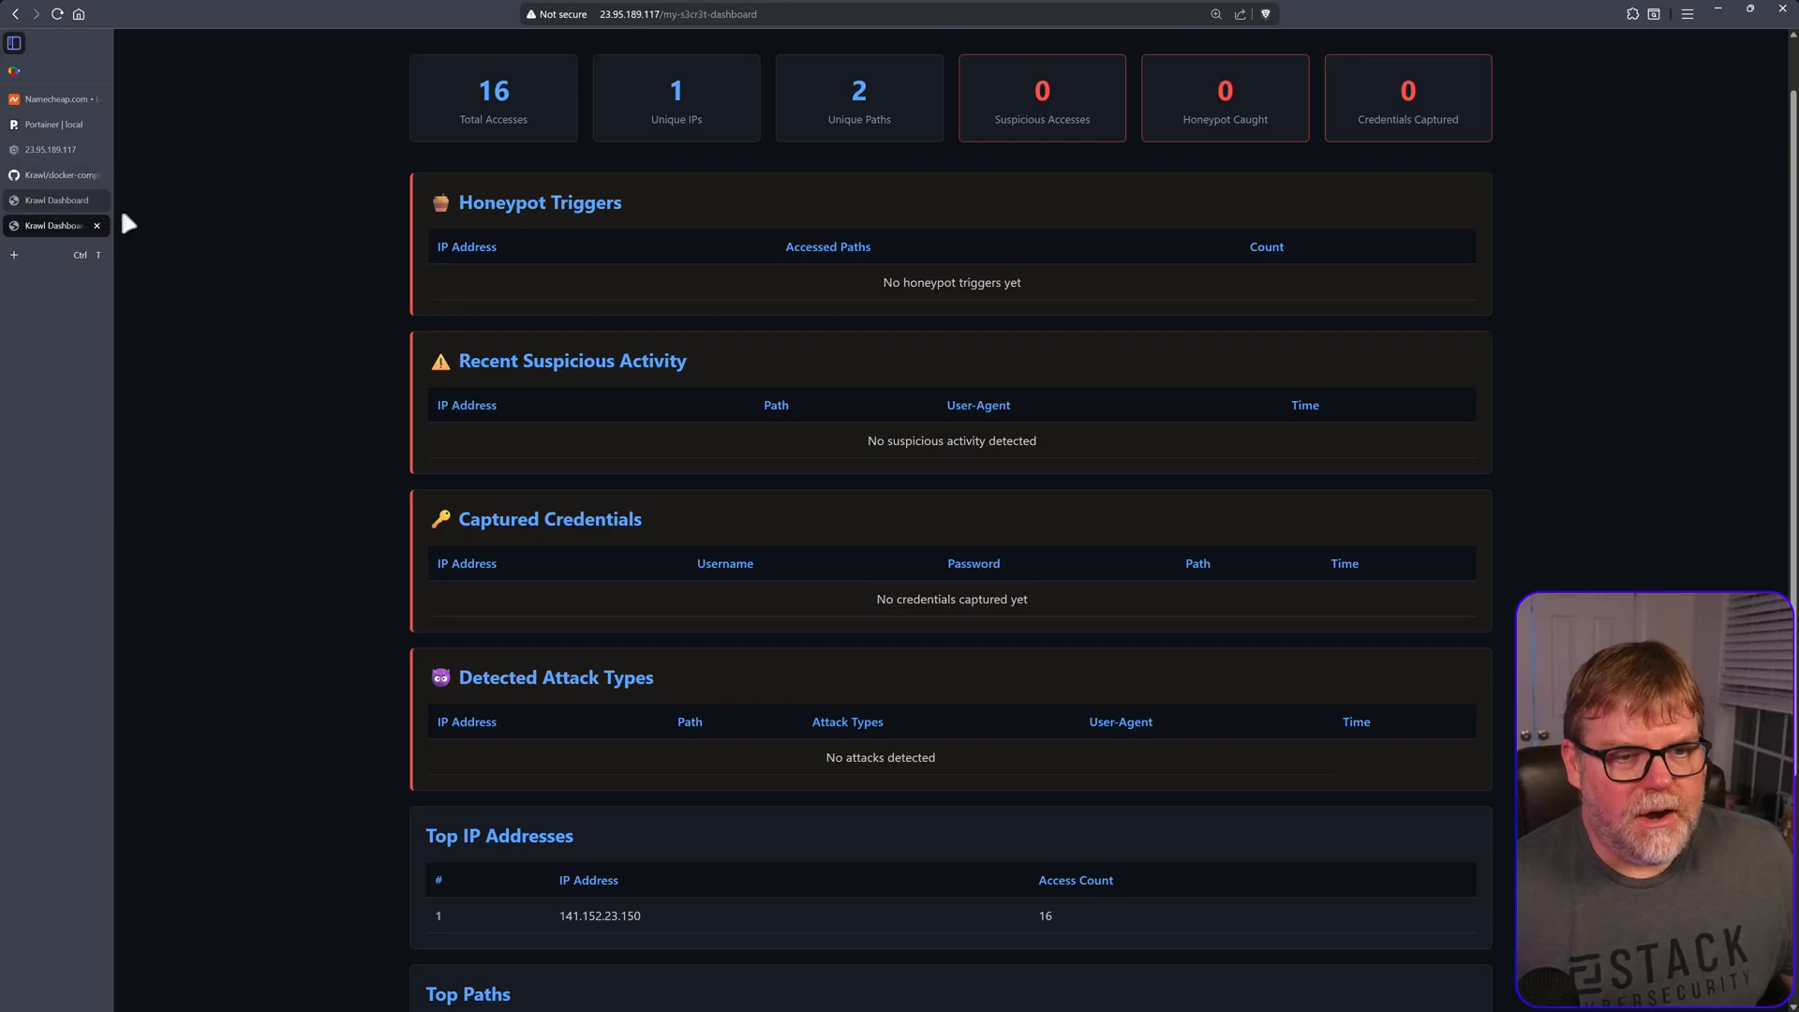